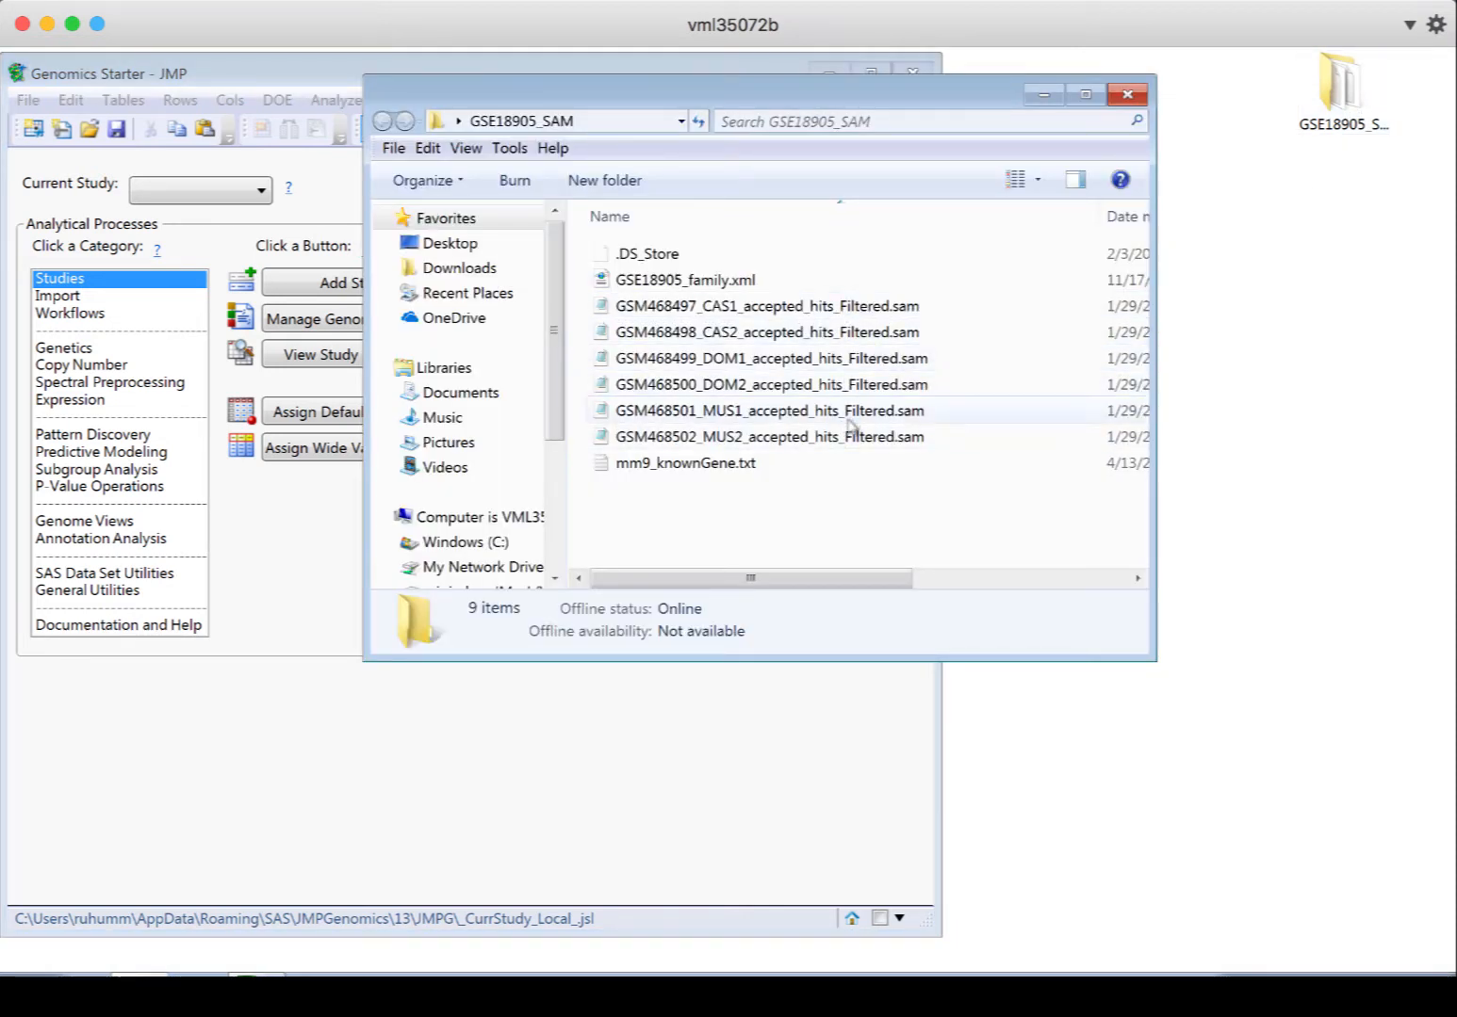
{"action": "mouse_move", "coordinate": [1327, 331]}
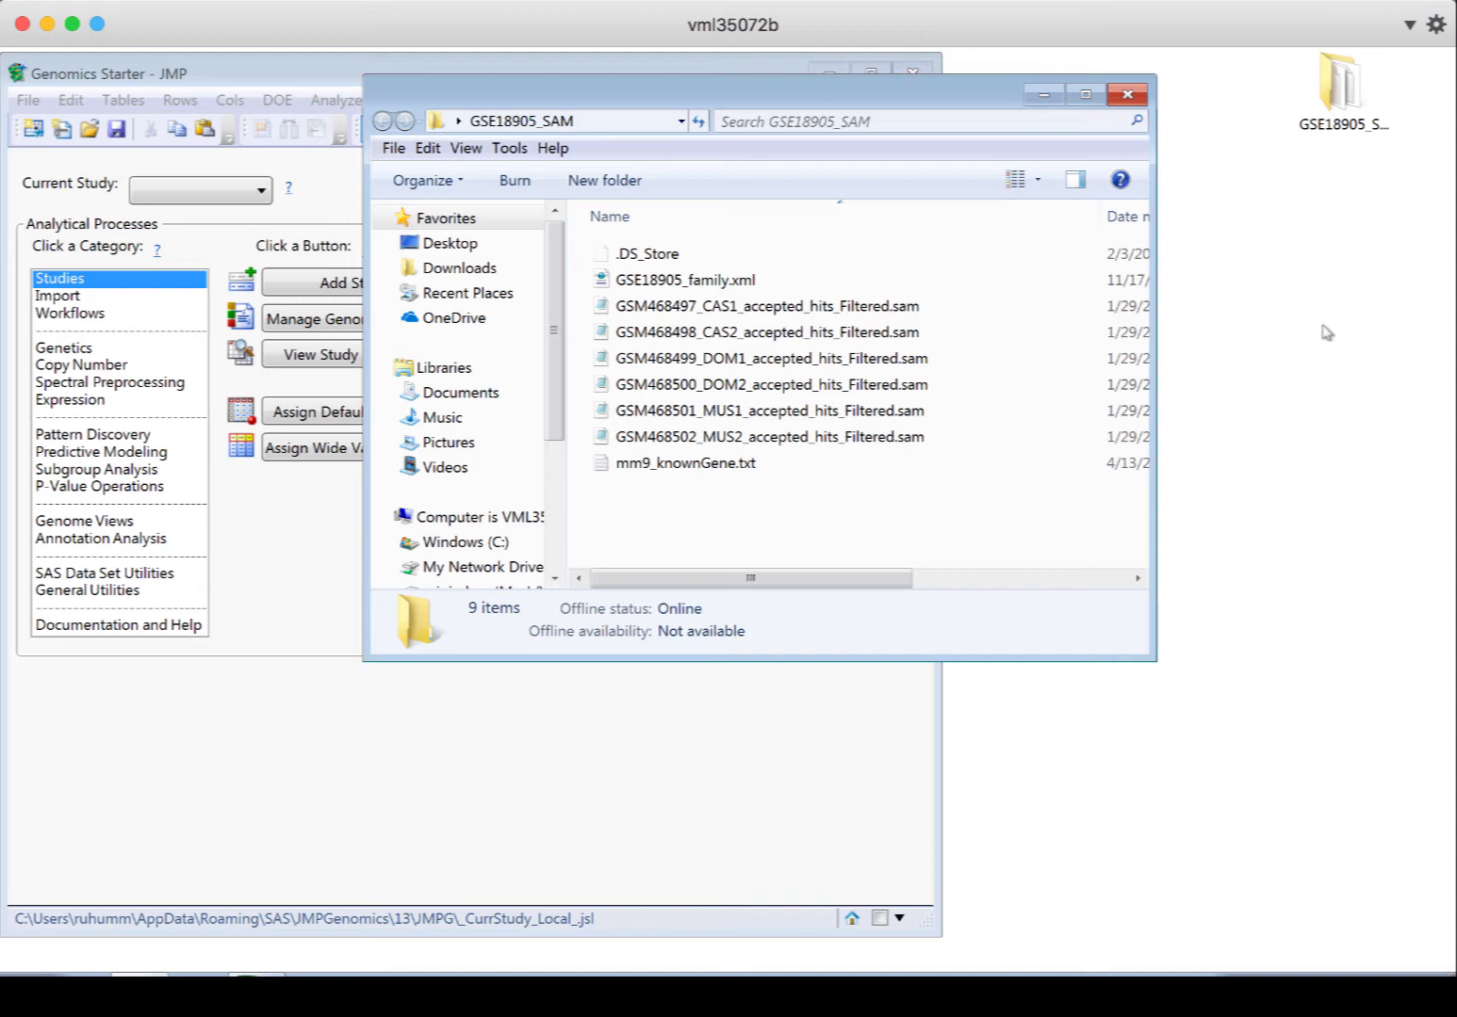
{"action": "mouse_move", "coordinate": [120, 303]}
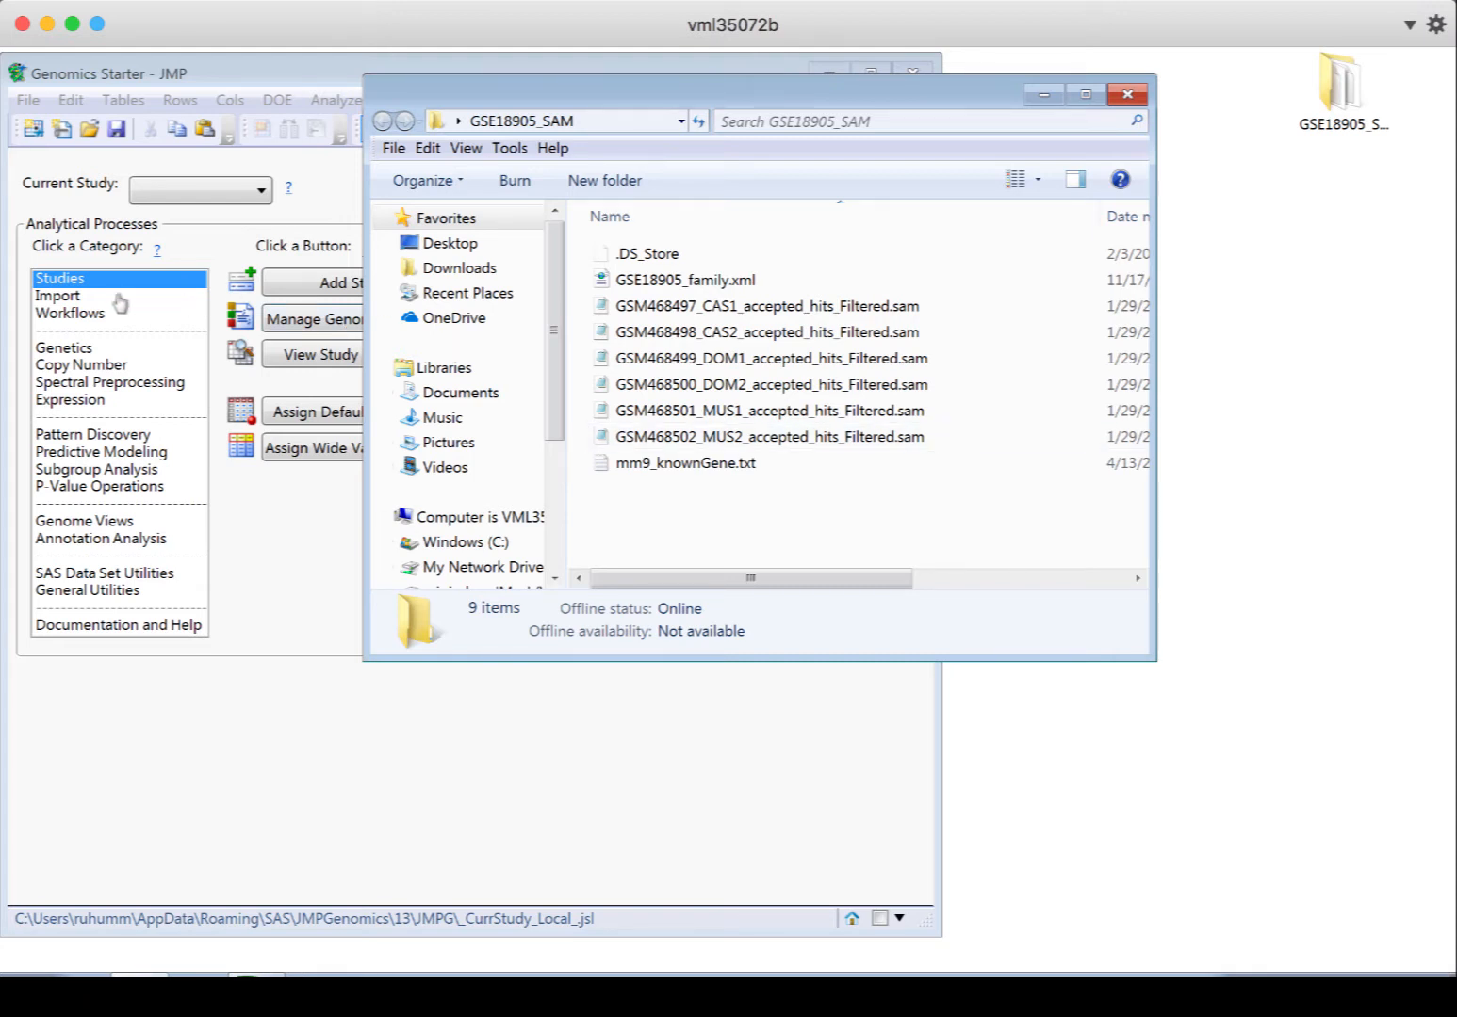
Show the import processes and load the sam_mus_gse18905_chr1_6s count table of exon read counts
{"action": "left_click", "coordinate": [57, 294]}
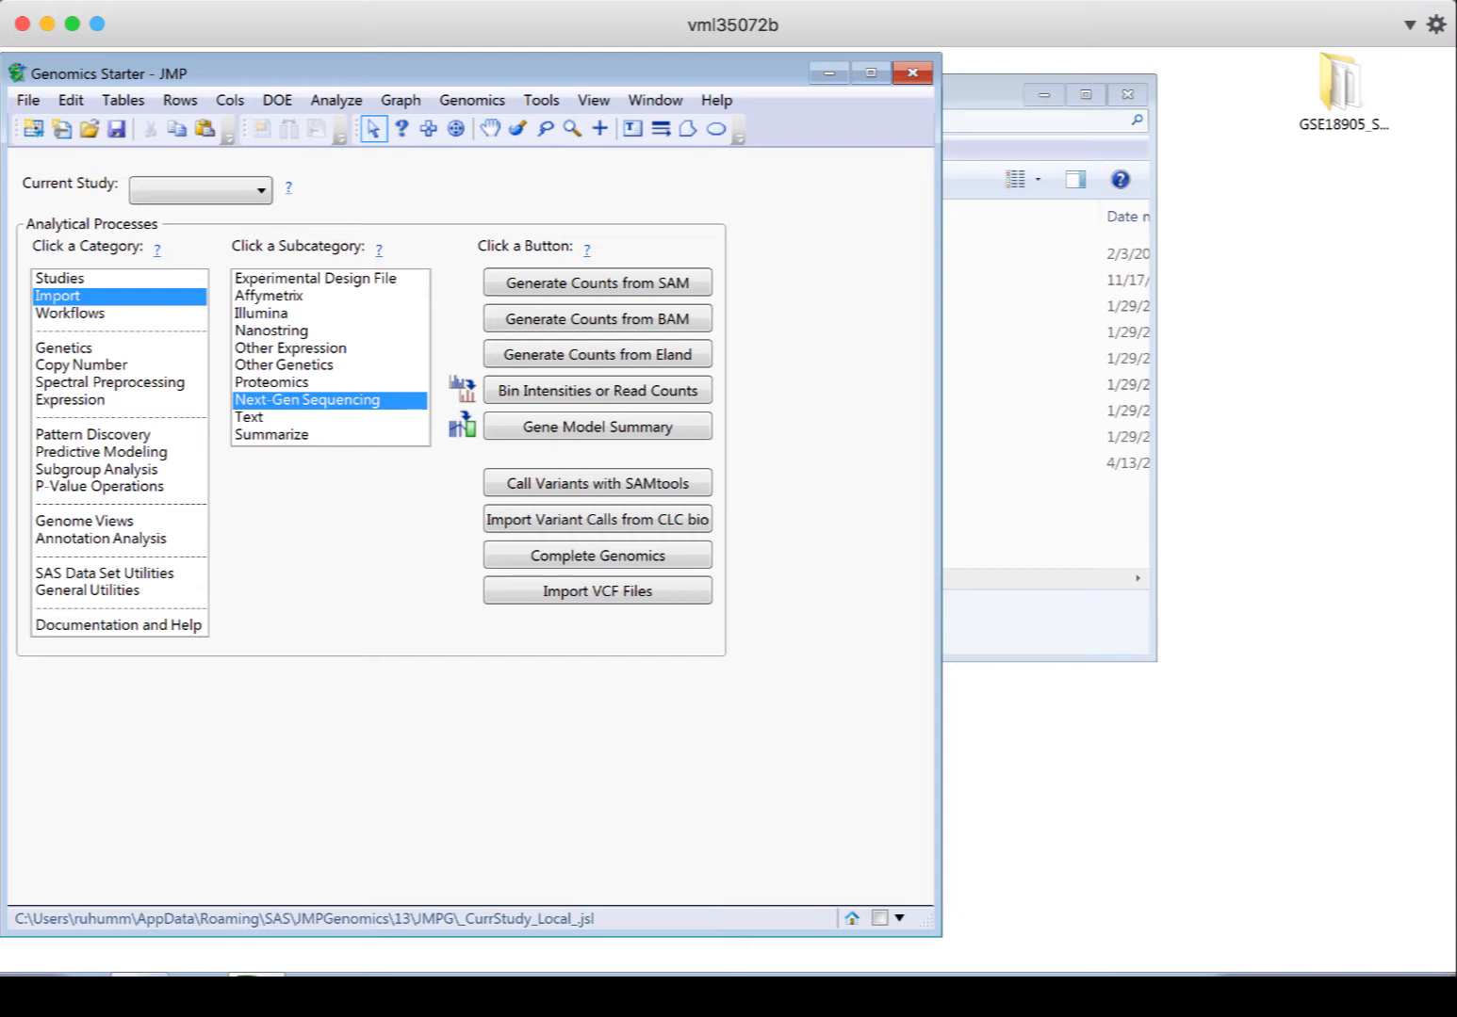
{"action": "mouse_move", "coordinate": [1007, 94]}
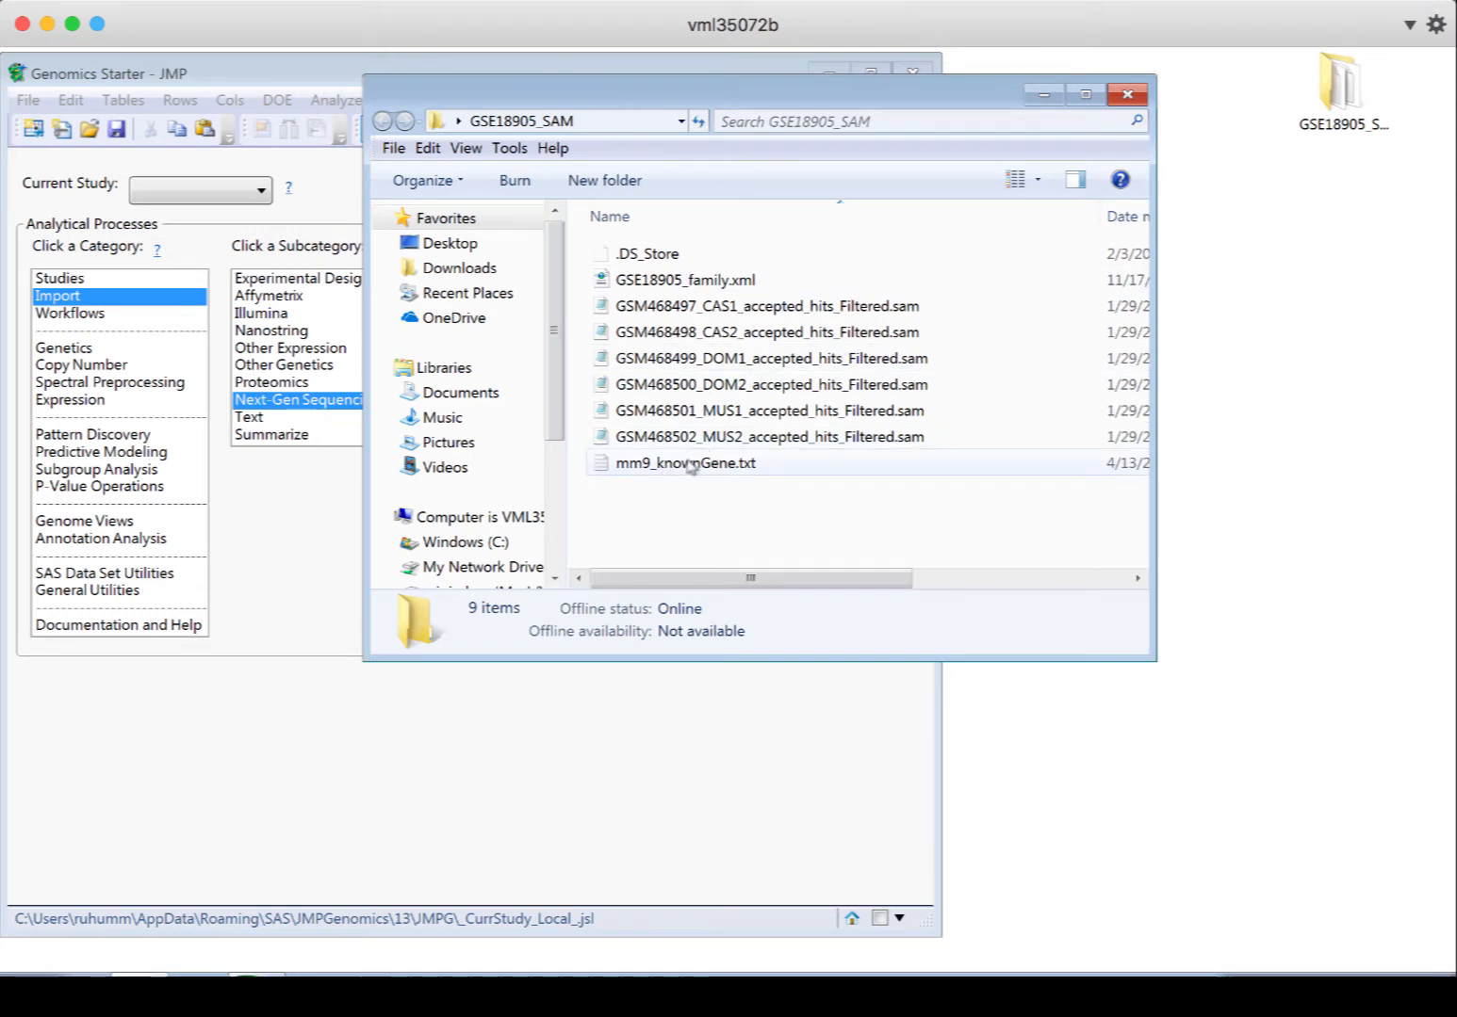
{"action": "double_click", "coordinate": [689, 463]}
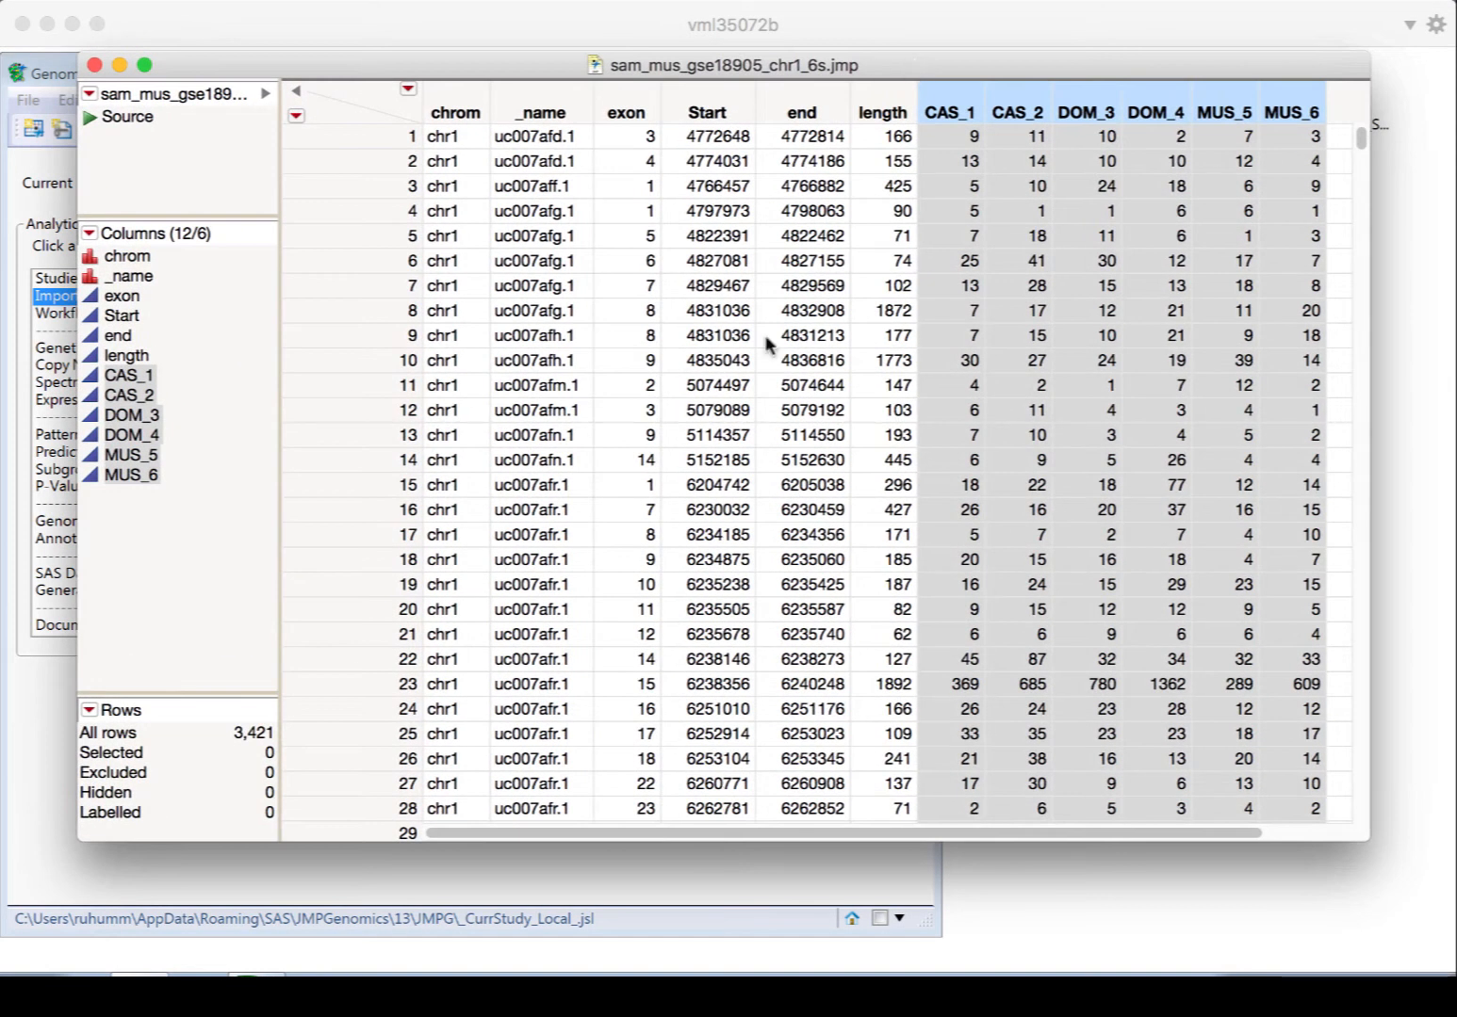
Select the first row of counts in the sam_mus_gse18905_chr1_6s table
{"action": "left_click", "coordinate": [950, 136]}
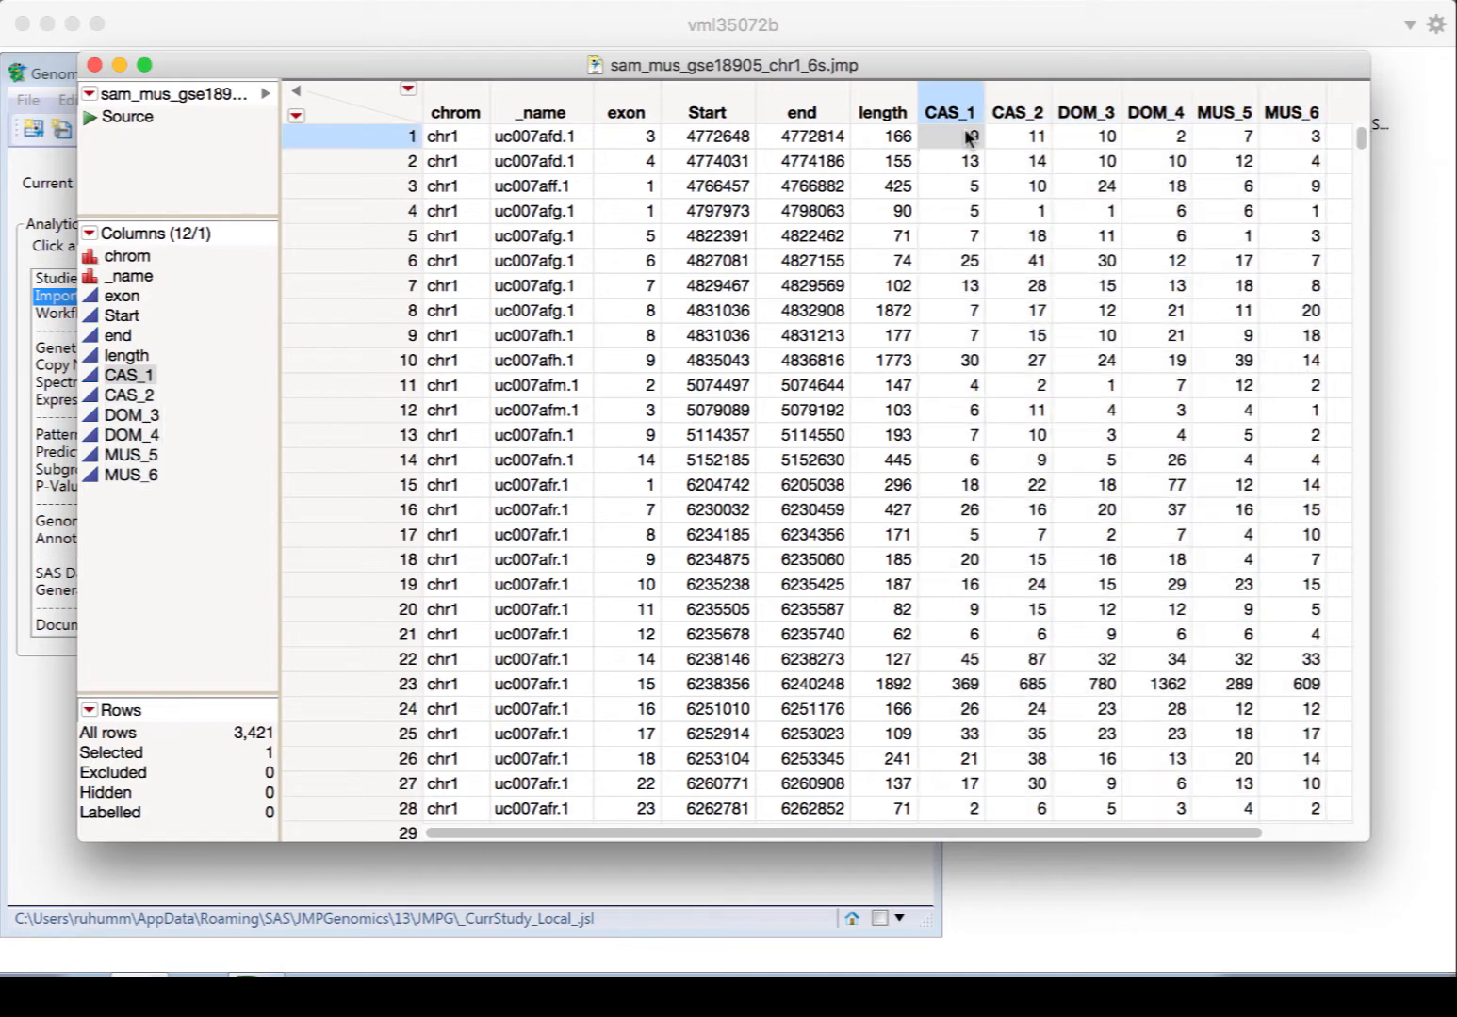
{"action": "mouse_move", "coordinate": [1010, 140]}
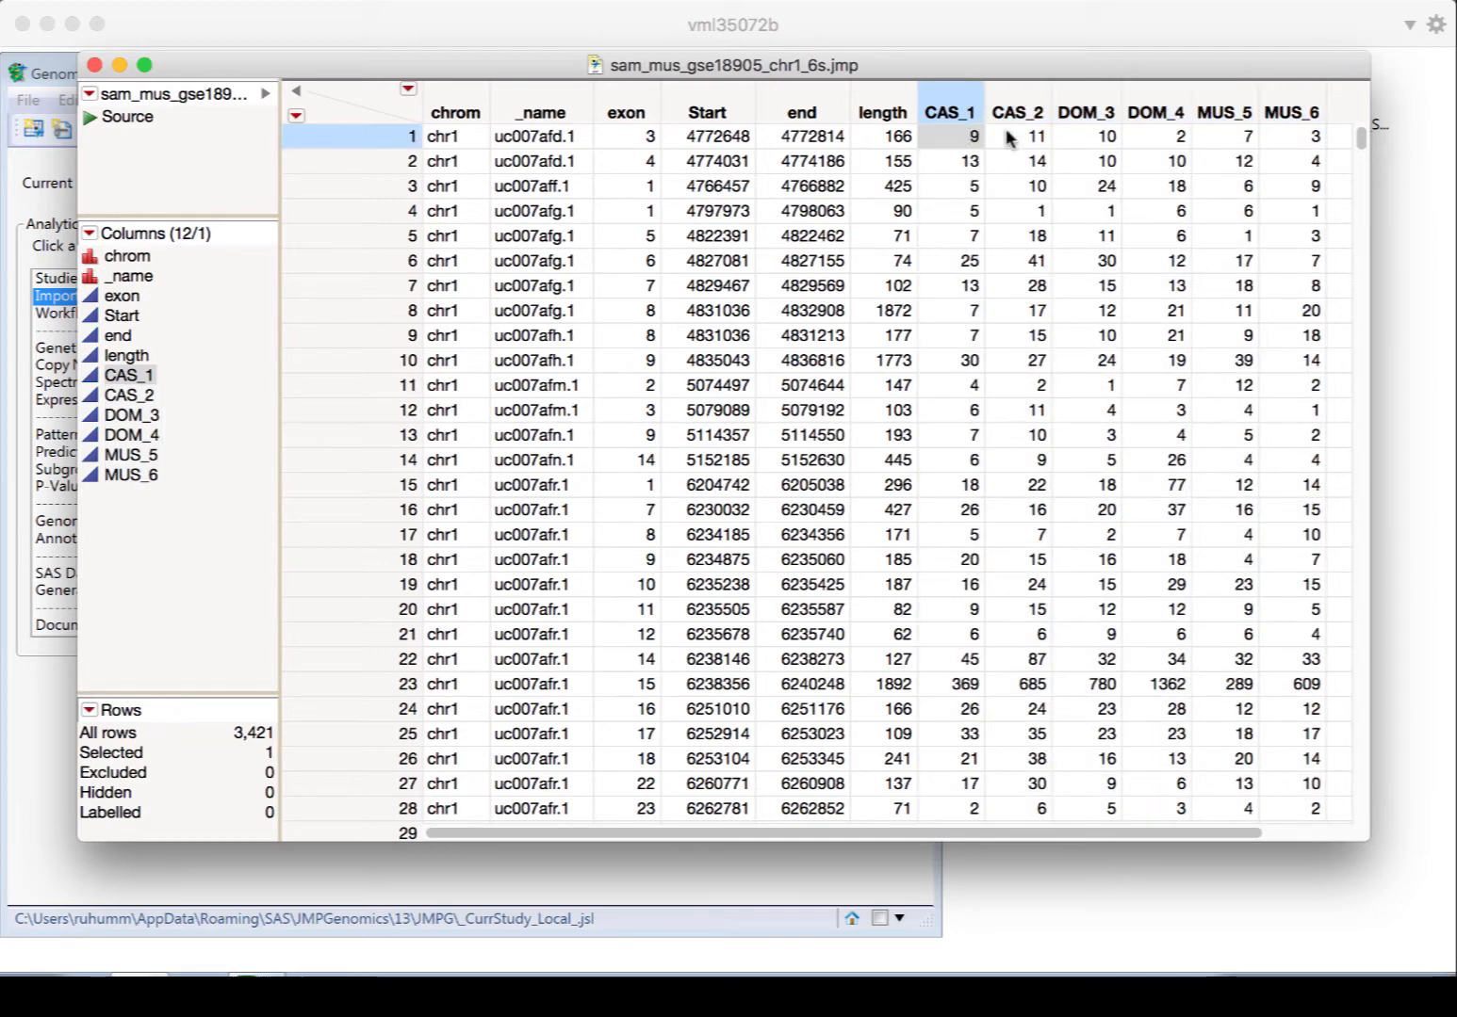
{"action": "mouse_move", "coordinate": [720, 147]}
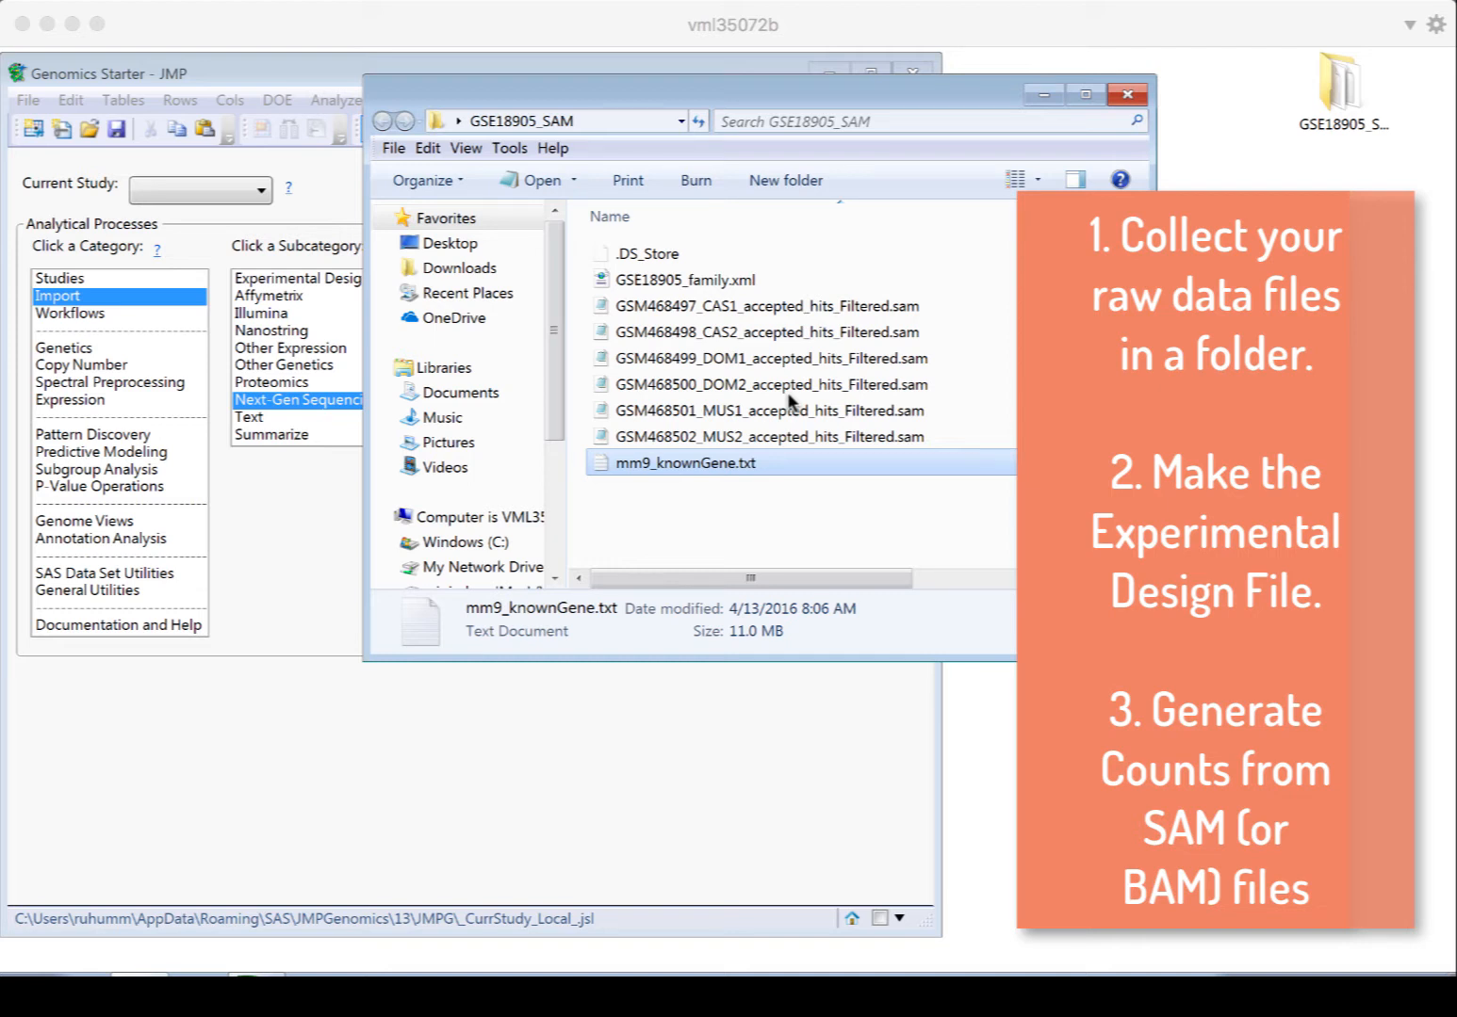
Launch Generate Counts from BAM, highlight the SAMtools setup note, then close help and the dialog unrun
{"action": "left_click", "coordinate": [1127, 94]}
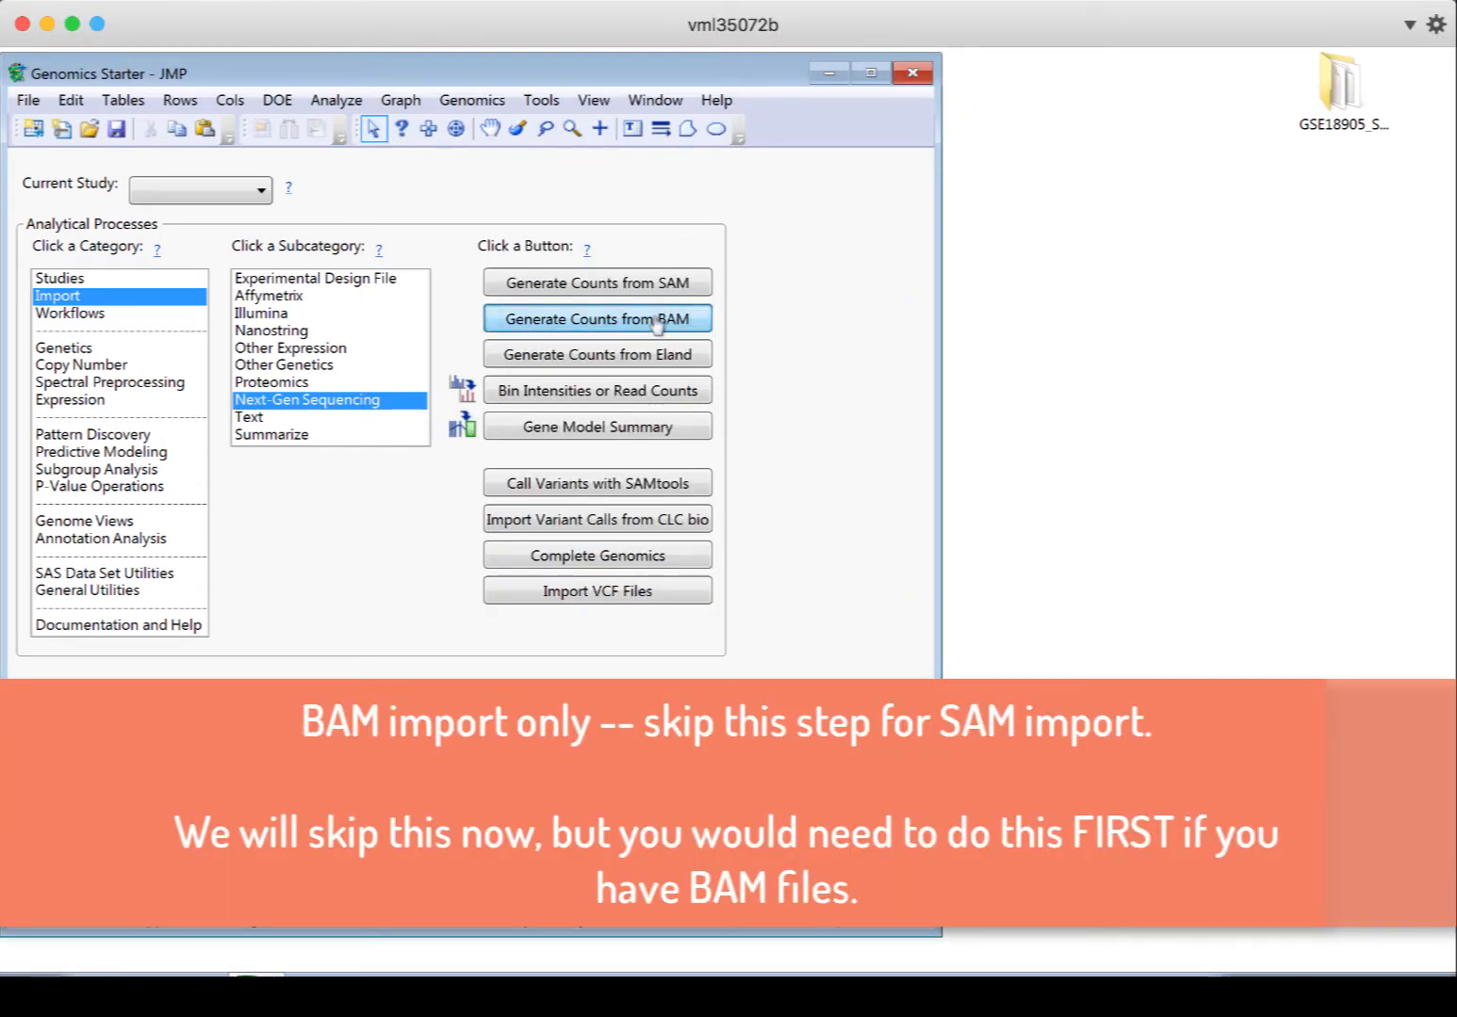
{"action": "left_click", "coordinate": [595, 318]}
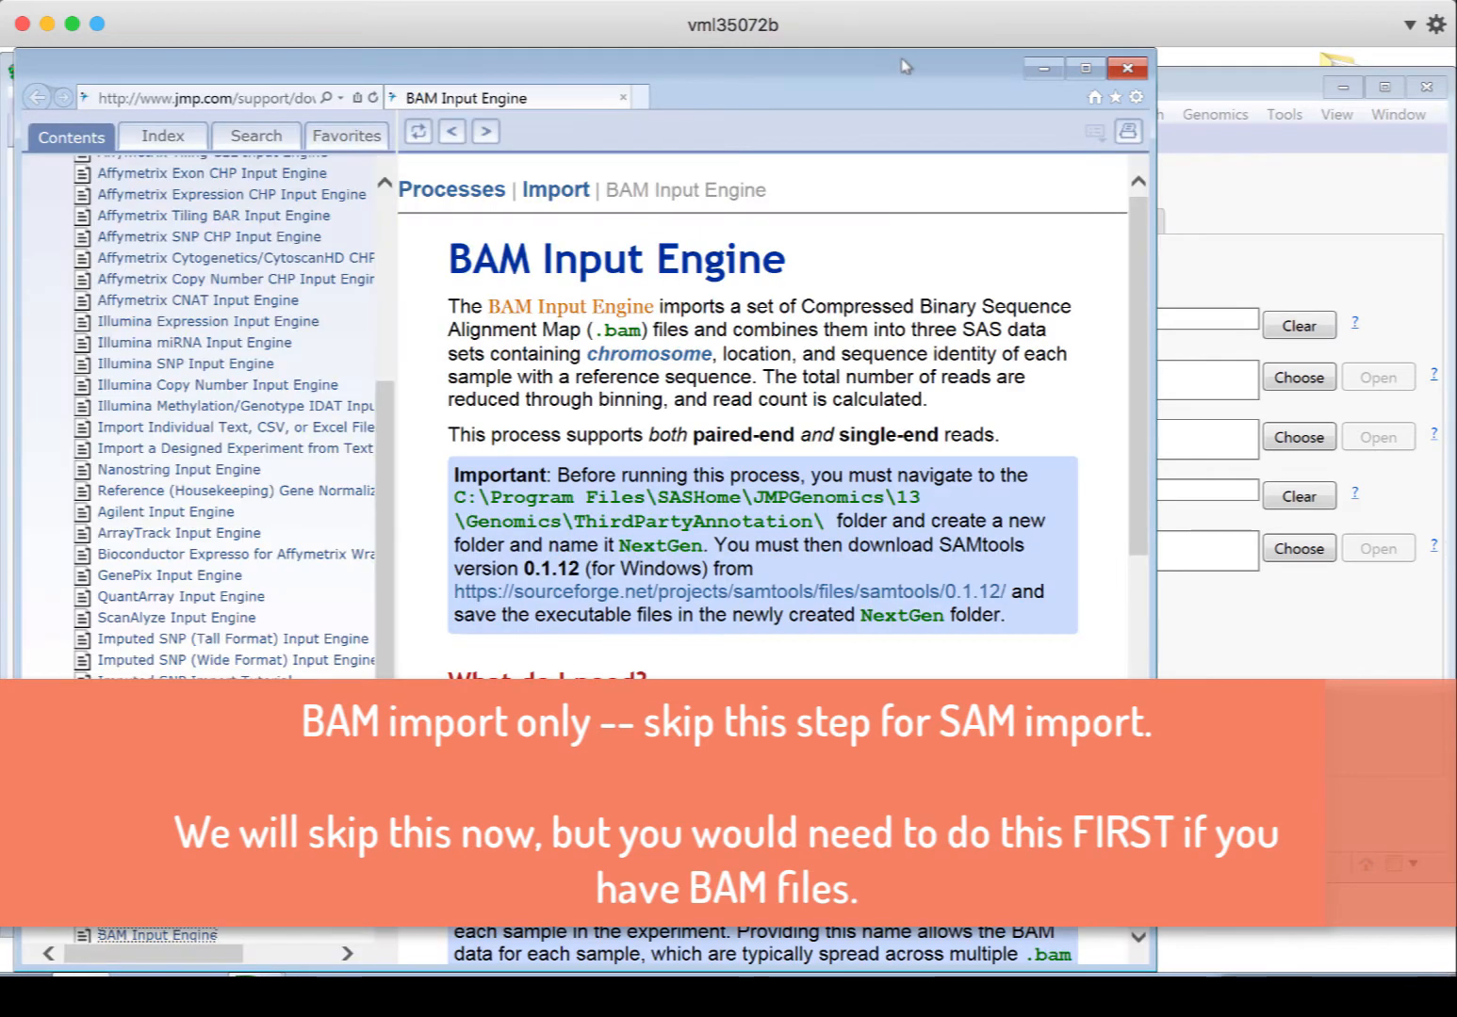
{"action": "mouse_move", "coordinate": [760, 426]}
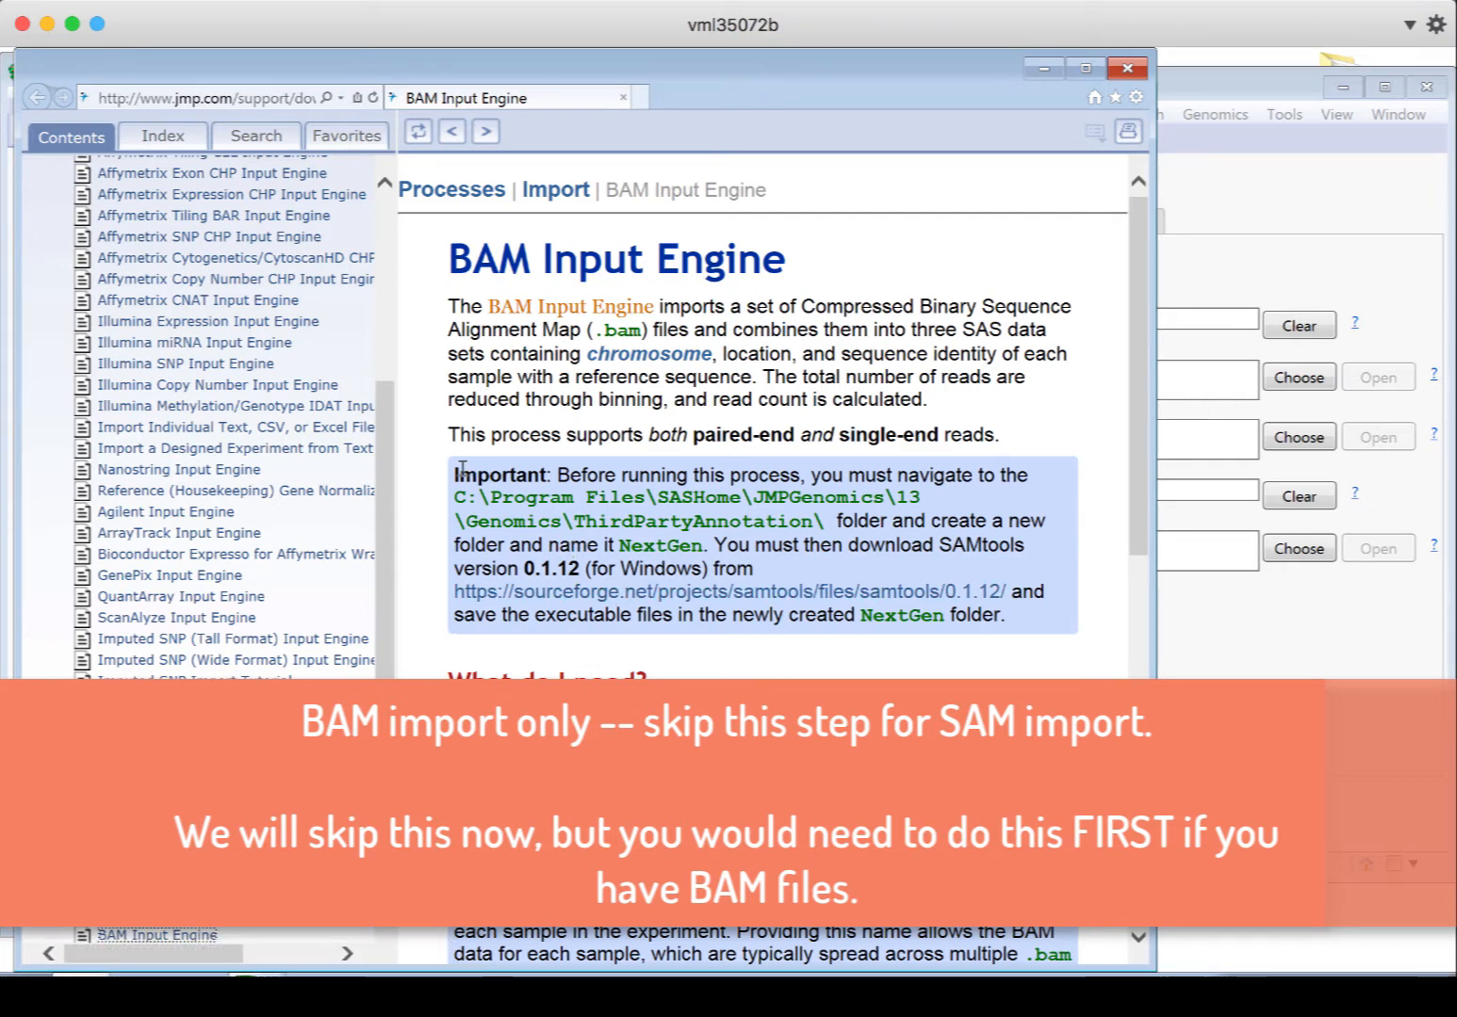
{"action": "left_click_drag", "start_coordinate": [452, 475], "coordinate": [1003, 618]}
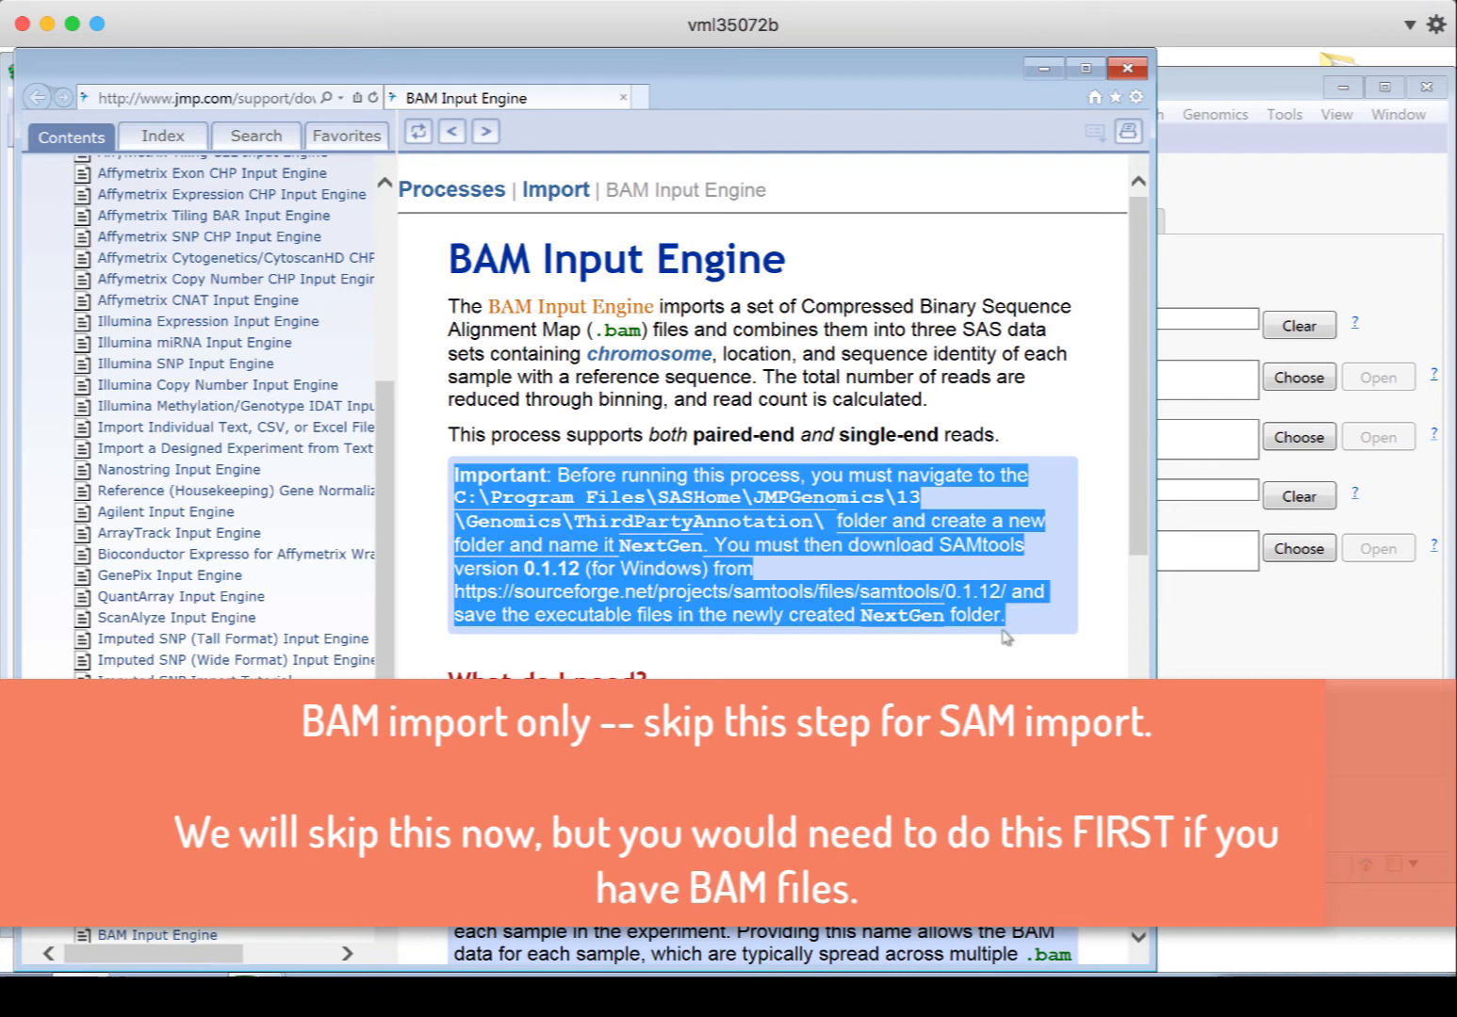
{"action": "left_click", "coordinate": [772, 580]}
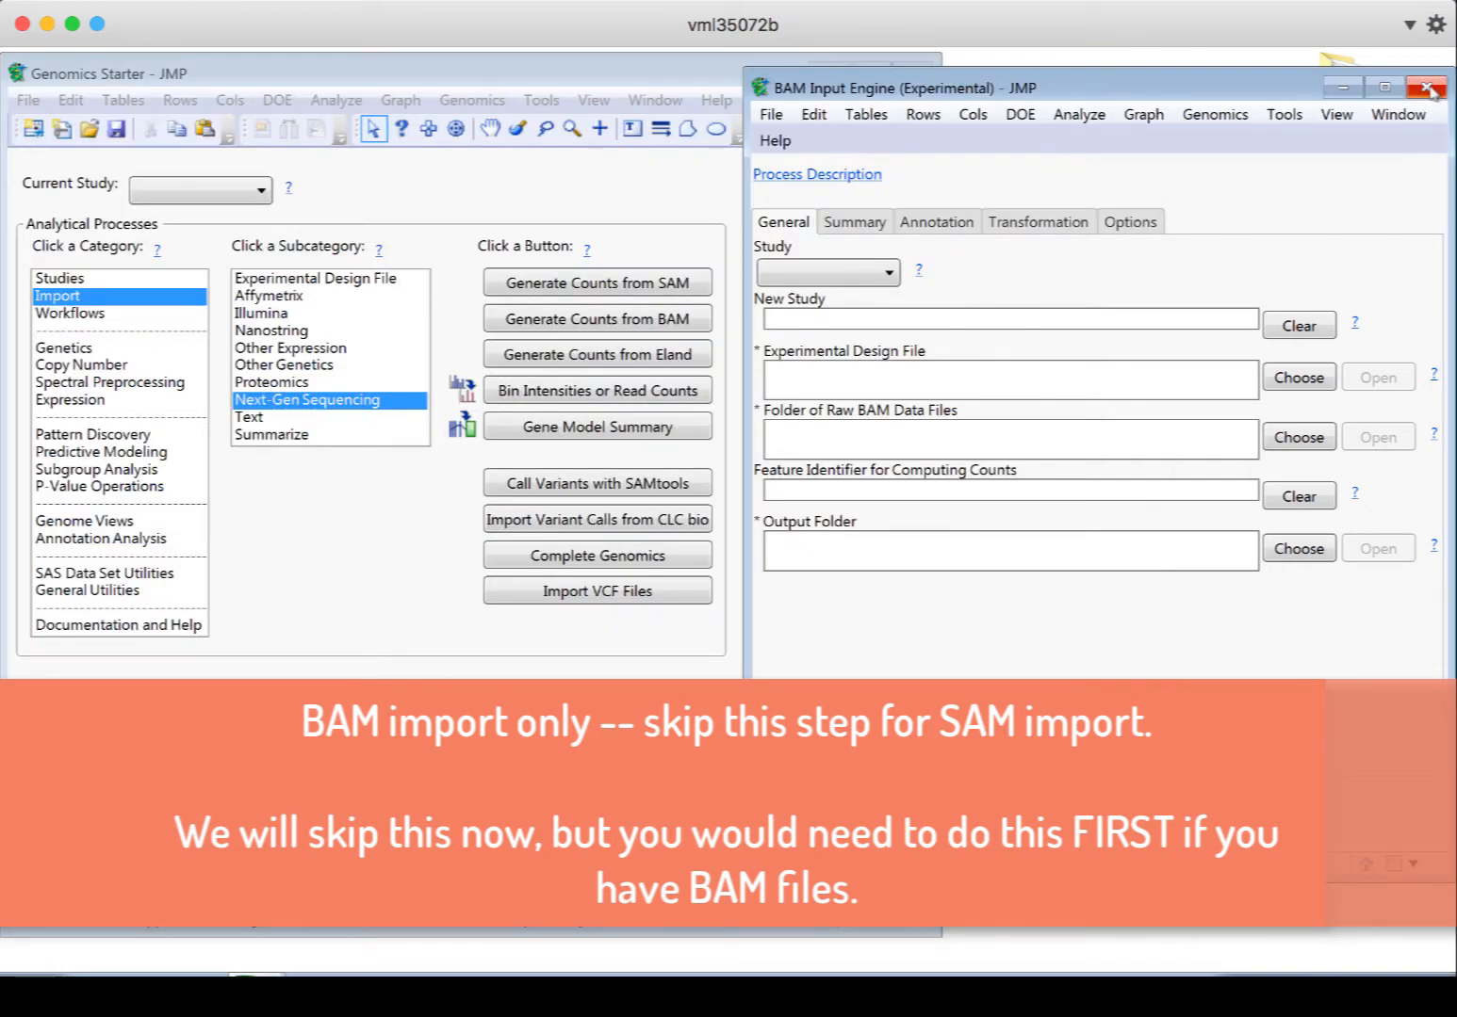
{"action": "left_click", "coordinate": [1426, 86]}
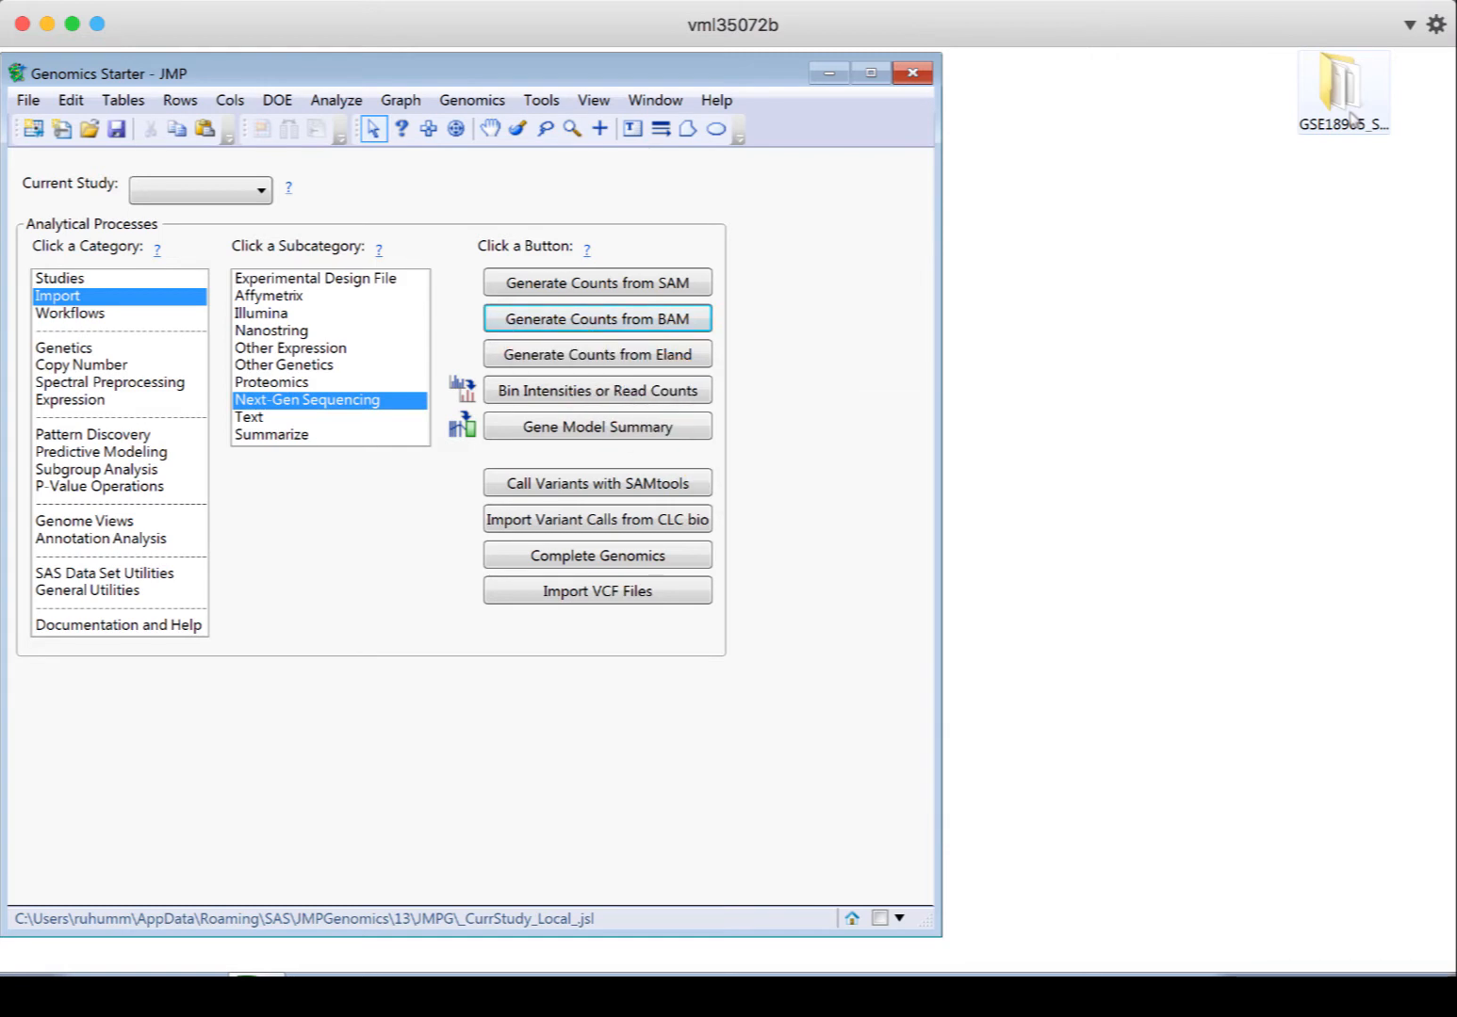
Start Create Design File from MINiML using GSE18905_family.xml from the GSE18905_SAM folder
{"action": "left_click", "coordinate": [317, 278]}
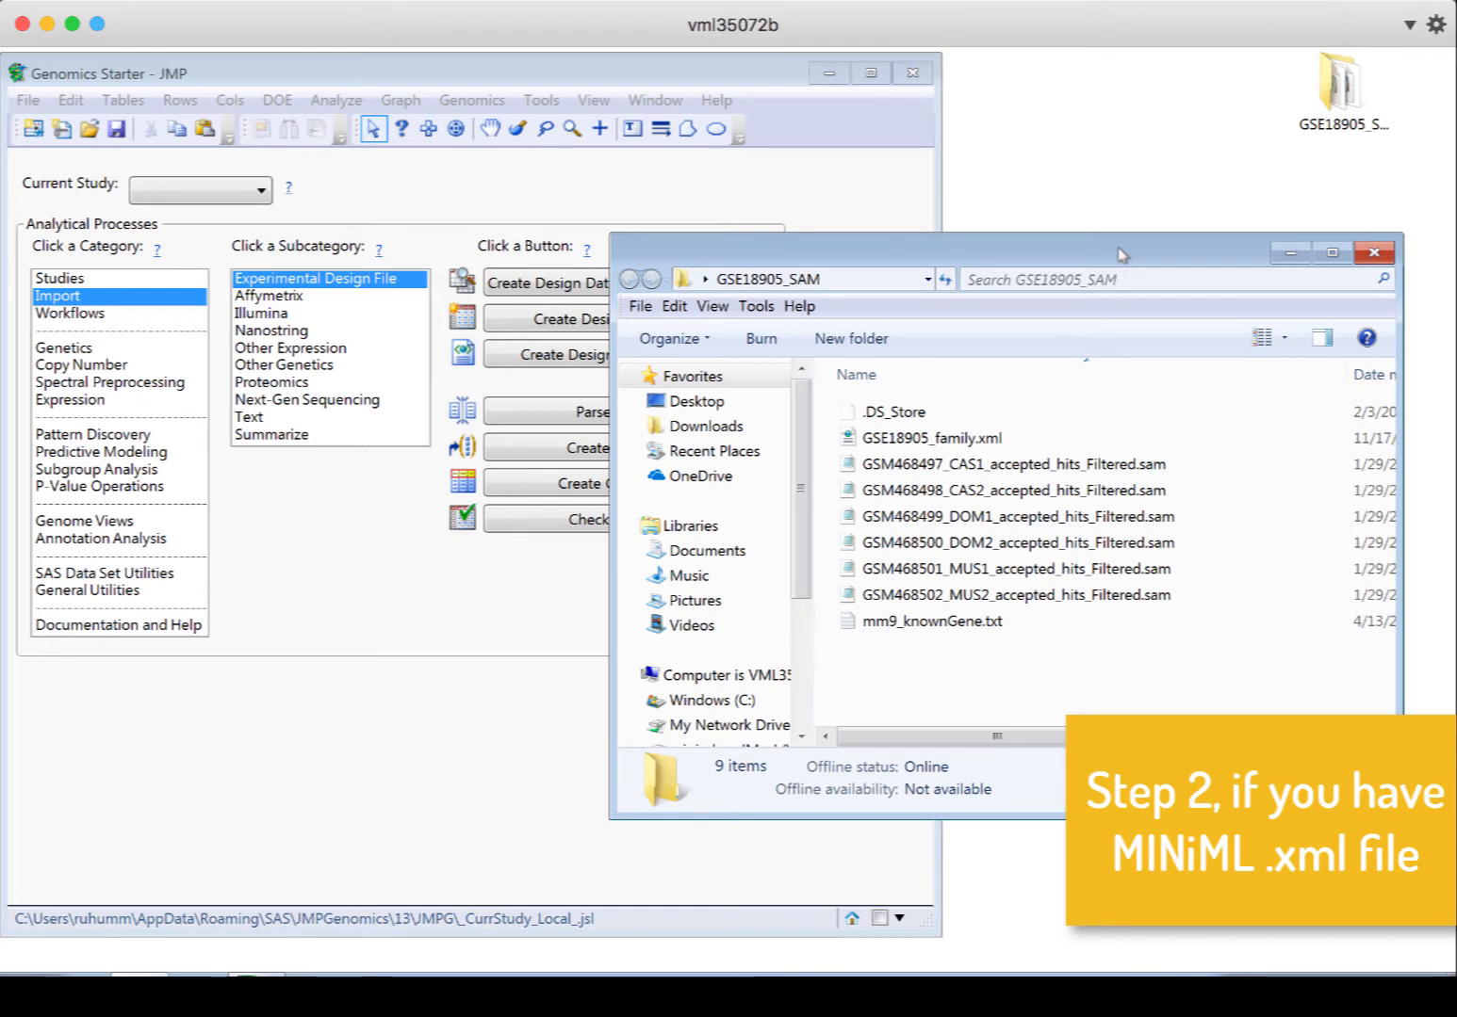
{"action": "mouse_move", "coordinate": [961, 429]}
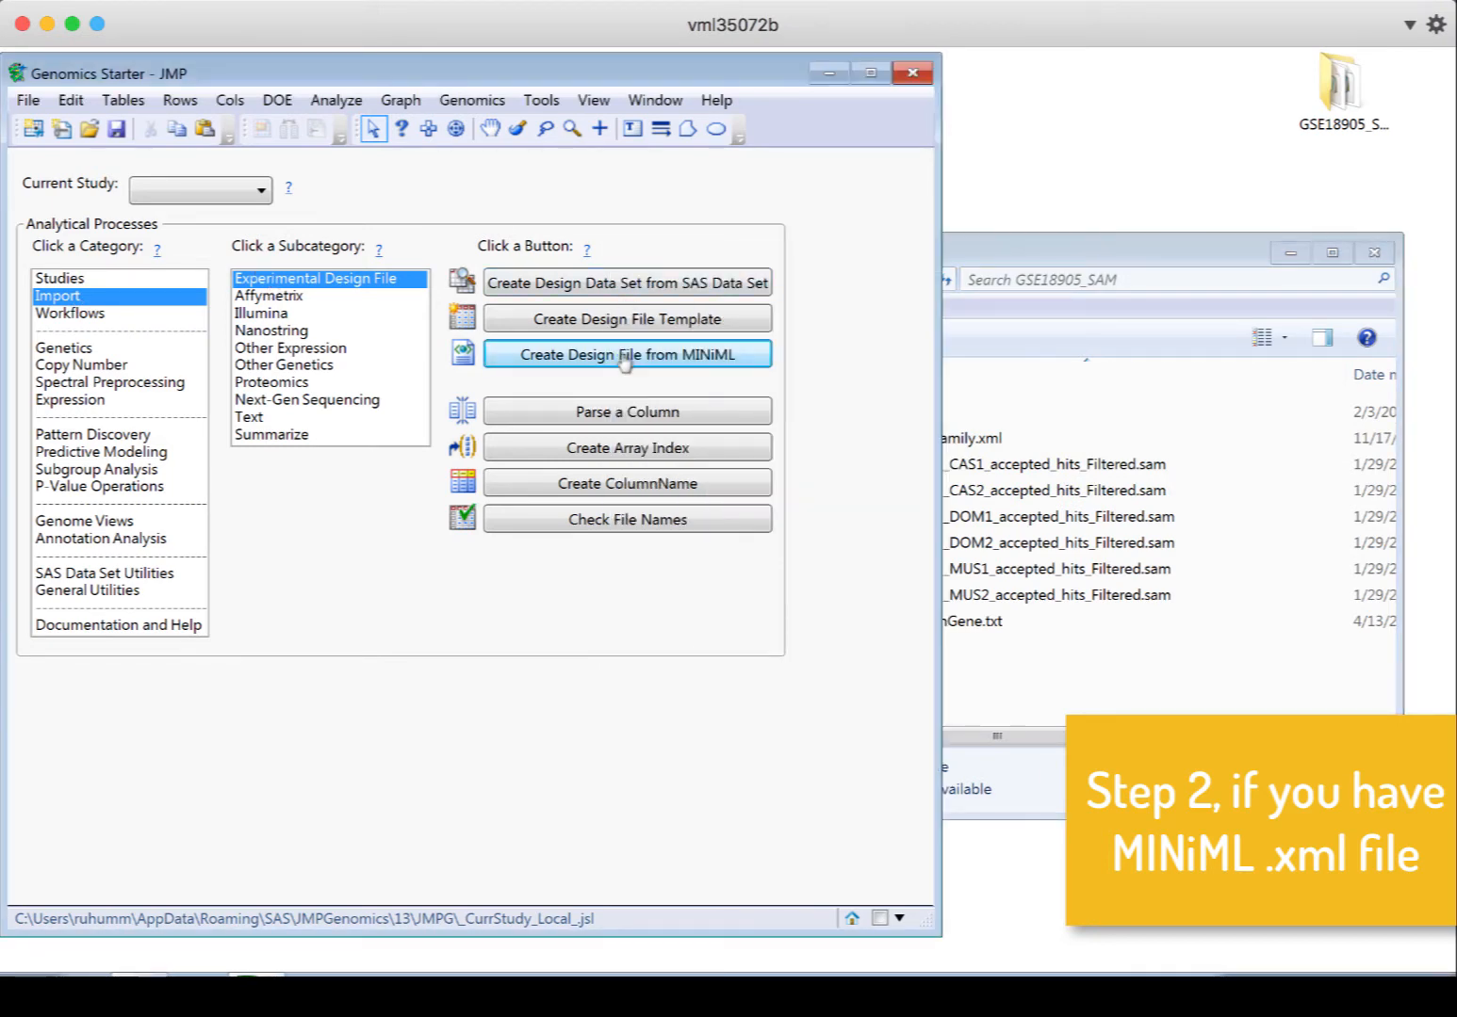
{"action": "left_click", "coordinate": [626, 354]}
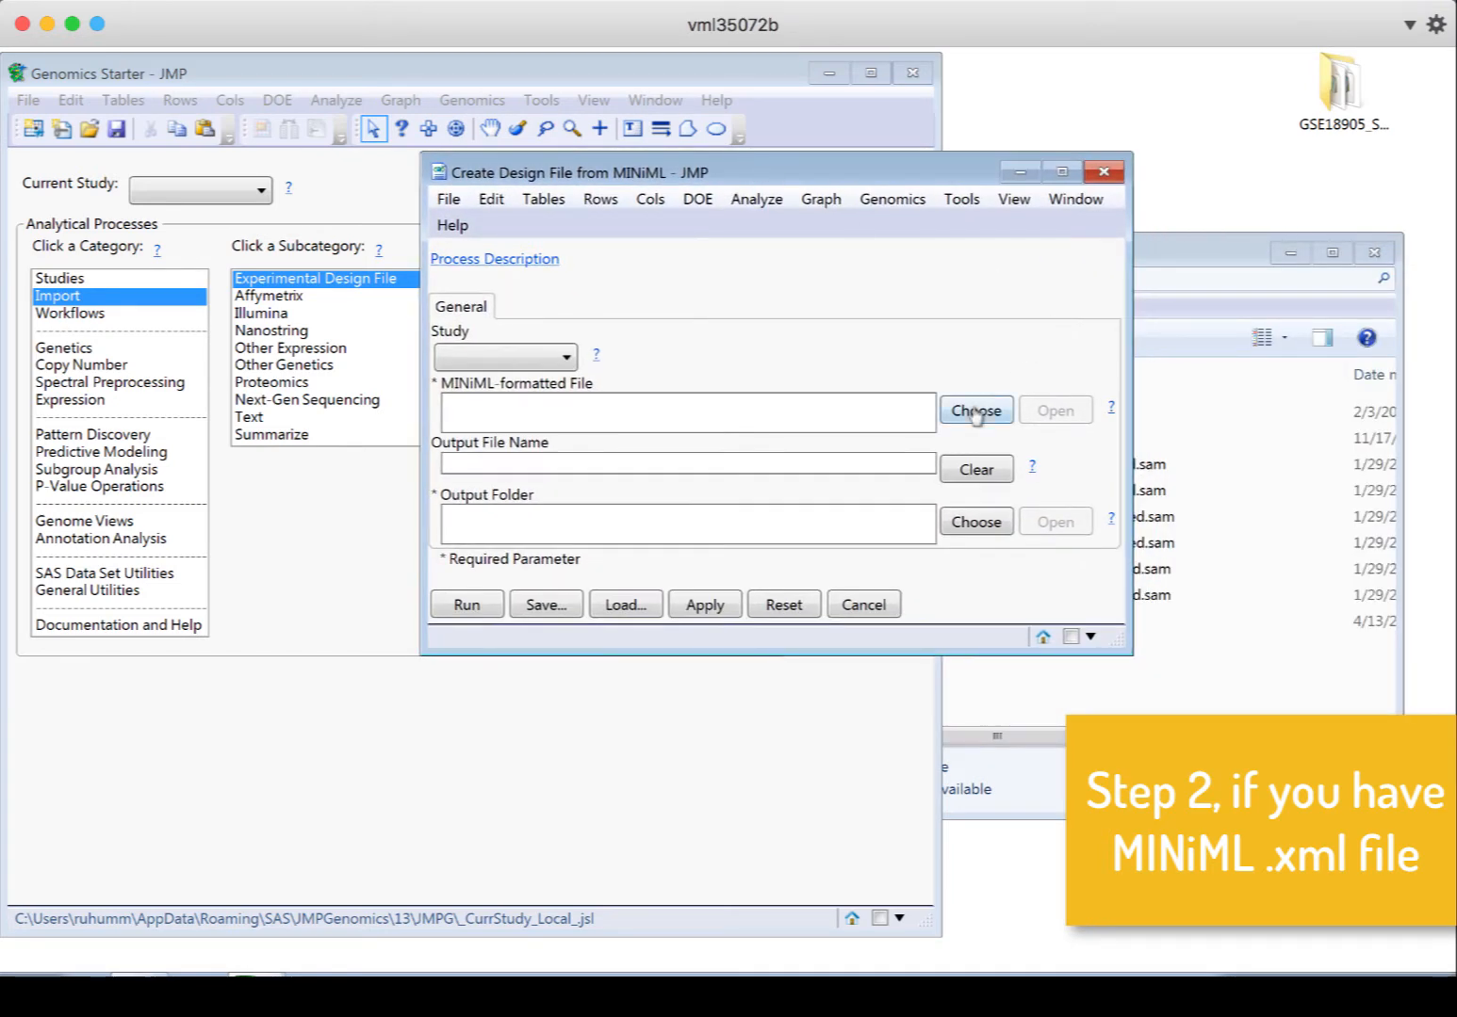
{"action": "left_click", "coordinate": [976, 411]}
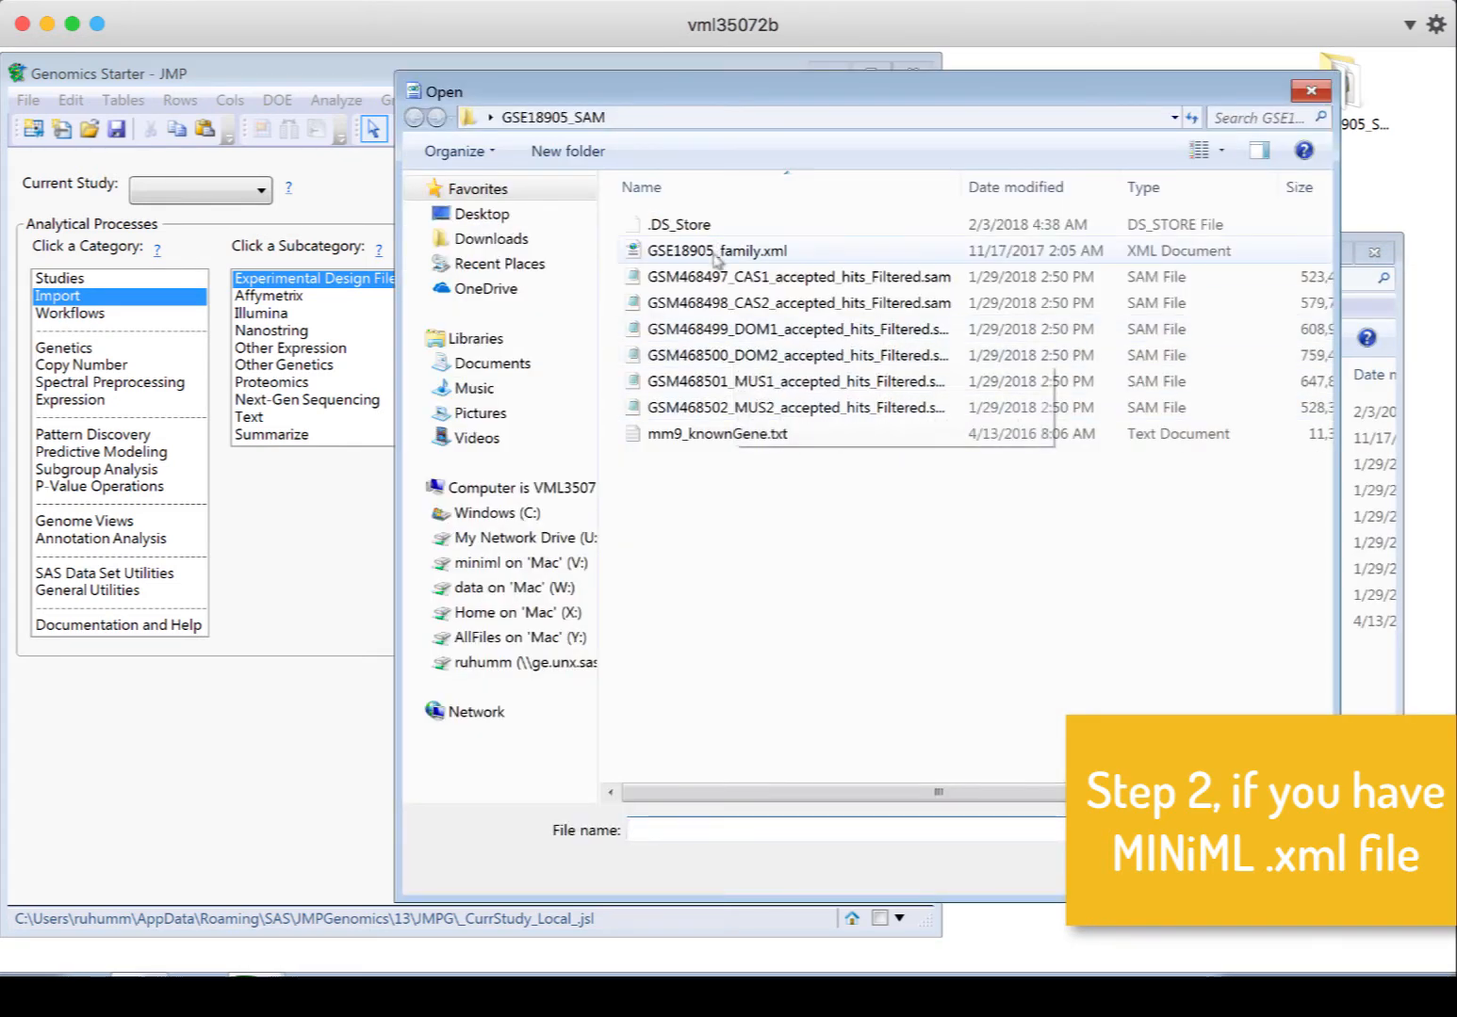
{"action": "double_click", "coordinate": [724, 250]}
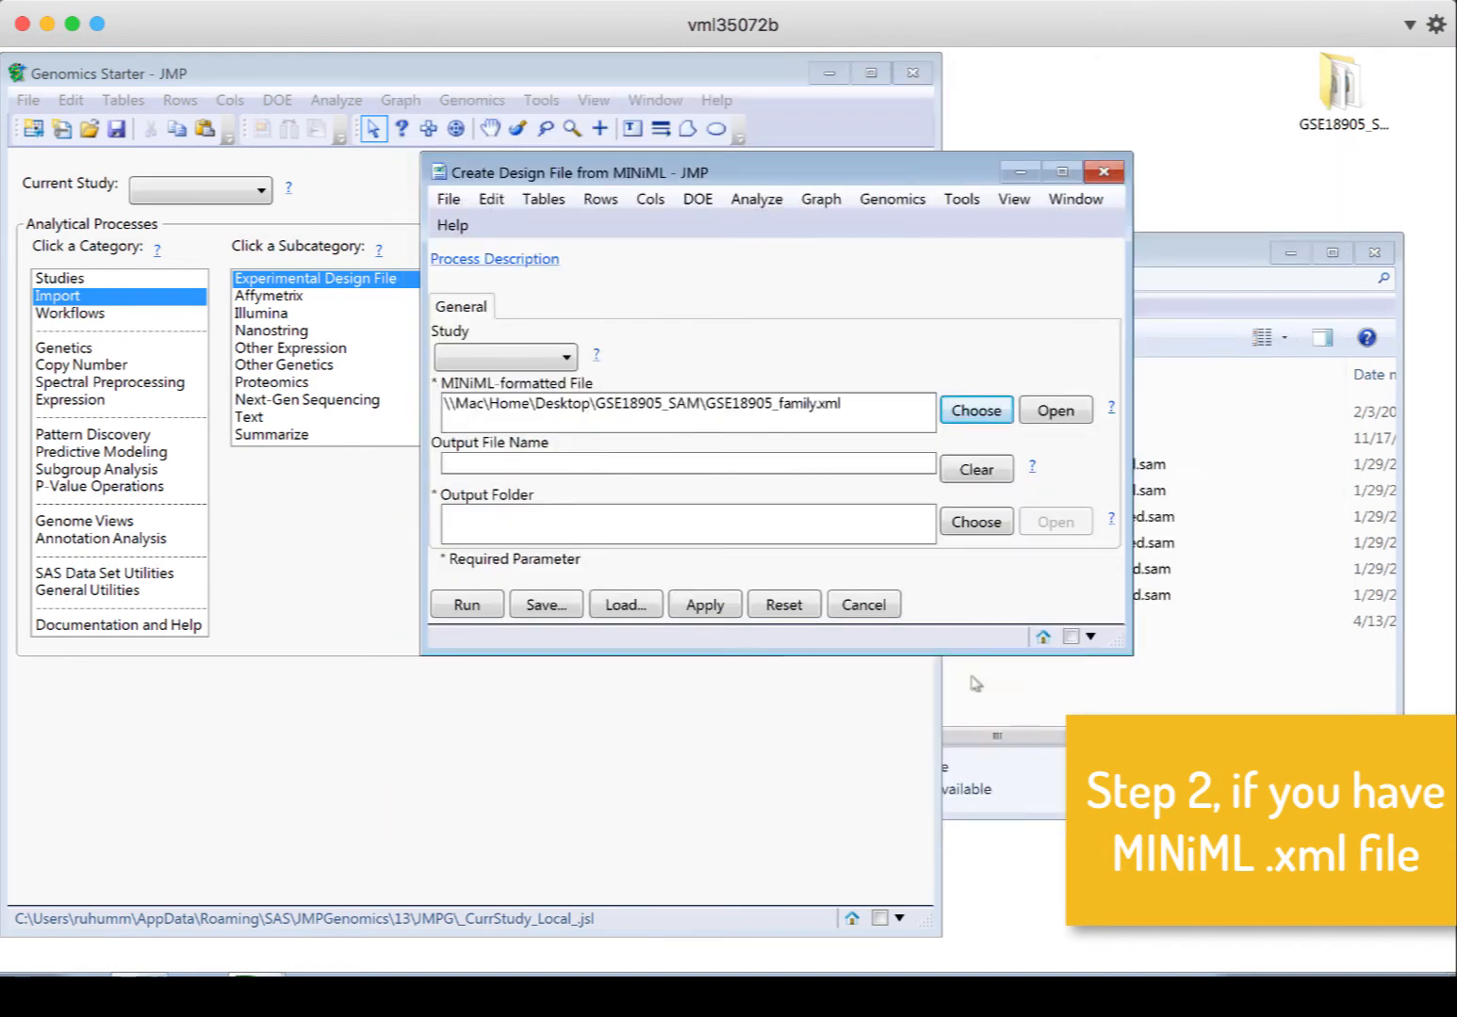
Save results to a new Desktop\Output folder and run to build the seven-sample design table
{"action": "left_click", "coordinate": [976, 522]}
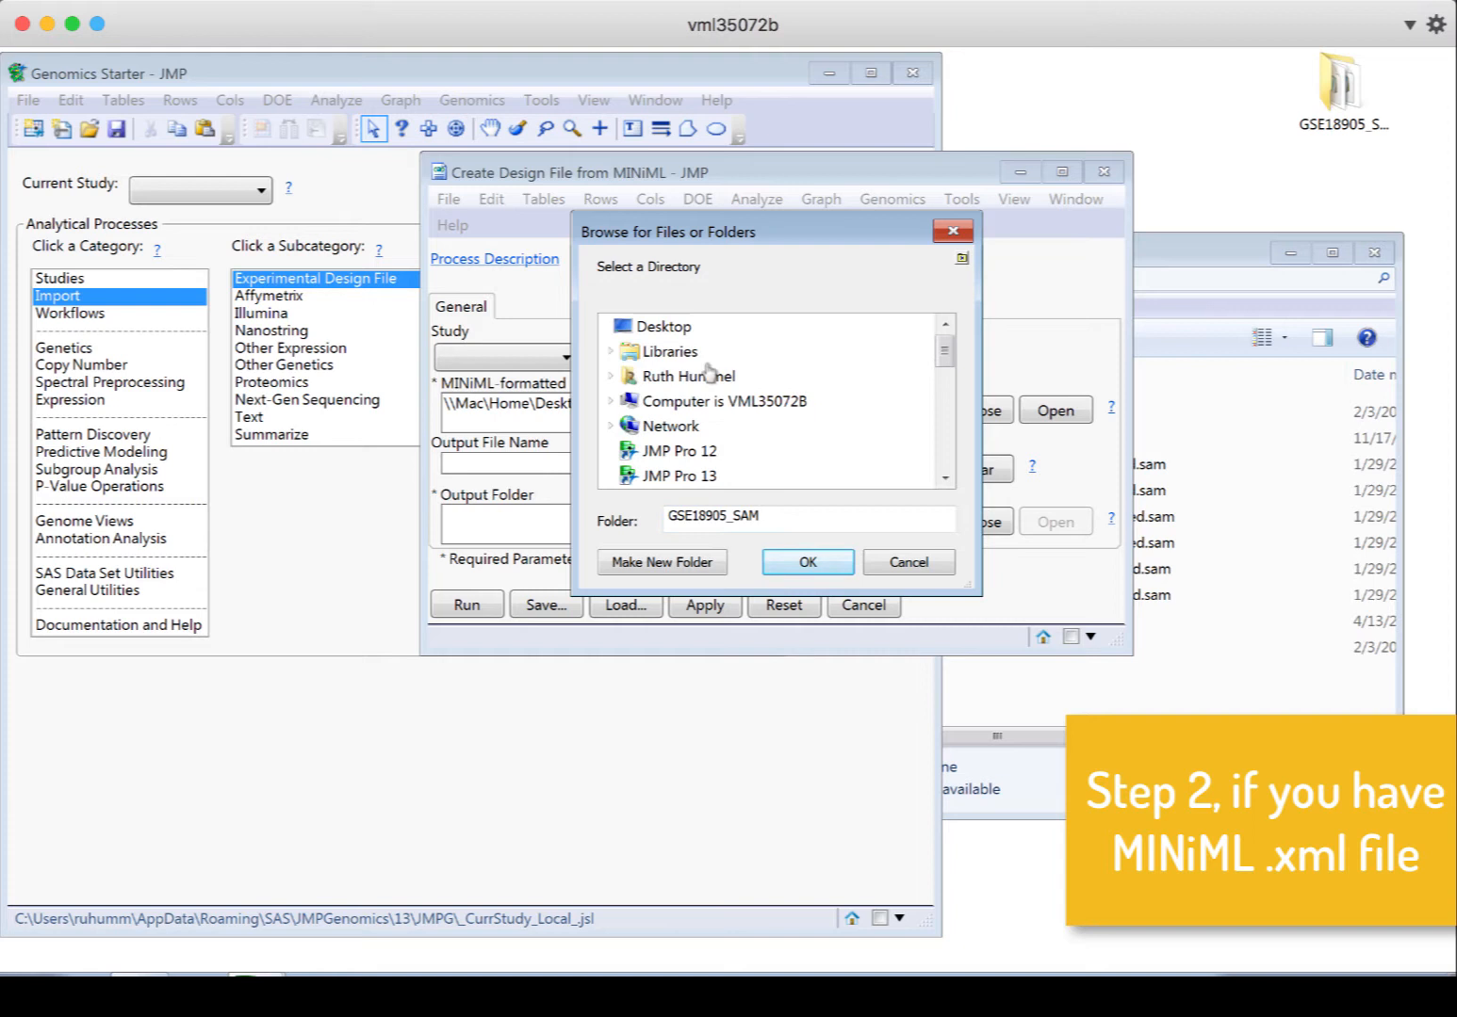
{"action": "left_click", "coordinate": [663, 326]}
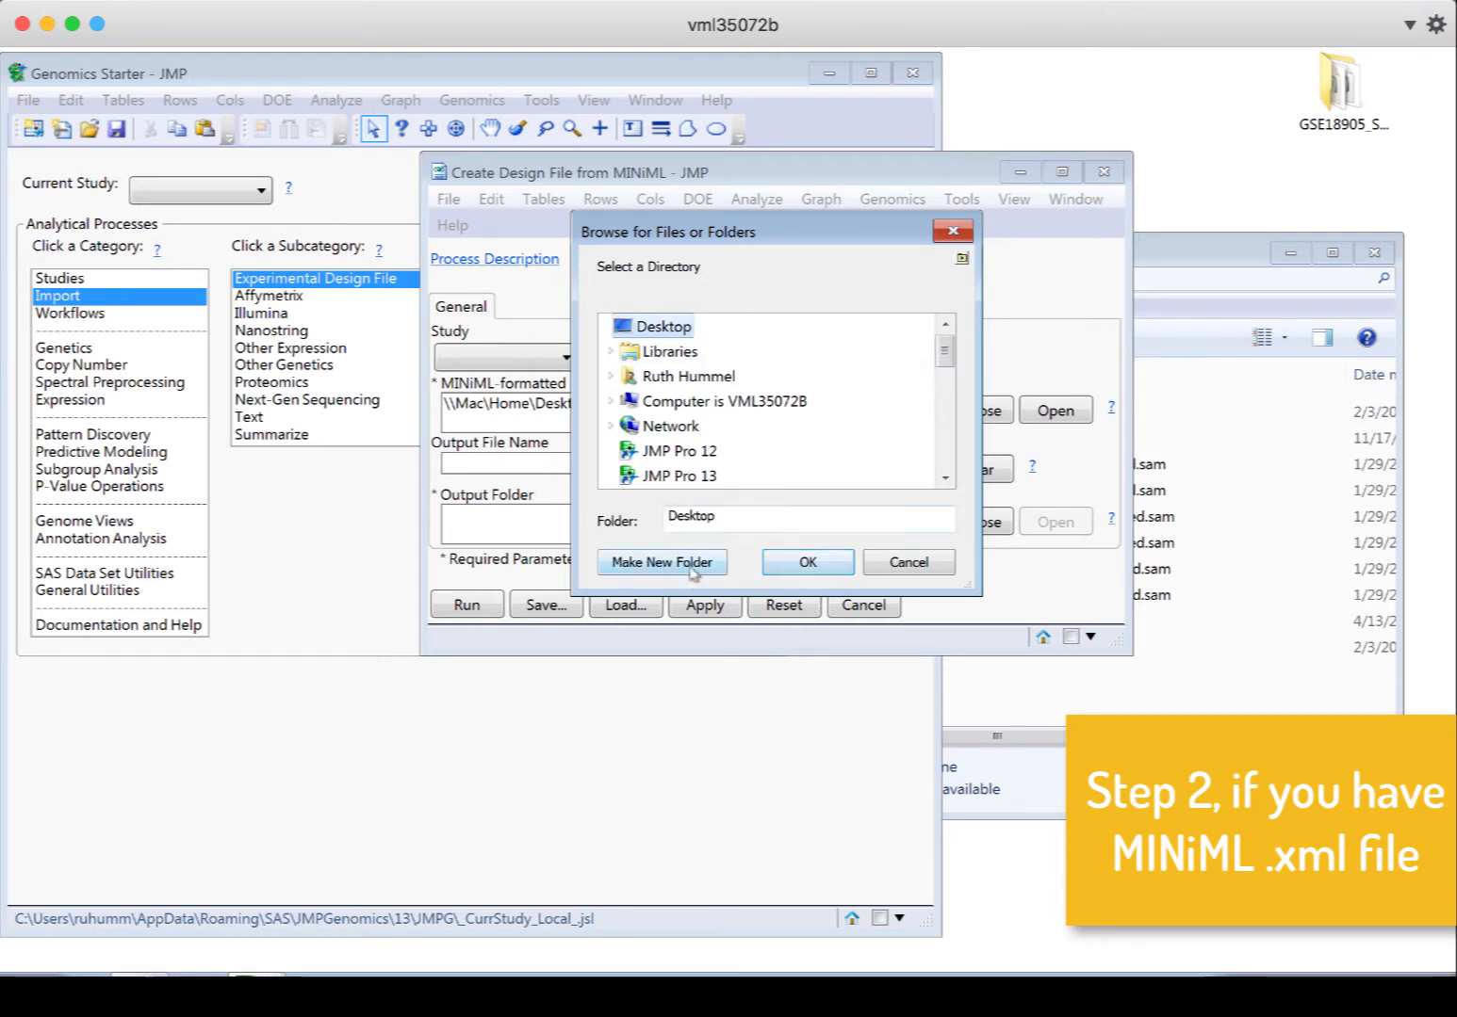
{"action": "left_click", "coordinate": [661, 562]}
{"action": "type", "text": "Output"}
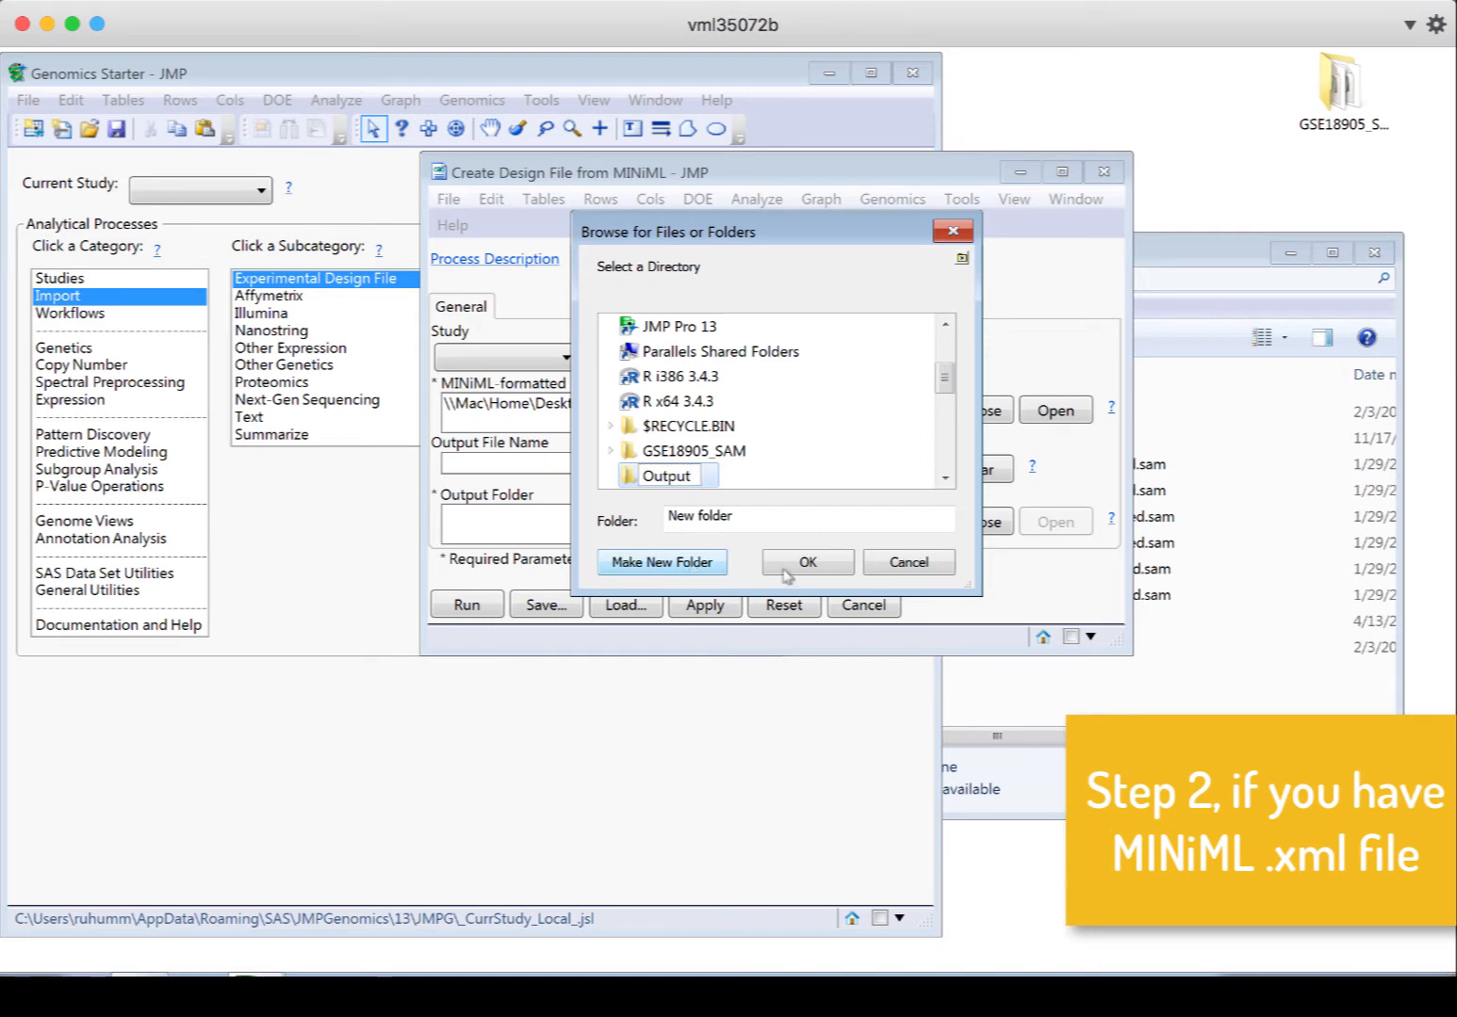
{"action": "left_click", "coordinate": [807, 562]}
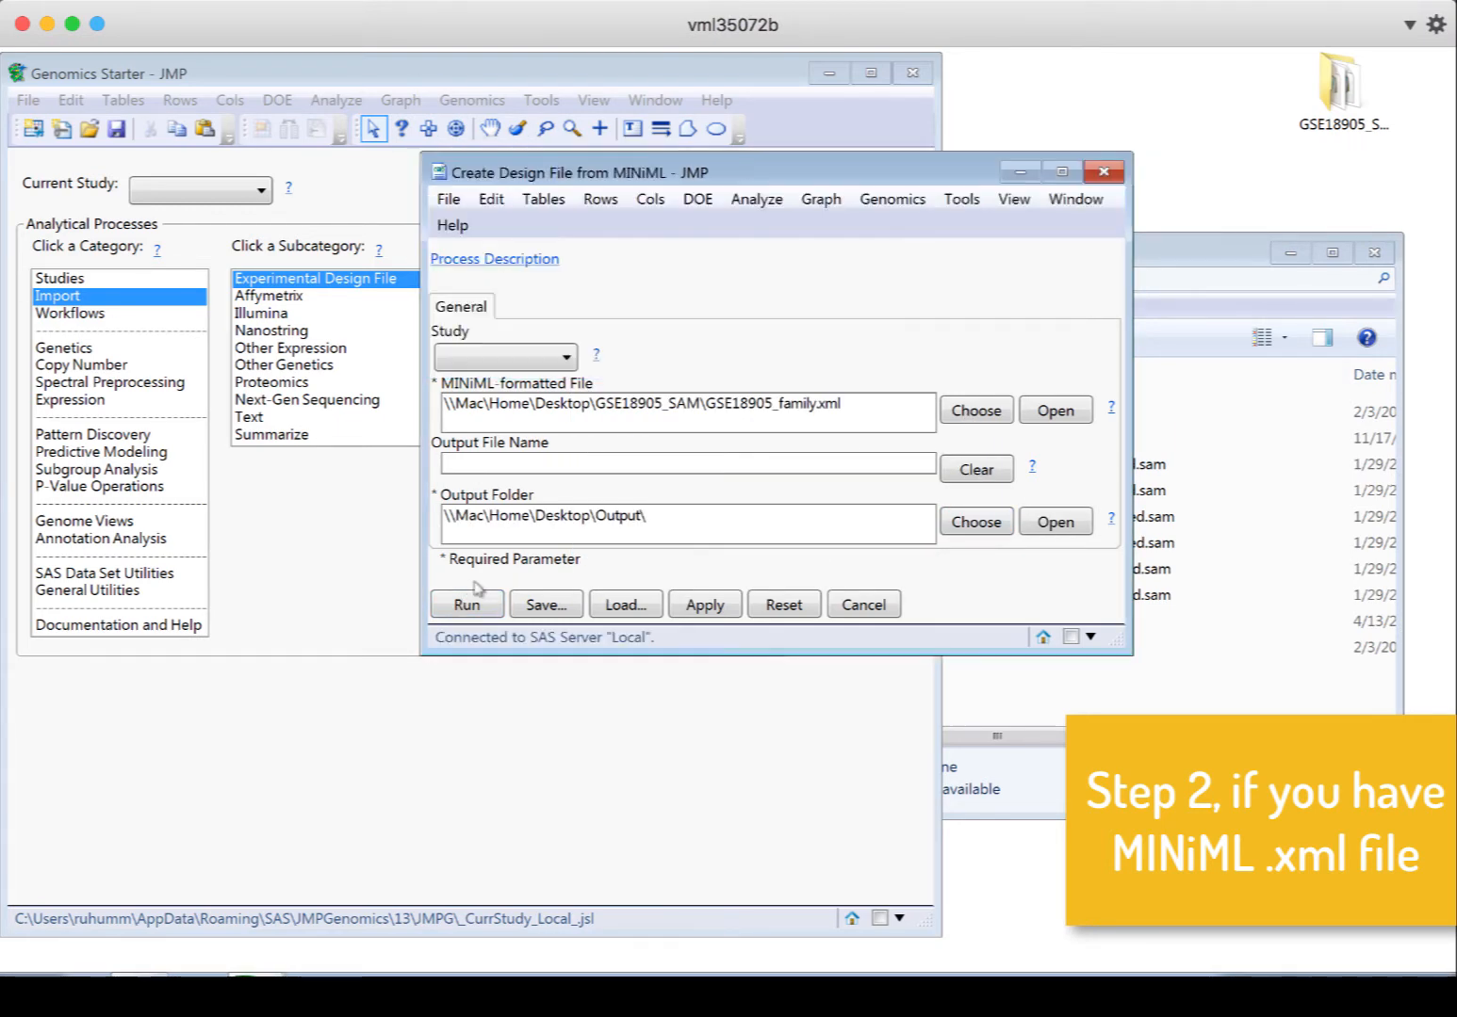
{"action": "left_click", "coordinate": [468, 603]}
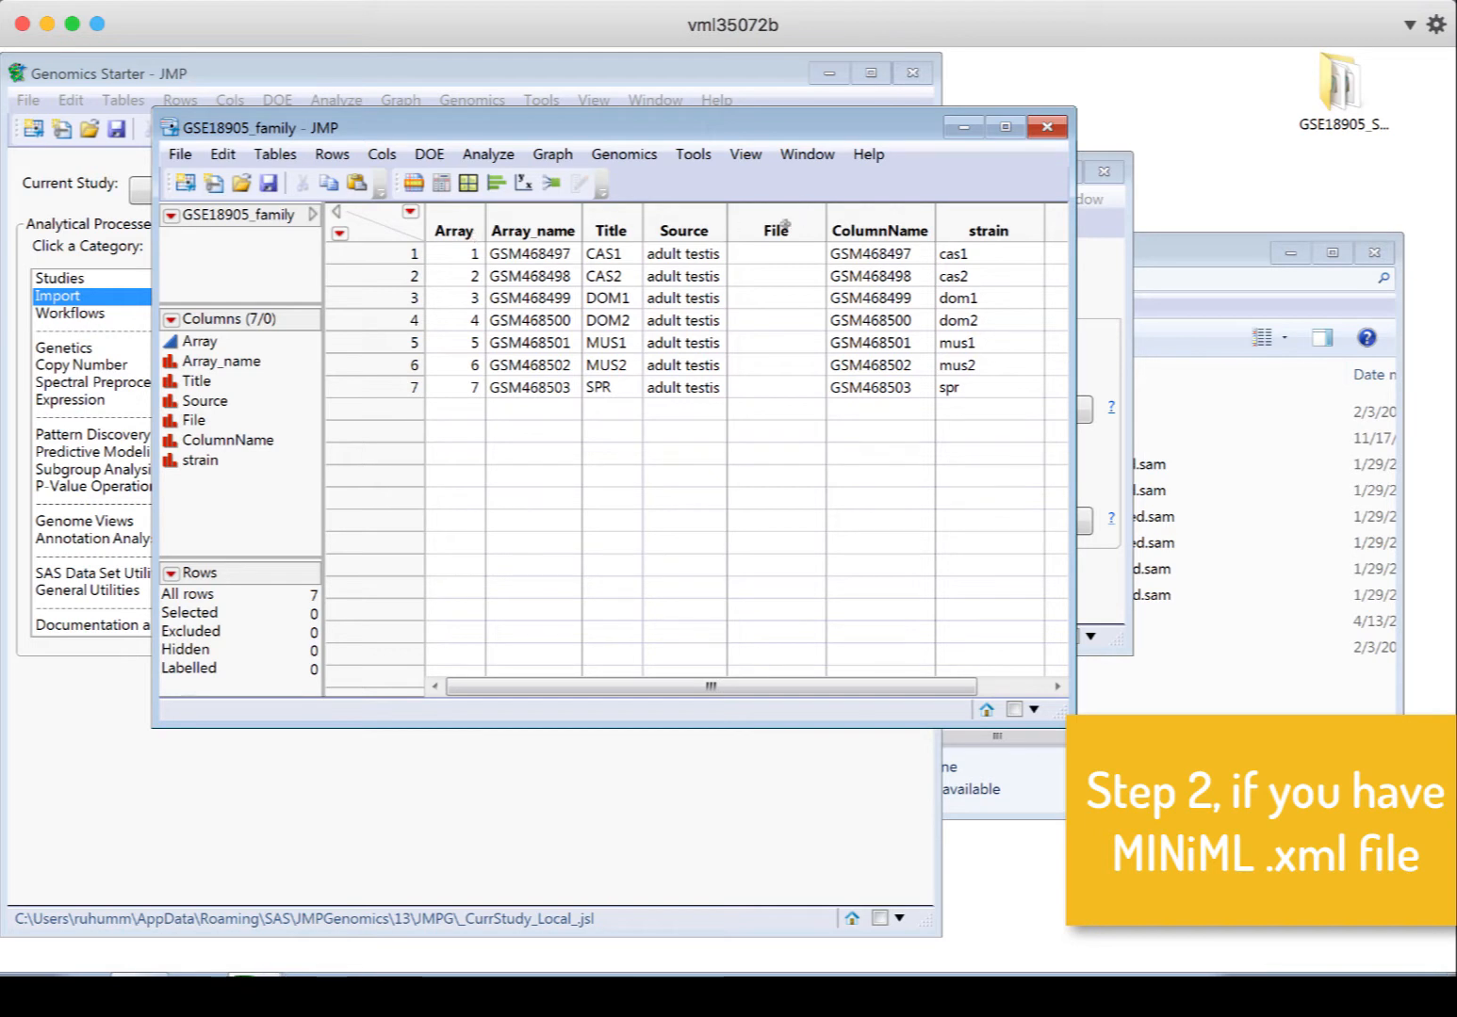
Select the empty File column of the GSE18905_family design table
{"action": "left_click", "coordinate": [776, 229]}
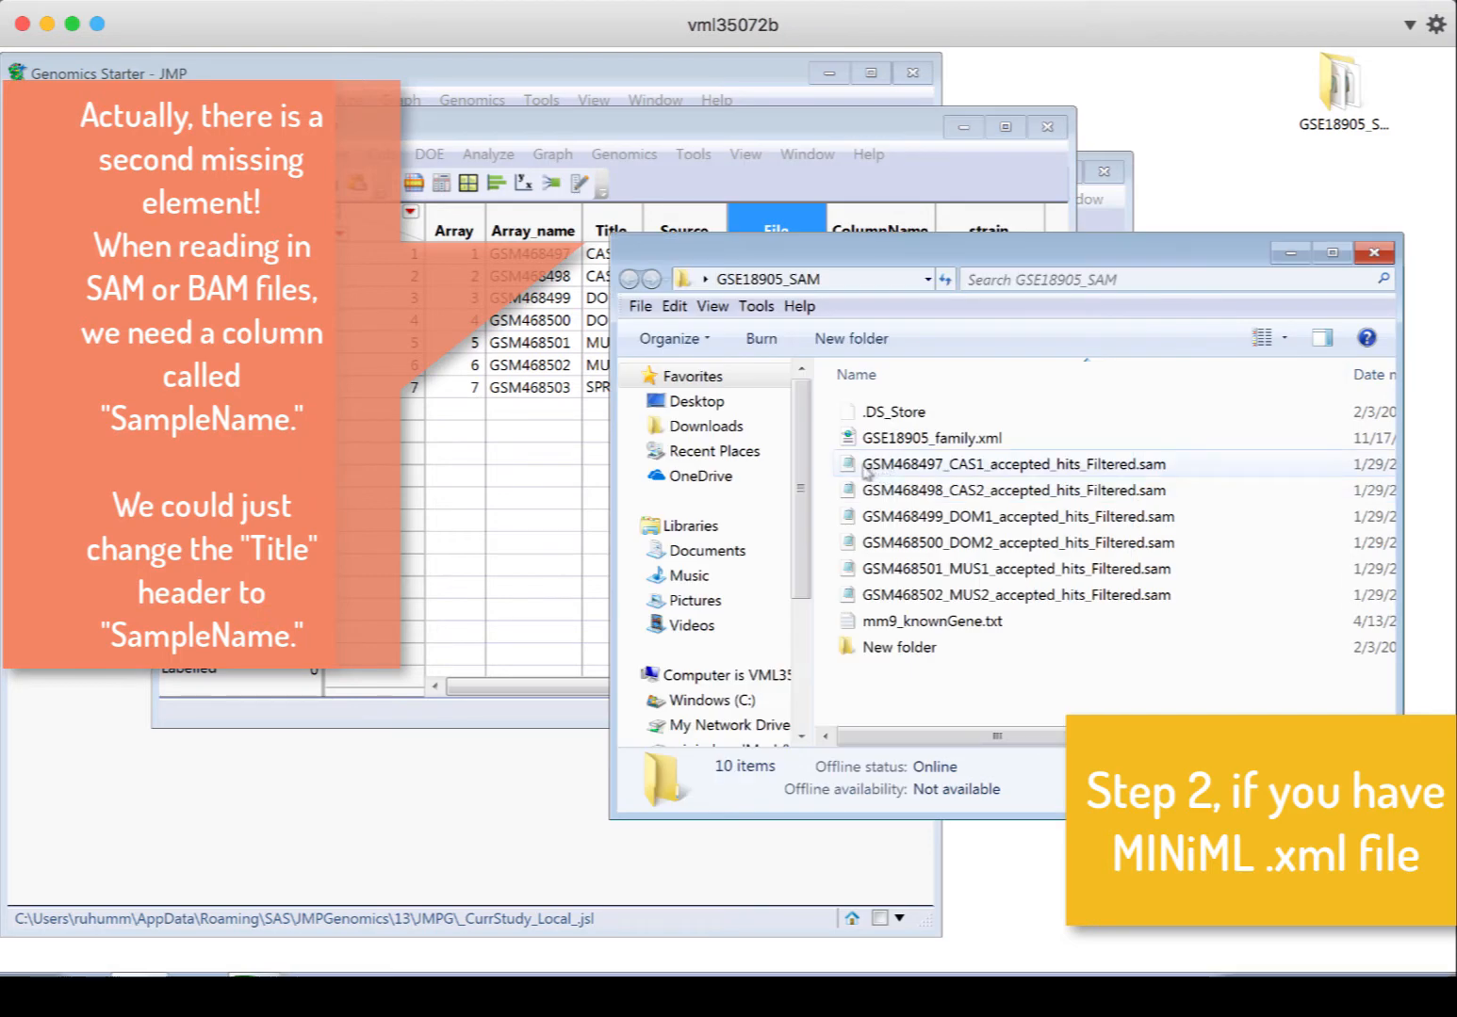
{"action": "mouse_move", "coordinate": [957, 463]}
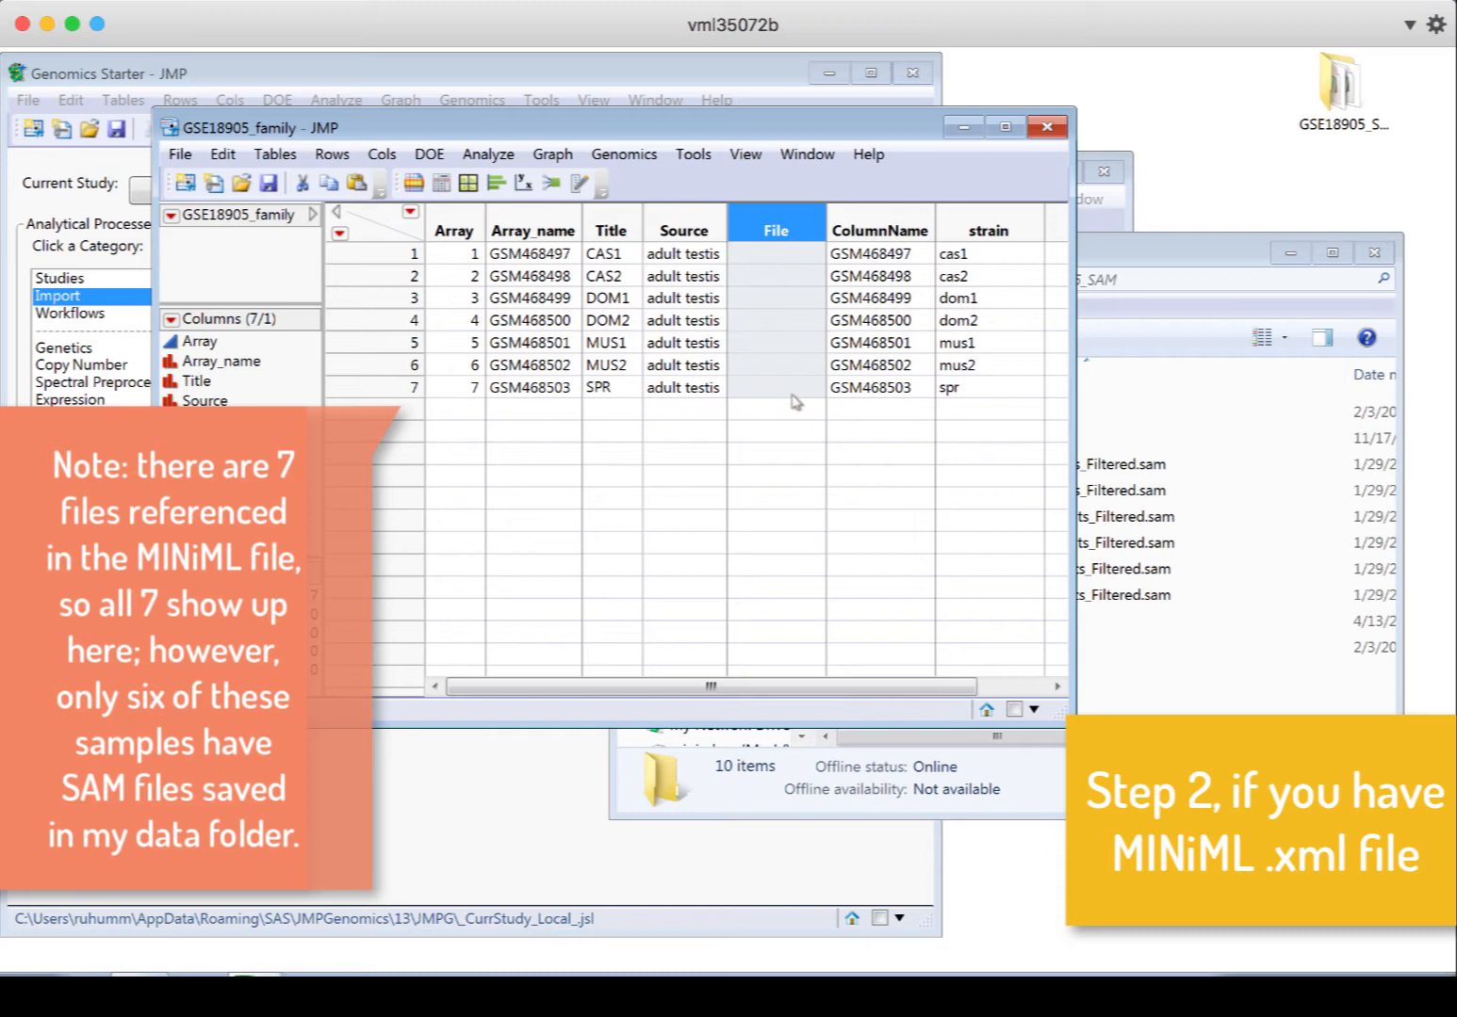
{"action": "mouse_move", "coordinate": [639, 281]}
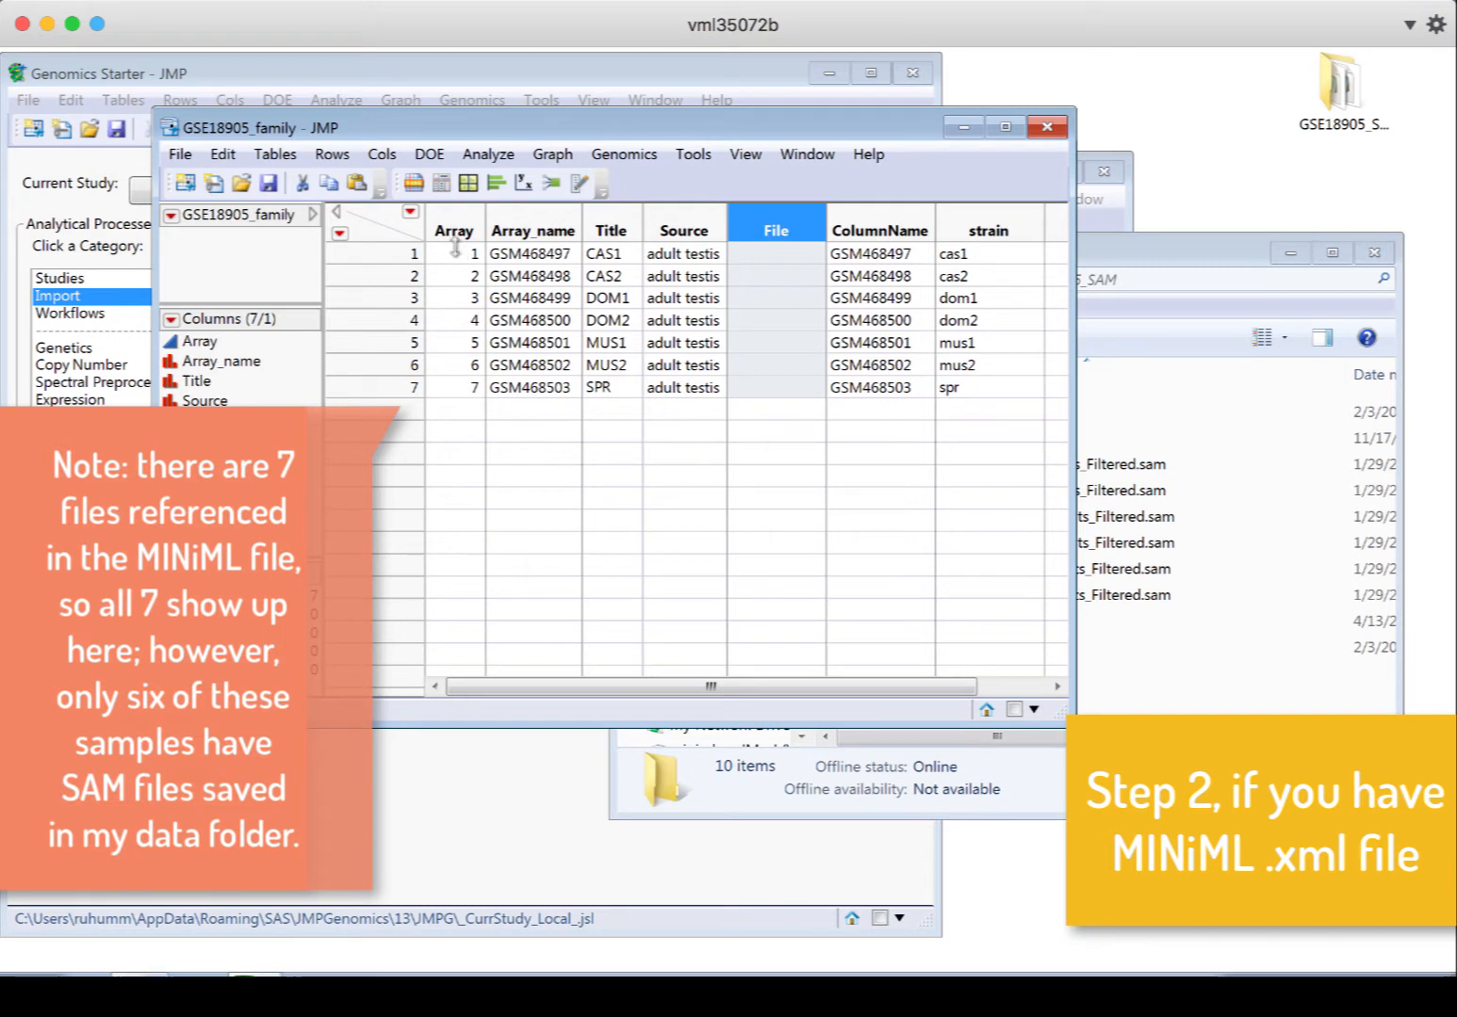
{"action": "mouse_move", "coordinate": [461, 384]}
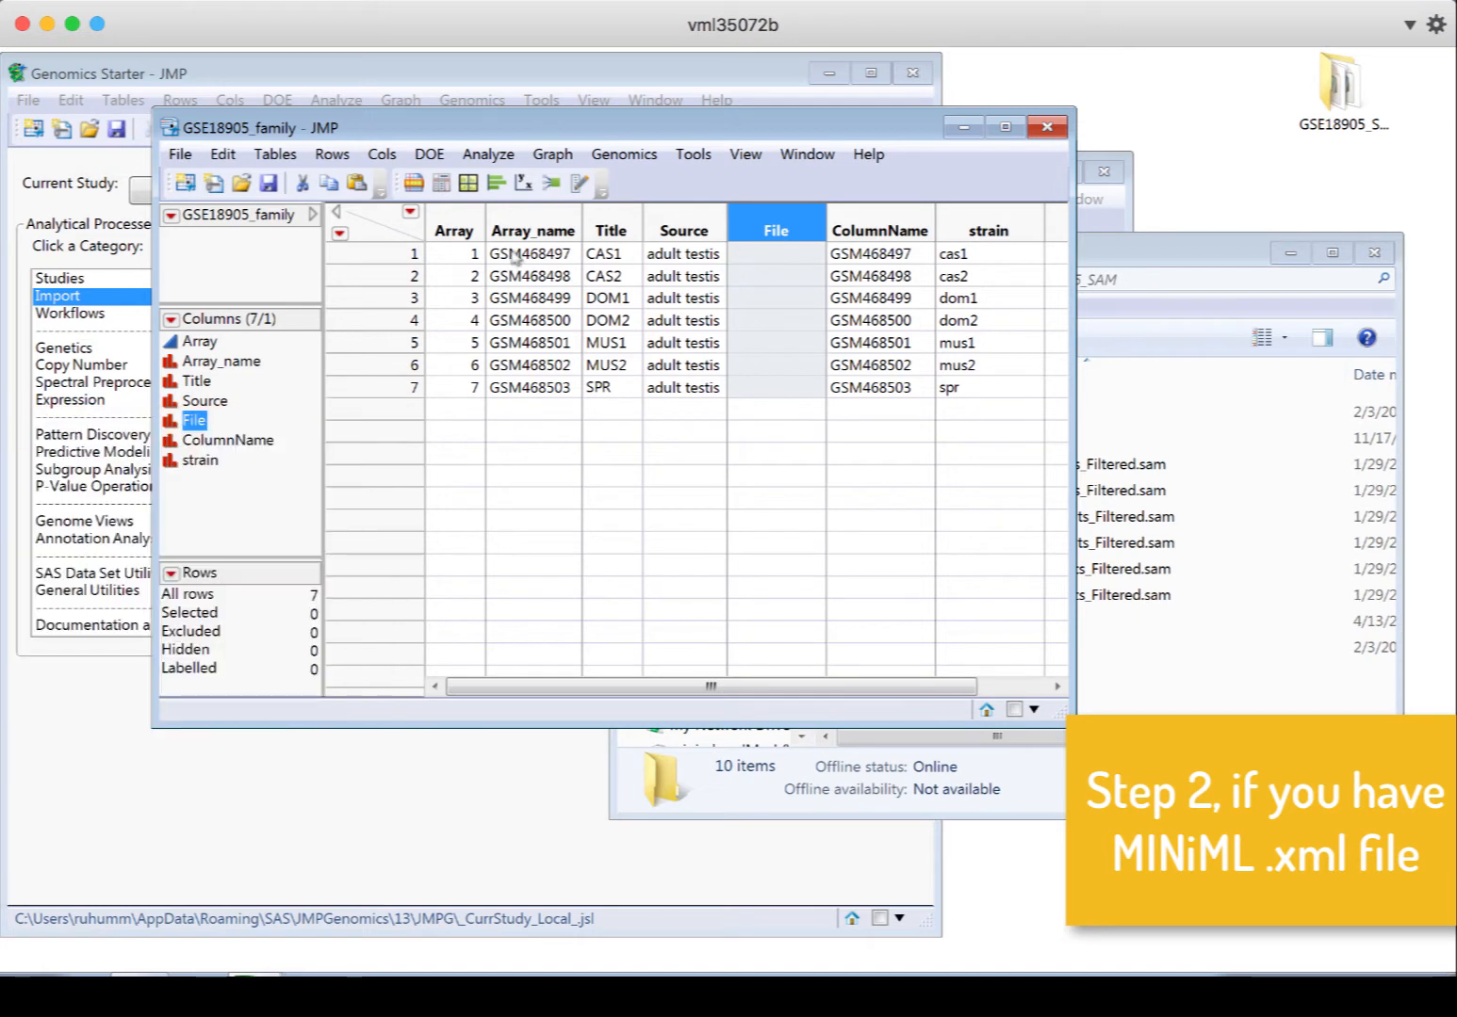
{"action": "mouse_move", "coordinate": [897, 422]}
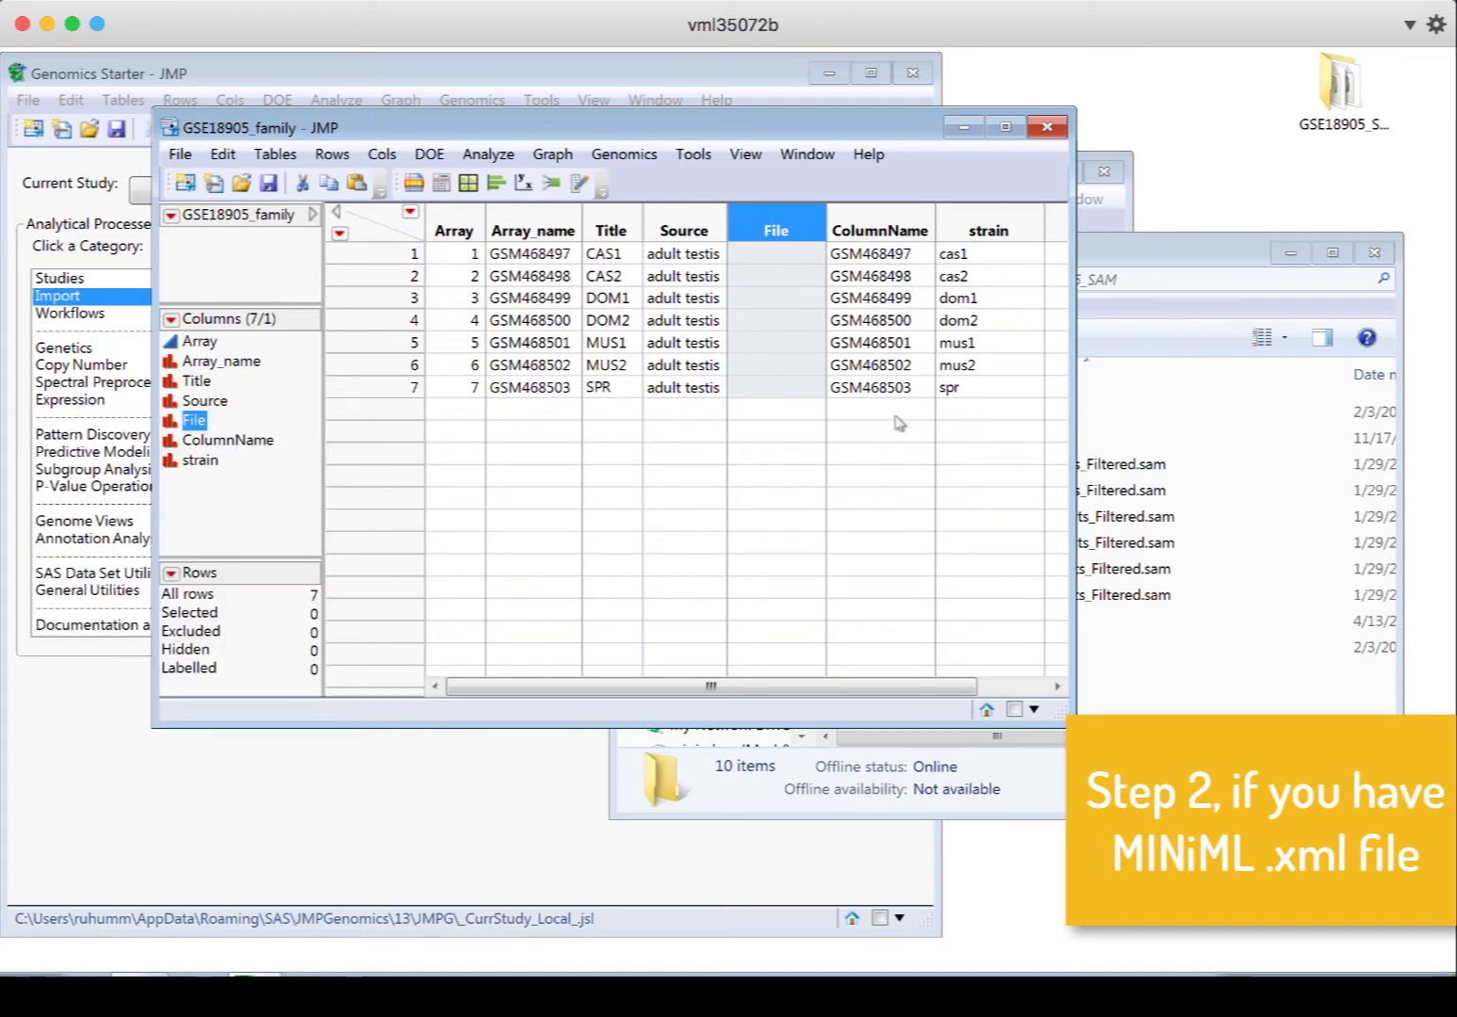
{"action": "mouse_move", "coordinate": [987, 245]}
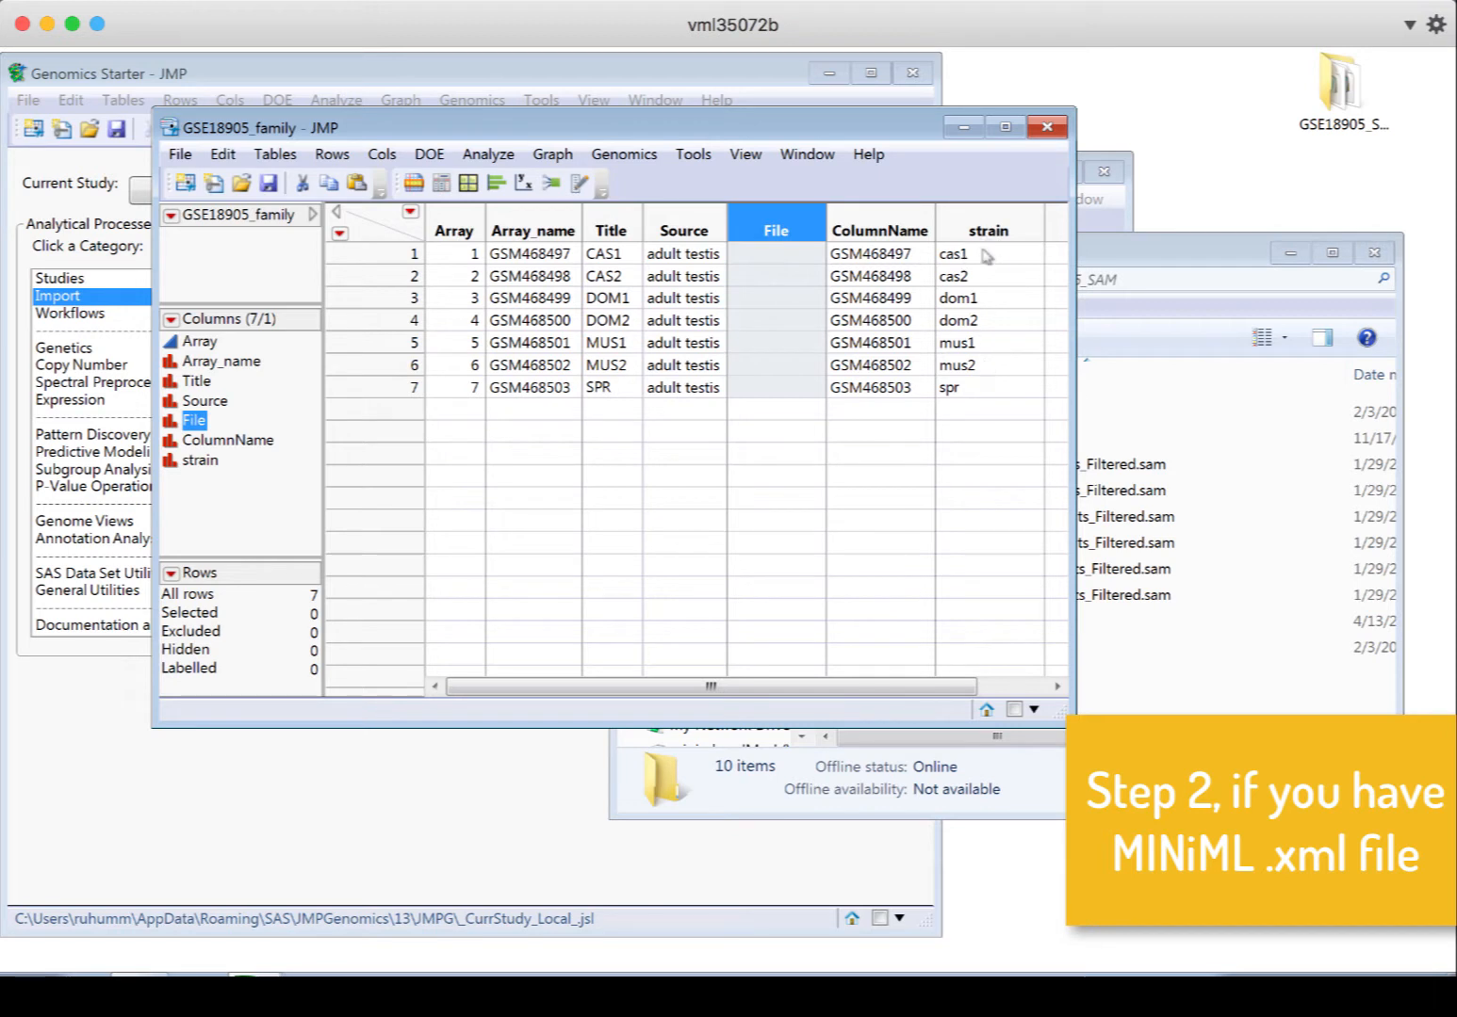
{"action": "mouse_move", "coordinate": [976, 260]}
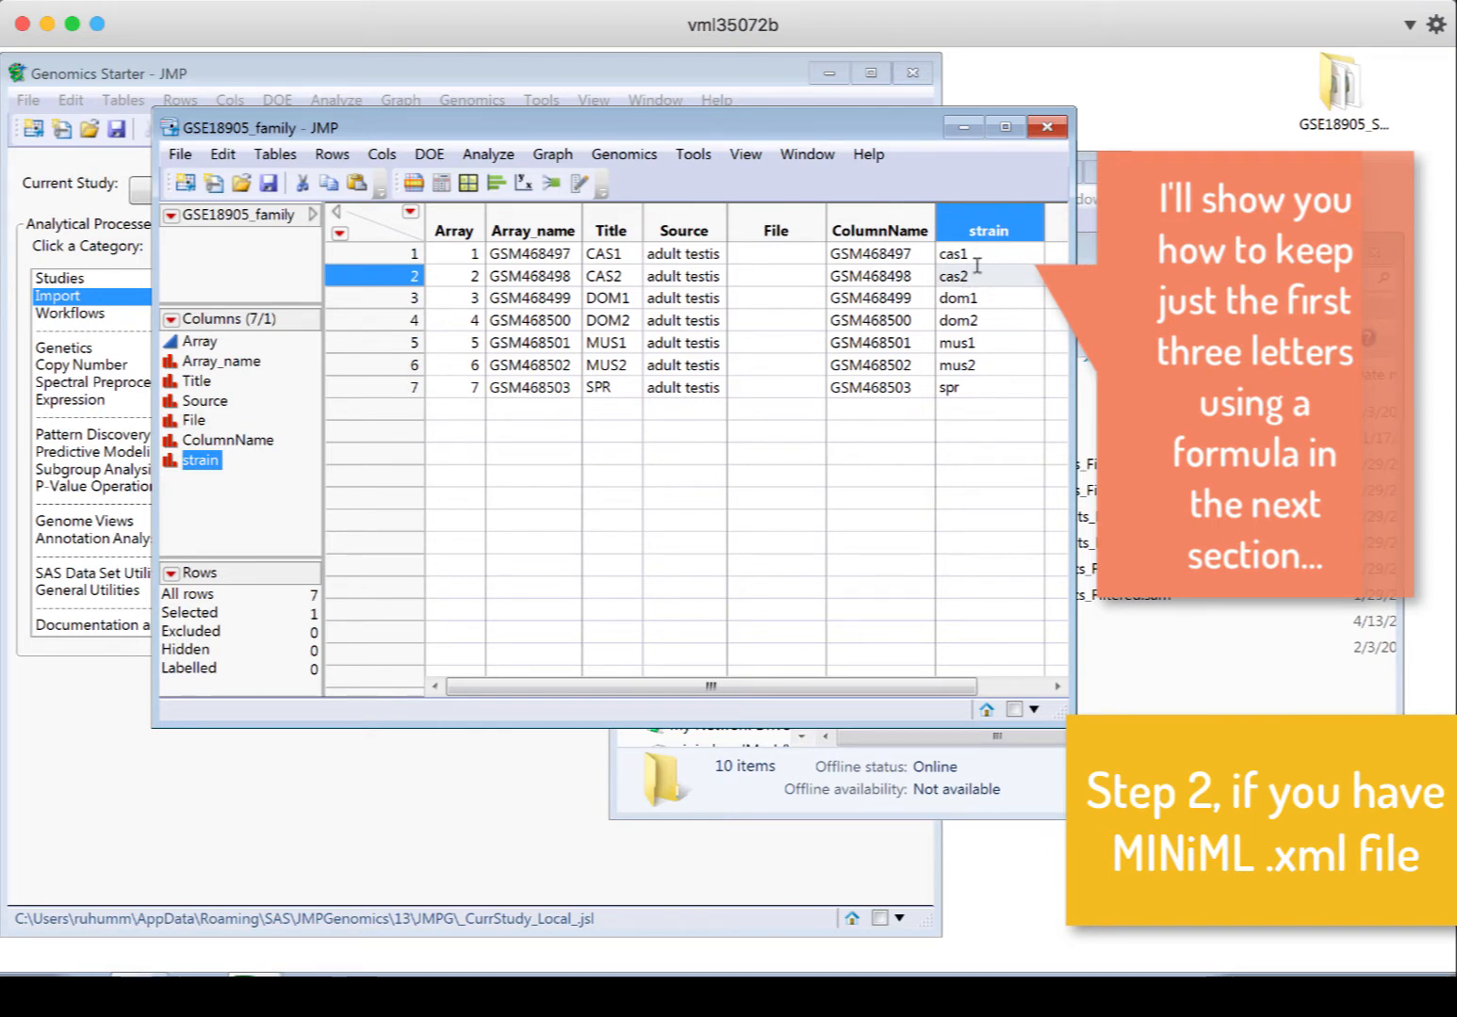
{"action": "mouse_move", "coordinate": [991, 365]}
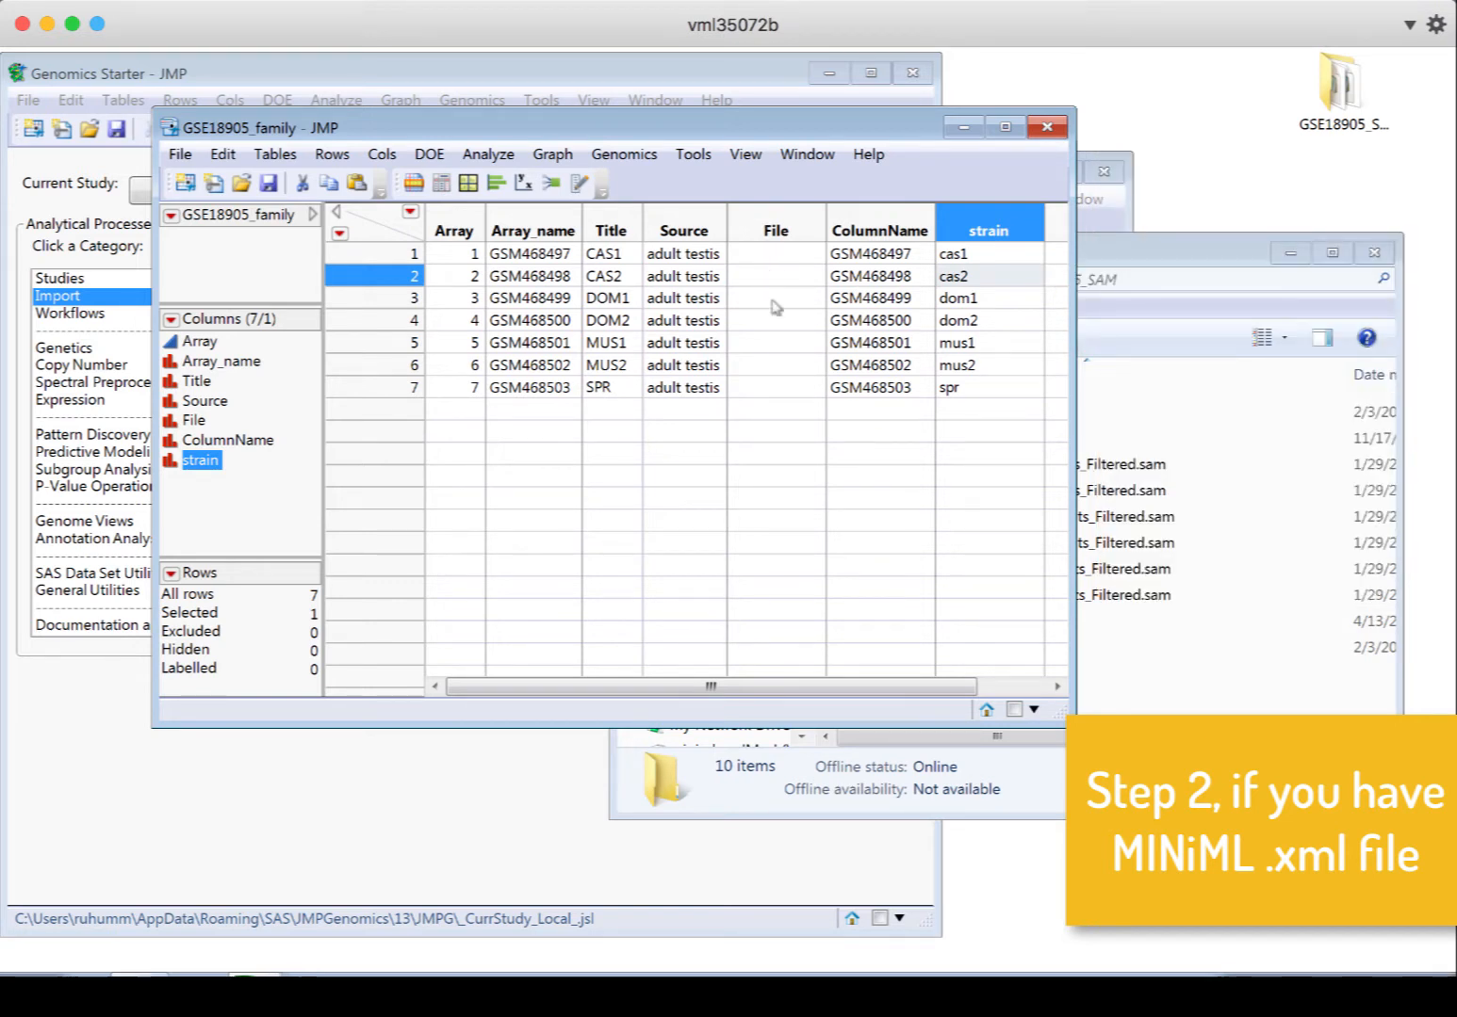
{"action": "mouse_move", "coordinate": [1084, 539]}
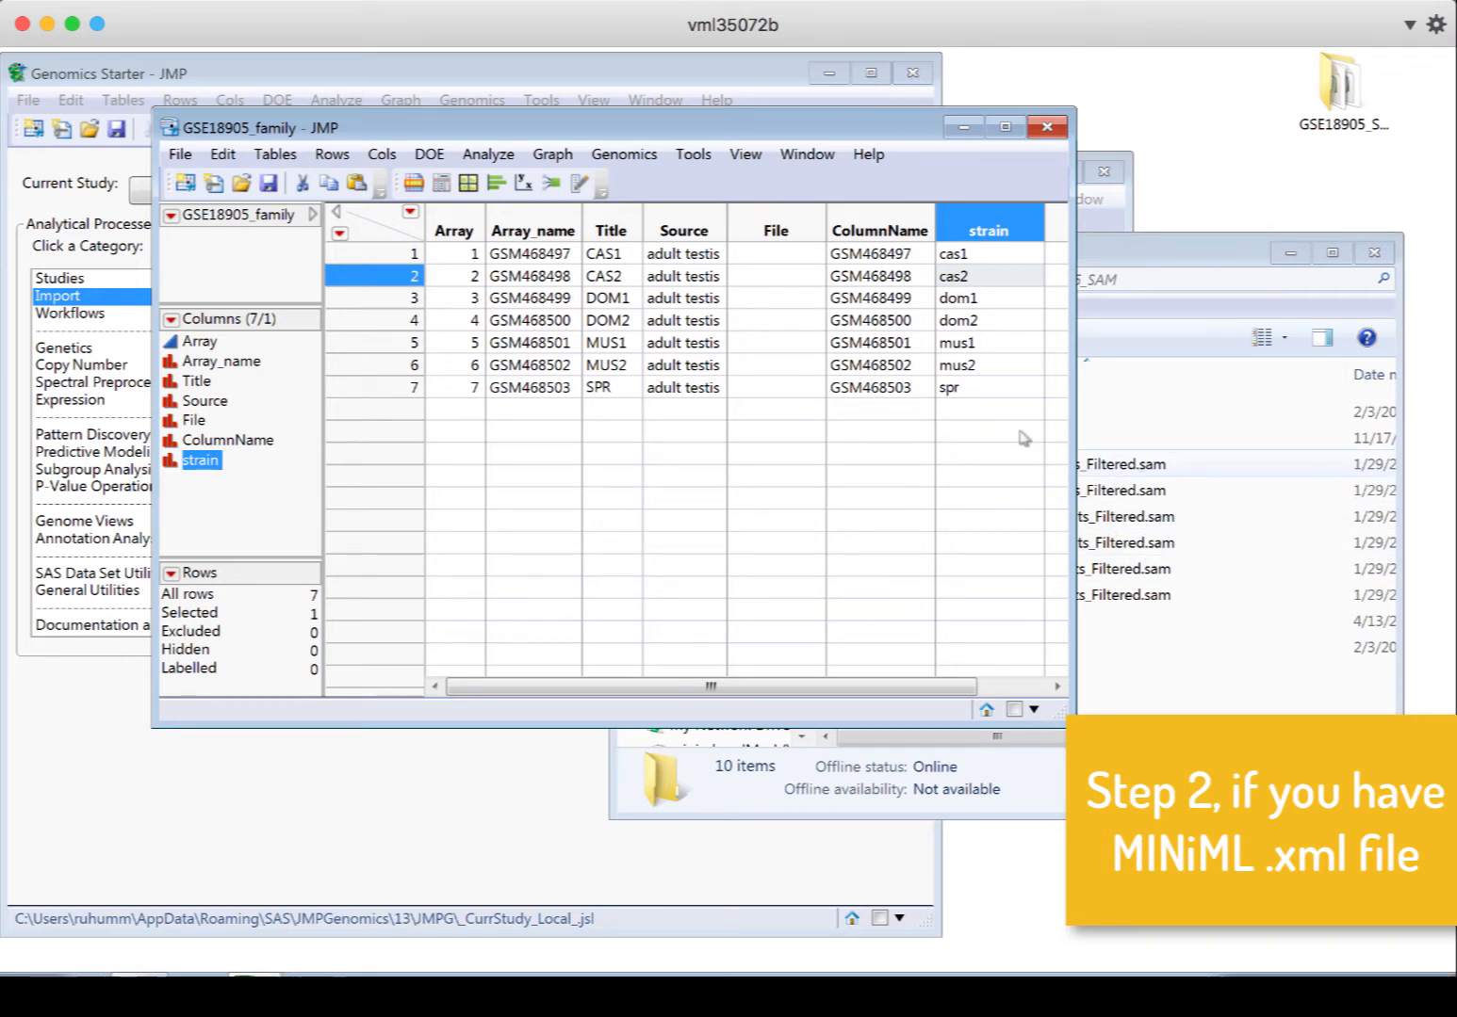
{"action": "mouse_move", "coordinate": [795, 341]}
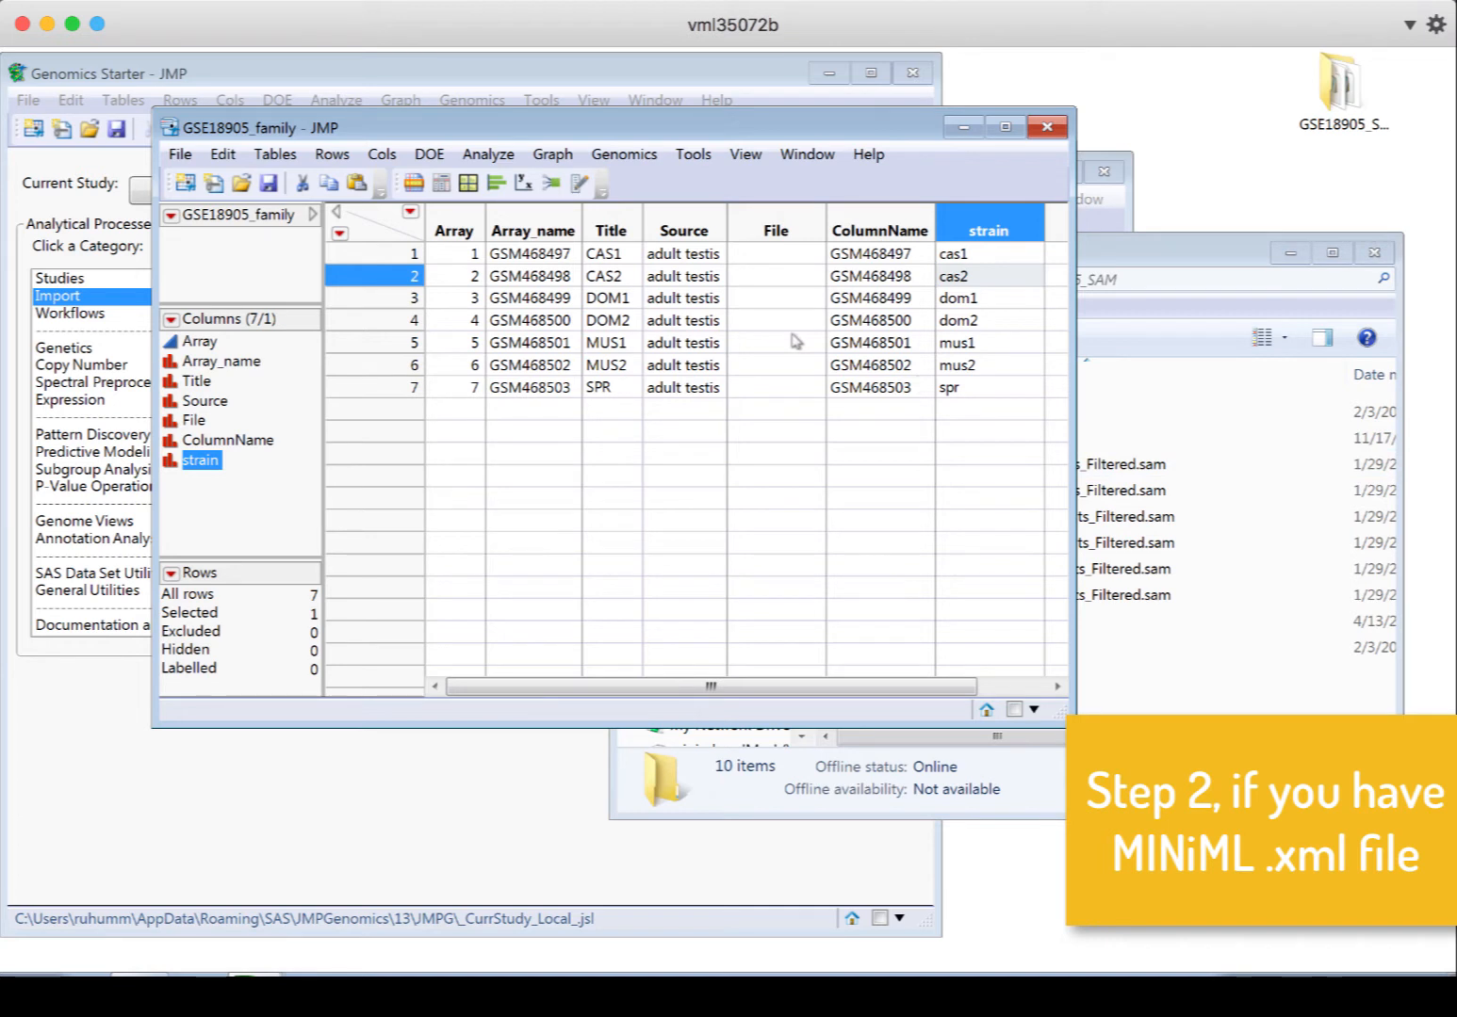
{"action": "mouse_move", "coordinate": [806, 286]}
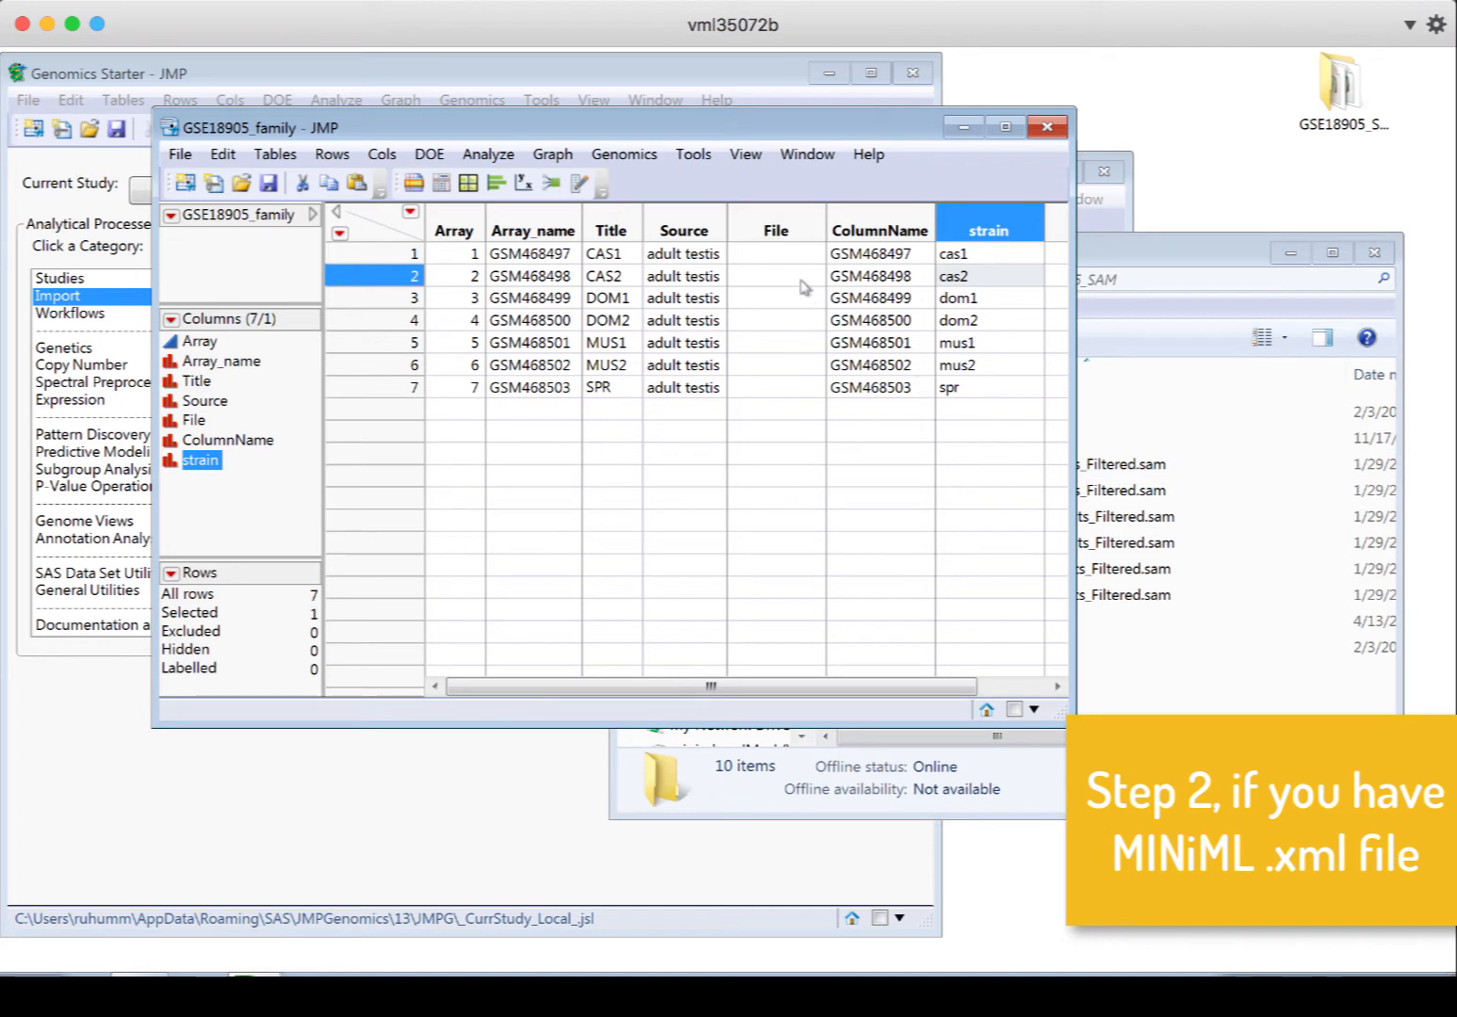
{"action": "mouse_move", "coordinate": [791, 322]}
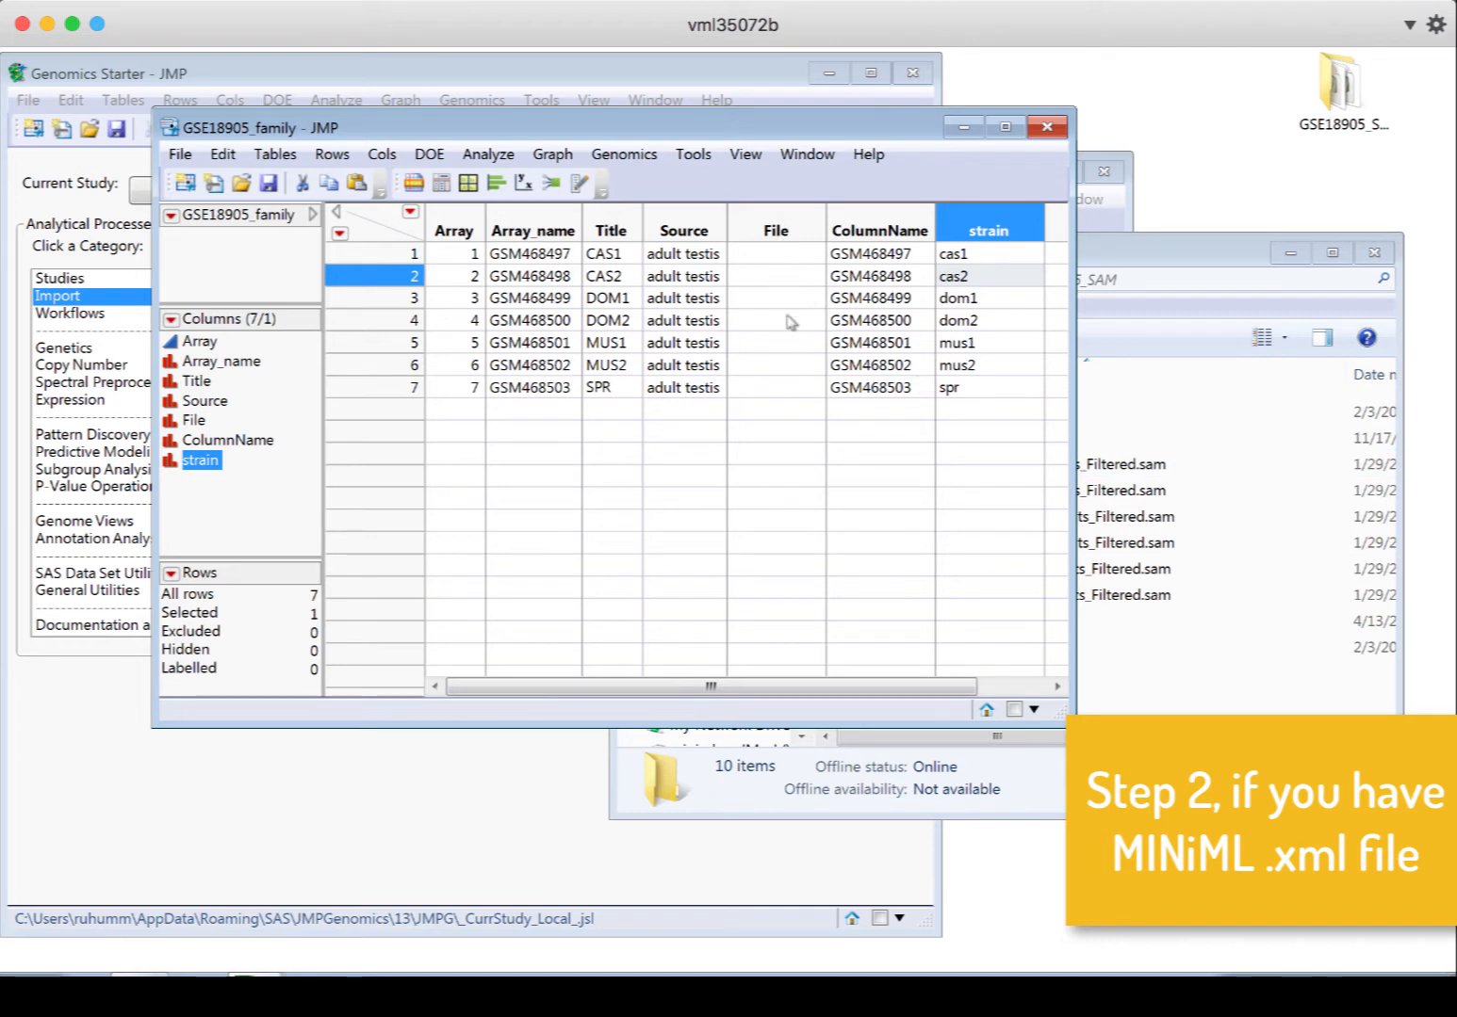
{"action": "mouse_move", "coordinate": [797, 330]}
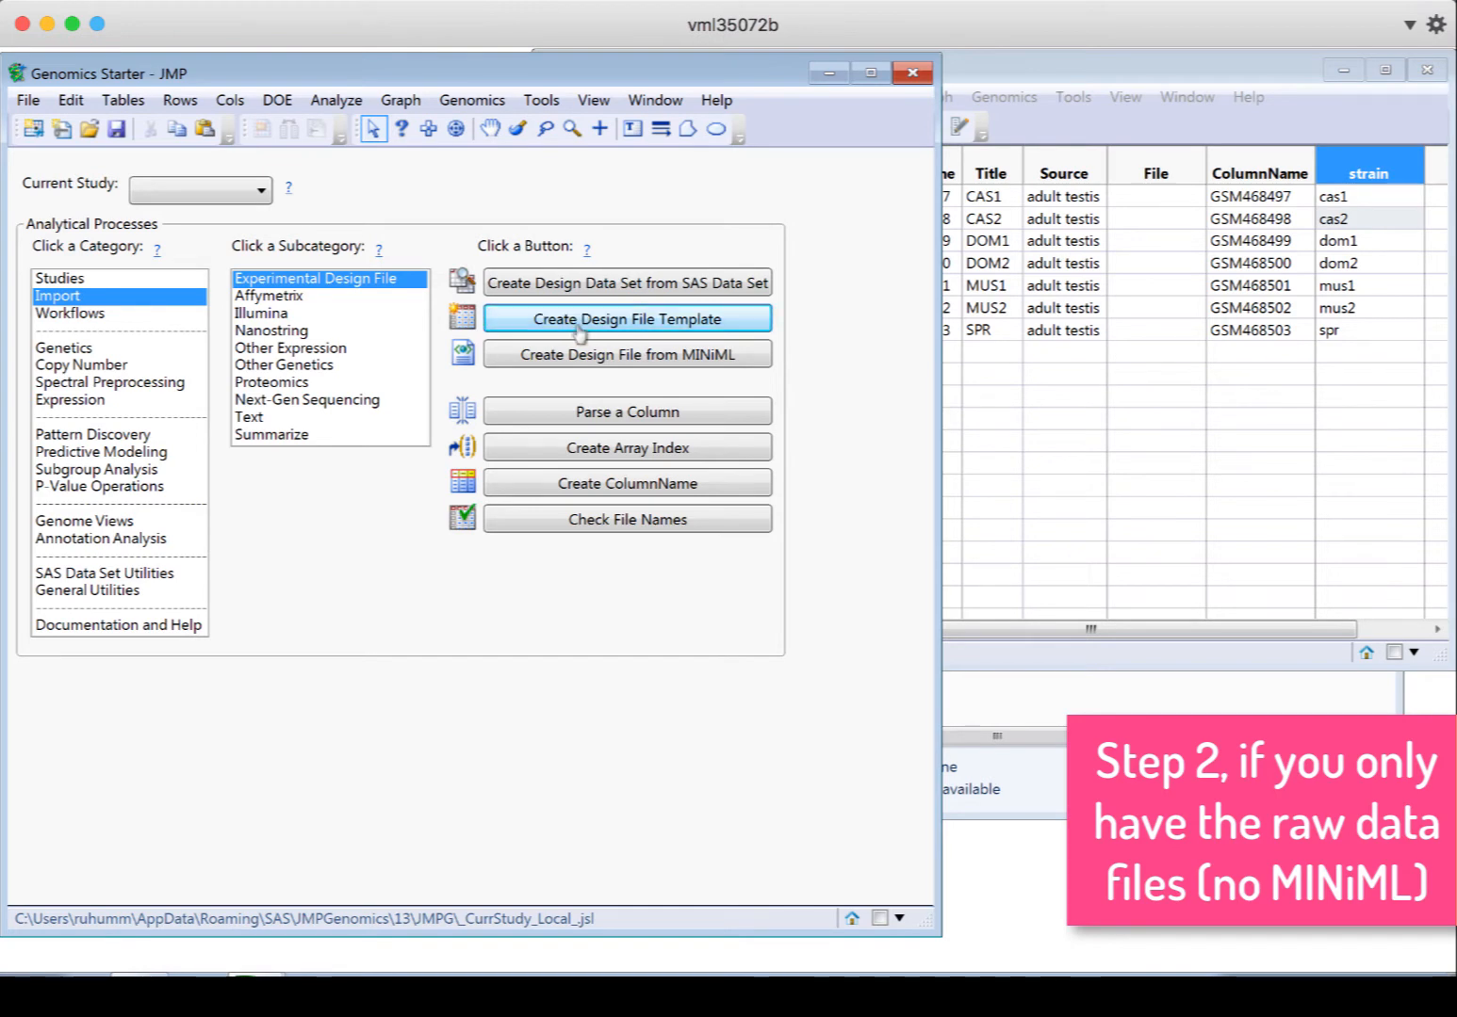
Start the design file template builder on the GSE18905_SAM raw data folder as Count Data
{"action": "left_click", "coordinate": [626, 318]}
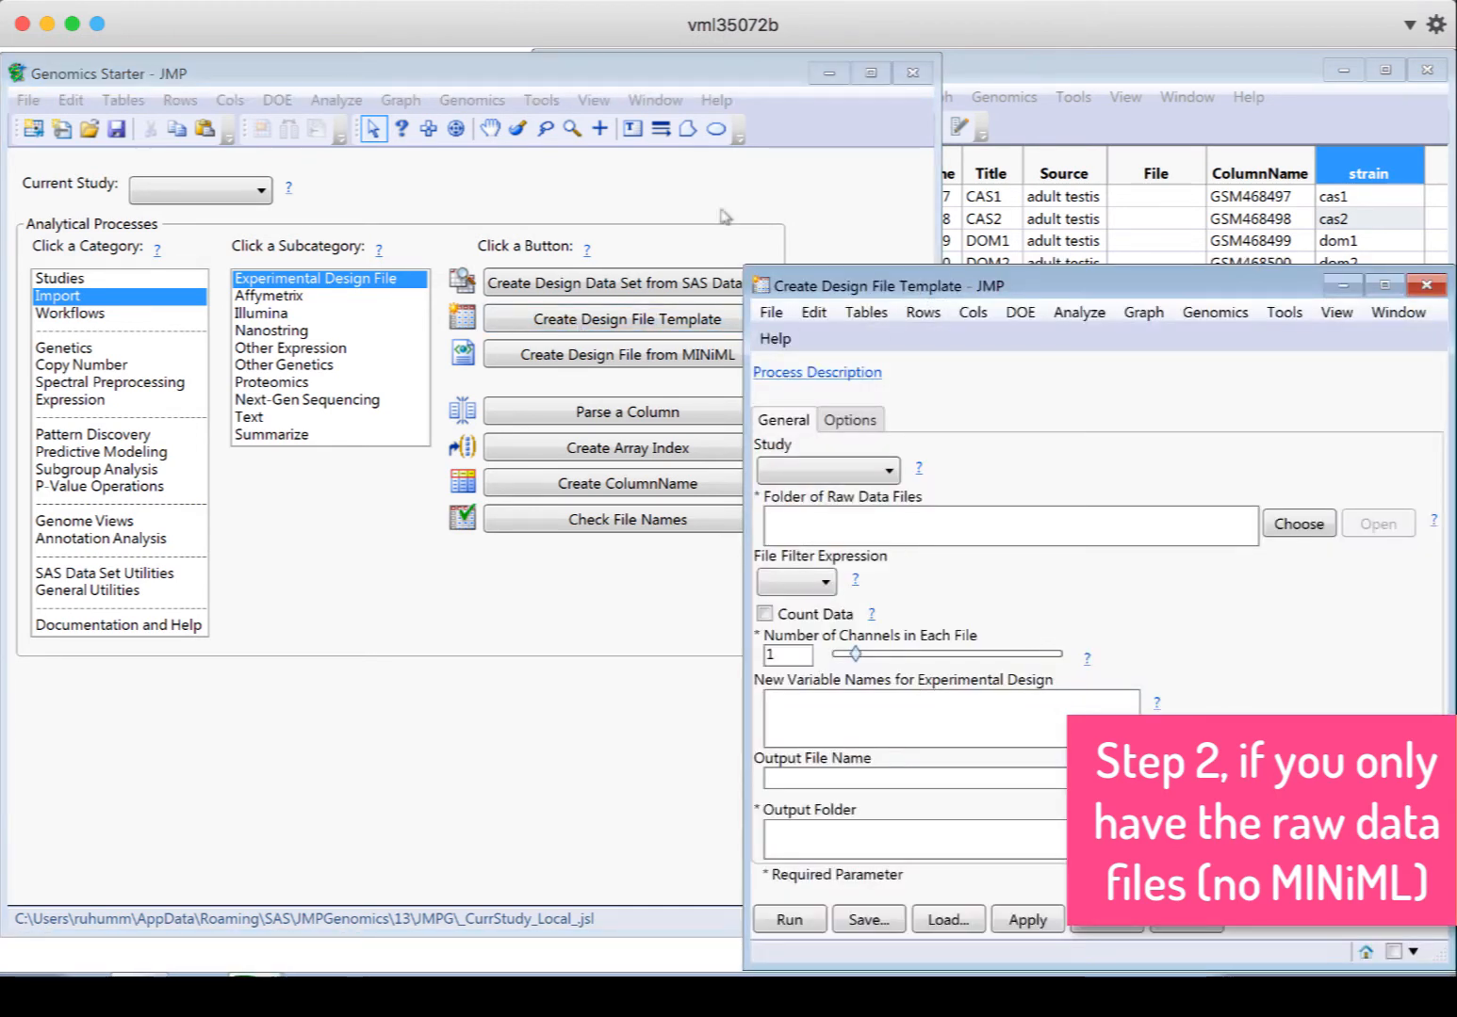
{"action": "left_click", "coordinate": [1298, 524]}
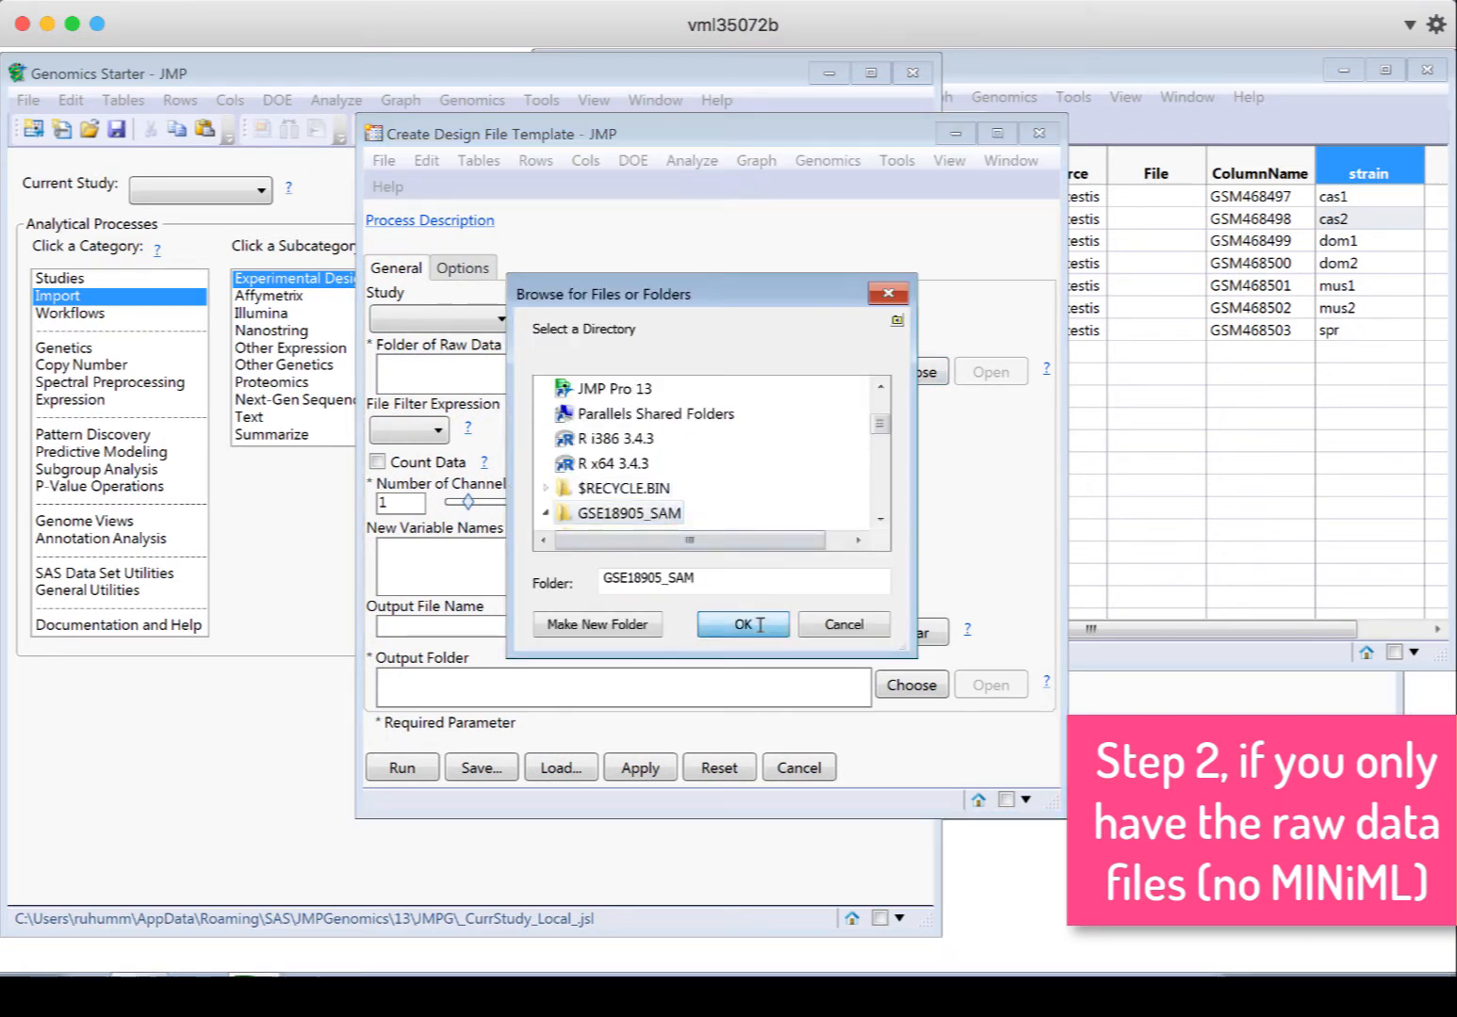
{"action": "left_click", "coordinate": [743, 626]}
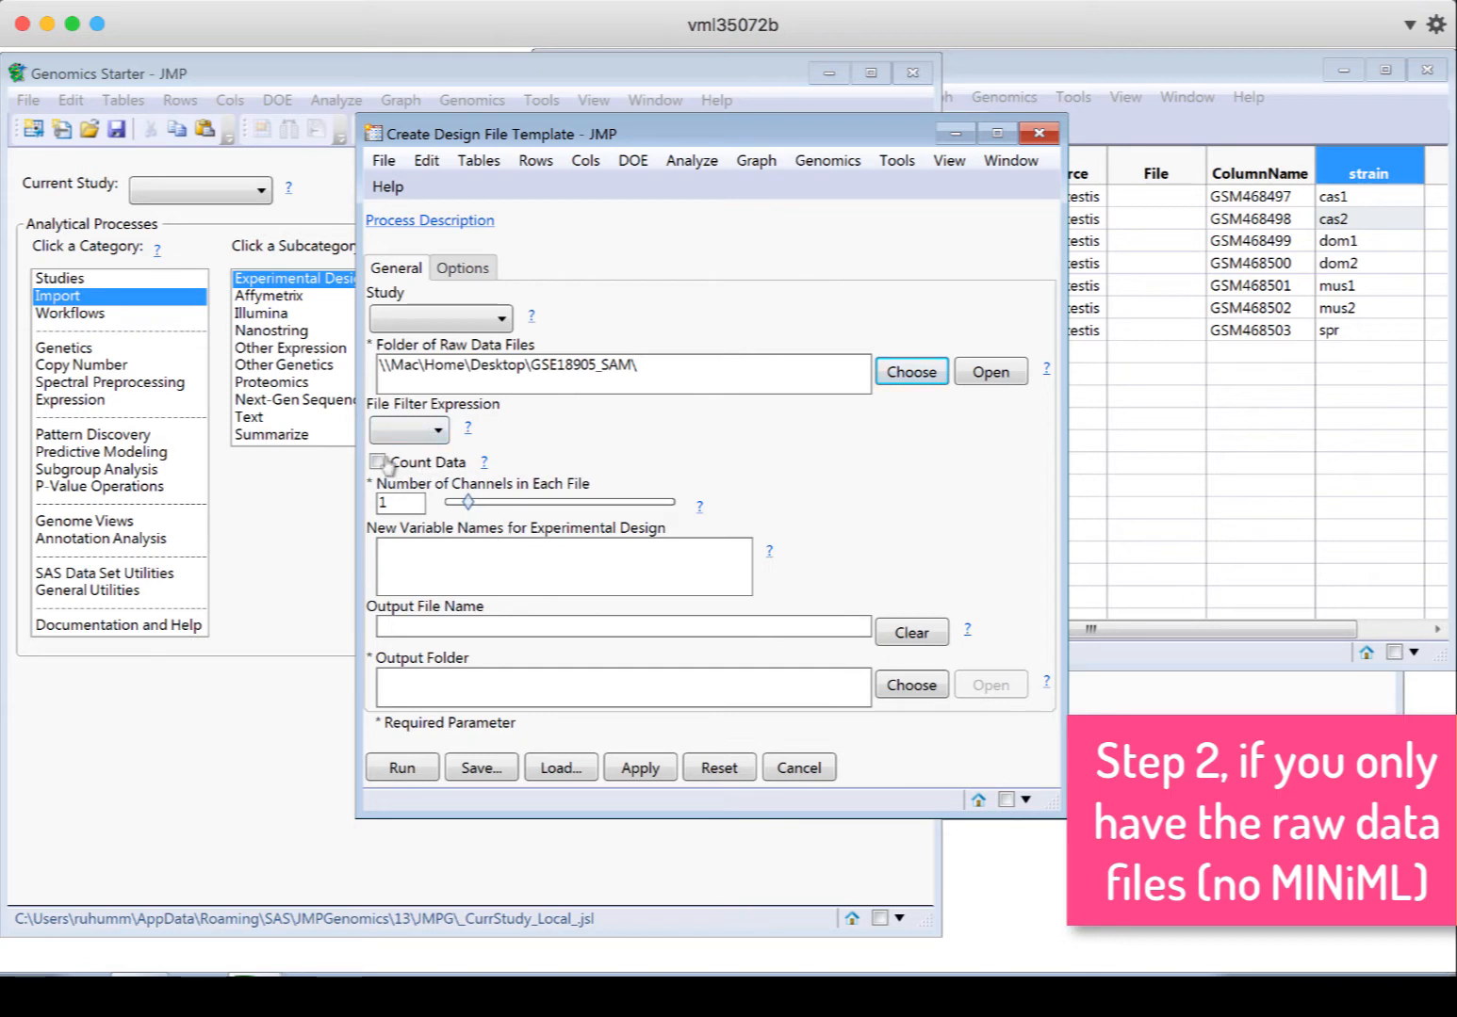
{"action": "left_click", "coordinate": [377, 461]}
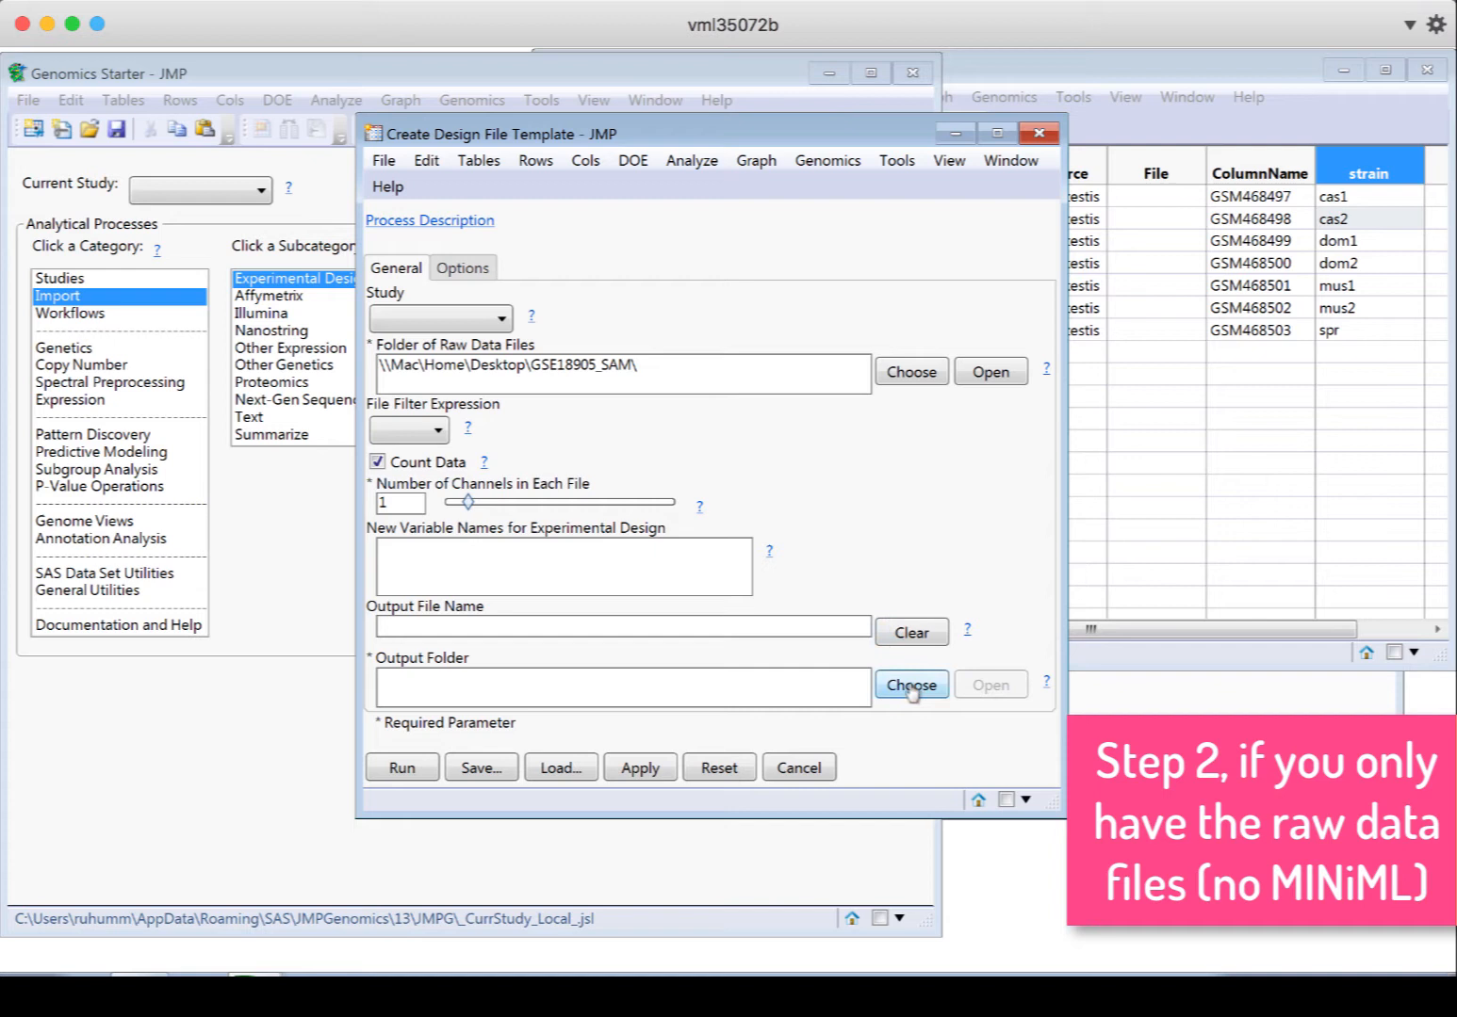
Set the Output folder, glance at additional options, and run to produce the nine-file edf table
{"action": "left_click", "coordinate": [910, 686]}
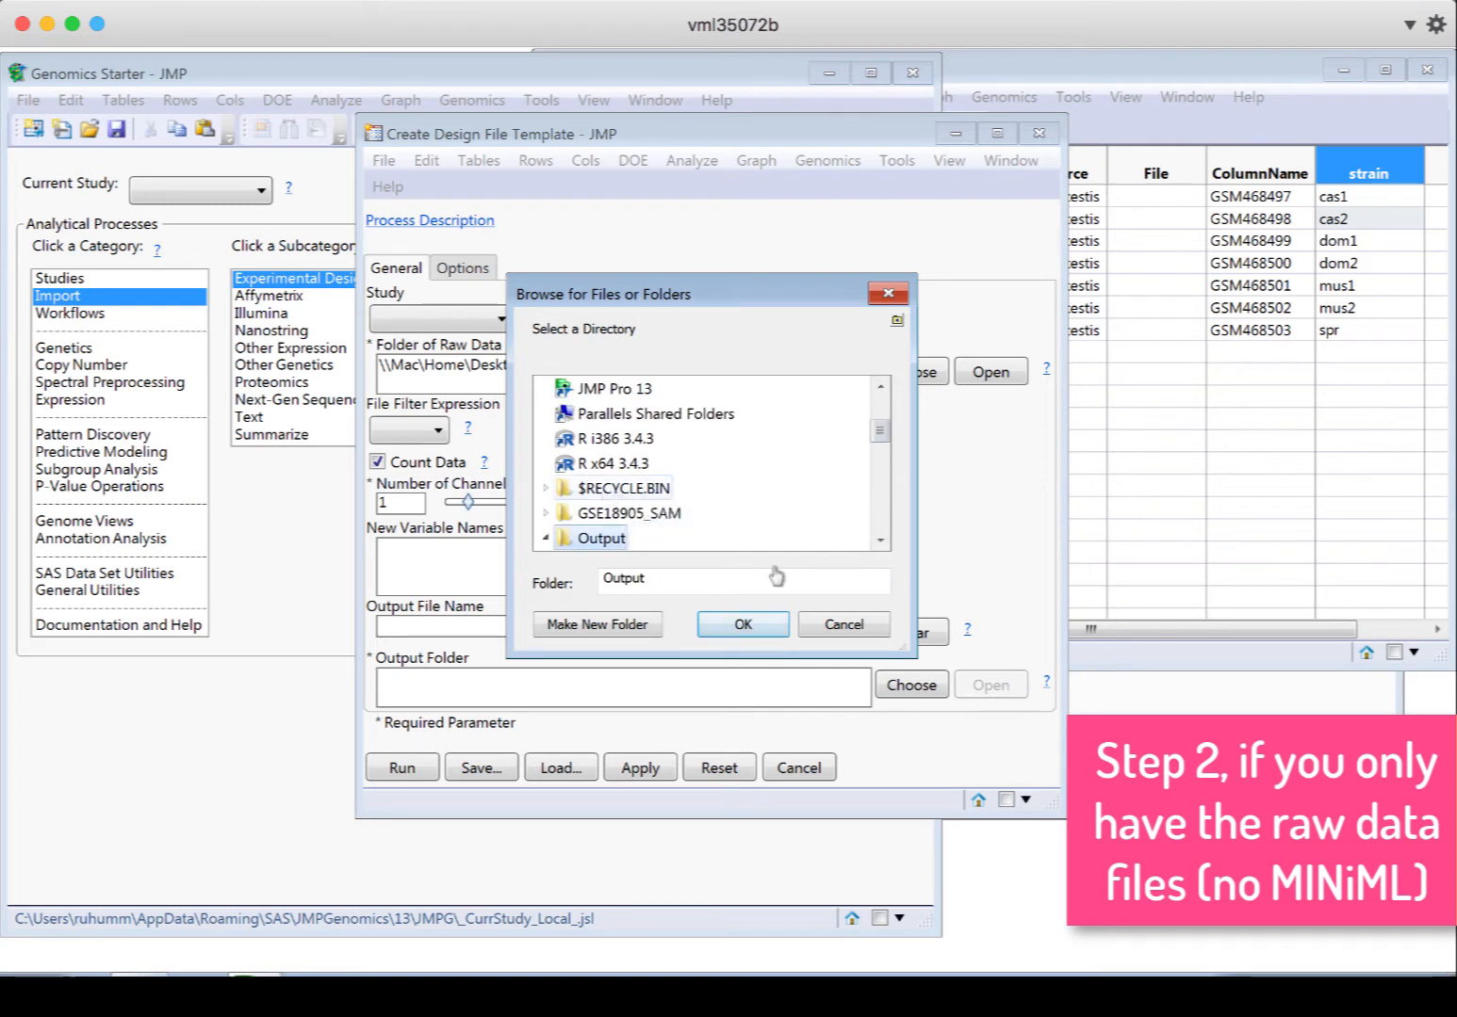
{"action": "left_click", "coordinate": [742, 626]}
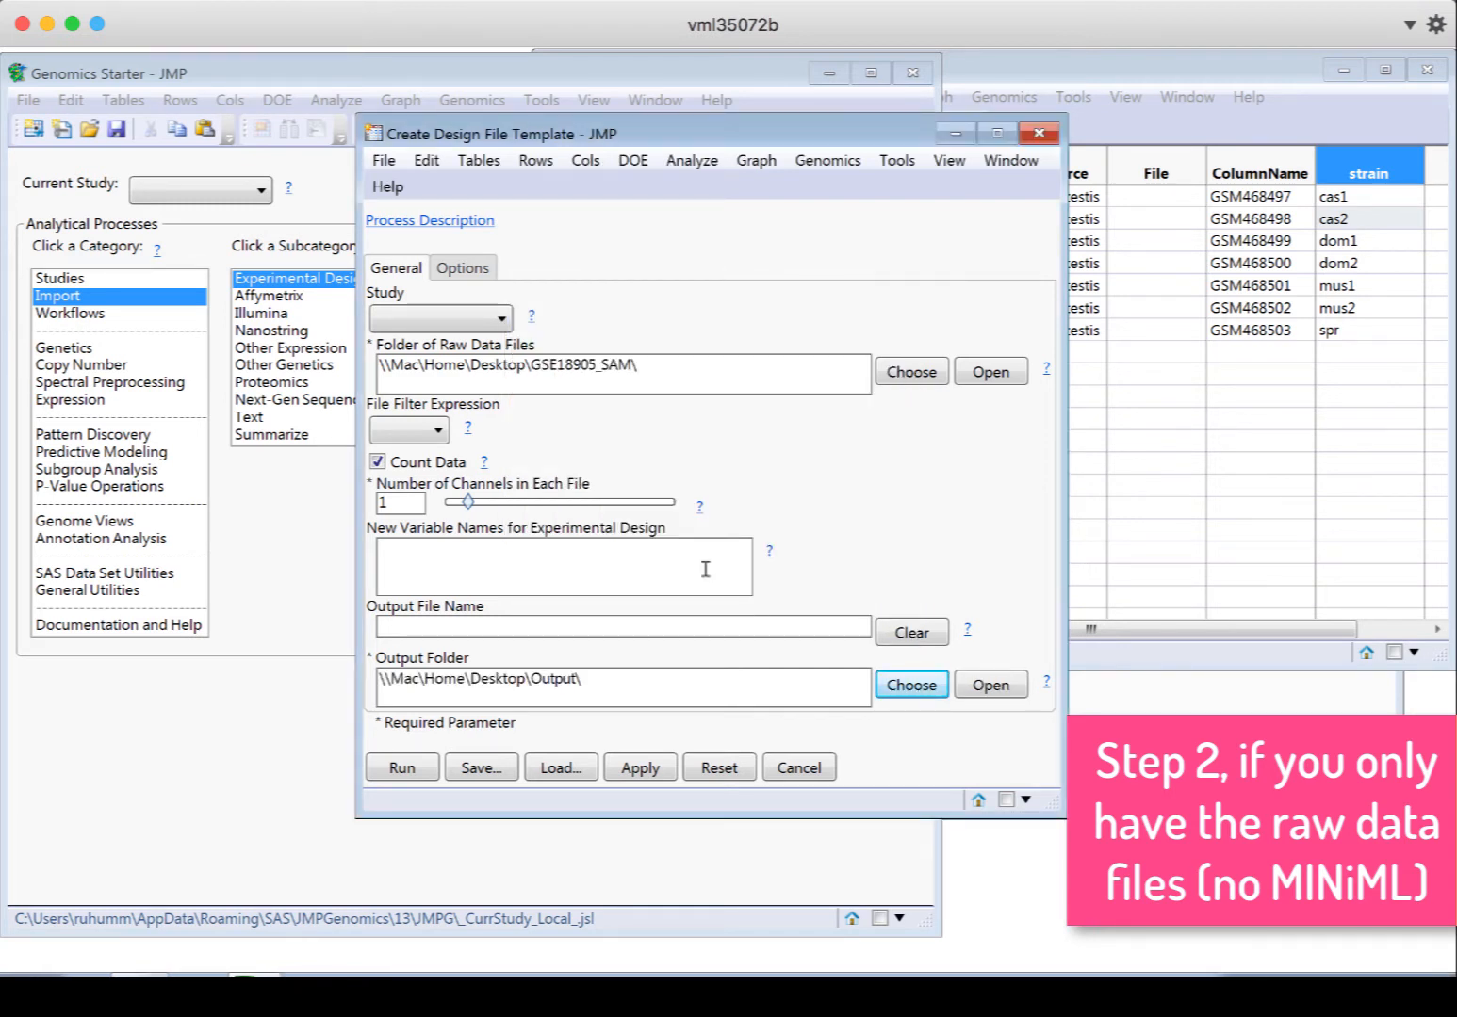
{"action": "left_click", "coordinate": [464, 267]}
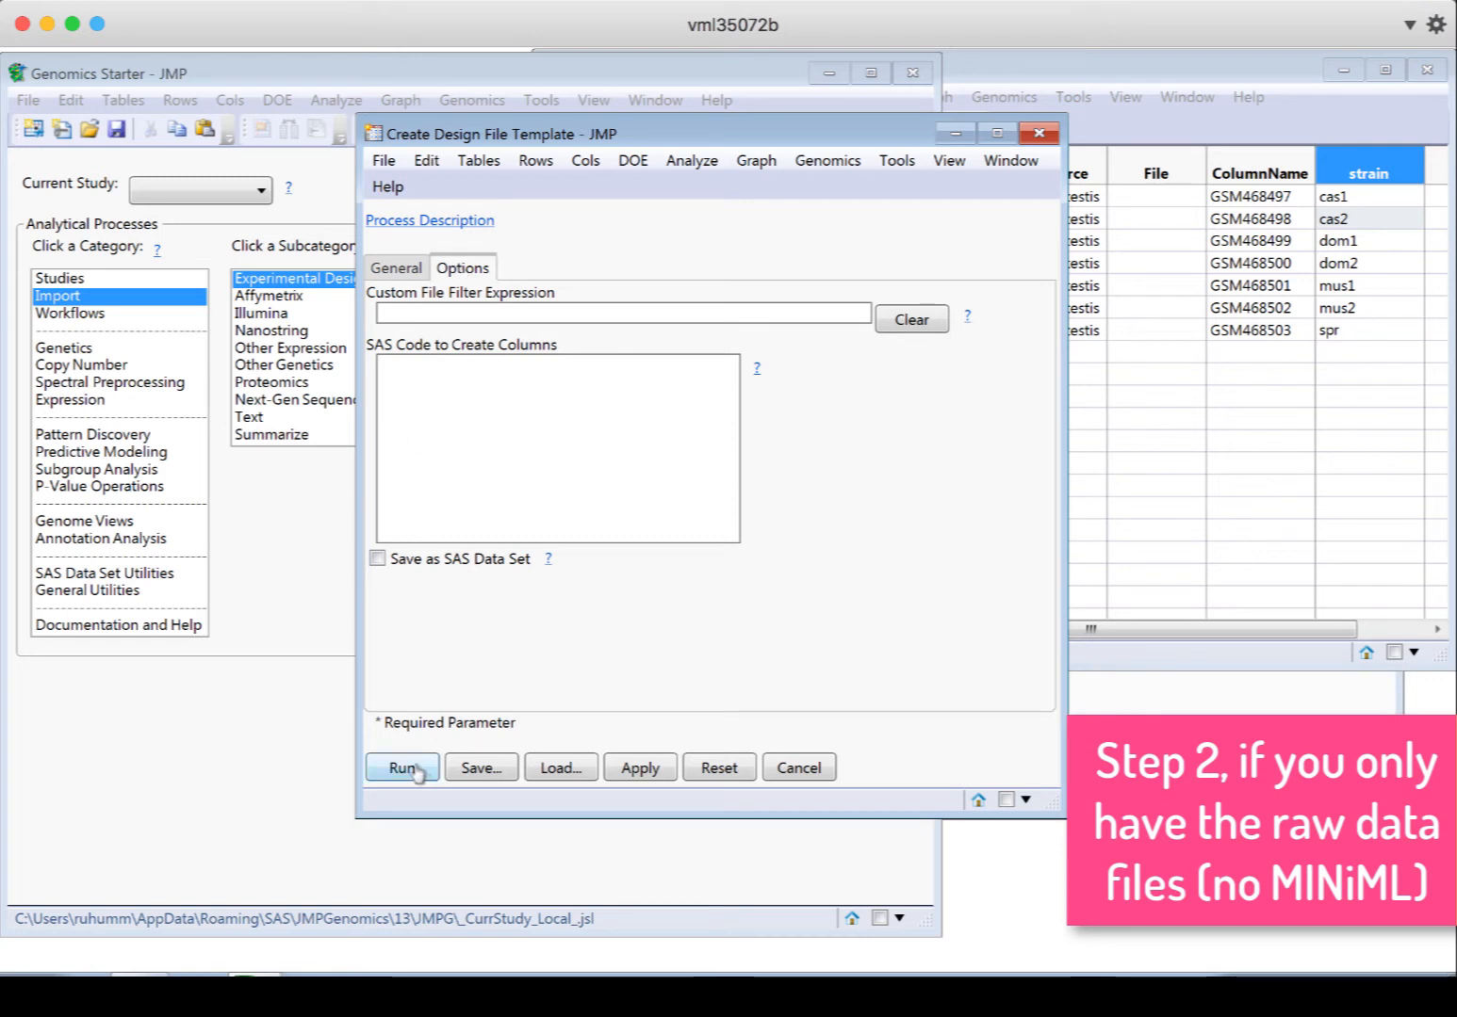
{"action": "left_click", "coordinate": [396, 267]}
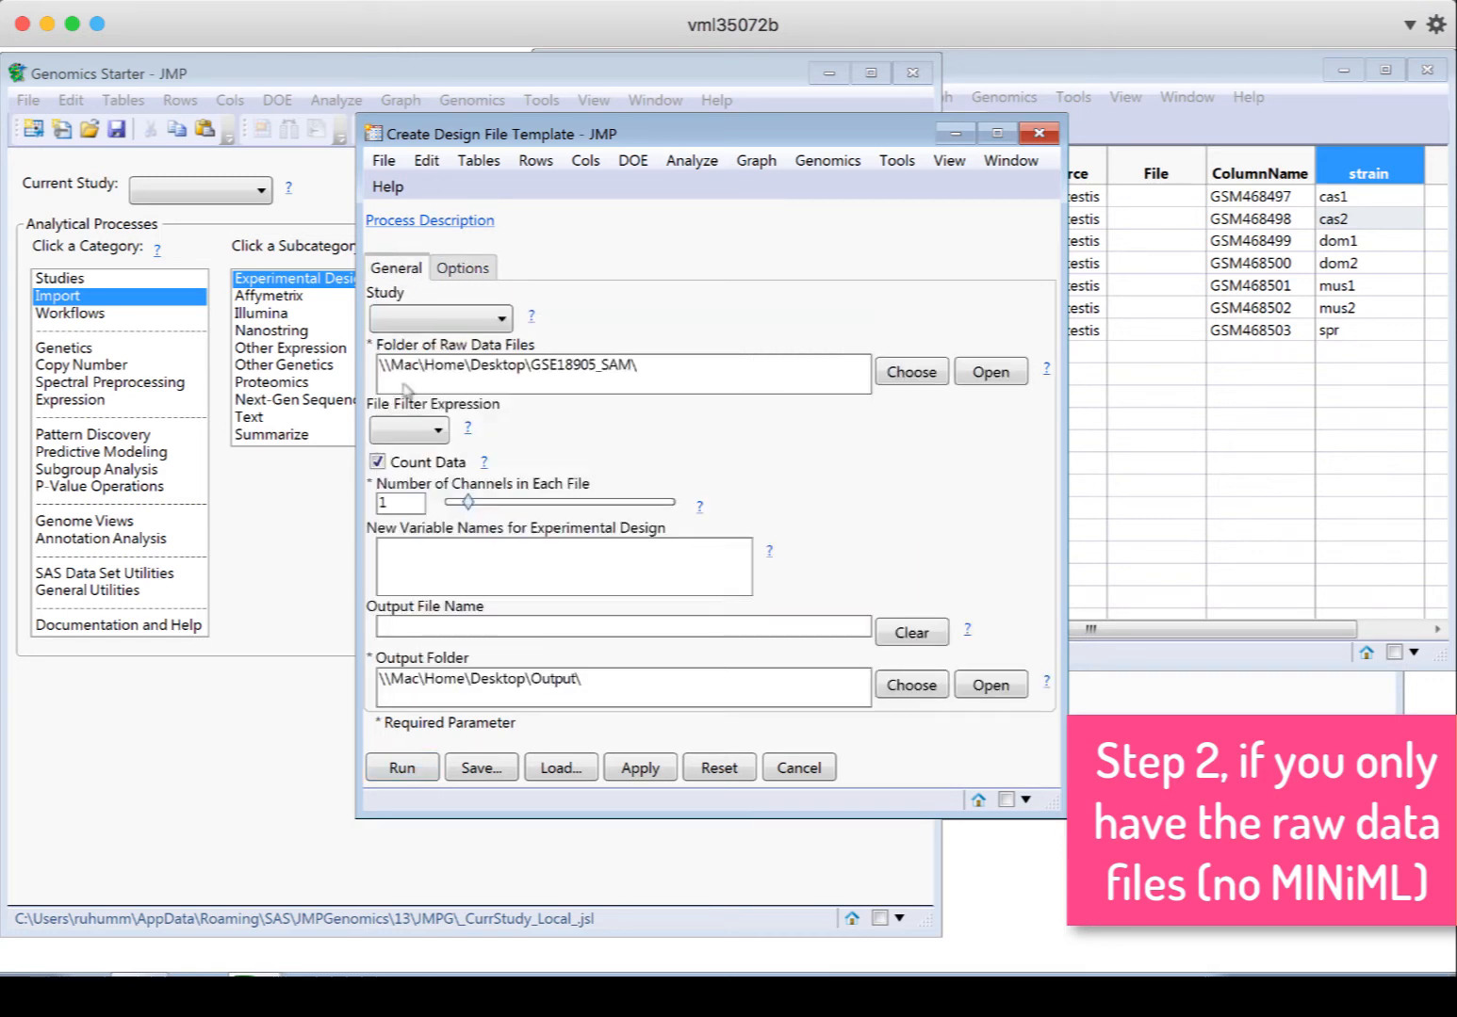
{"action": "left_click", "coordinate": [399, 767]}
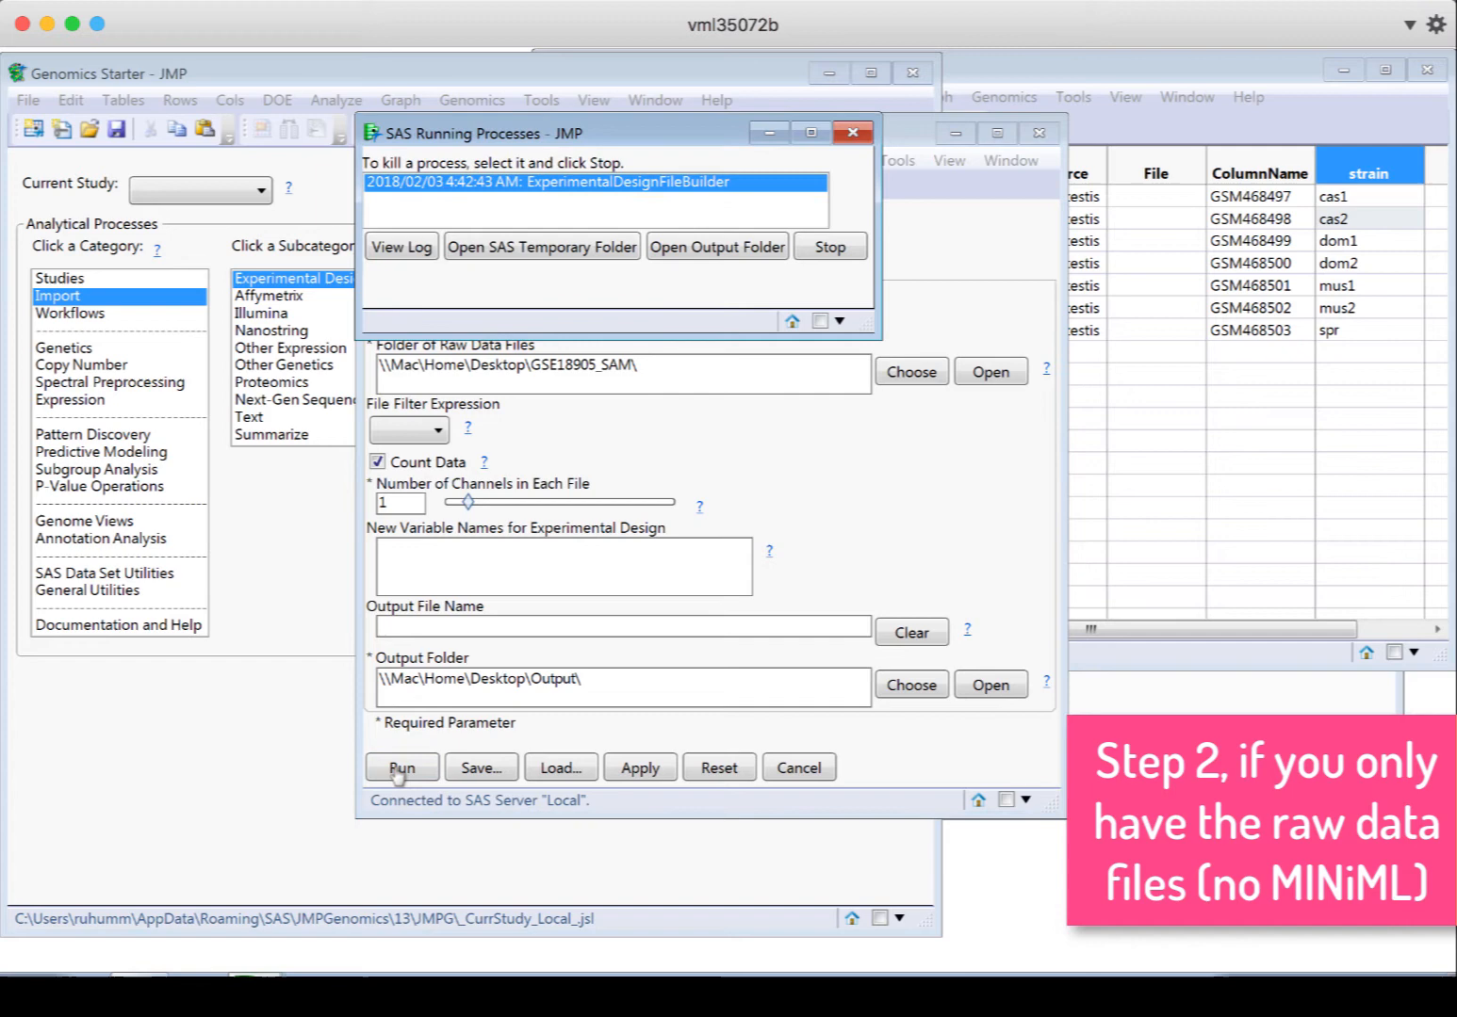
{"action": "left_click", "coordinate": [399, 767]}
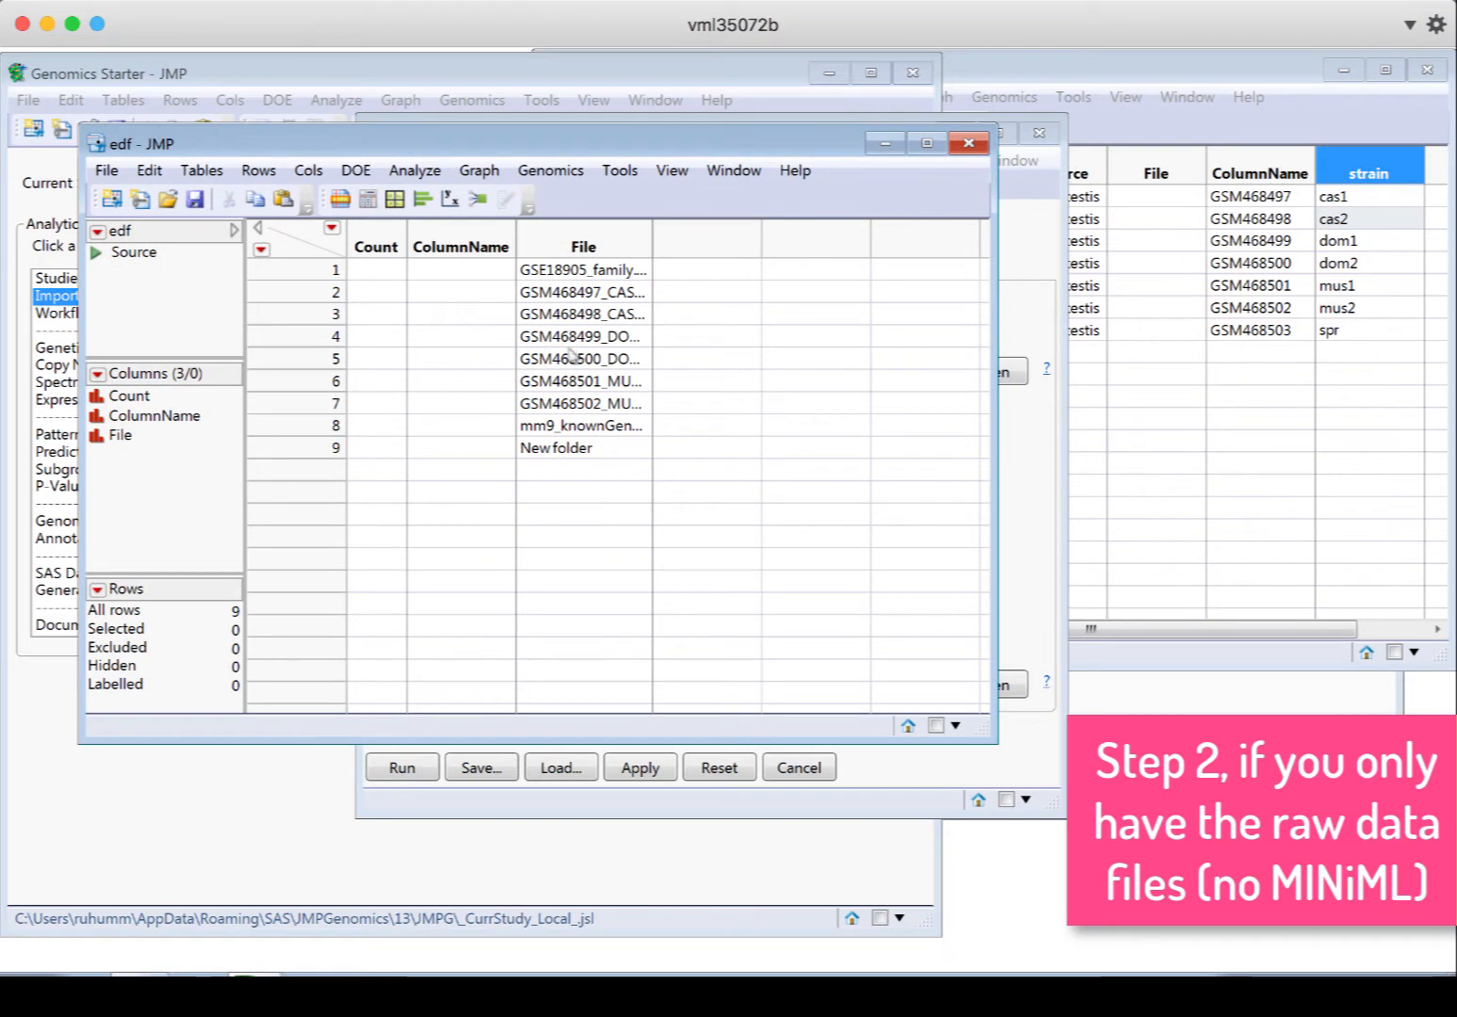
{"action": "mouse_move", "coordinate": [701, 392]}
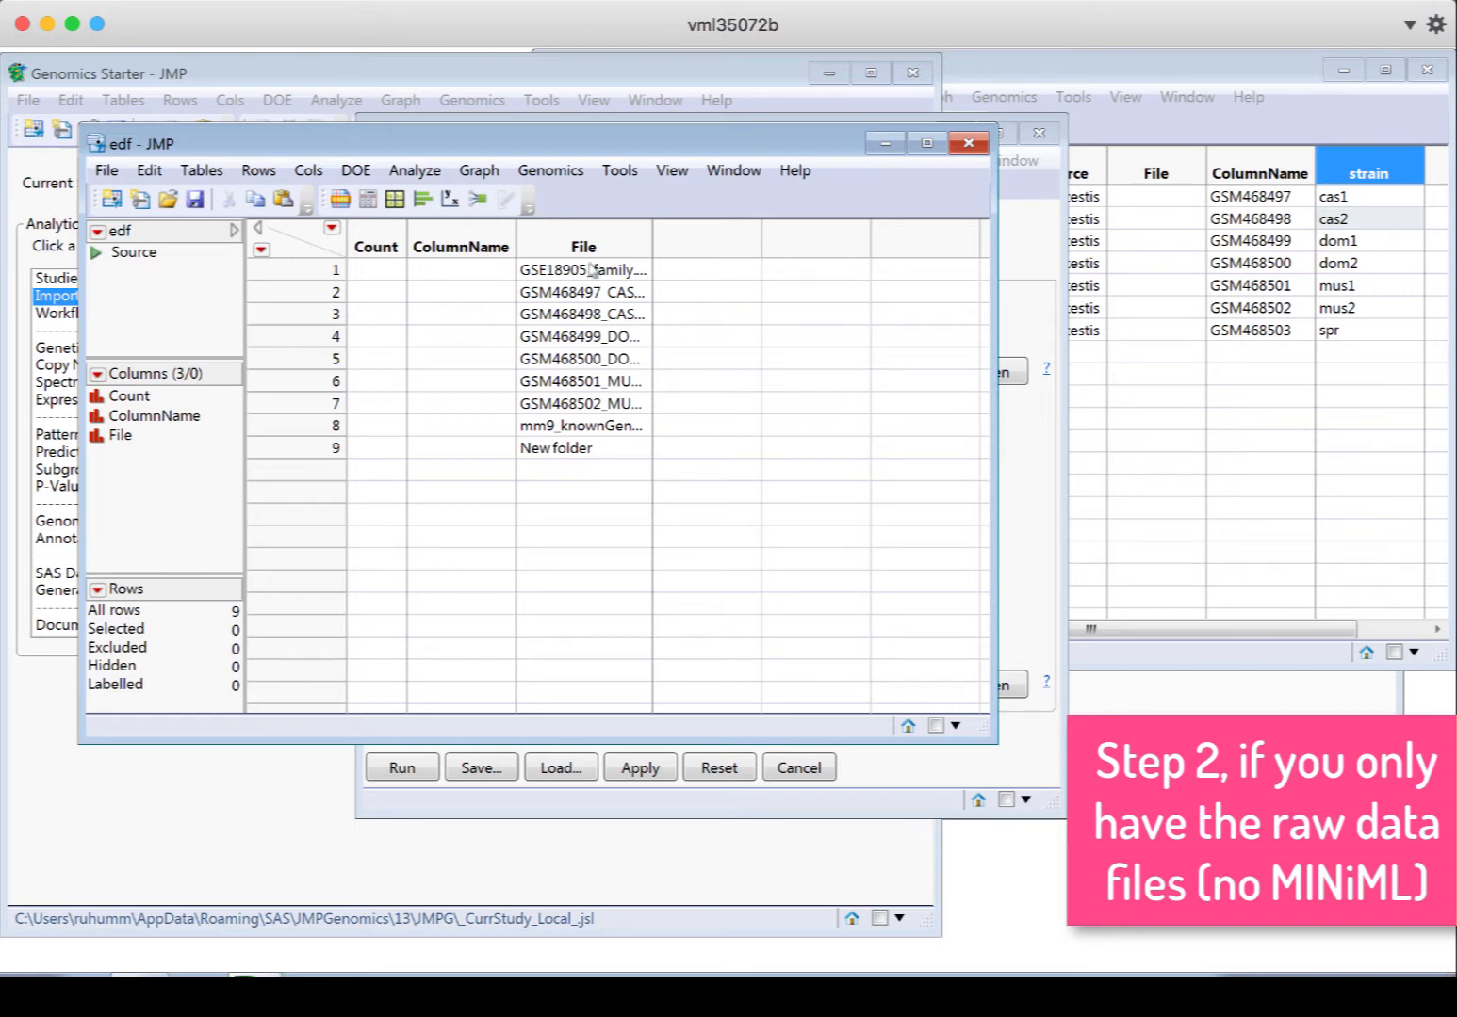
Widen the File column and delete the GSE18905_family.xml row
{"action": "left_click", "coordinate": [584, 245]}
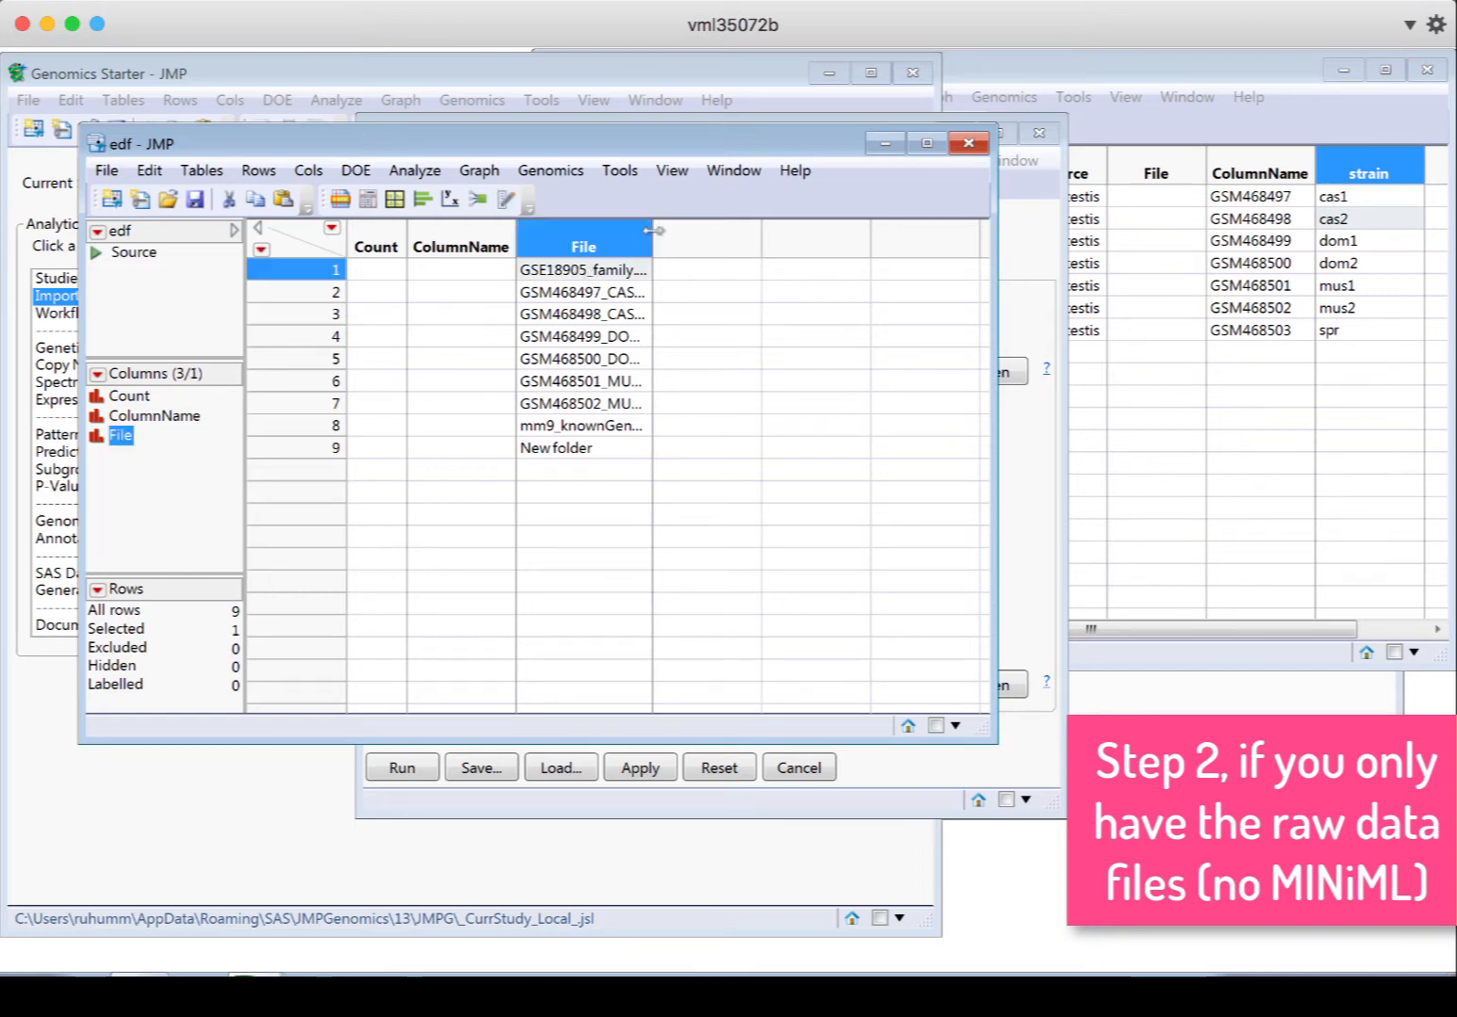
{"action": "left_click_drag", "start_coordinate": [652, 230], "coordinate": [763, 230]}
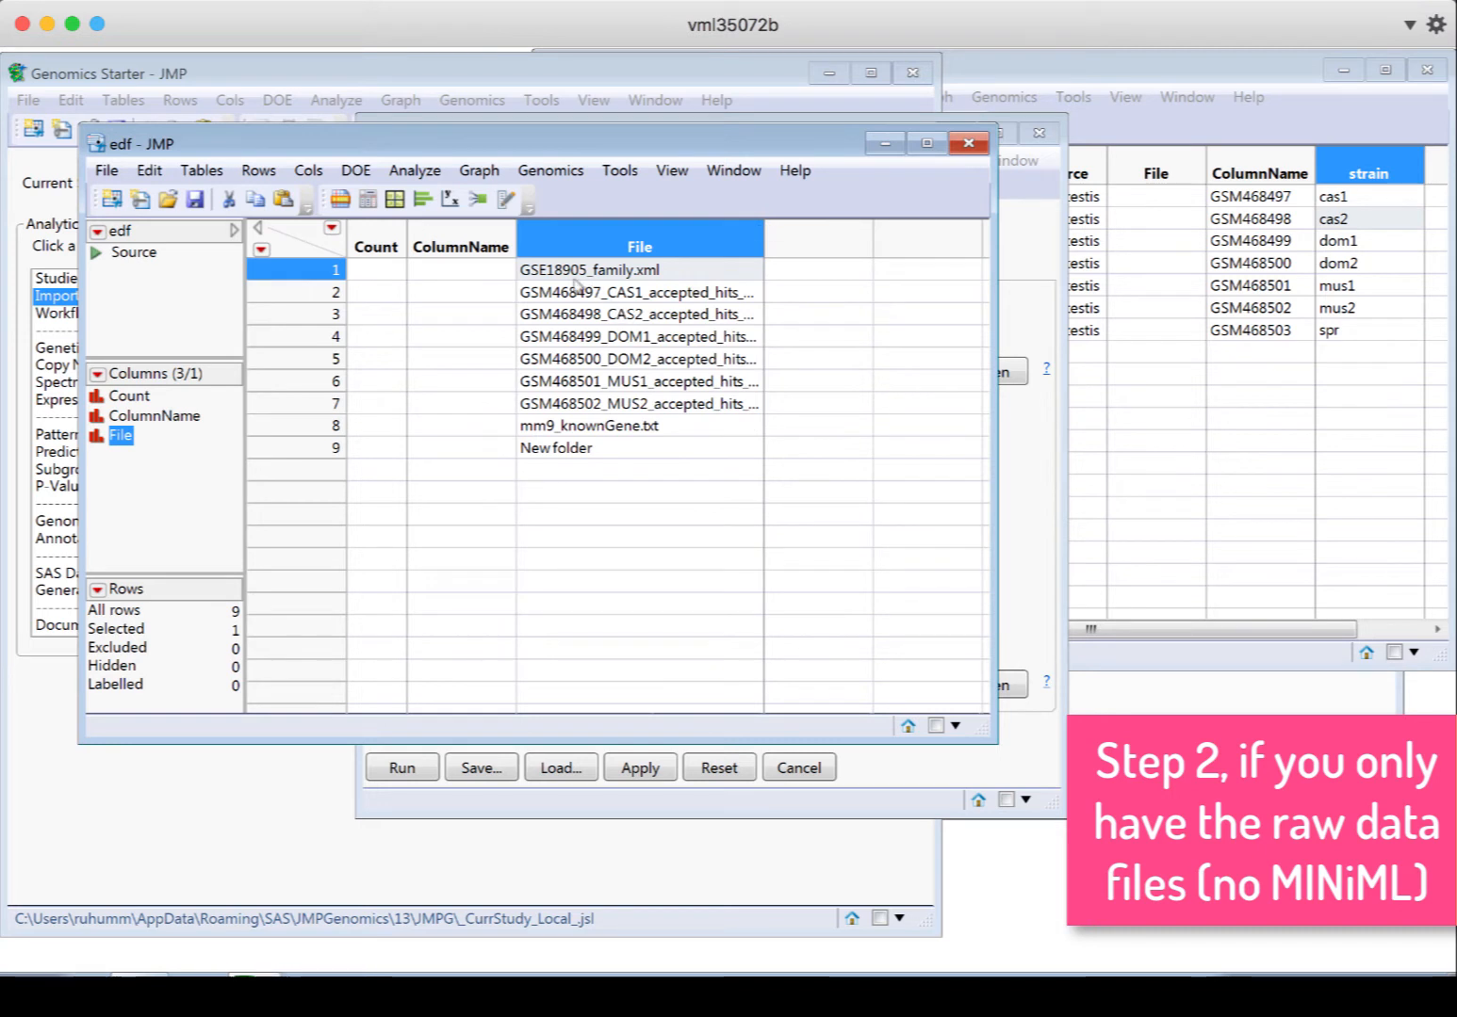
{"action": "mouse_move", "coordinate": [596, 467]}
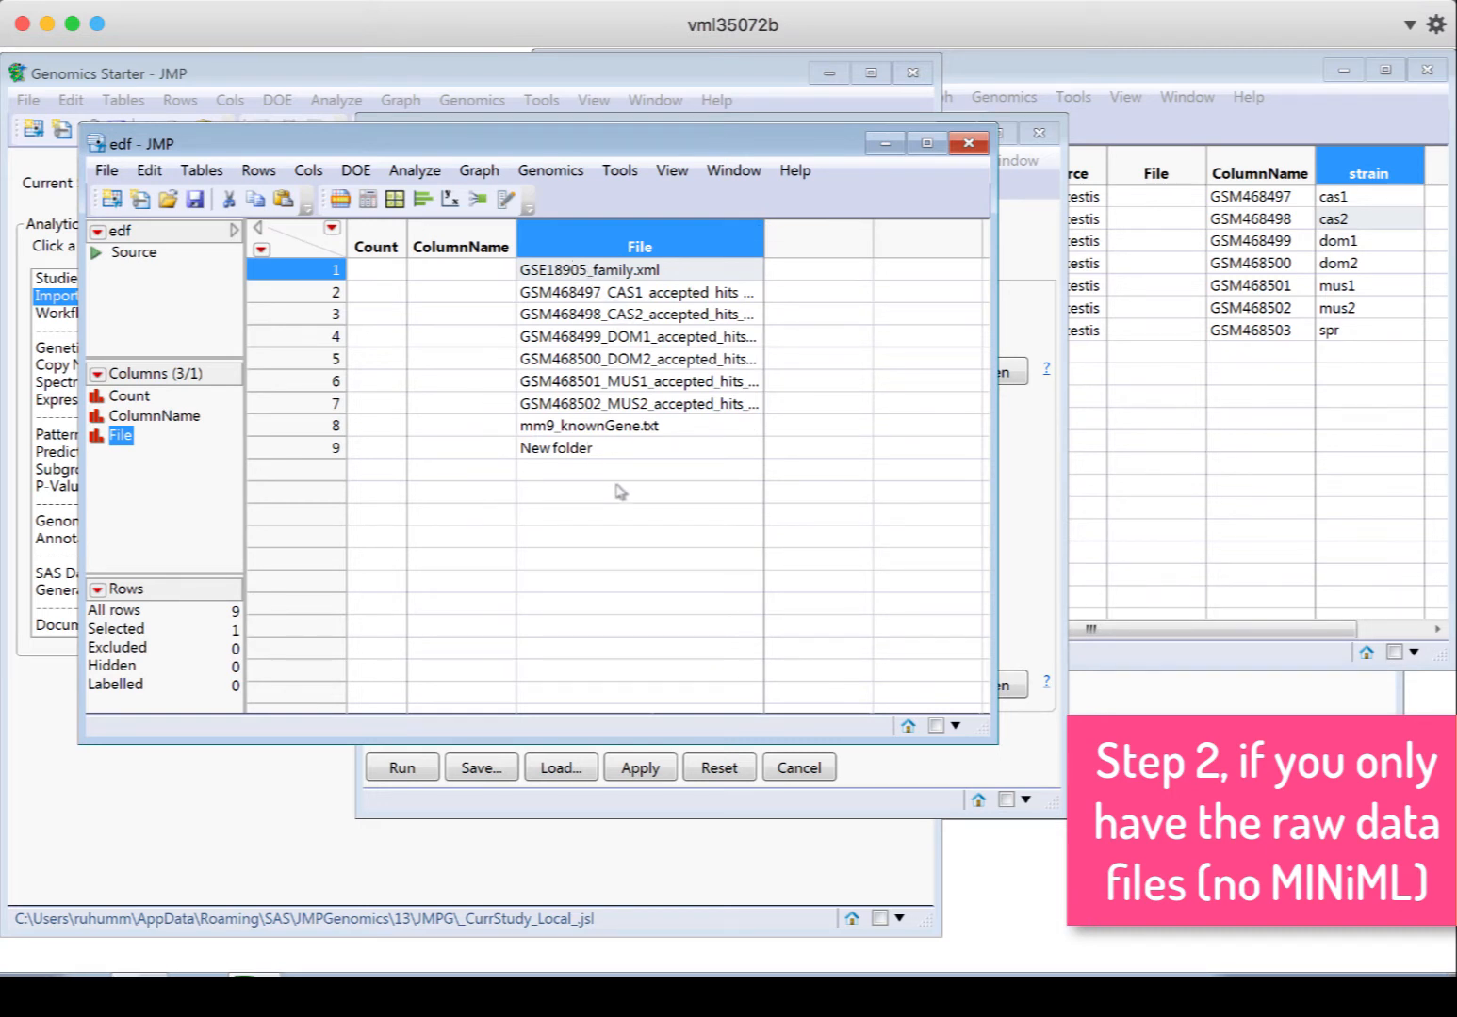
{"action": "mouse_move", "coordinate": [375, 283]}
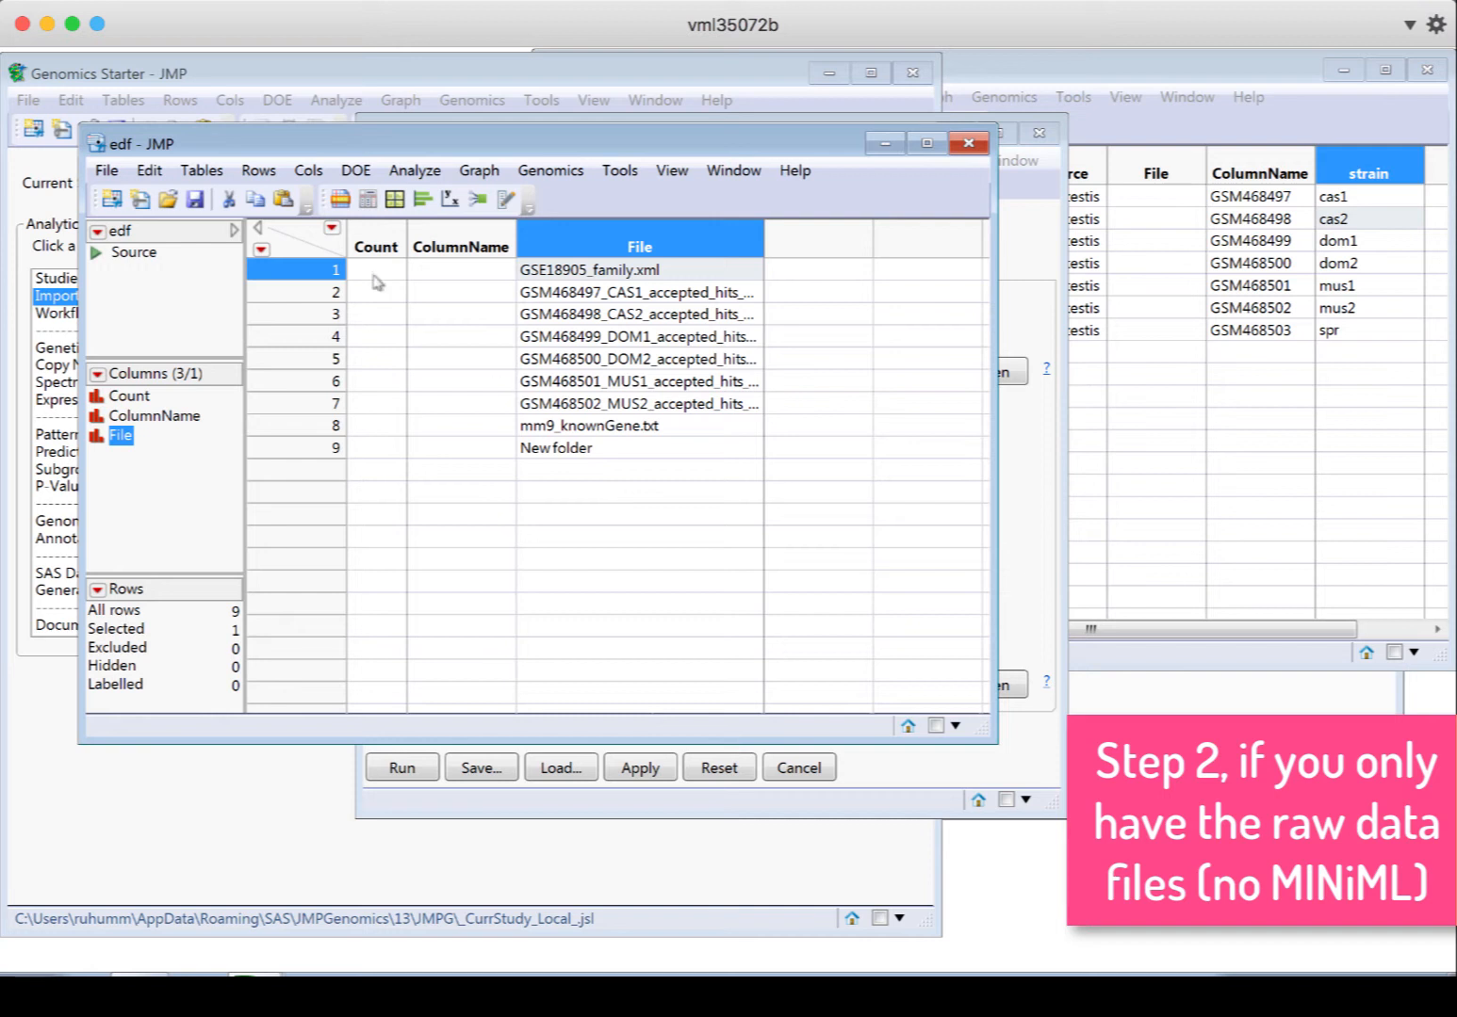
{"action": "right_click", "coordinate": [321, 279]}
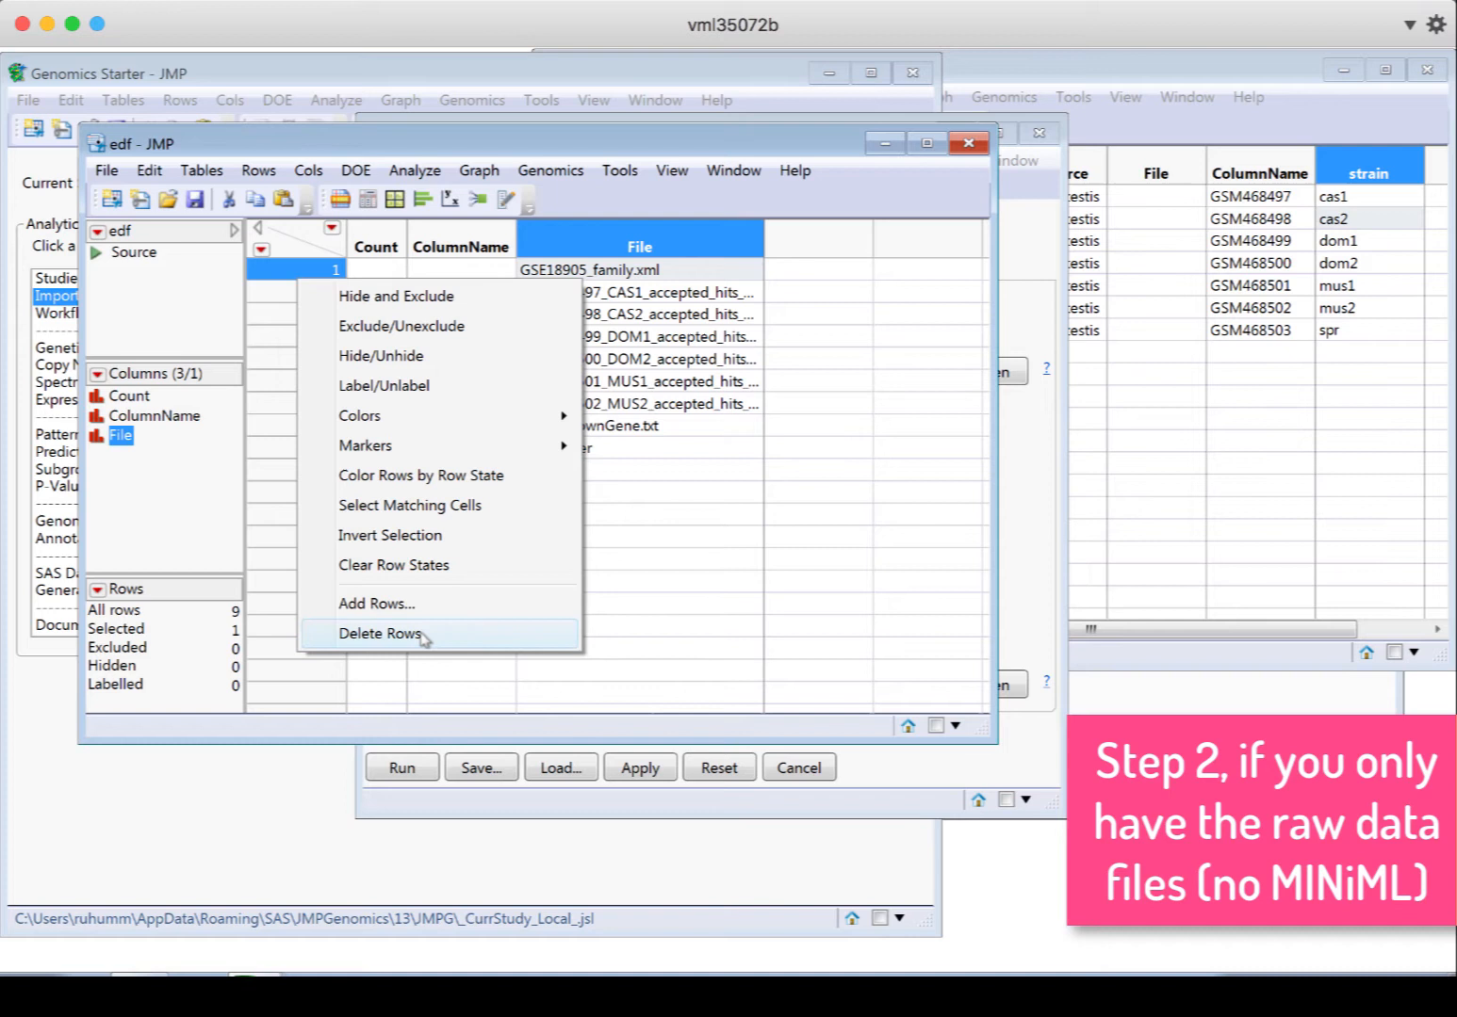
{"action": "left_click", "coordinate": [377, 633]}
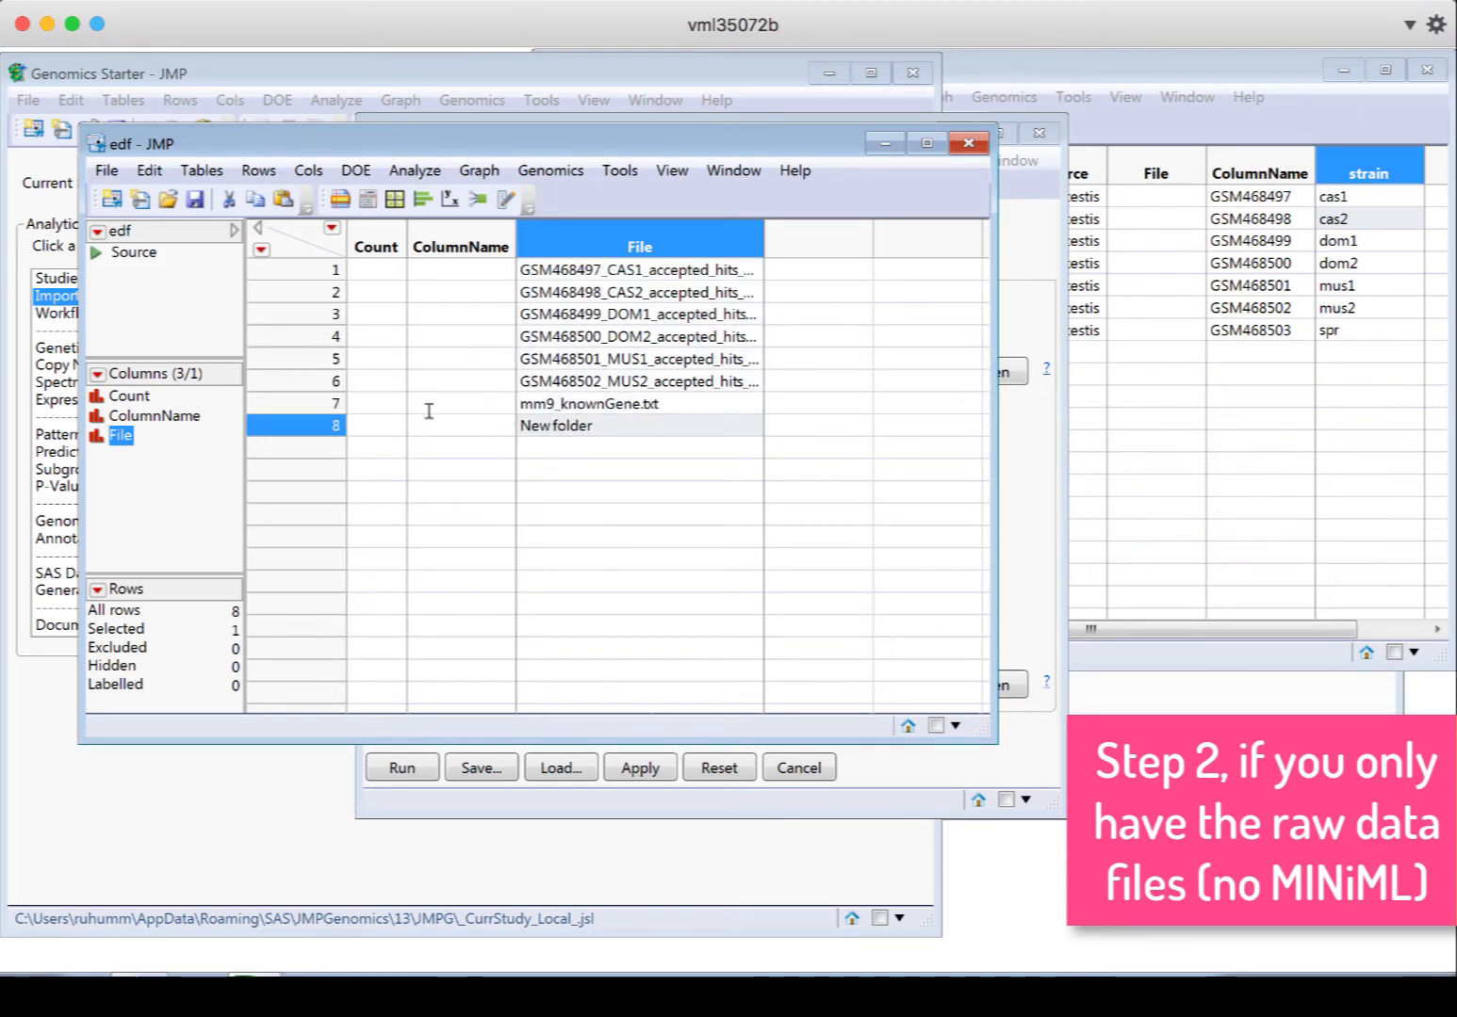
Delete the mm9_knownGene.txt and New folder rows, leaving the six SAM sample files
{"action": "left_click", "coordinate": [296, 403]}
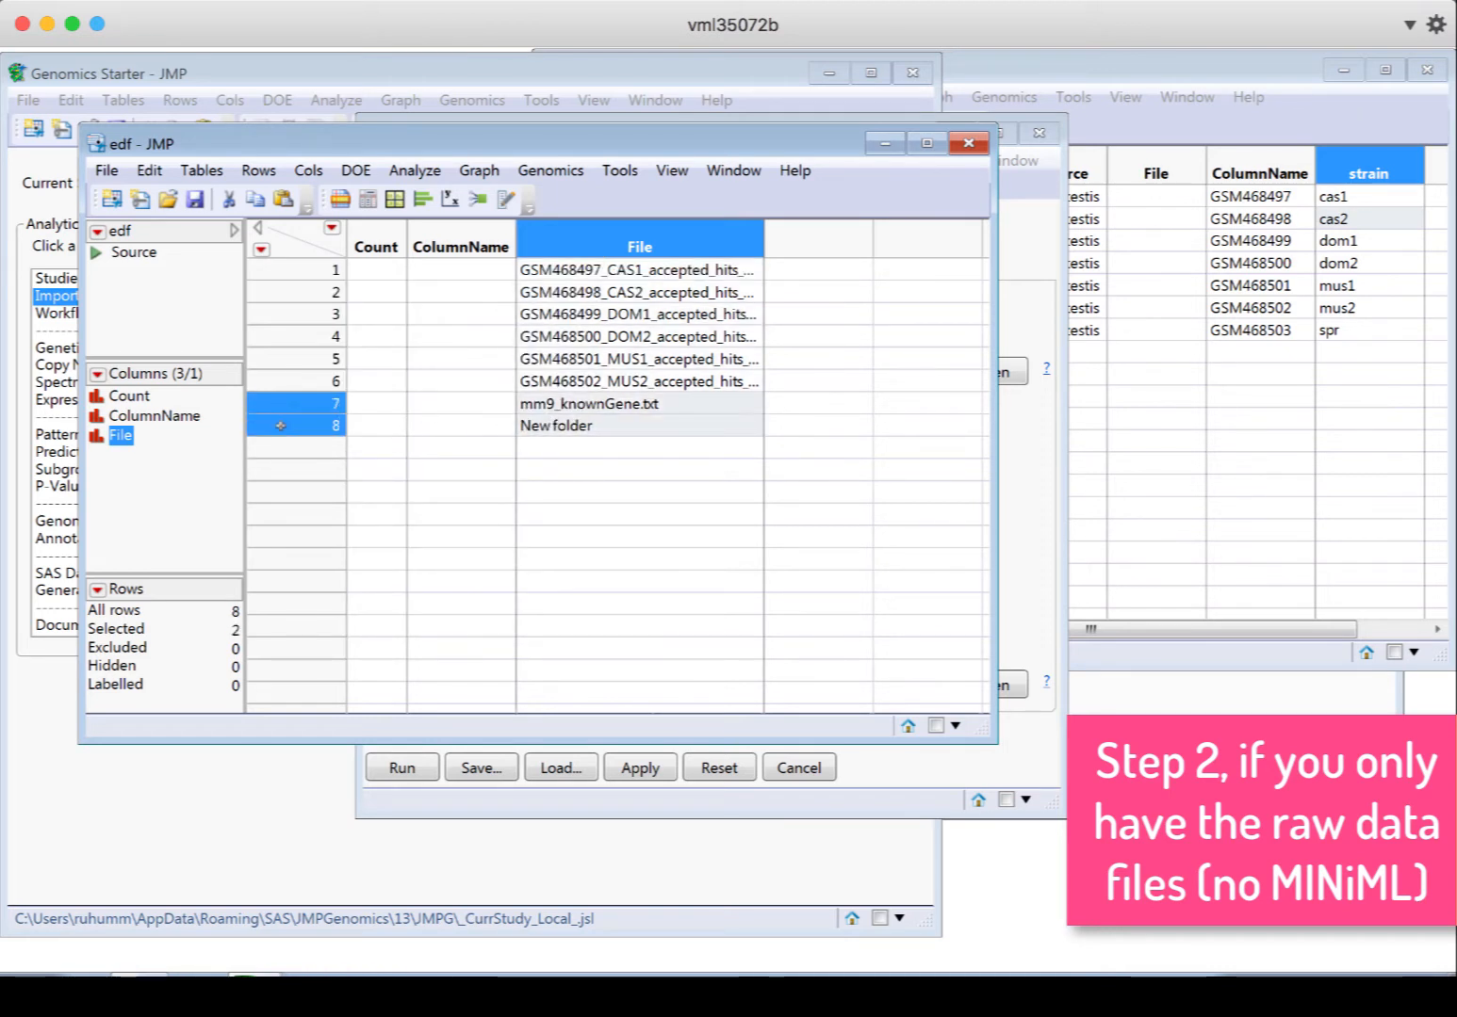
{"action": "right_click", "coordinate": [282, 425]}
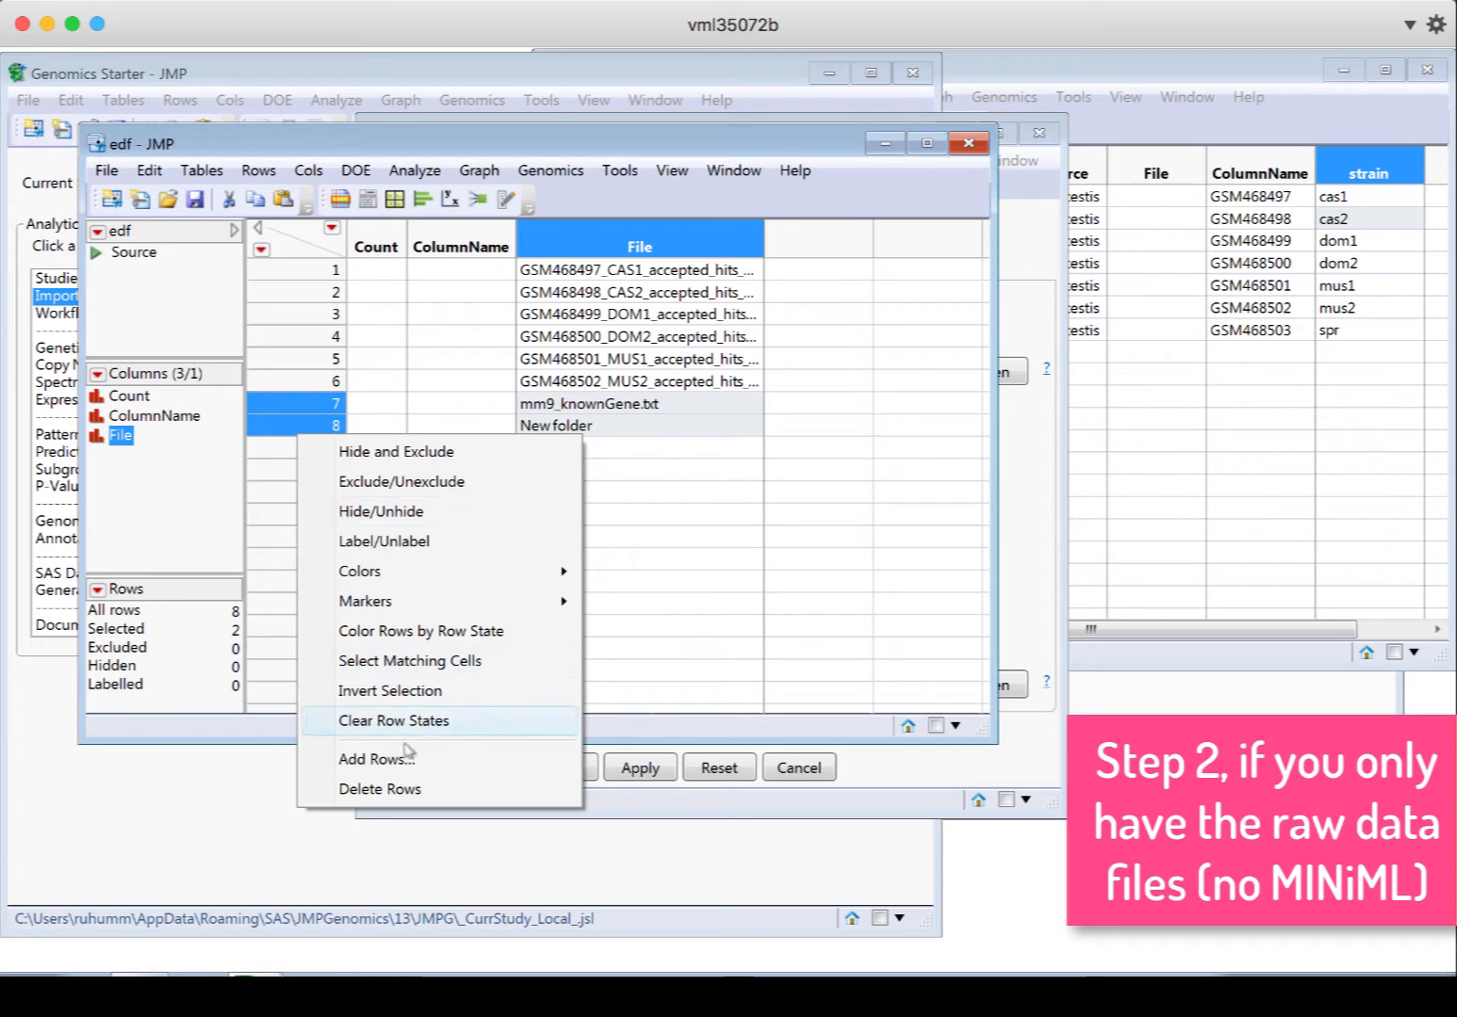
{"action": "left_click", "coordinate": [379, 789]}
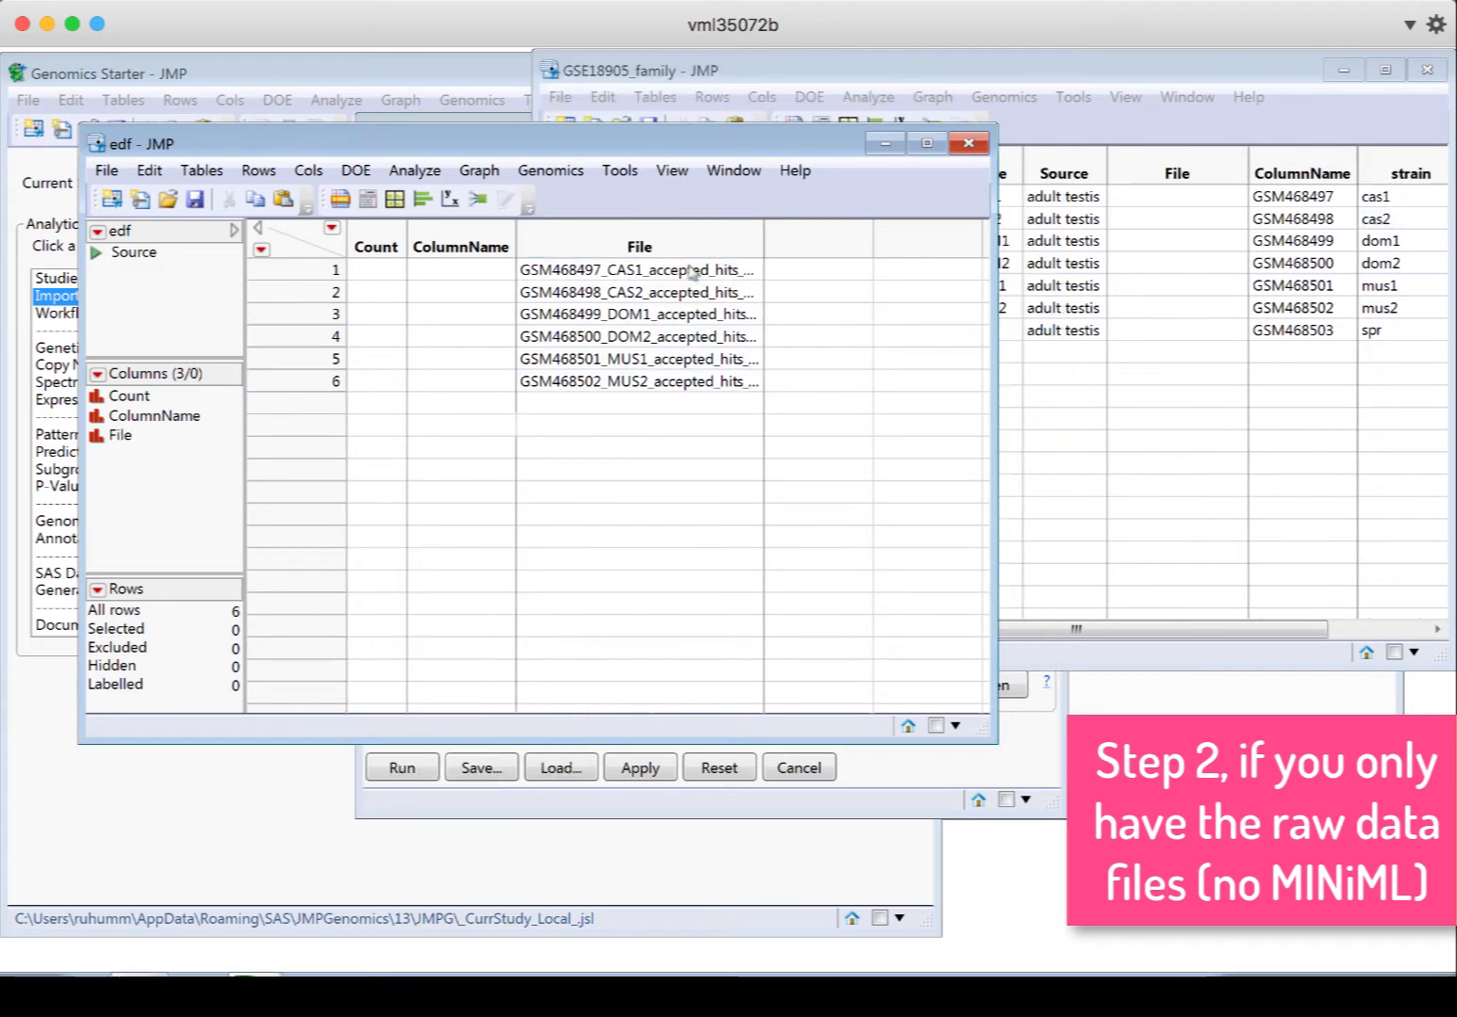
Copy the SAM file names from edf into the GSE18905_family File column
{"action": "left_click", "coordinate": [639, 246]}
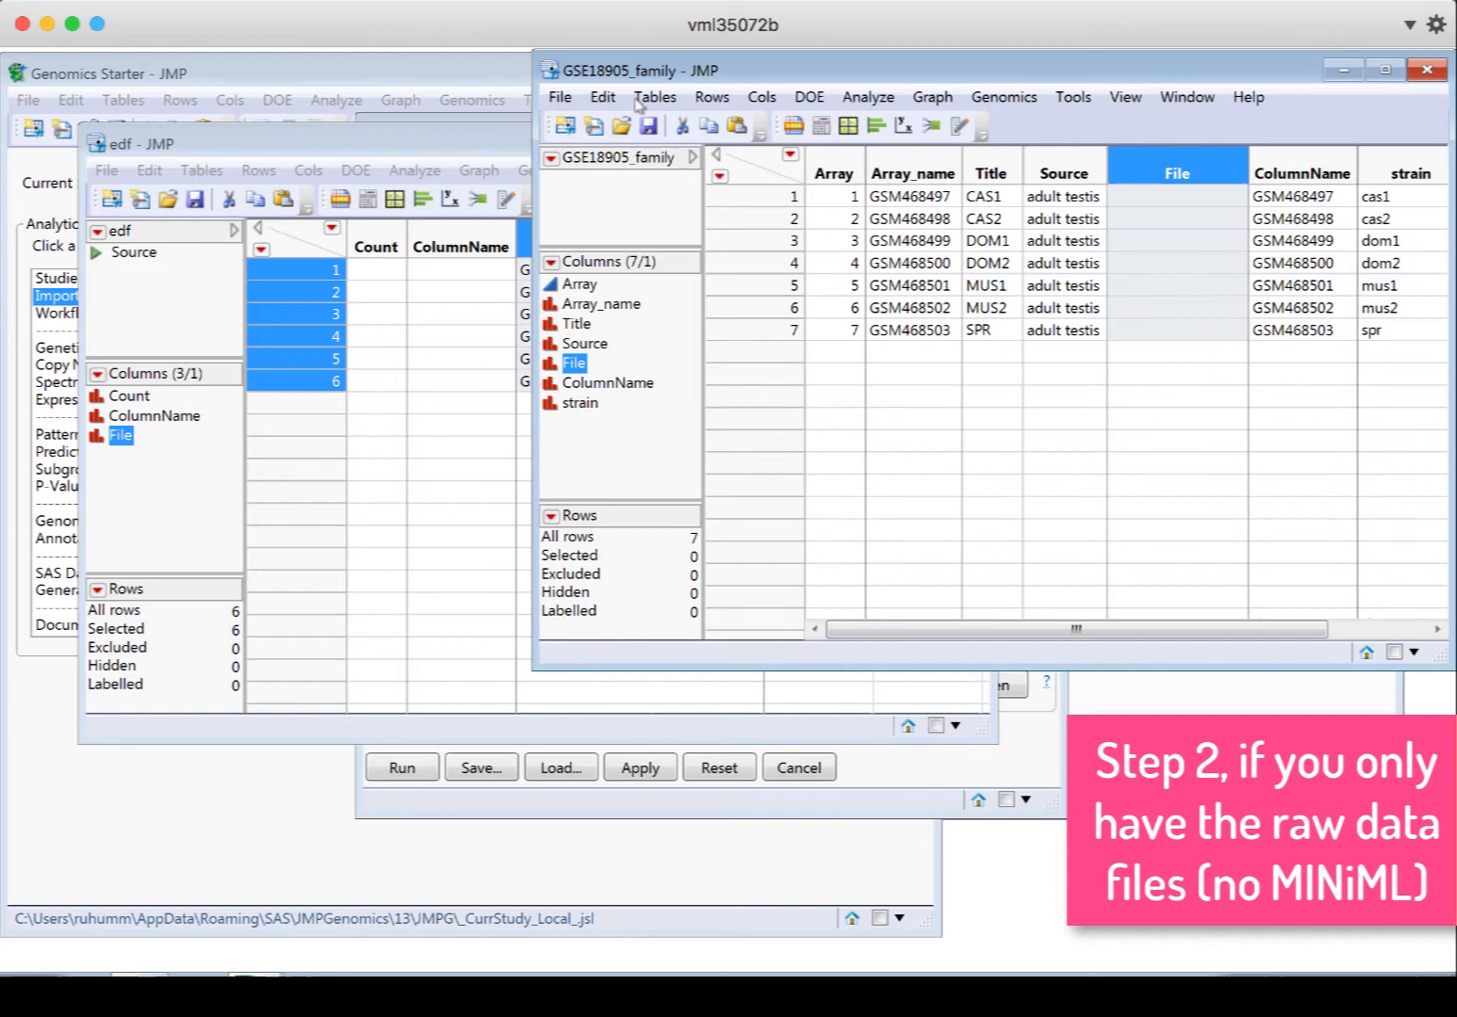
{"action": "left_click", "coordinate": [603, 98]}
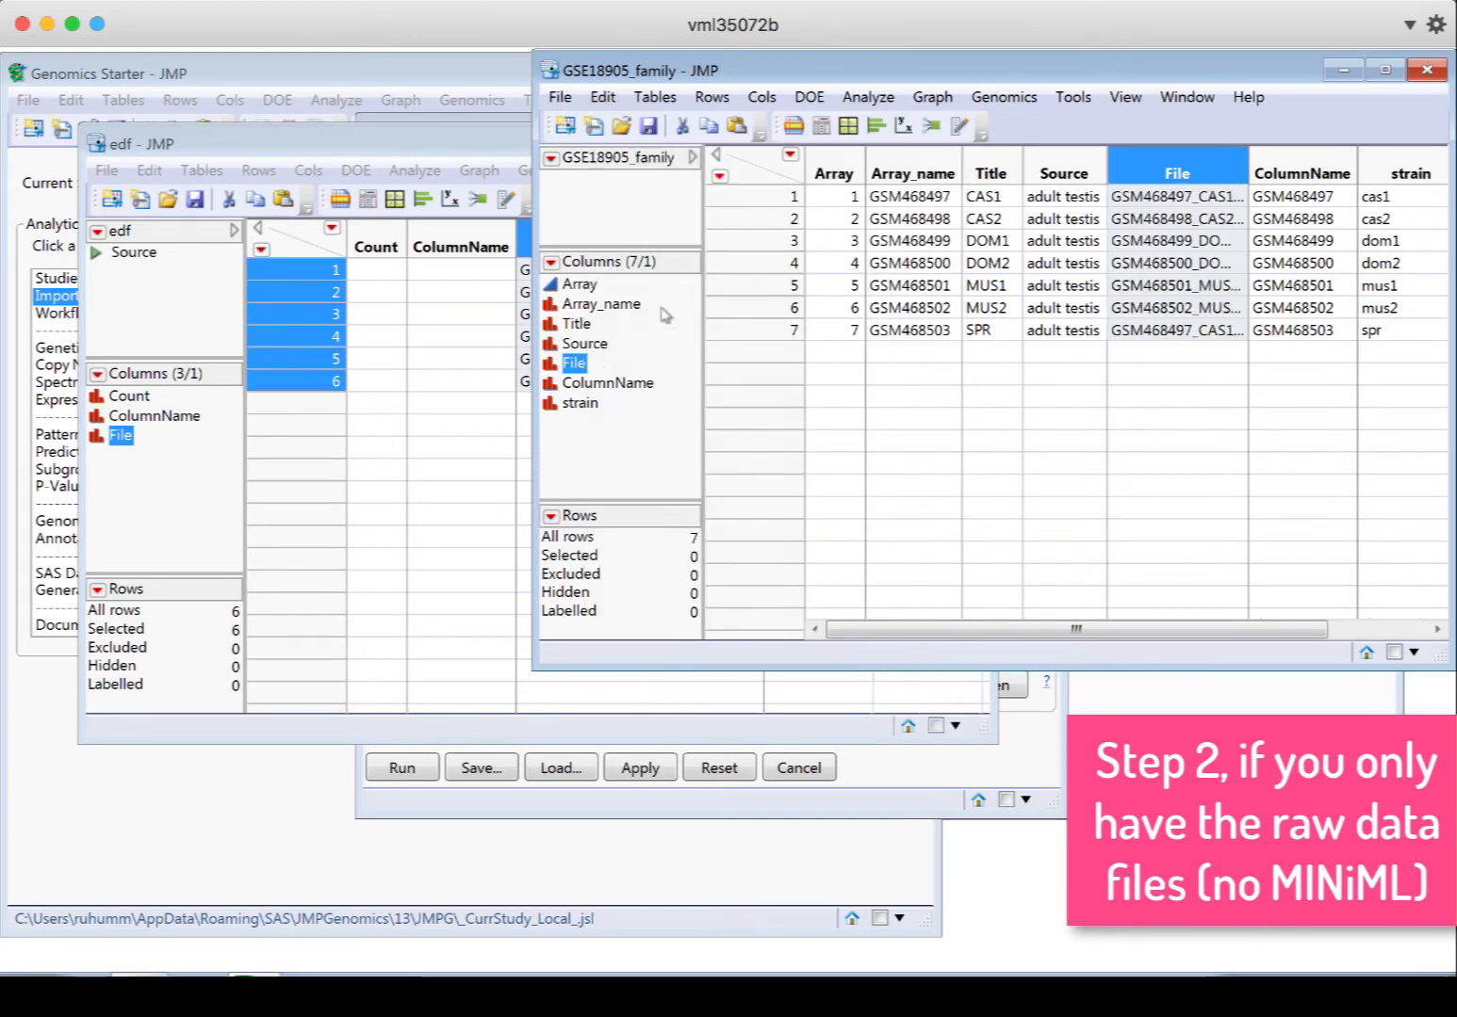
{"action": "mouse_move", "coordinate": [1094, 75]}
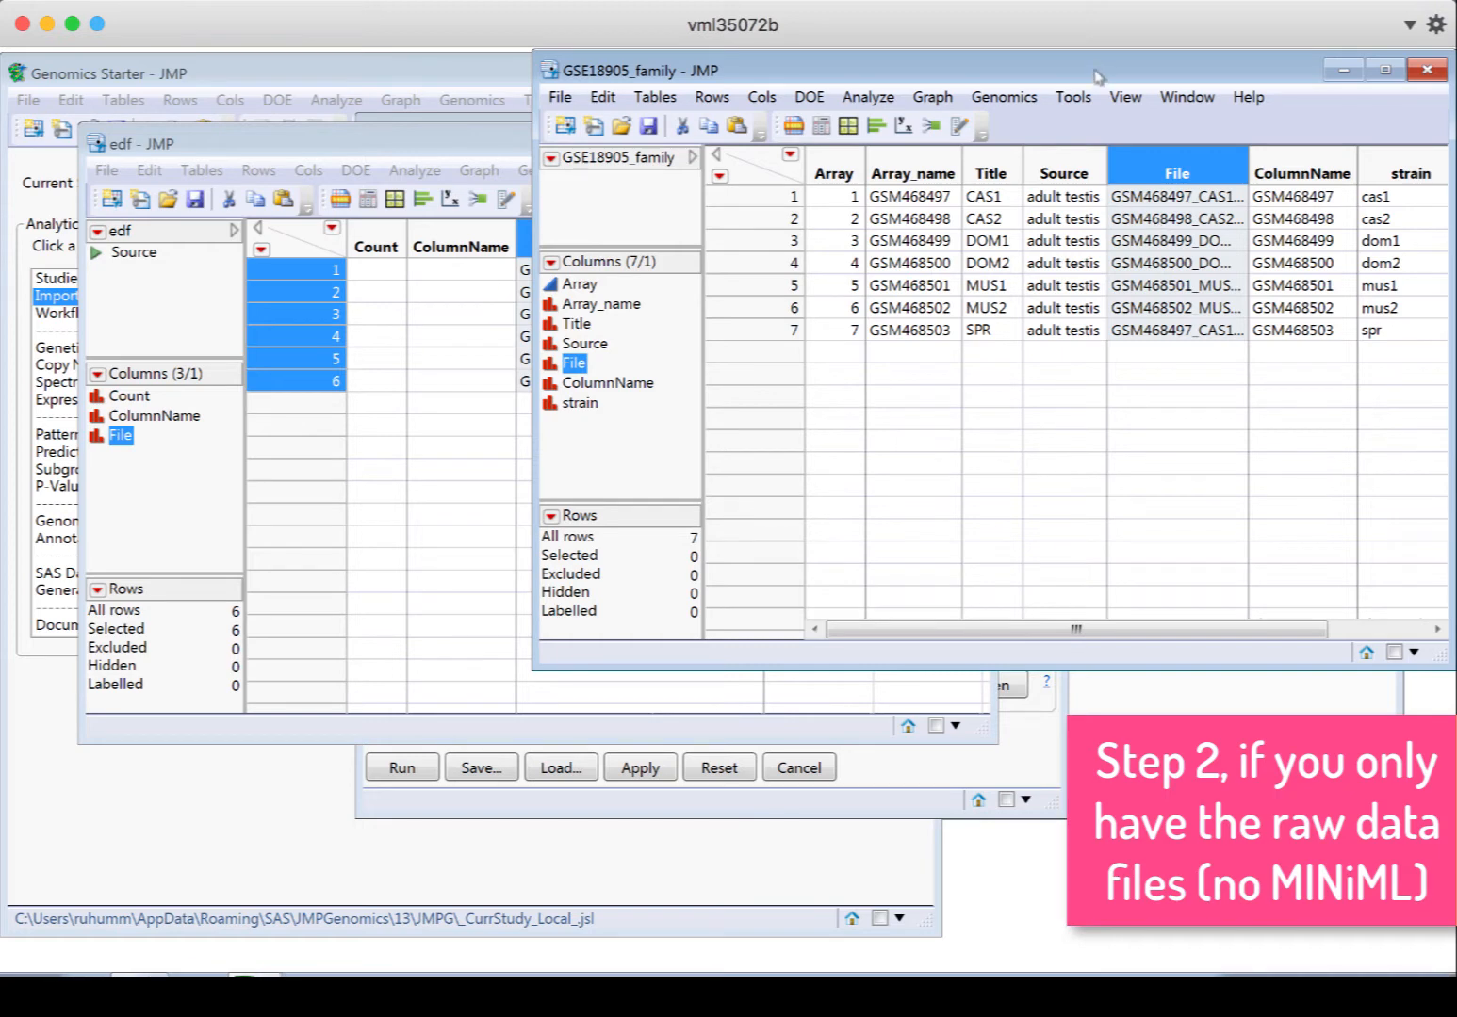
{"action": "mouse_move", "coordinate": [1168, 265]}
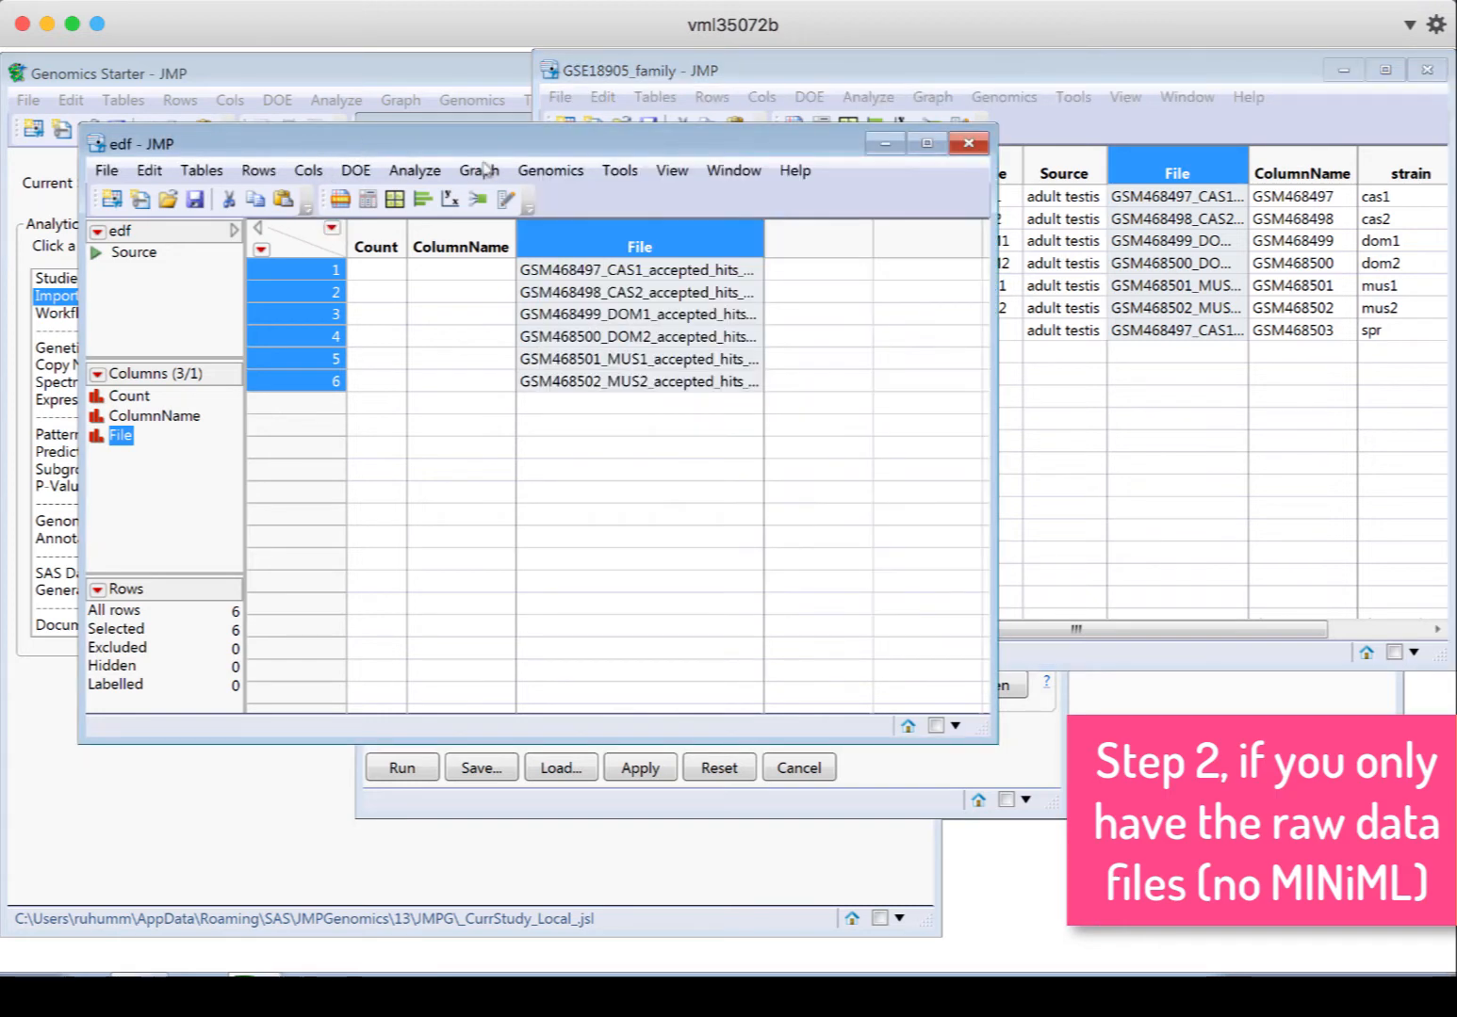
{"action": "mouse_move", "coordinate": [475, 314]}
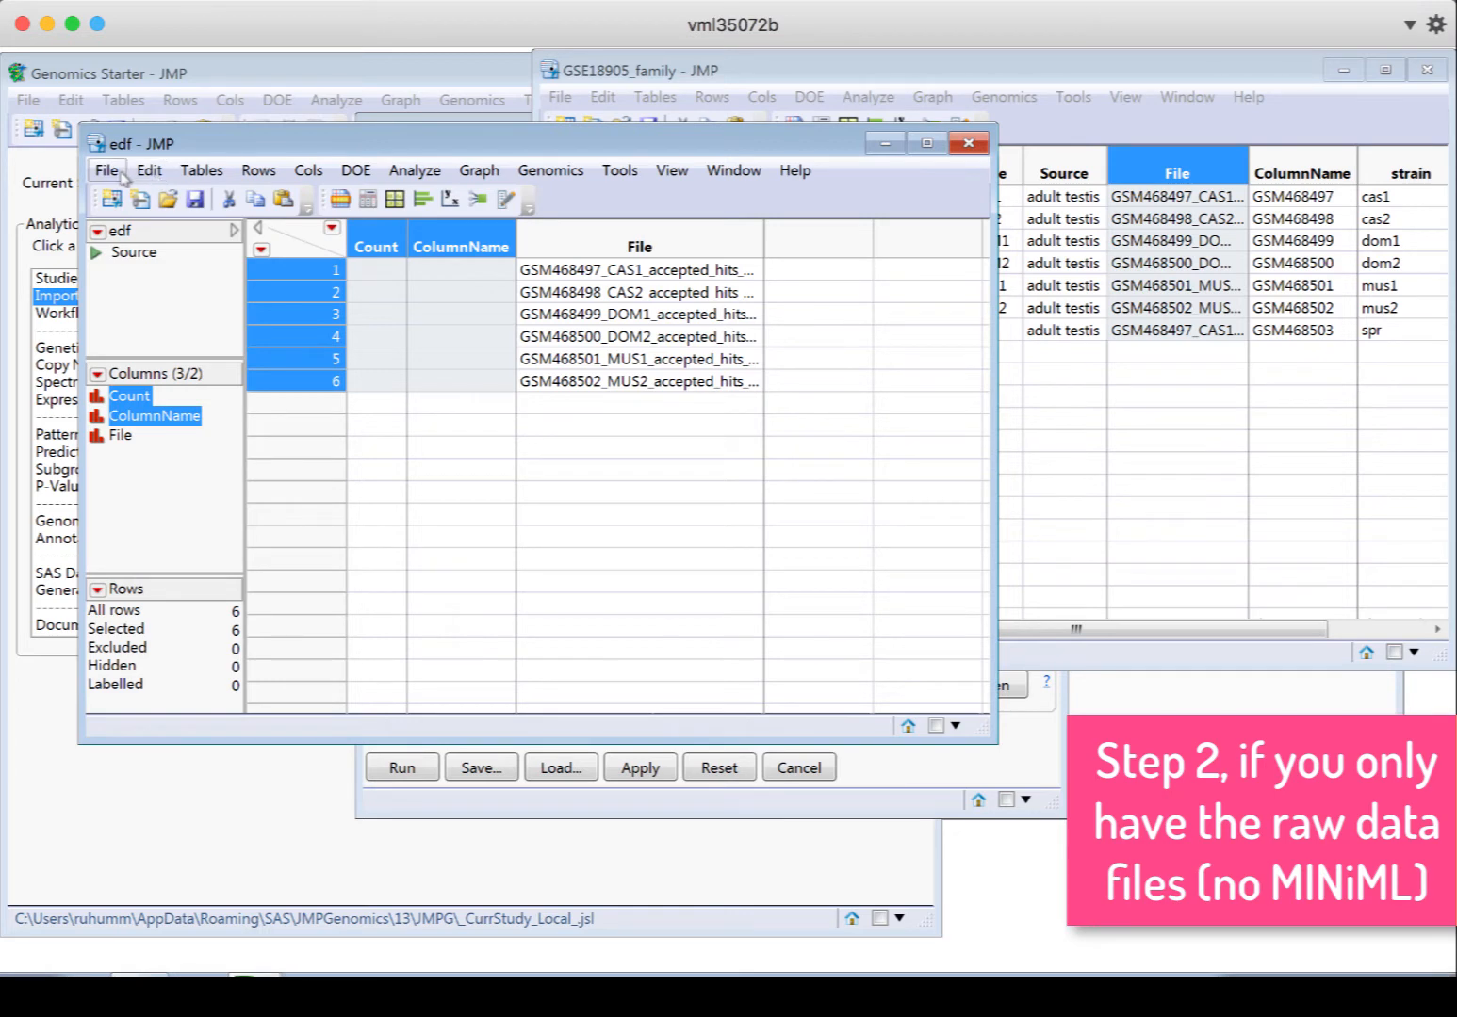
Delete the empty Count and ColumnName columns from the edf table
{"action": "left_click", "coordinate": [307, 169]}
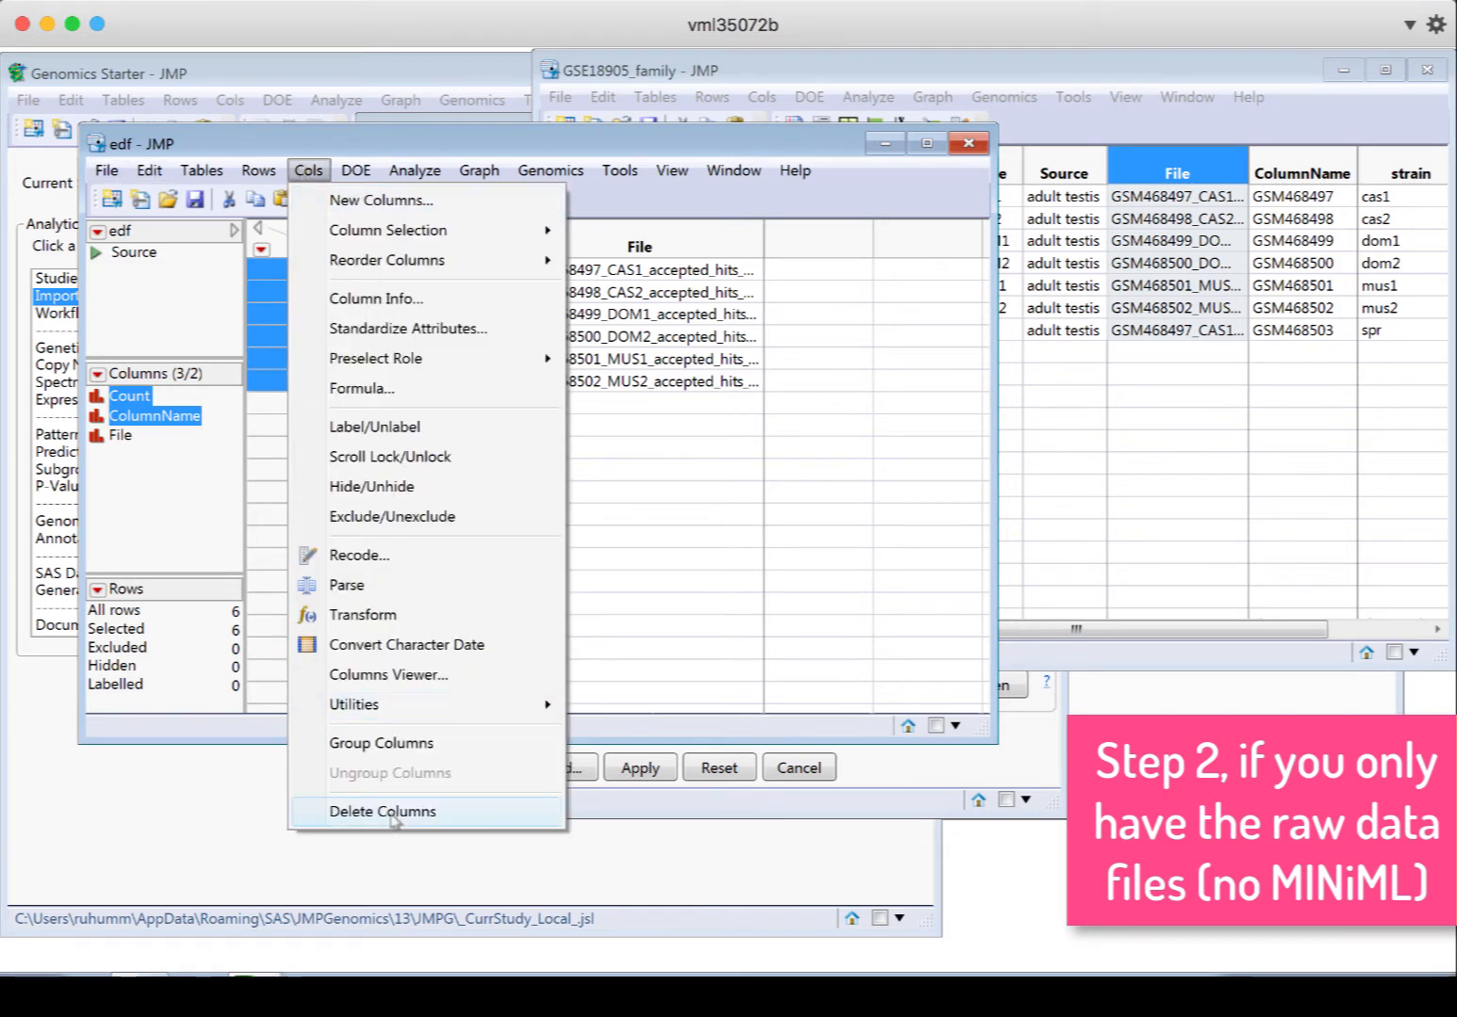
{"action": "left_click", "coordinate": [383, 813]}
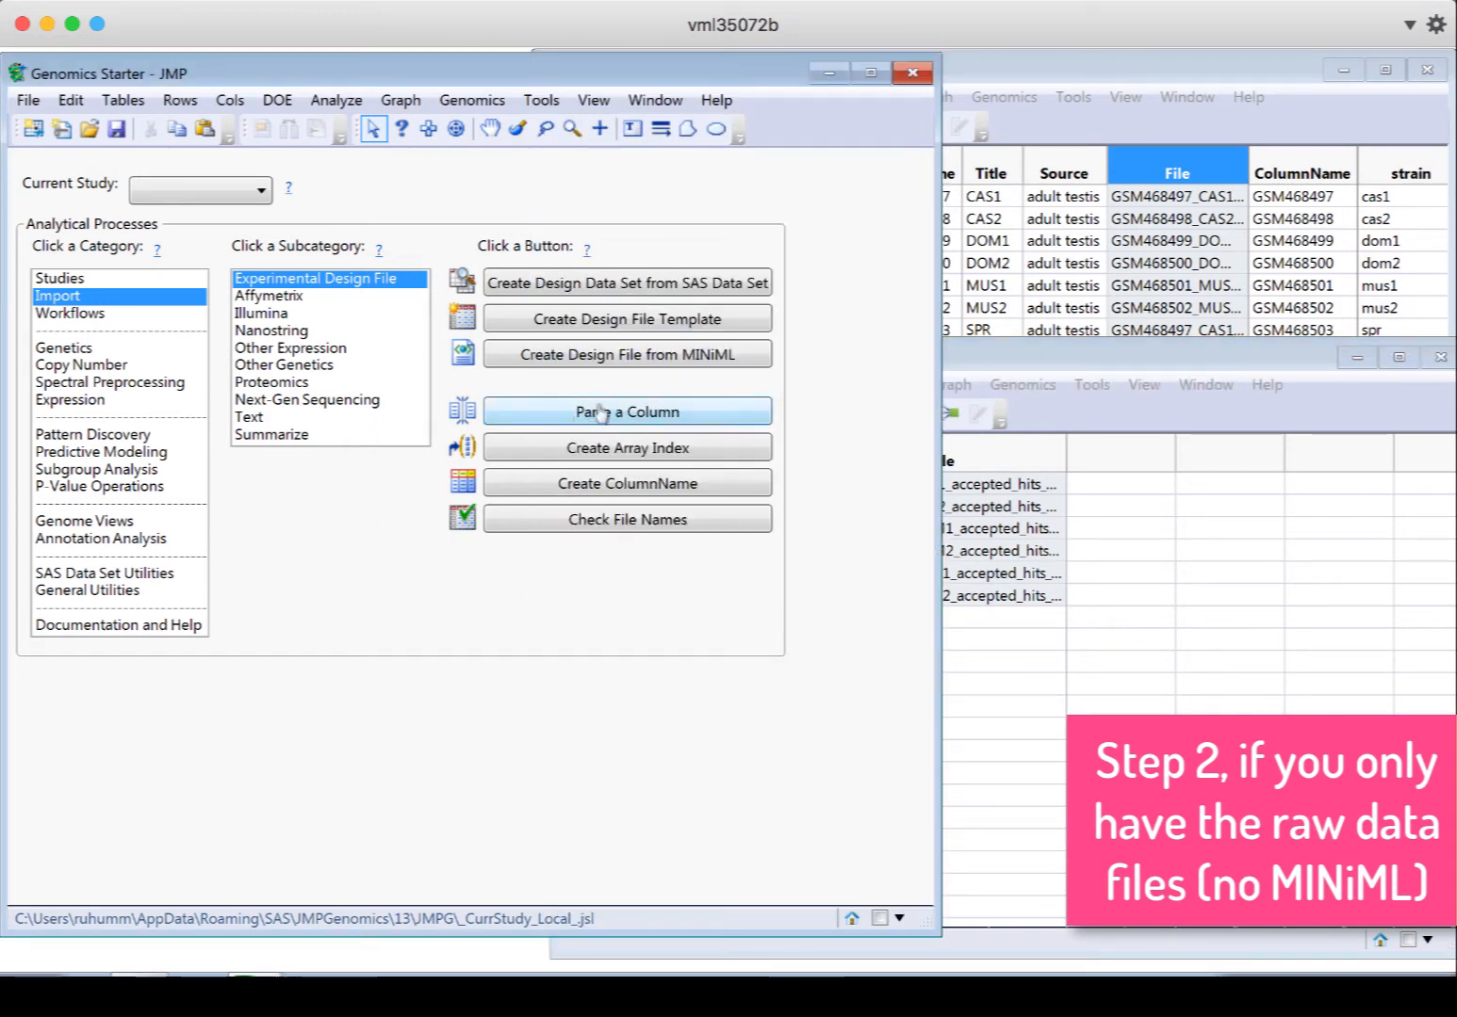
{"action": "mouse_move", "coordinate": [880, 441]}
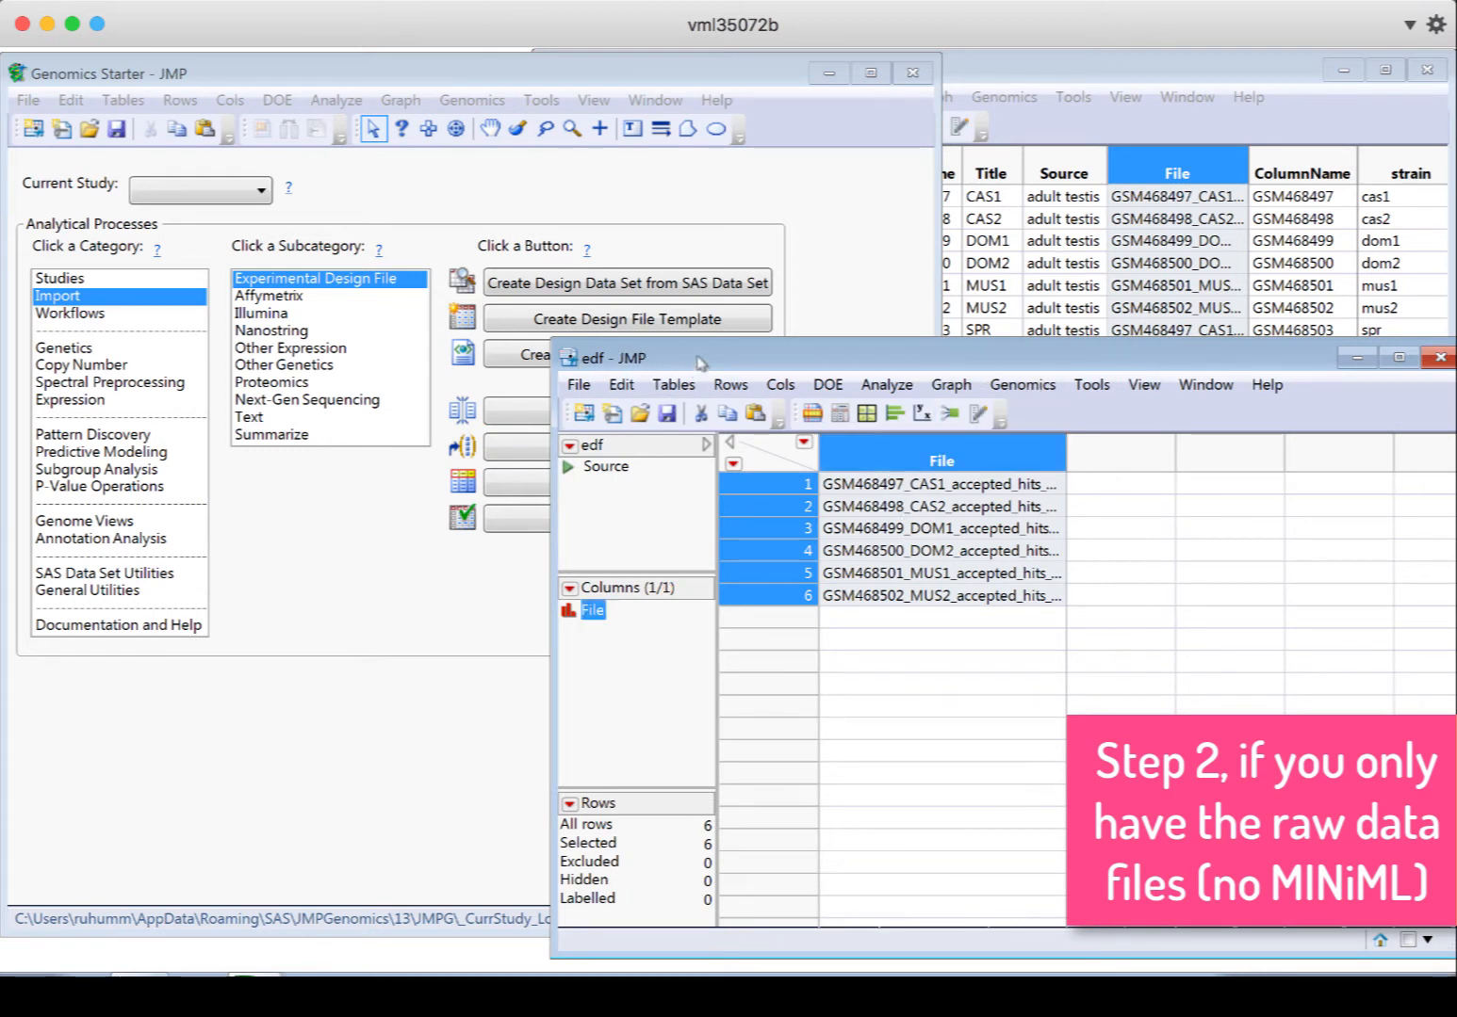
{"action": "mouse_move", "coordinate": [924, 573]}
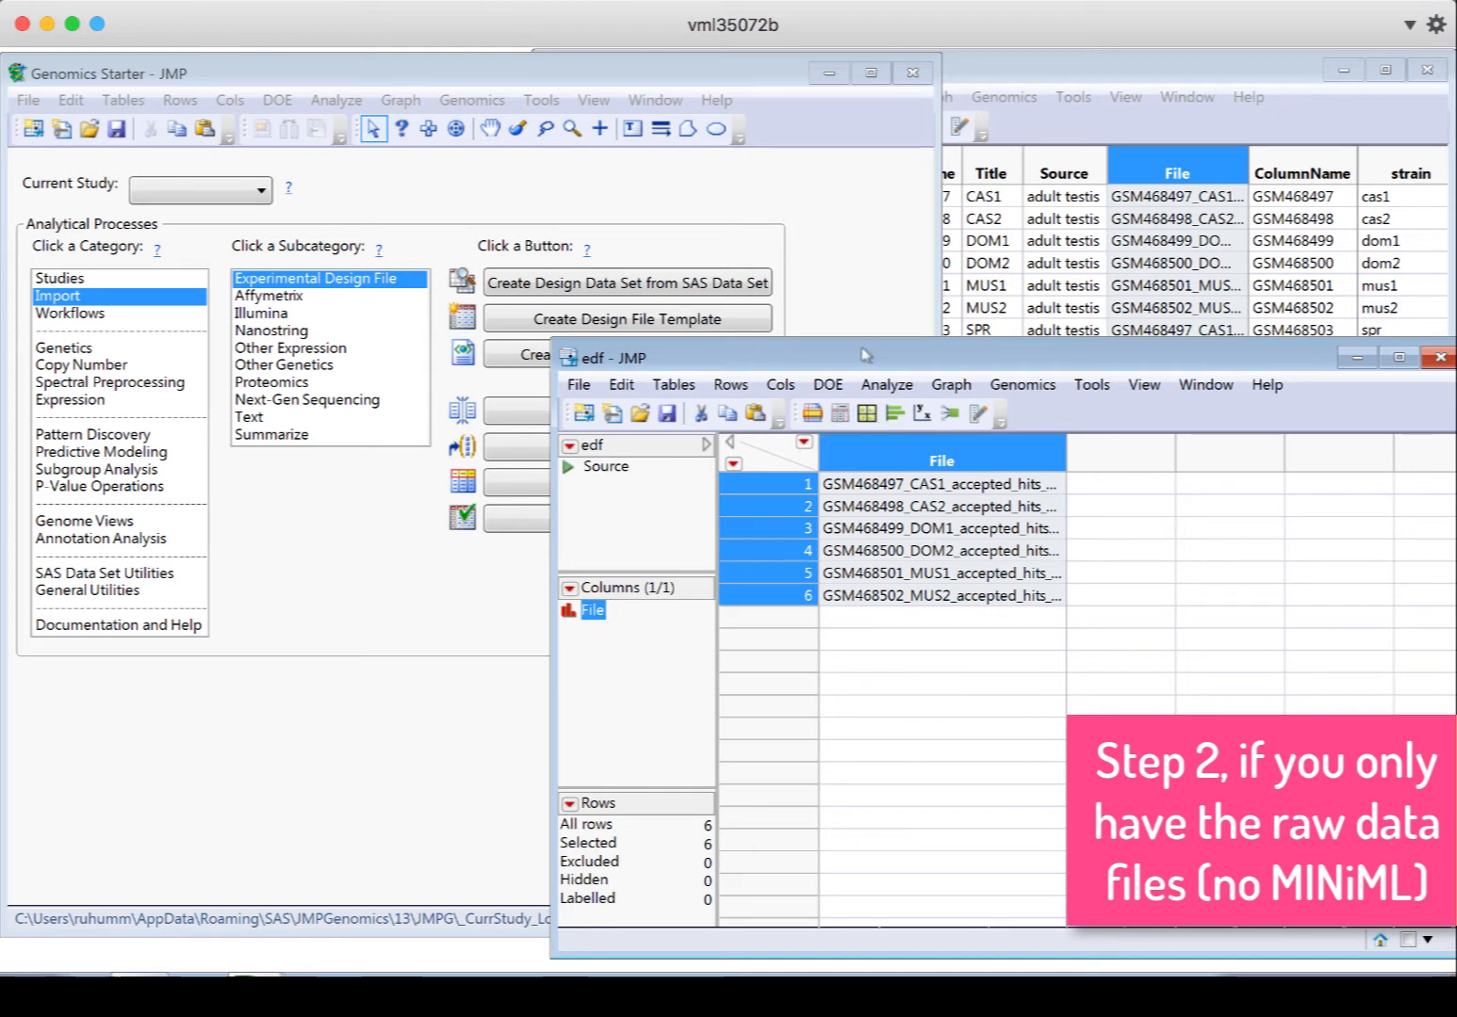
{"action": "mouse_move", "coordinate": [771, 217]}
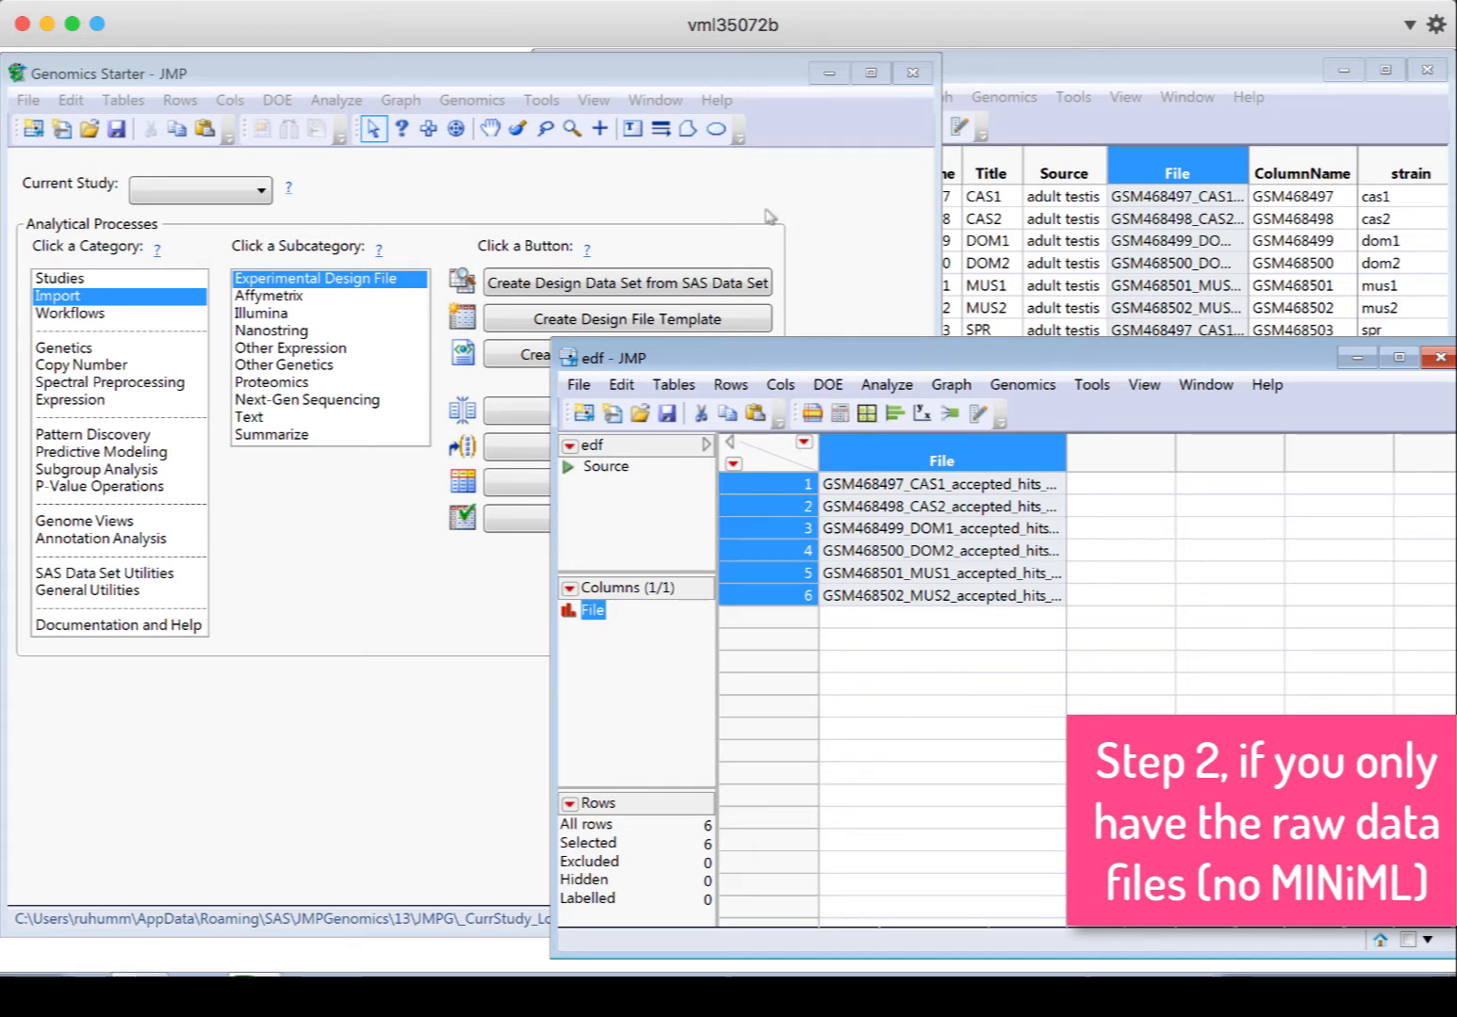
{"action": "mouse_move", "coordinate": [953, 573]}
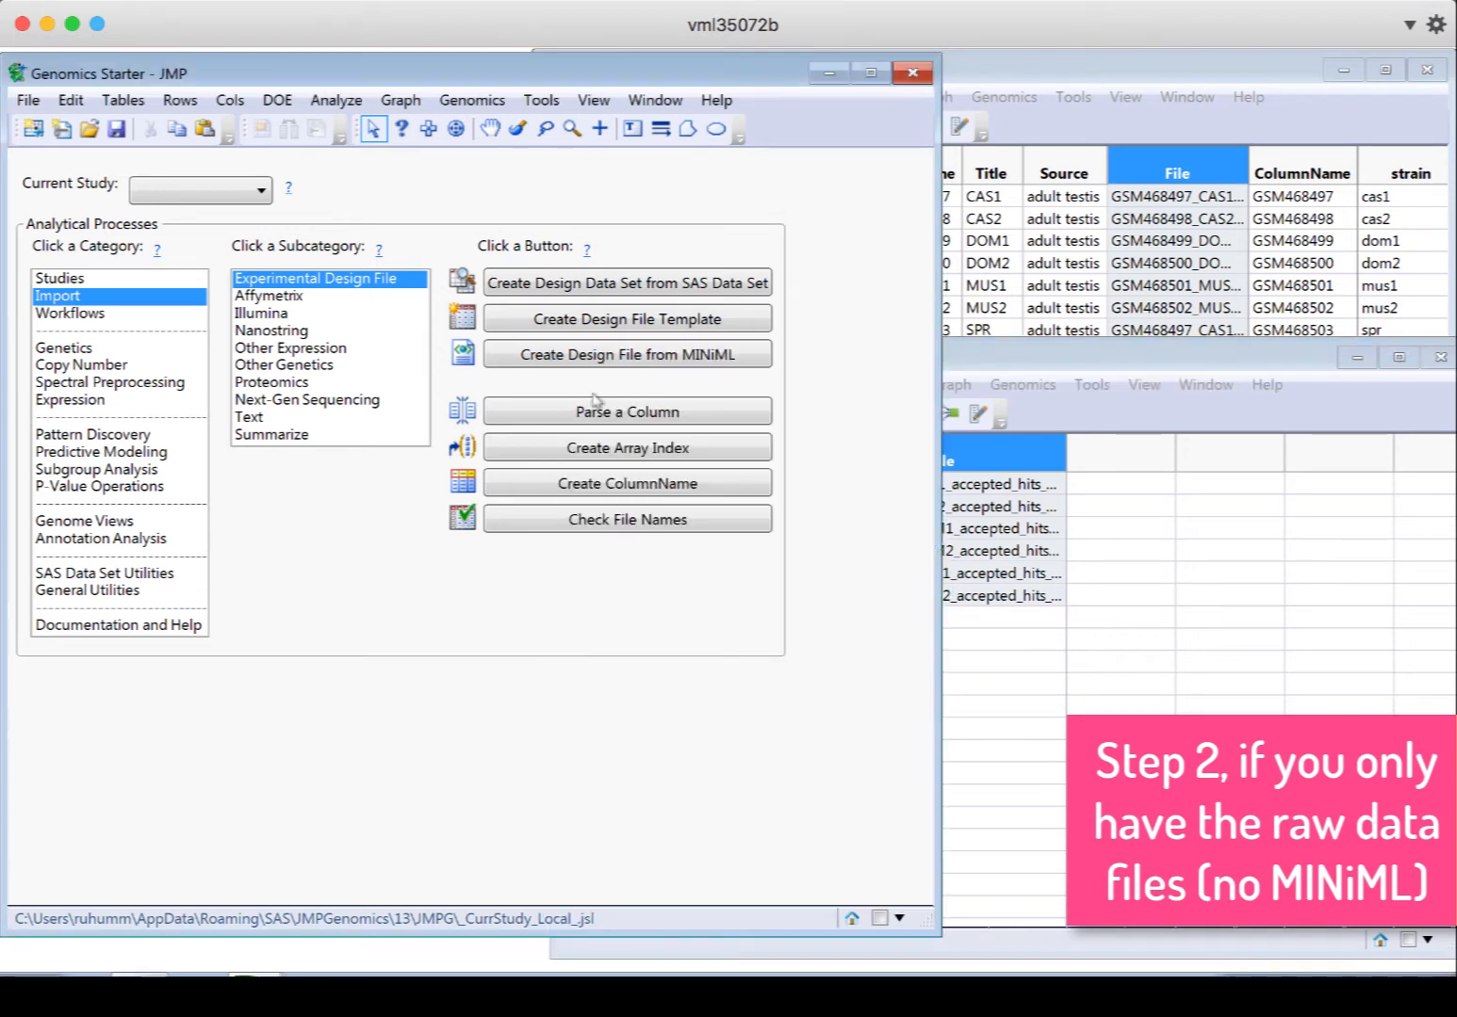
Parse the File column on underscores into five columns: GSM ID, sample, accepted, hits, Filtered.sam
{"action": "left_click", "coordinate": [625, 411]}
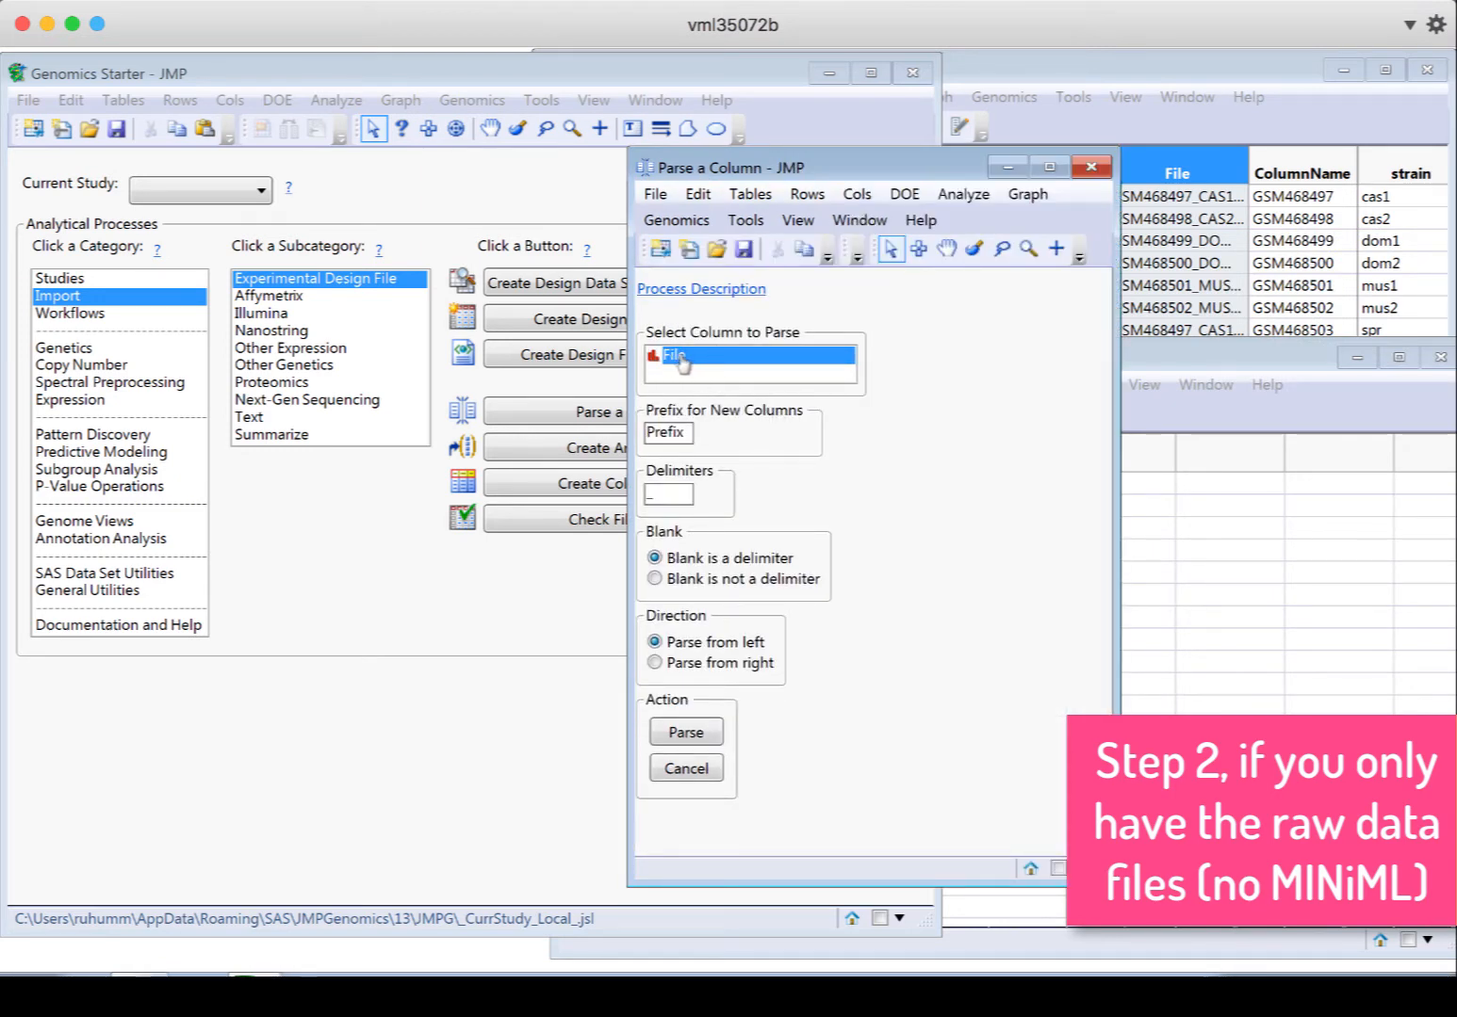
{"action": "left_click", "coordinate": [669, 434]}
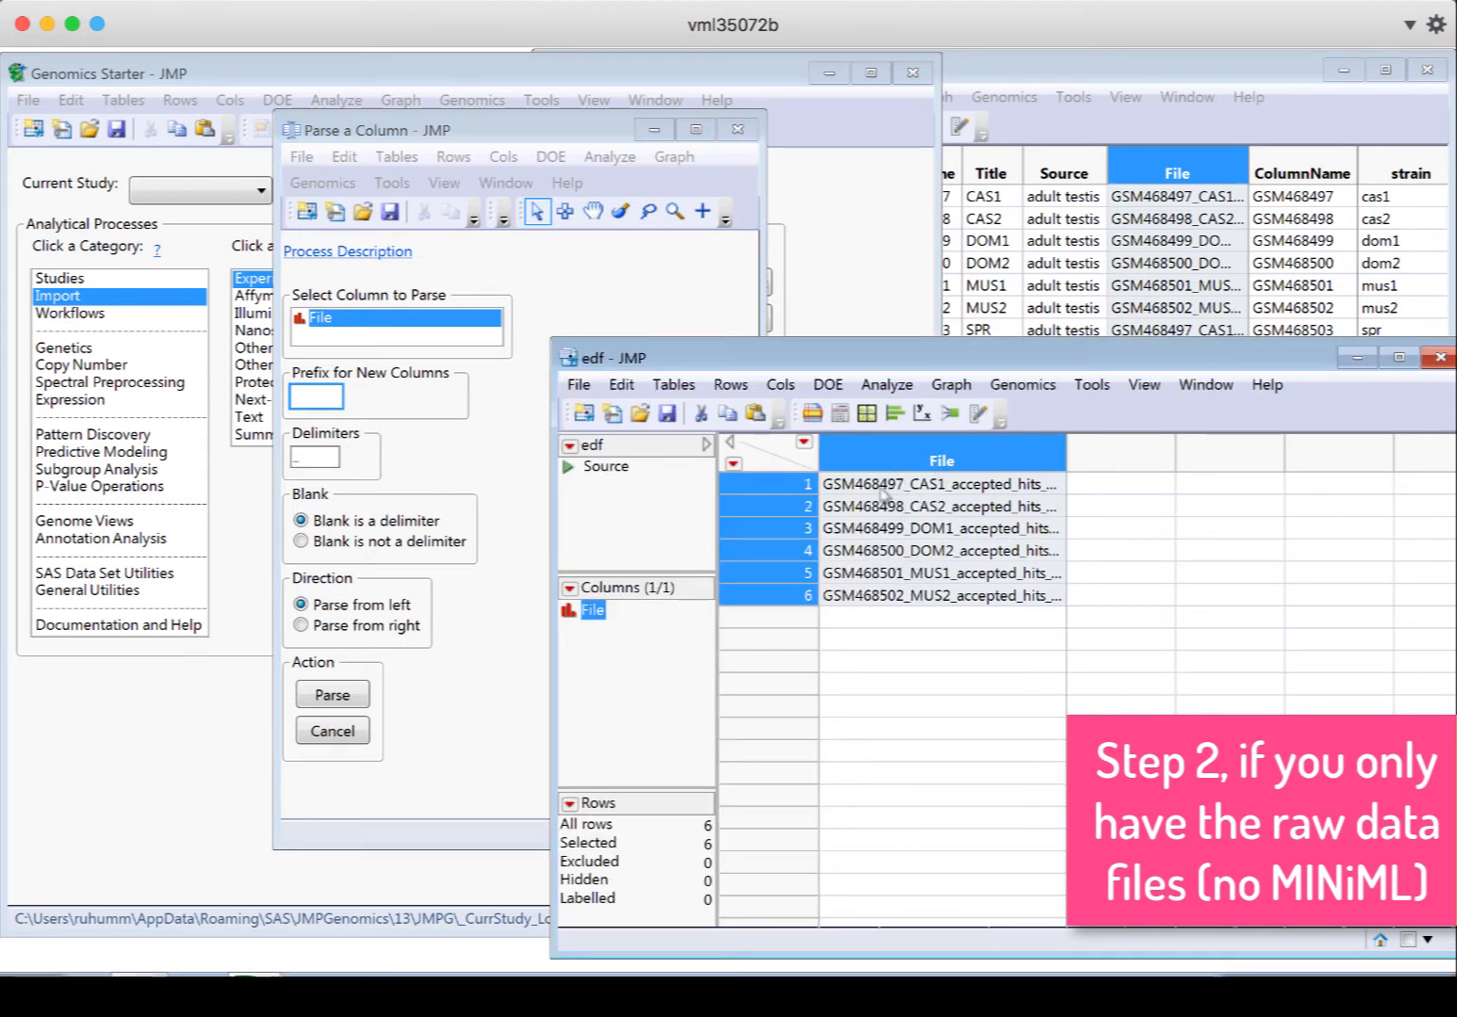
{"action": "mouse_move", "coordinate": [1221, 236]}
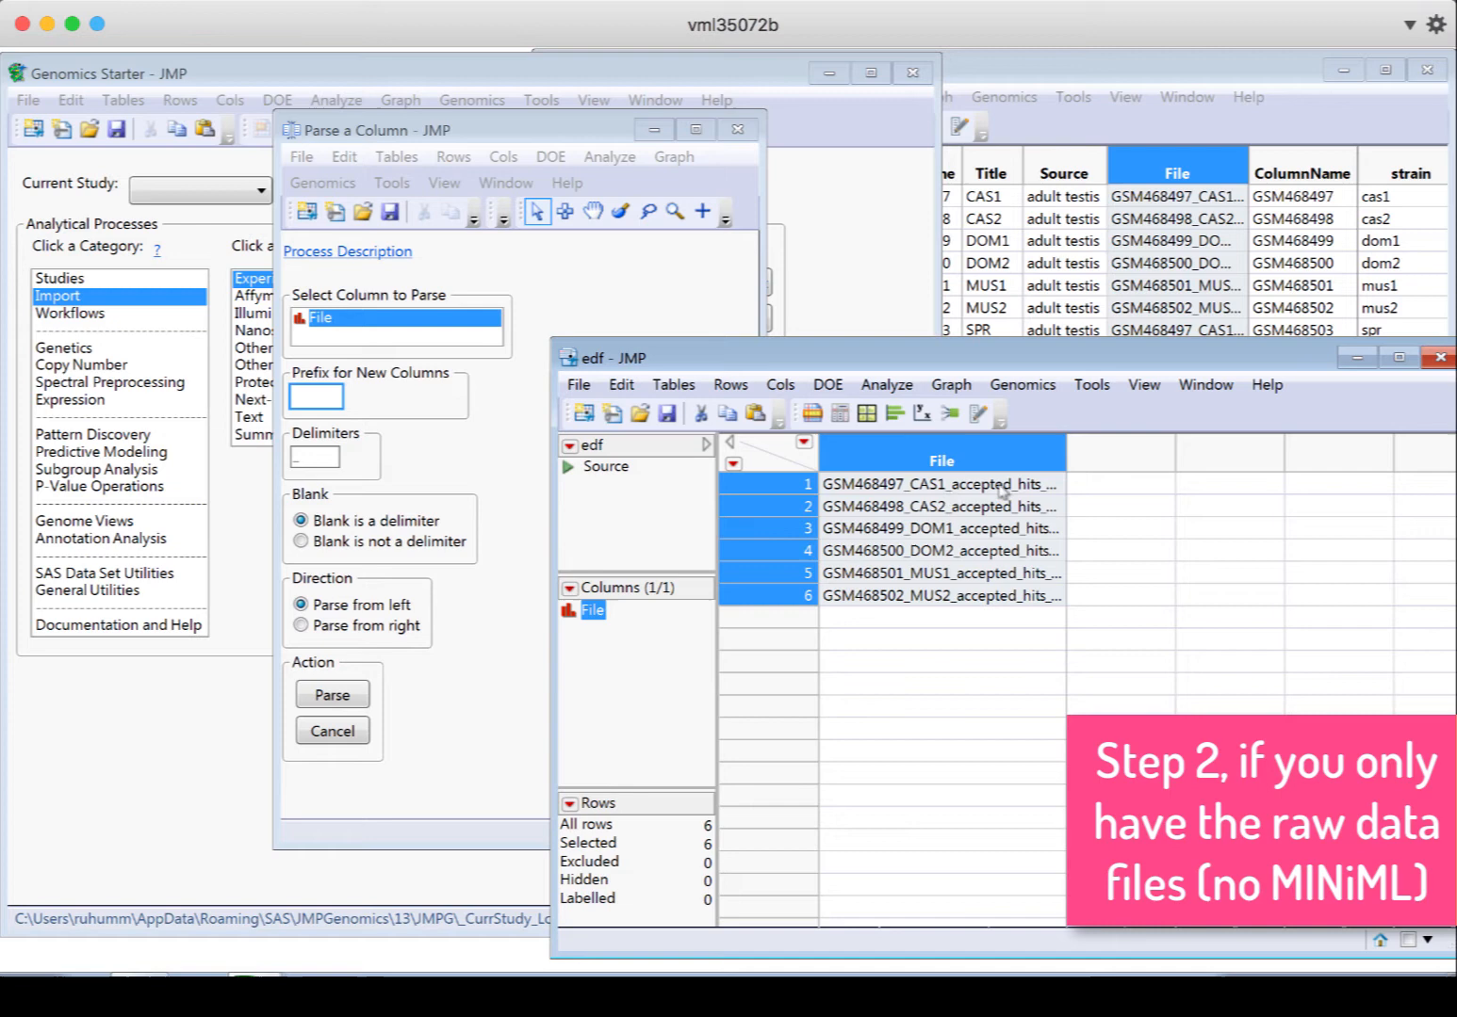
{"action": "mouse_move", "coordinate": [909, 505]}
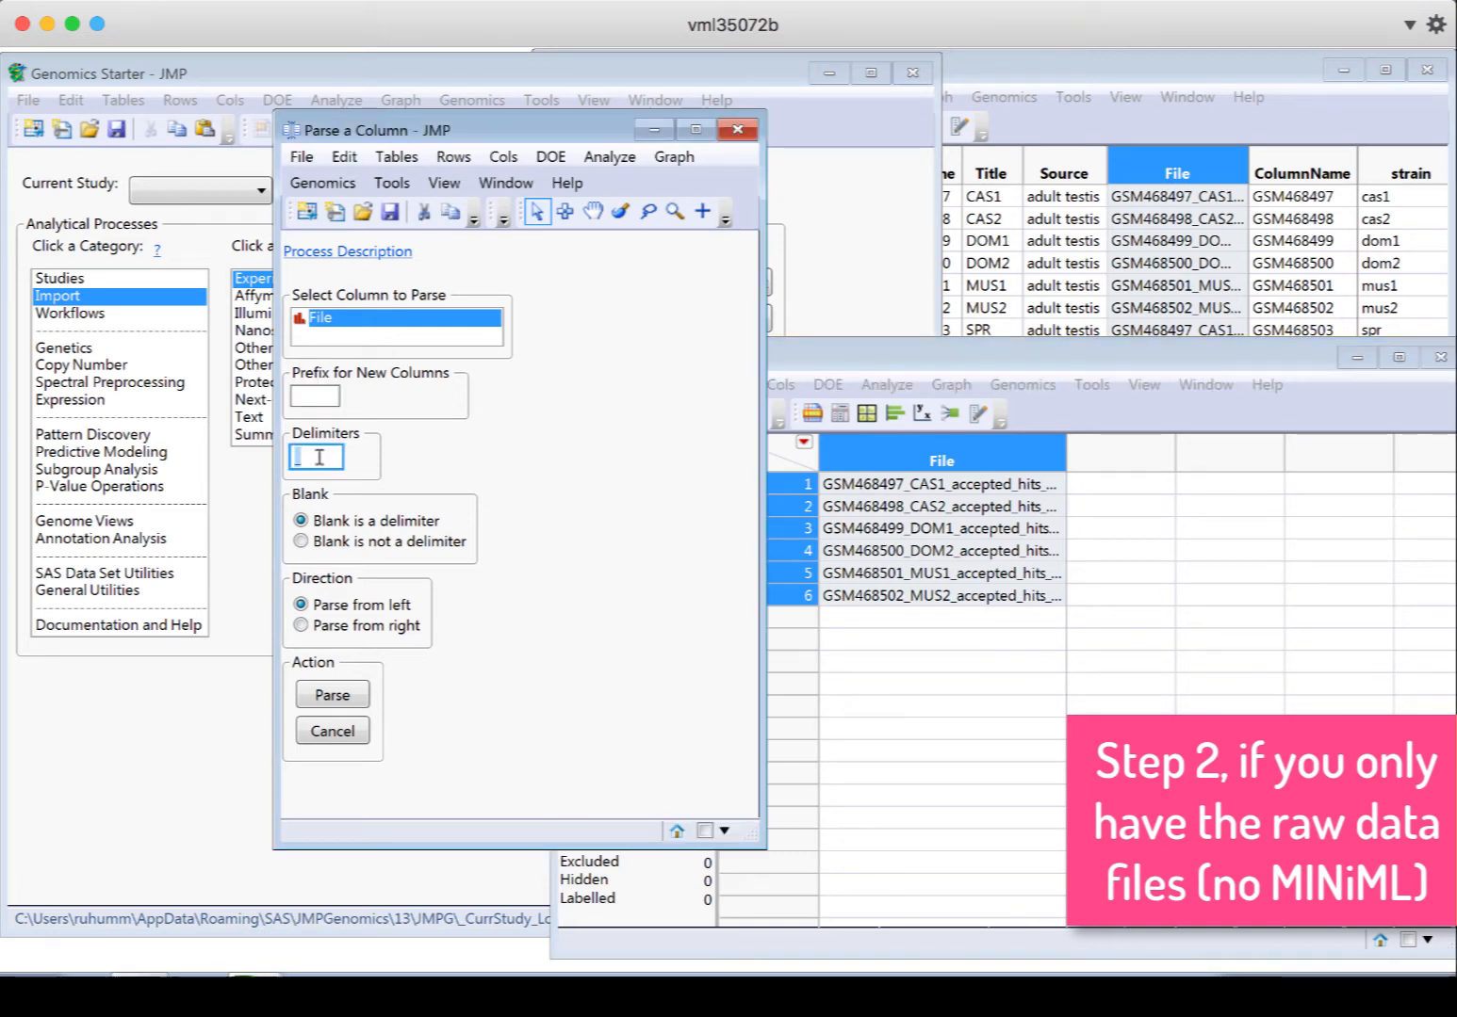
{"action": "mouse_move", "coordinate": [335, 558]}
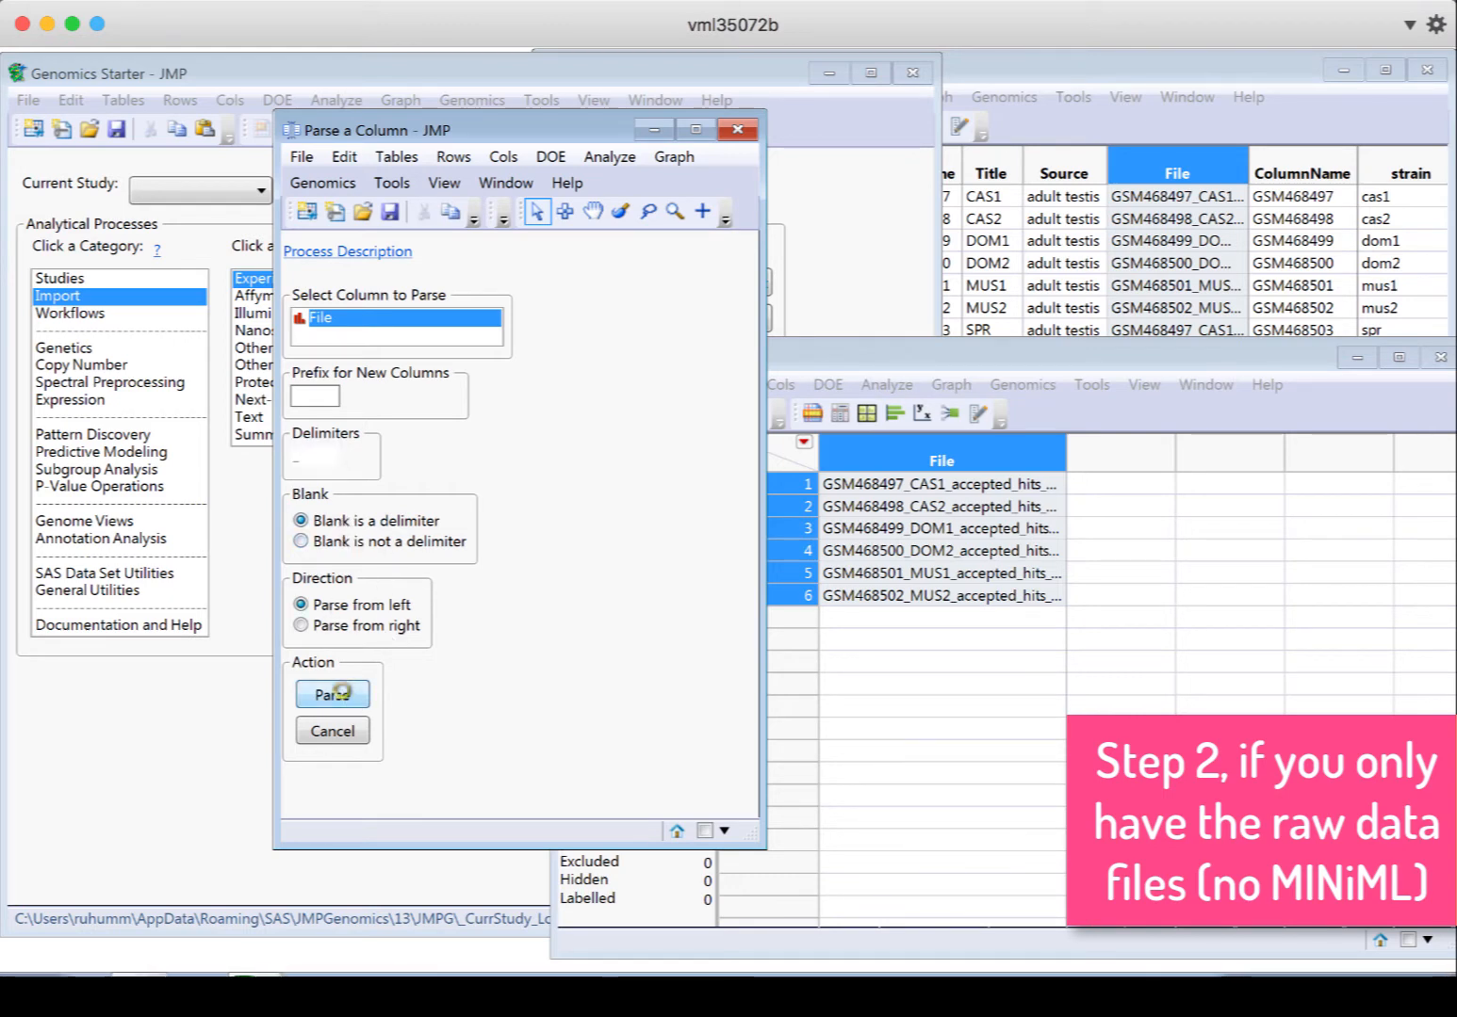
{"action": "left_click", "coordinate": [332, 695]}
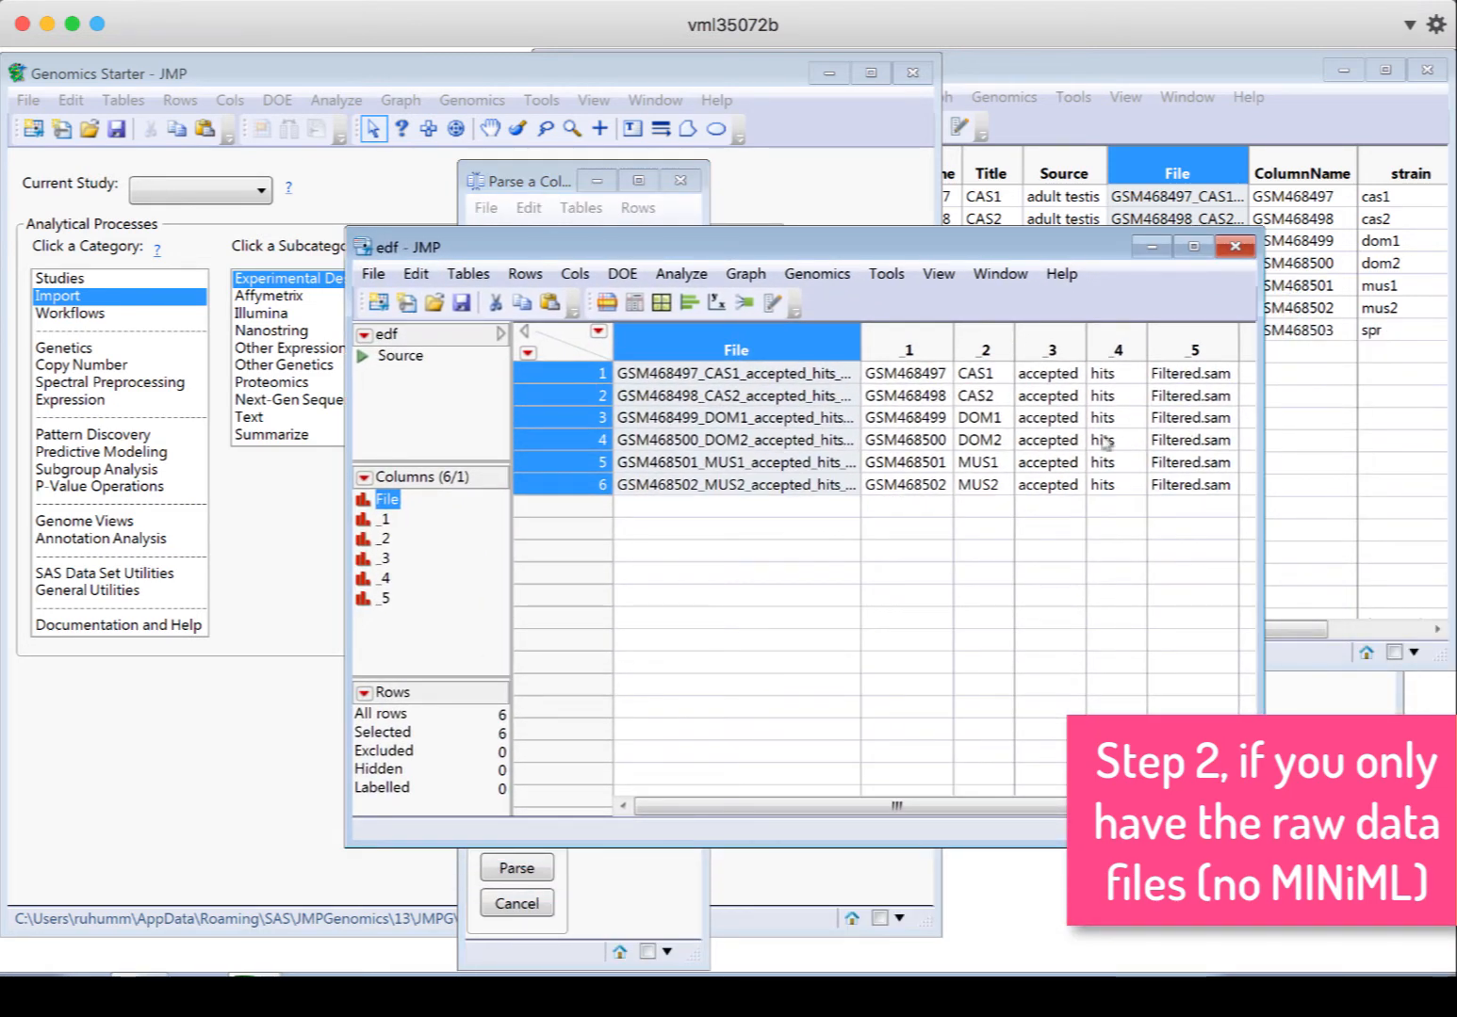
Delete the three unwanted parsed columns (accepted, hits, Filtered.sam) from the edf table
{"action": "left_click", "coordinate": [906, 341]}
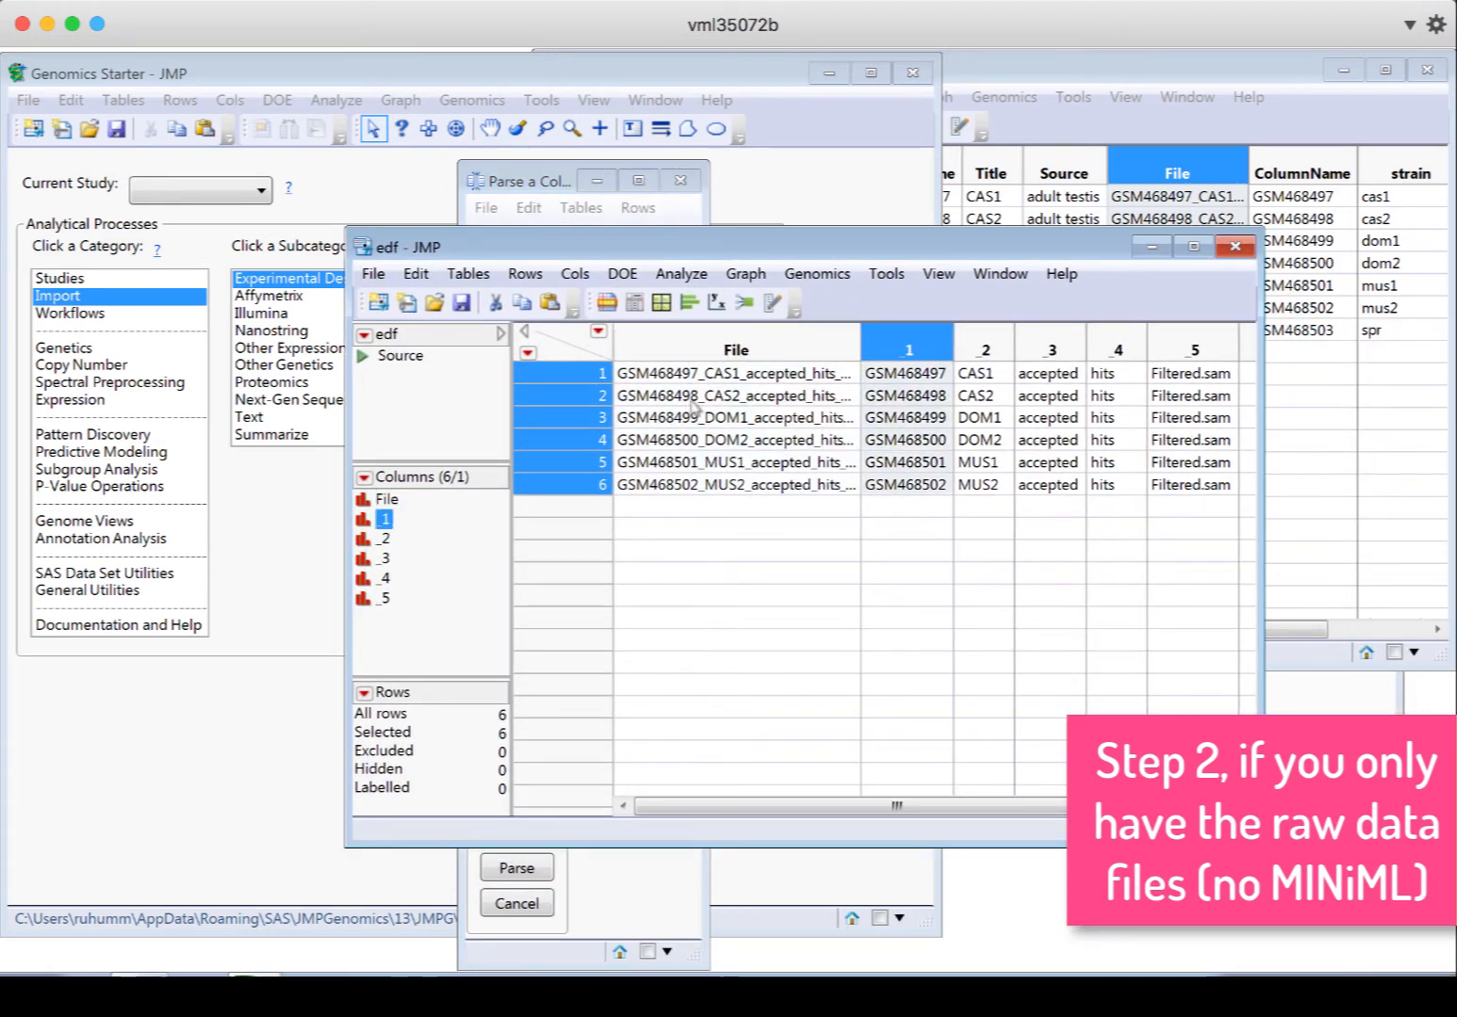
{"action": "left_click", "coordinate": [983, 343]}
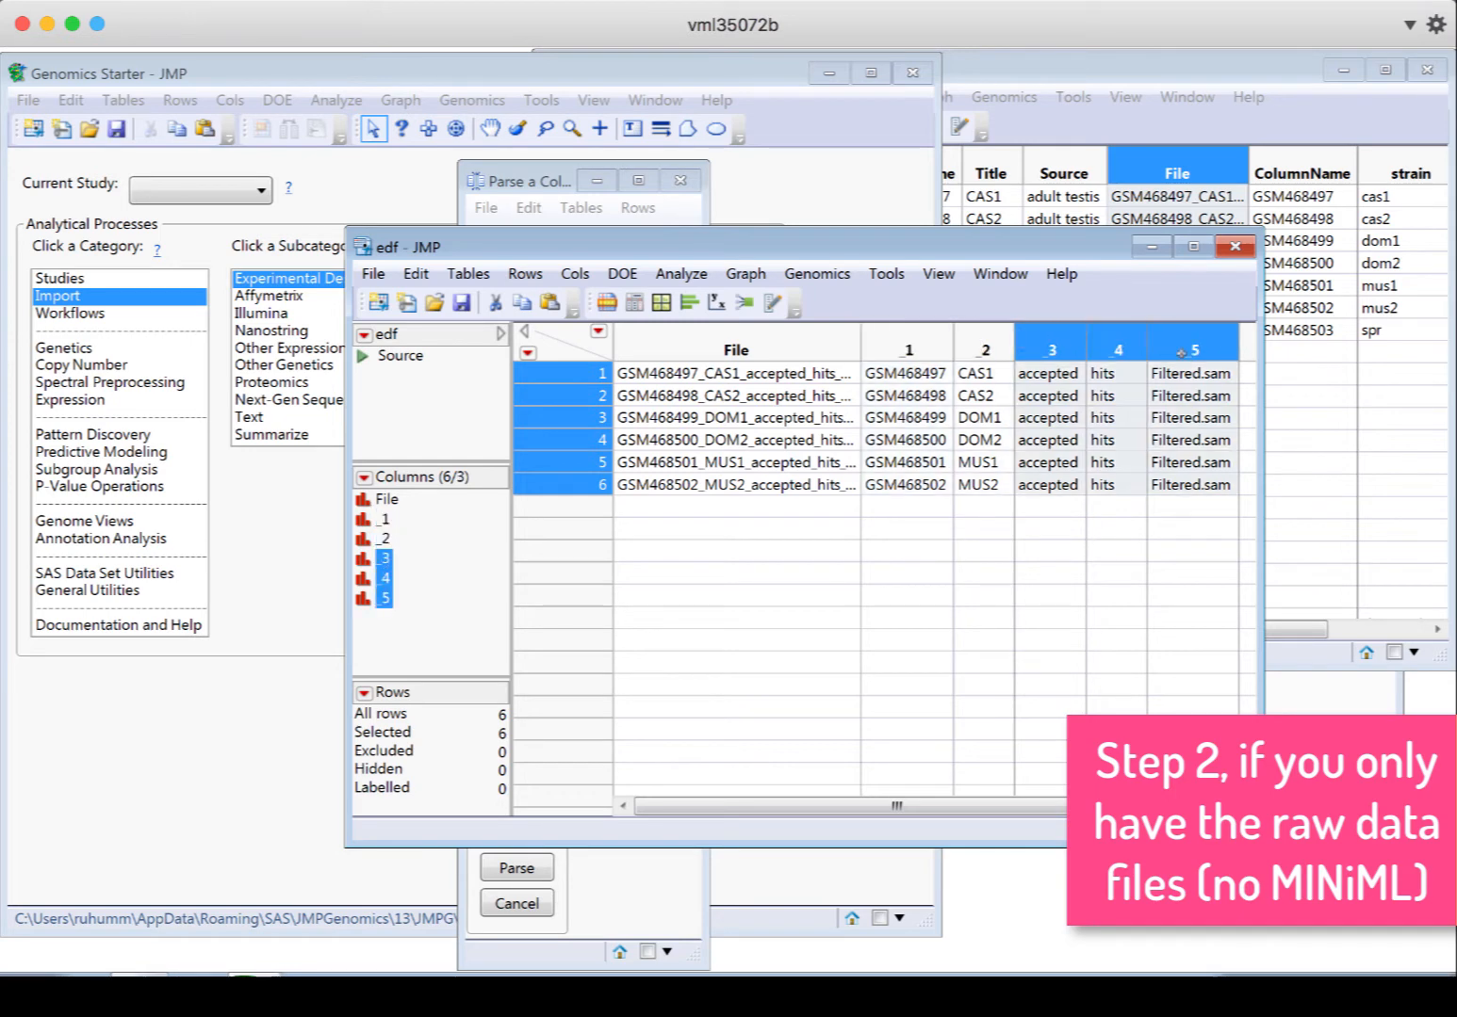
{"action": "right_click", "coordinate": [1190, 348]}
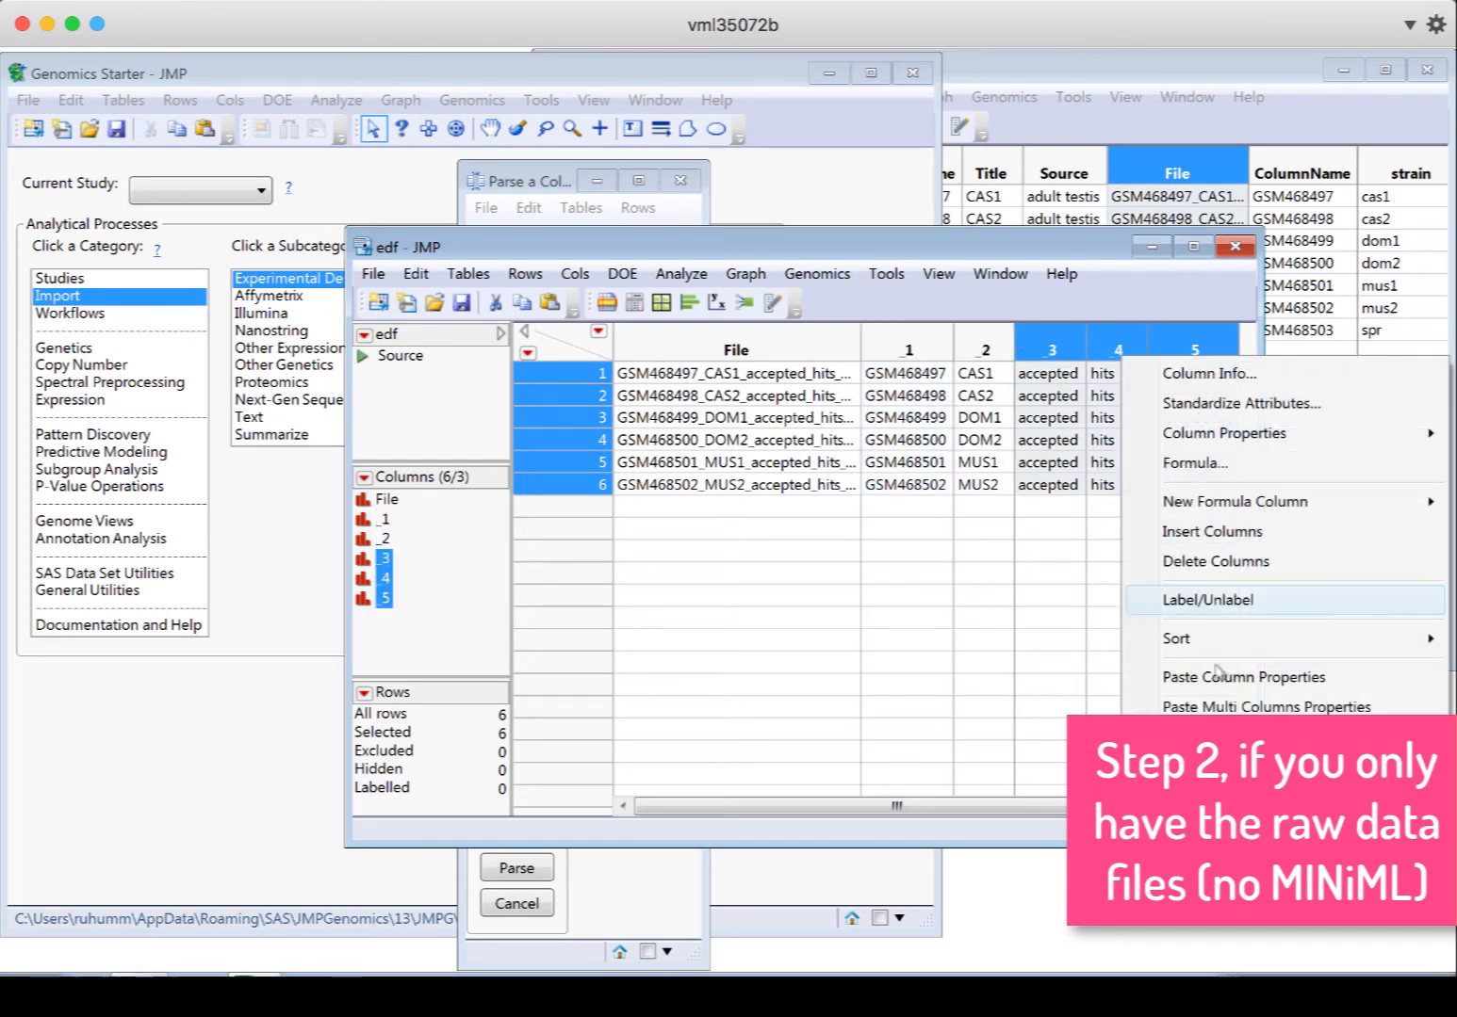
{"action": "left_click", "coordinate": [1213, 561]}
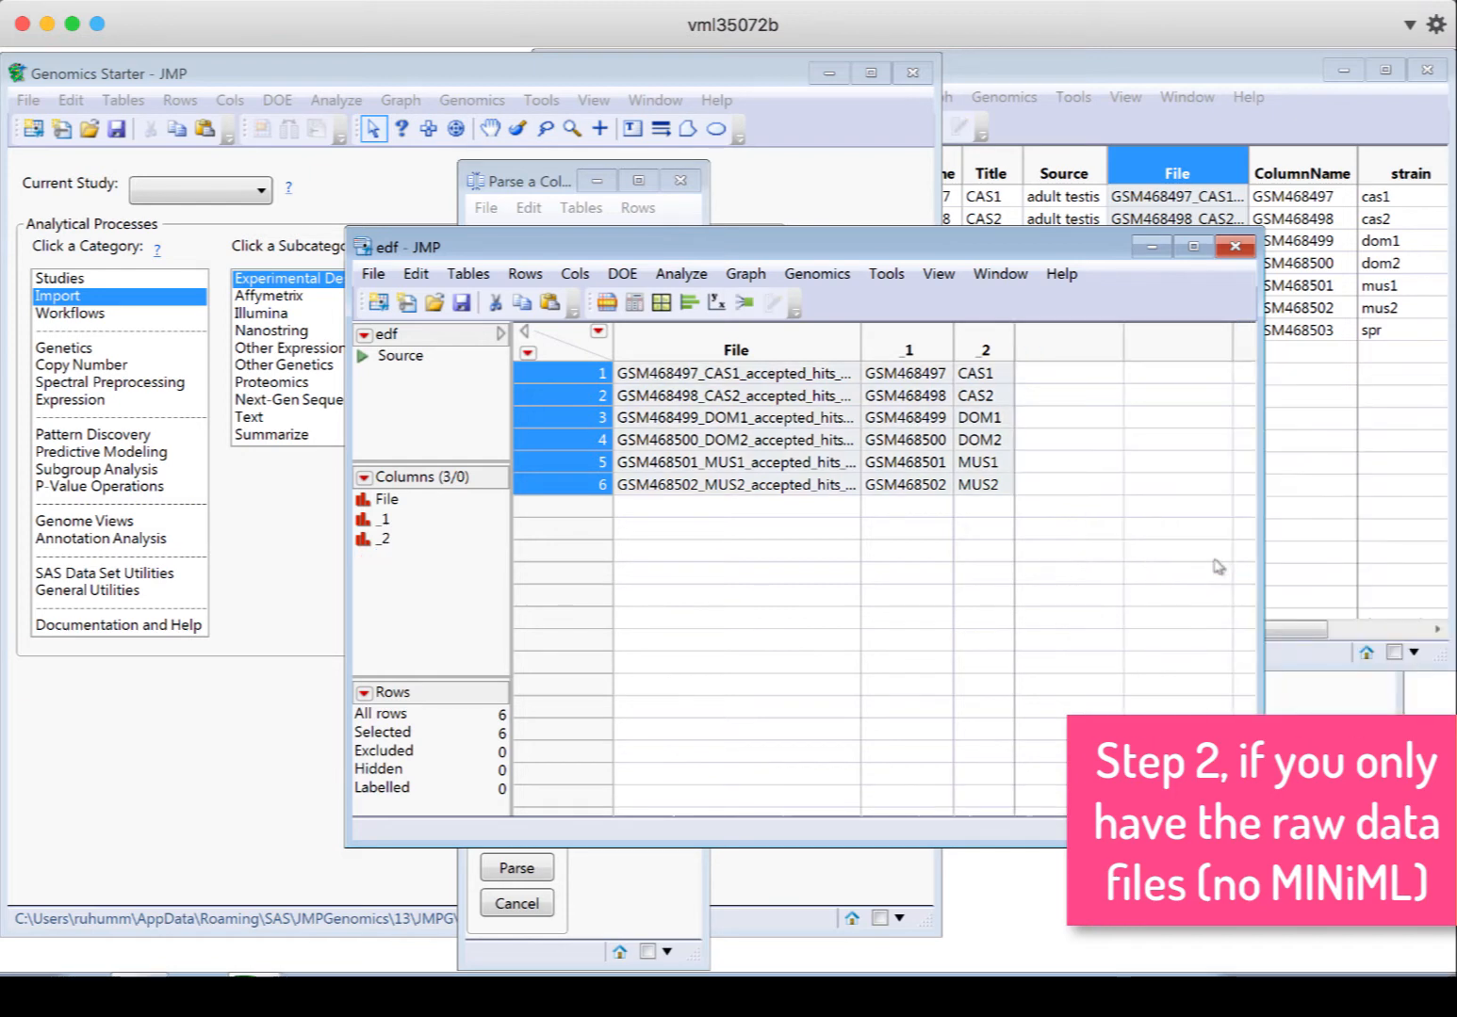
{"action": "mouse_move", "coordinate": [1108, 547]}
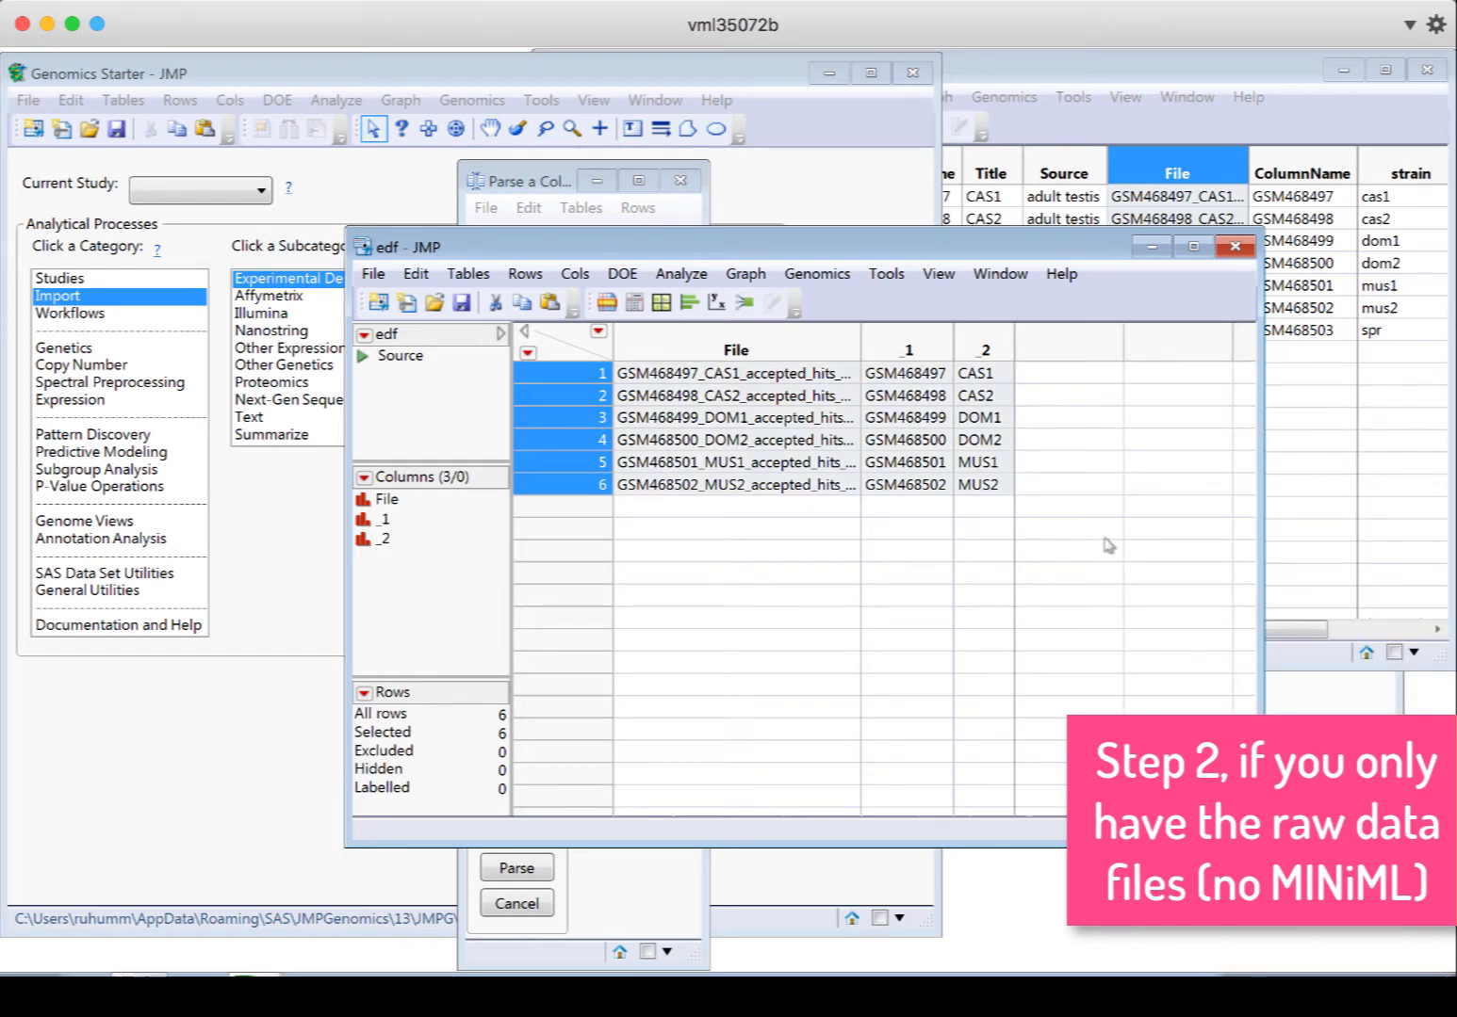
{"action": "mouse_move", "coordinate": [929, 350]}
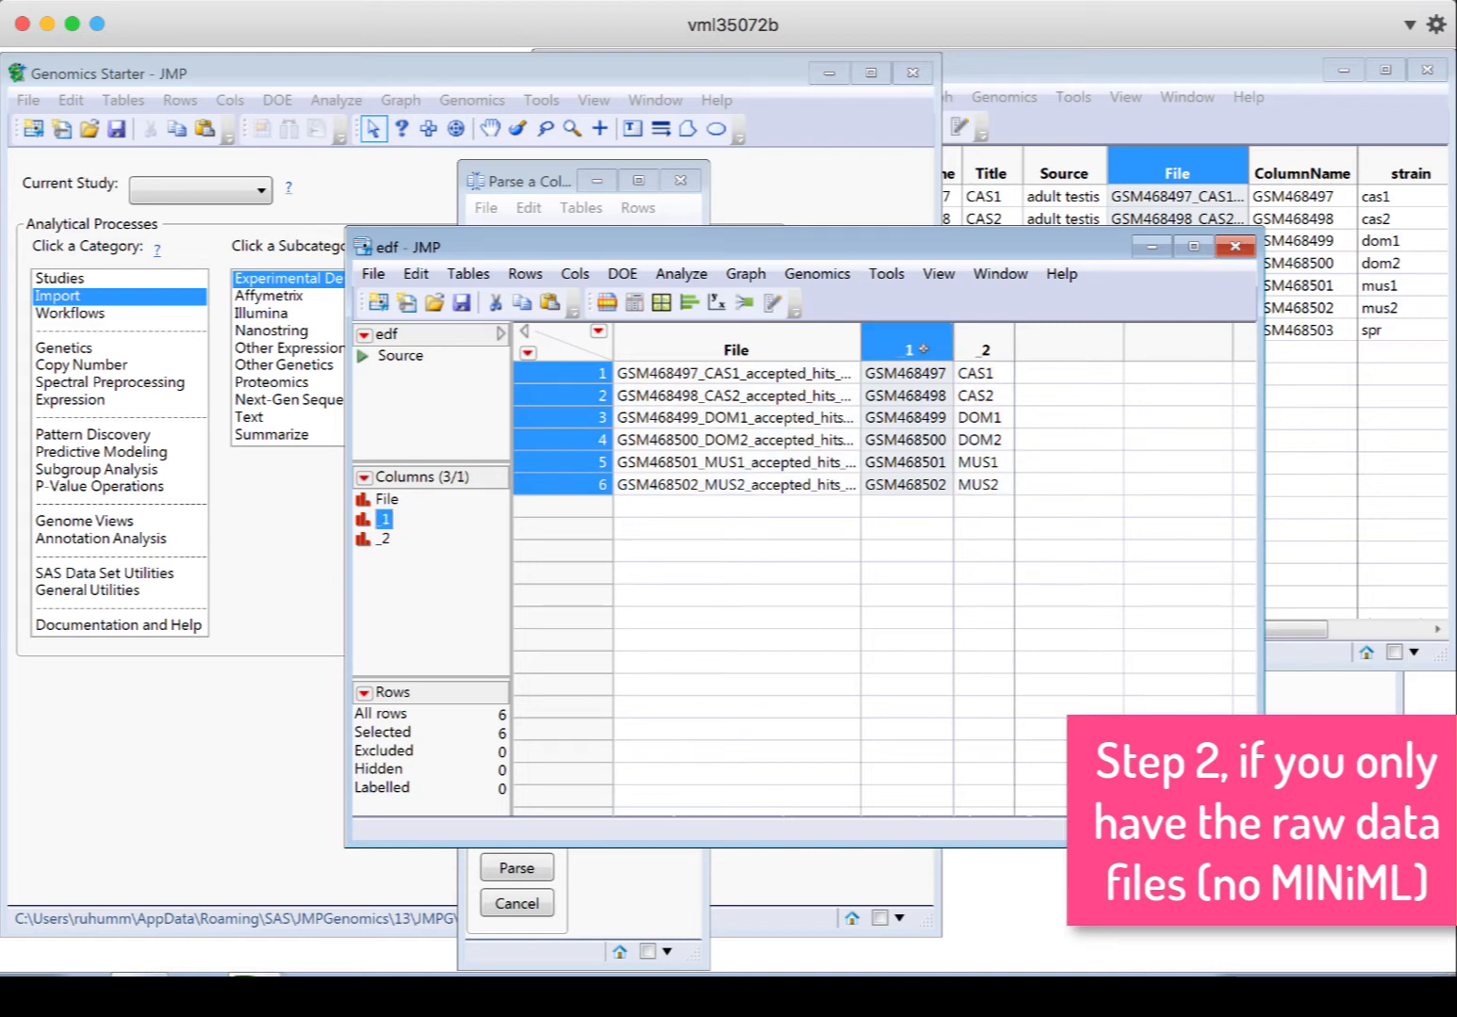
Rename the accession number column to ColumnName
{"action": "double_click", "coordinate": [909, 348]}
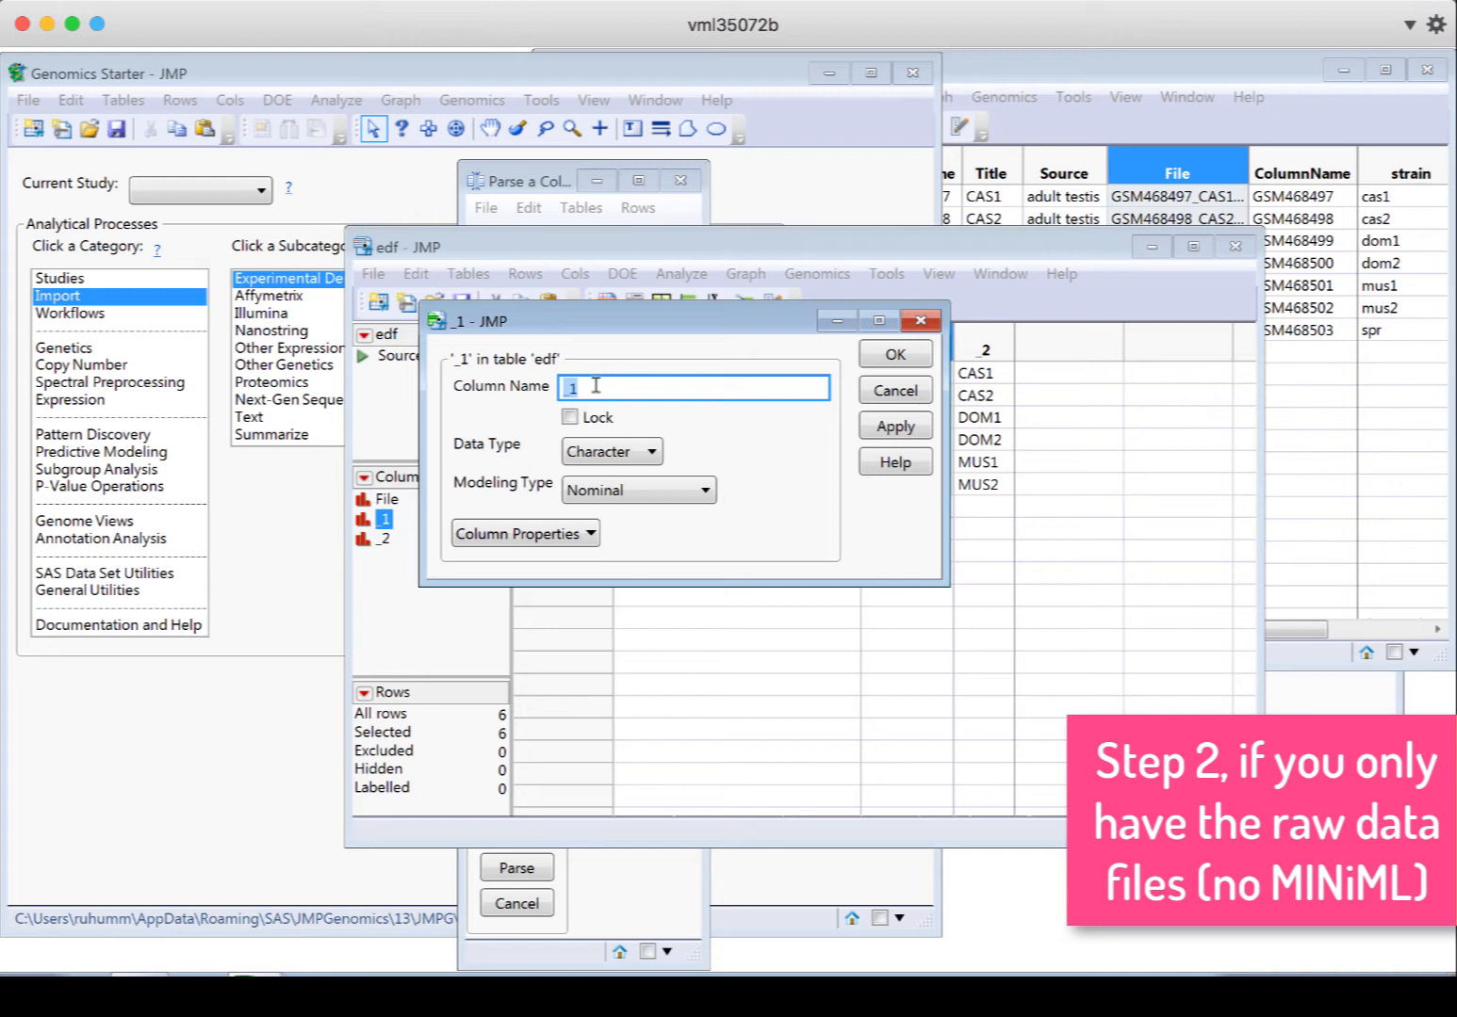
{"action": "type", "text": "Column"}
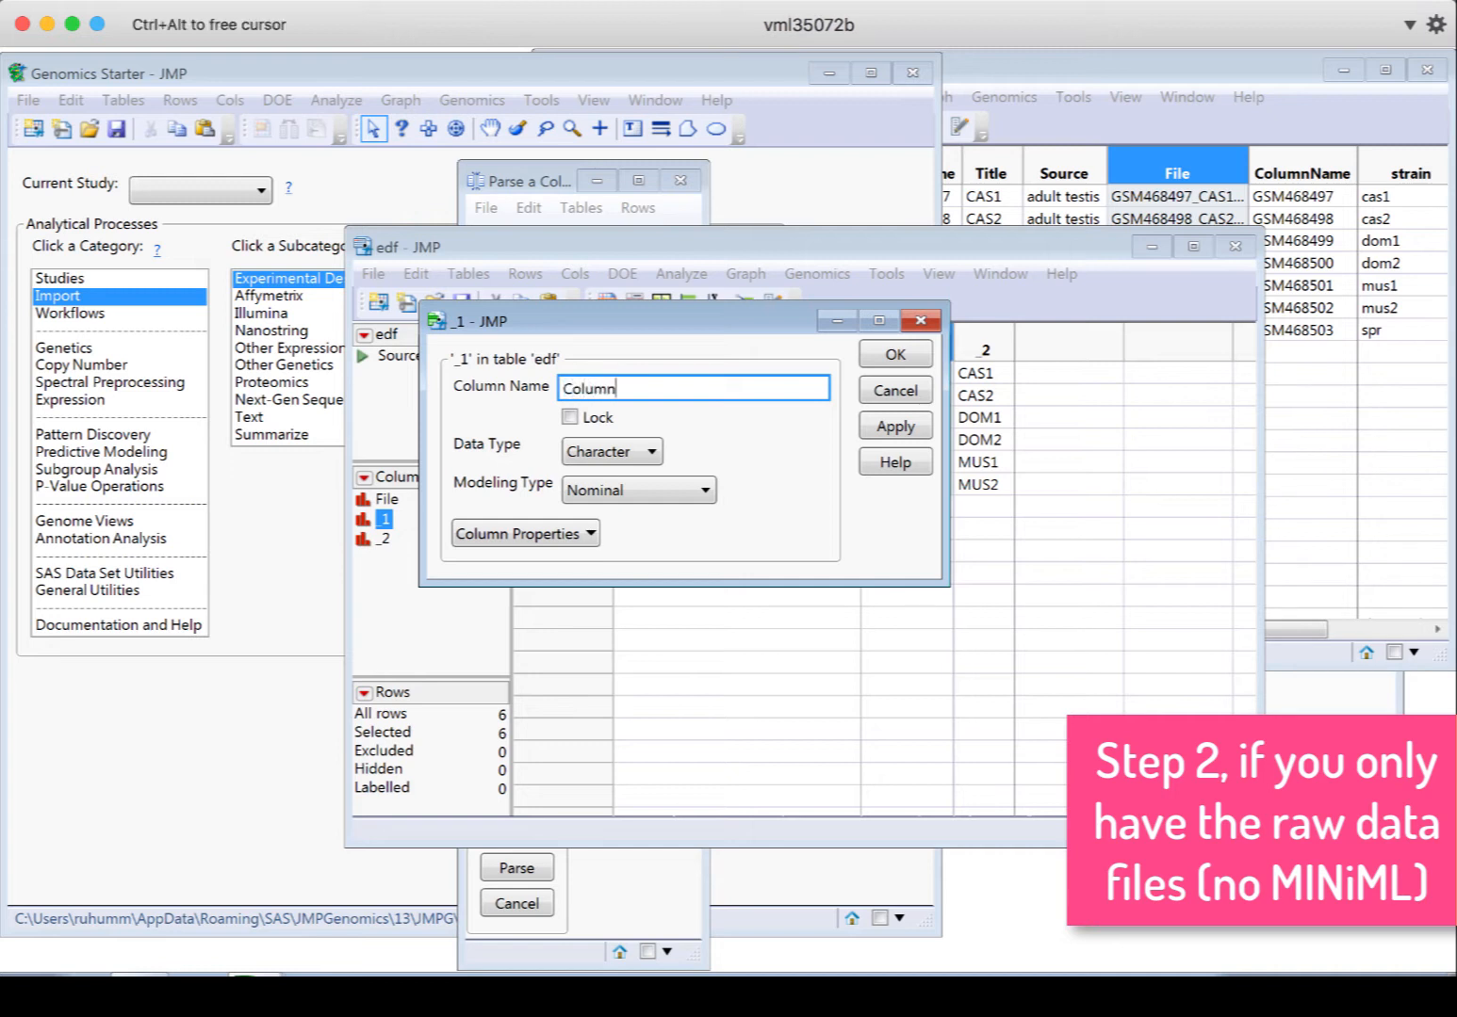
{"action": "type", "text": "Name"}
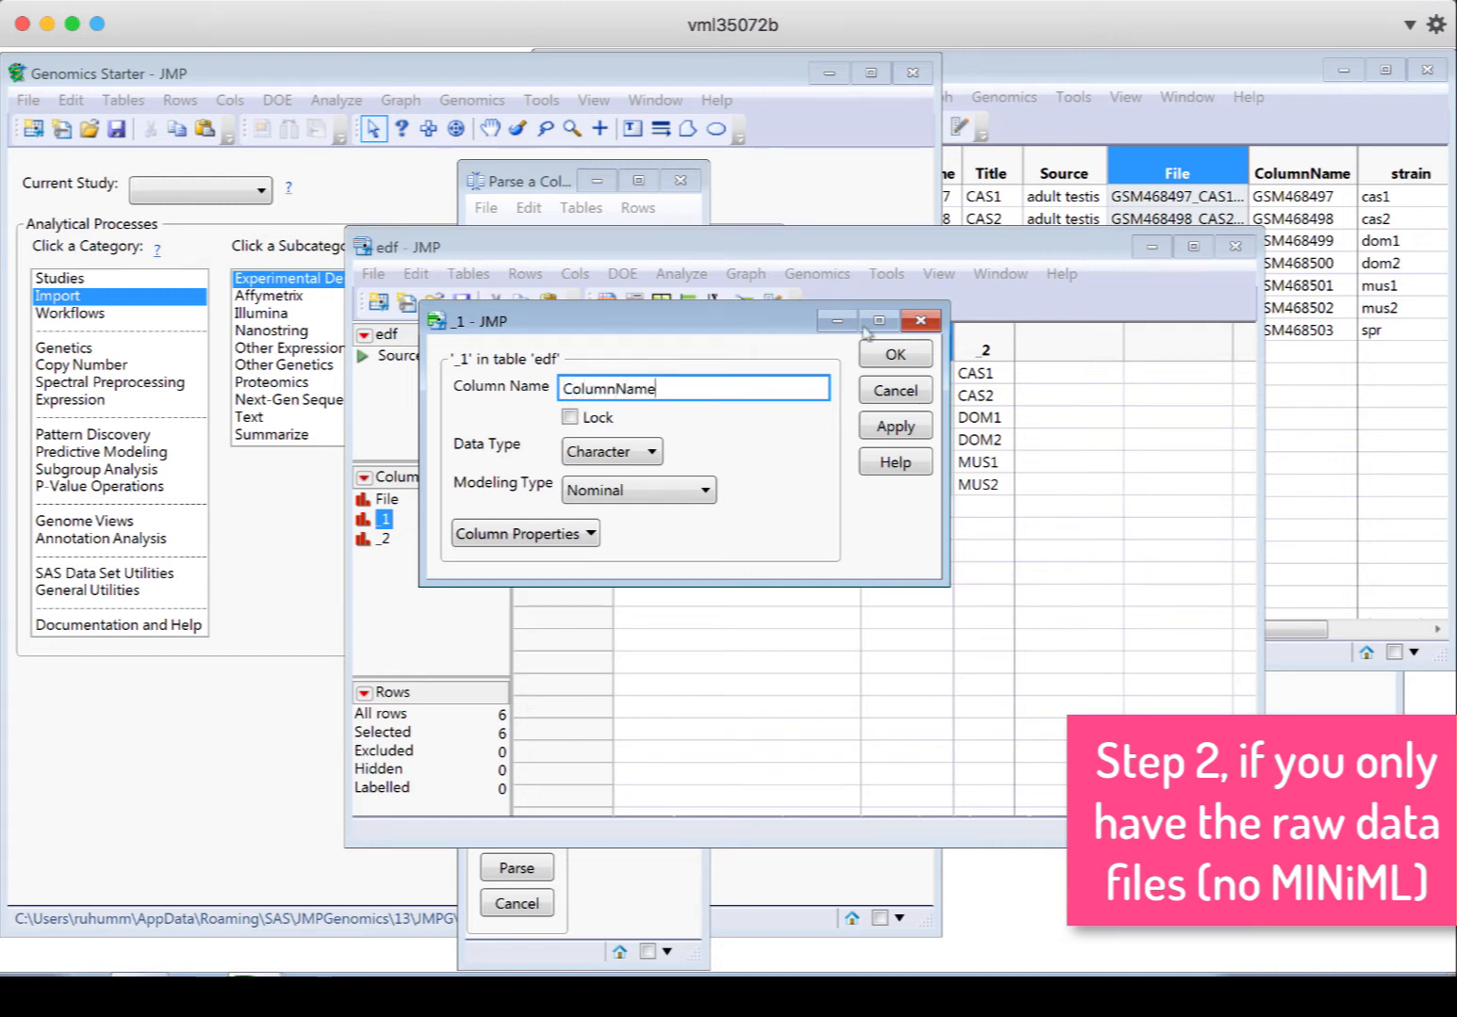
{"action": "left_click", "coordinate": [893, 354]}
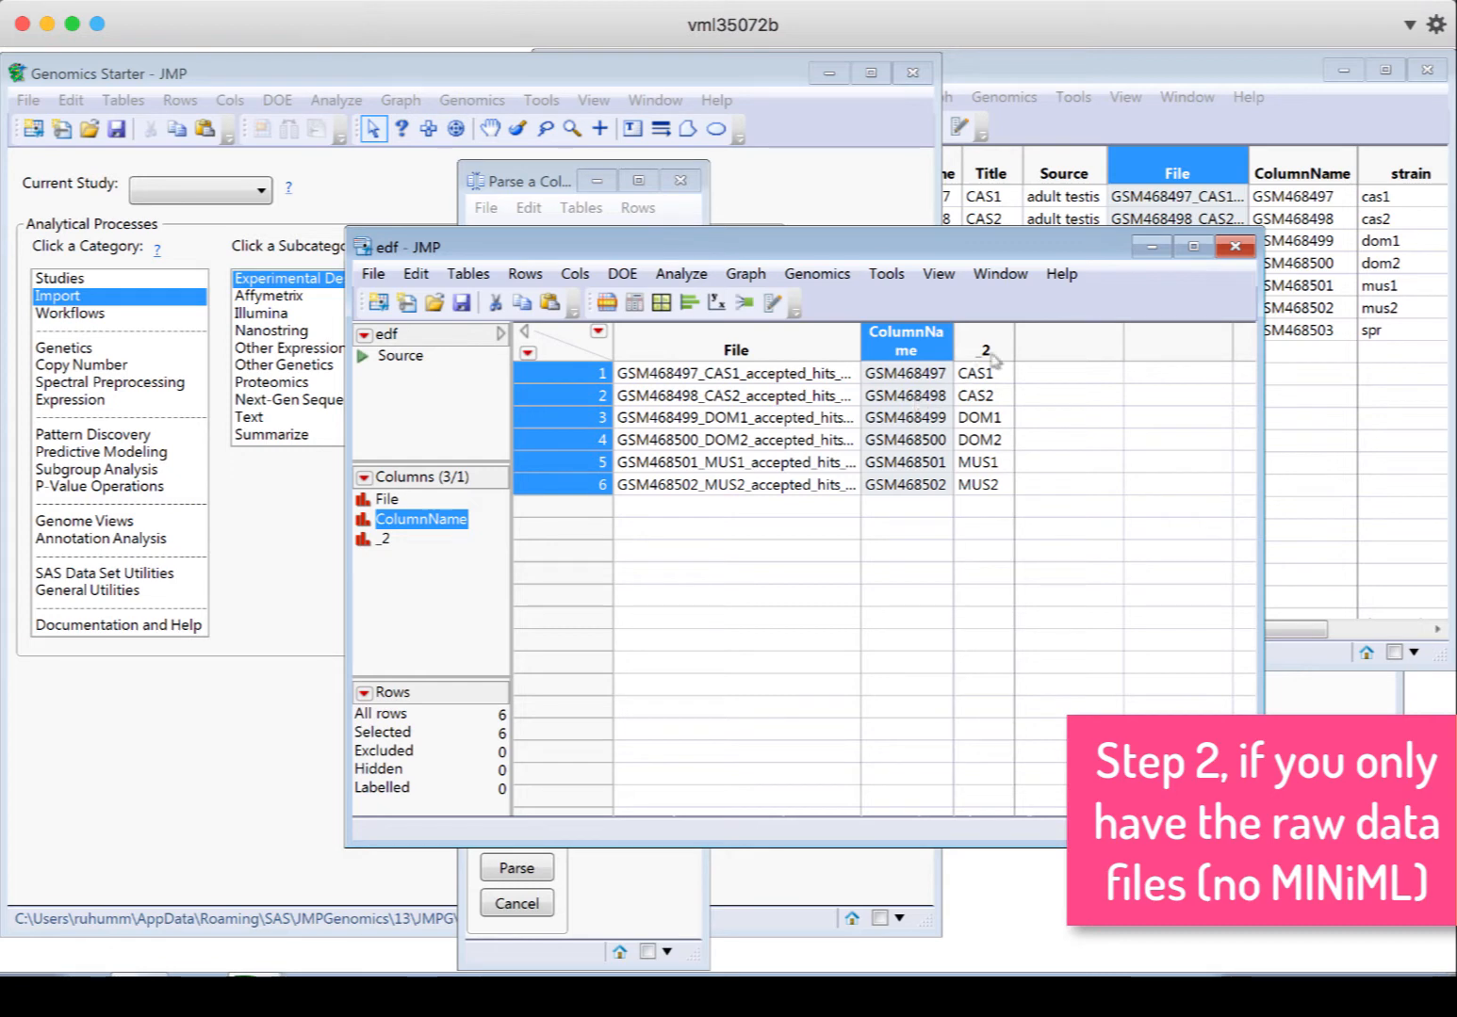
Rename the sample label column to SampleName
{"action": "left_click", "coordinate": [983, 341]}
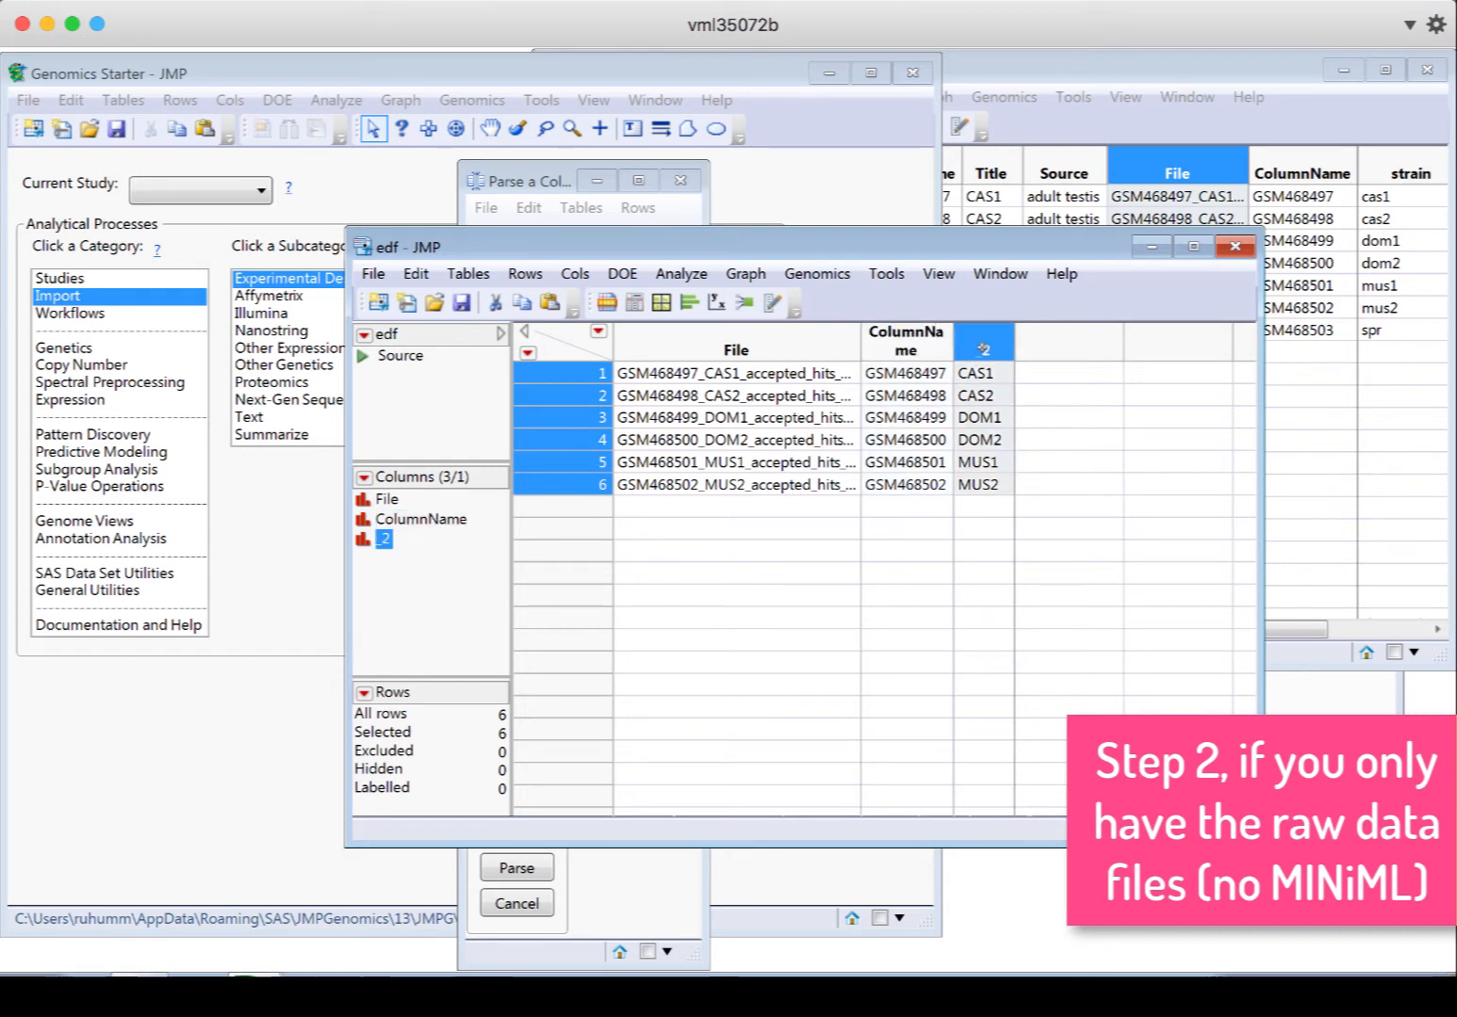
{"action": "double_click", "coordinate": [983, 341]}
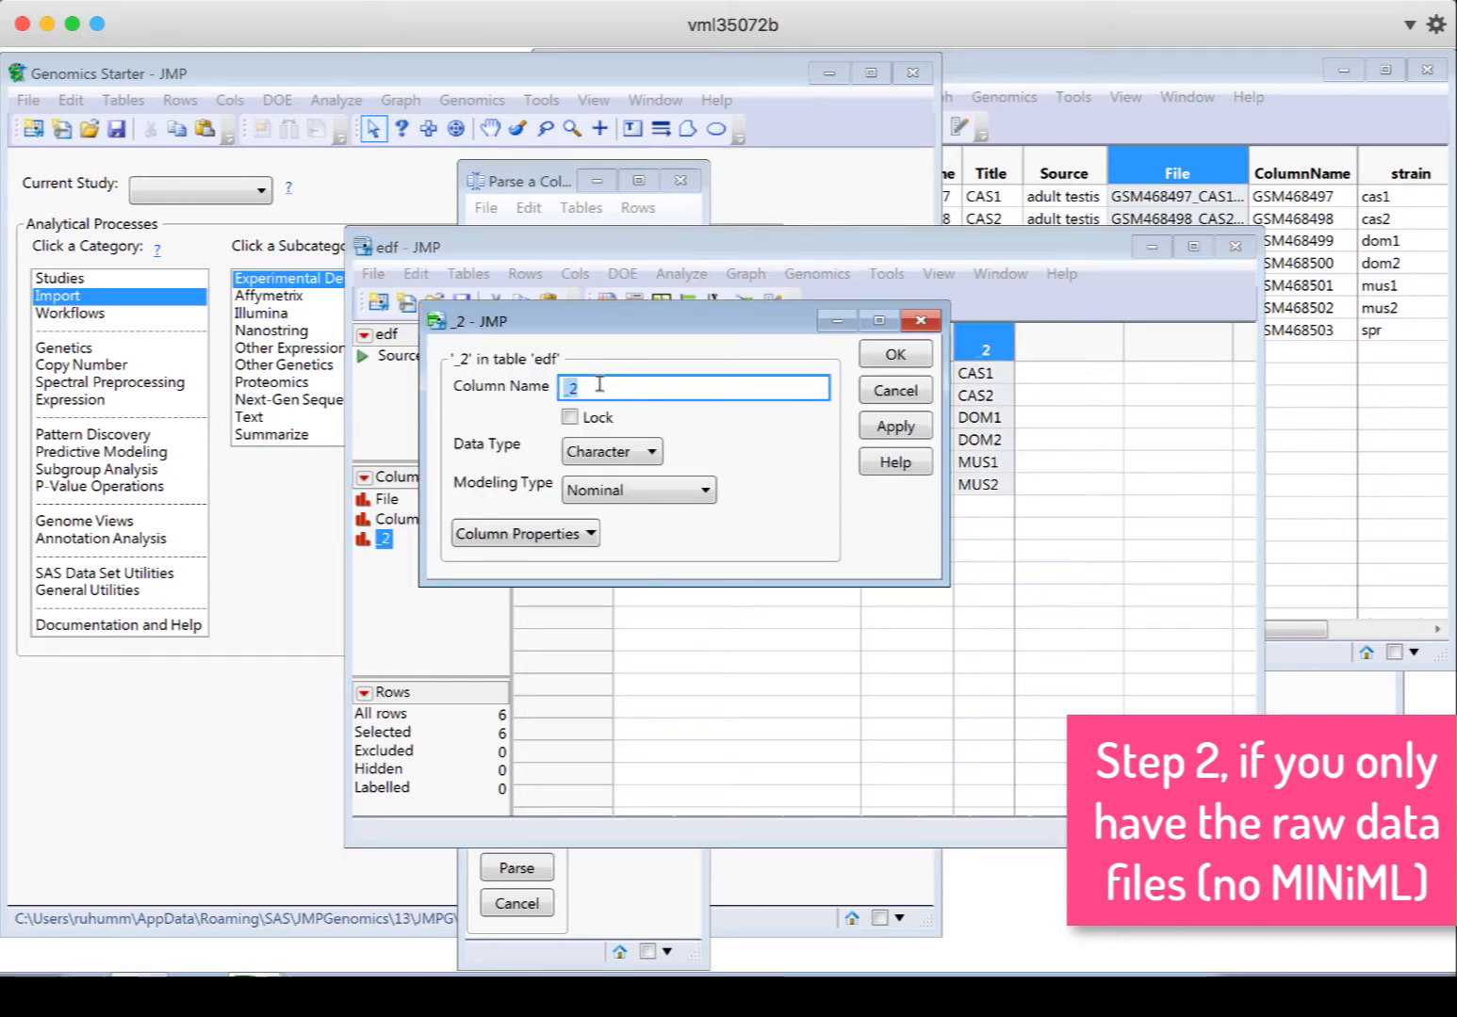
{"action": "type", "text": "SampleName"}
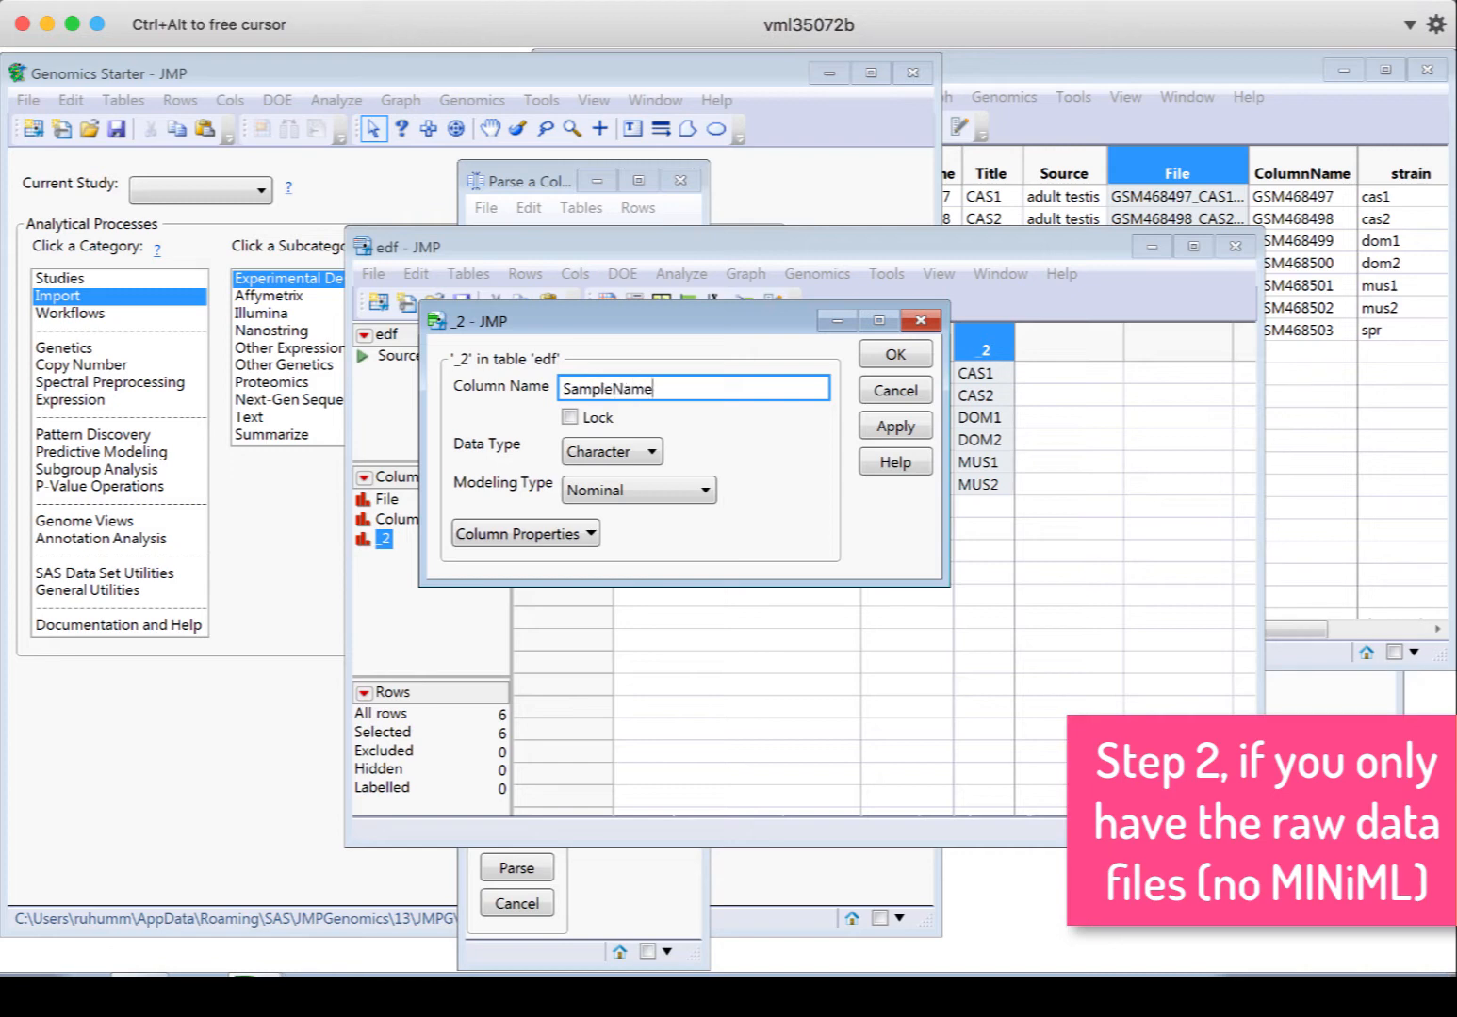
{"action": "left_click", "coordinate": [893, 355]}
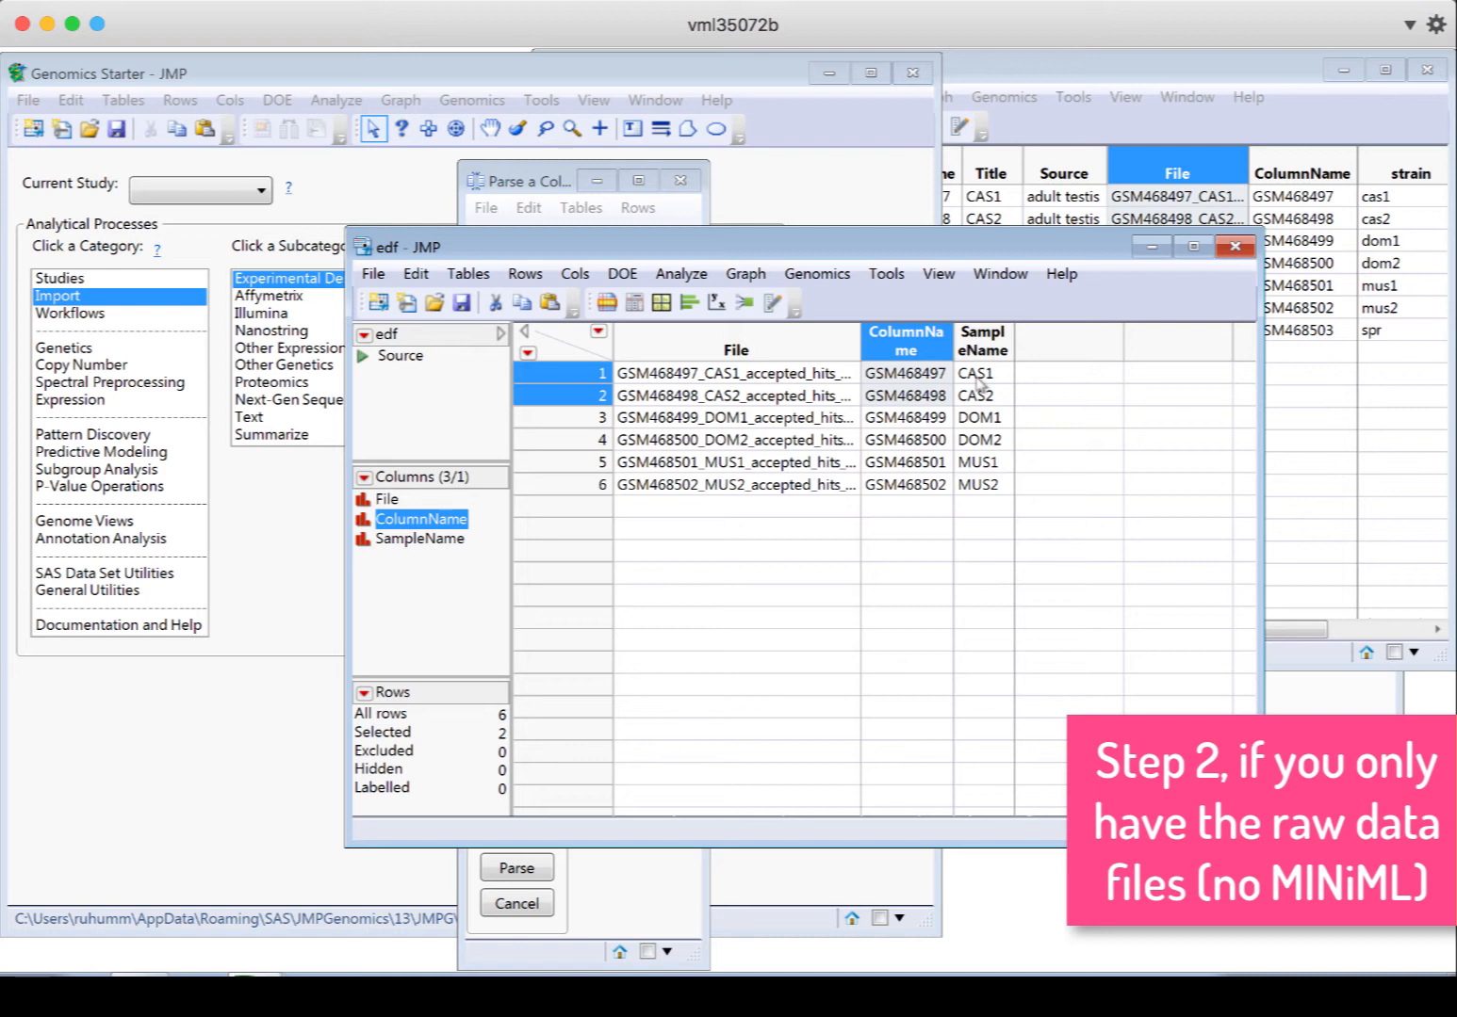
{"action": "mouse_move", "coordinate": [1044, 358]}
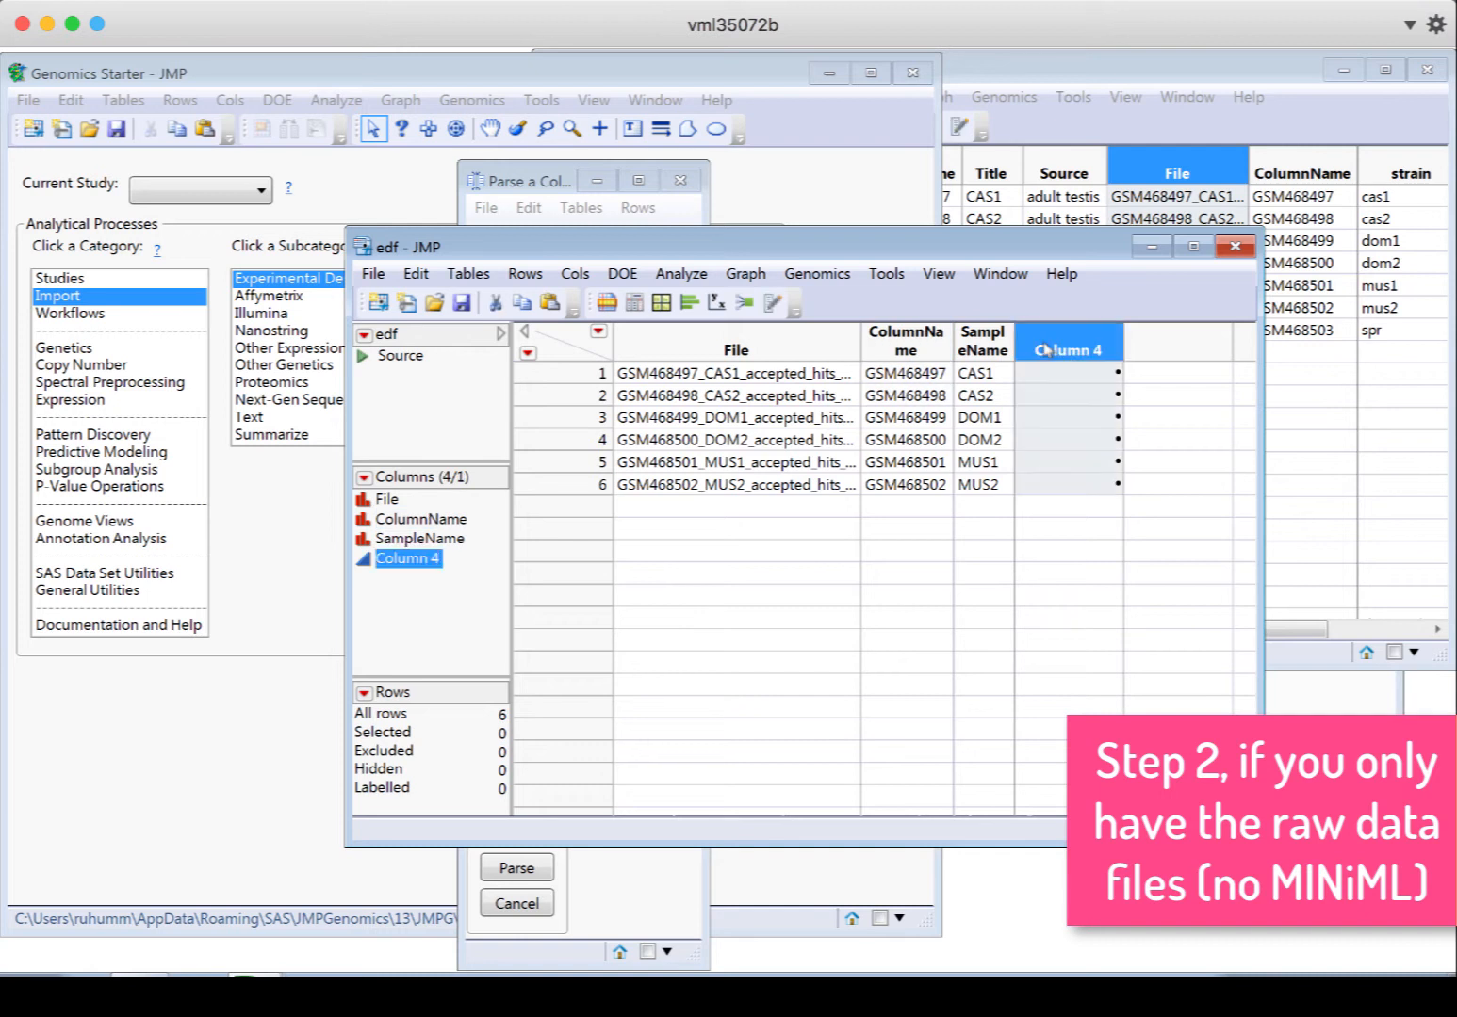
Name the new column Strain and add a formula property to it
{"action": "double_click", "coordinate": [1071, 351]}
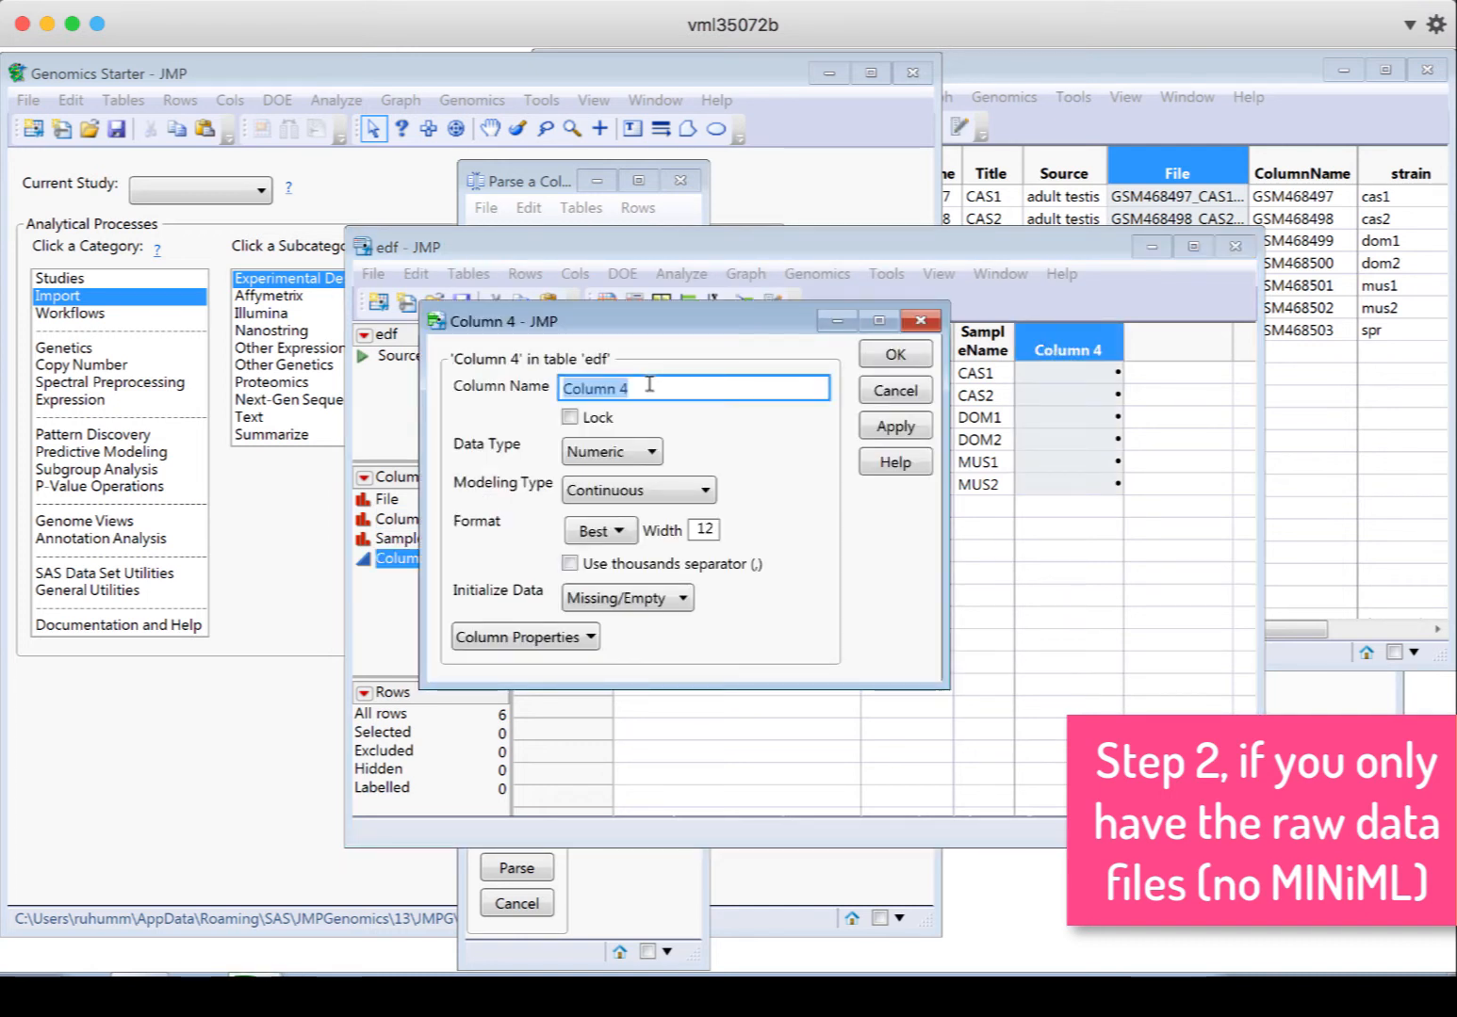
{"action": "type", "text": "Strain"}
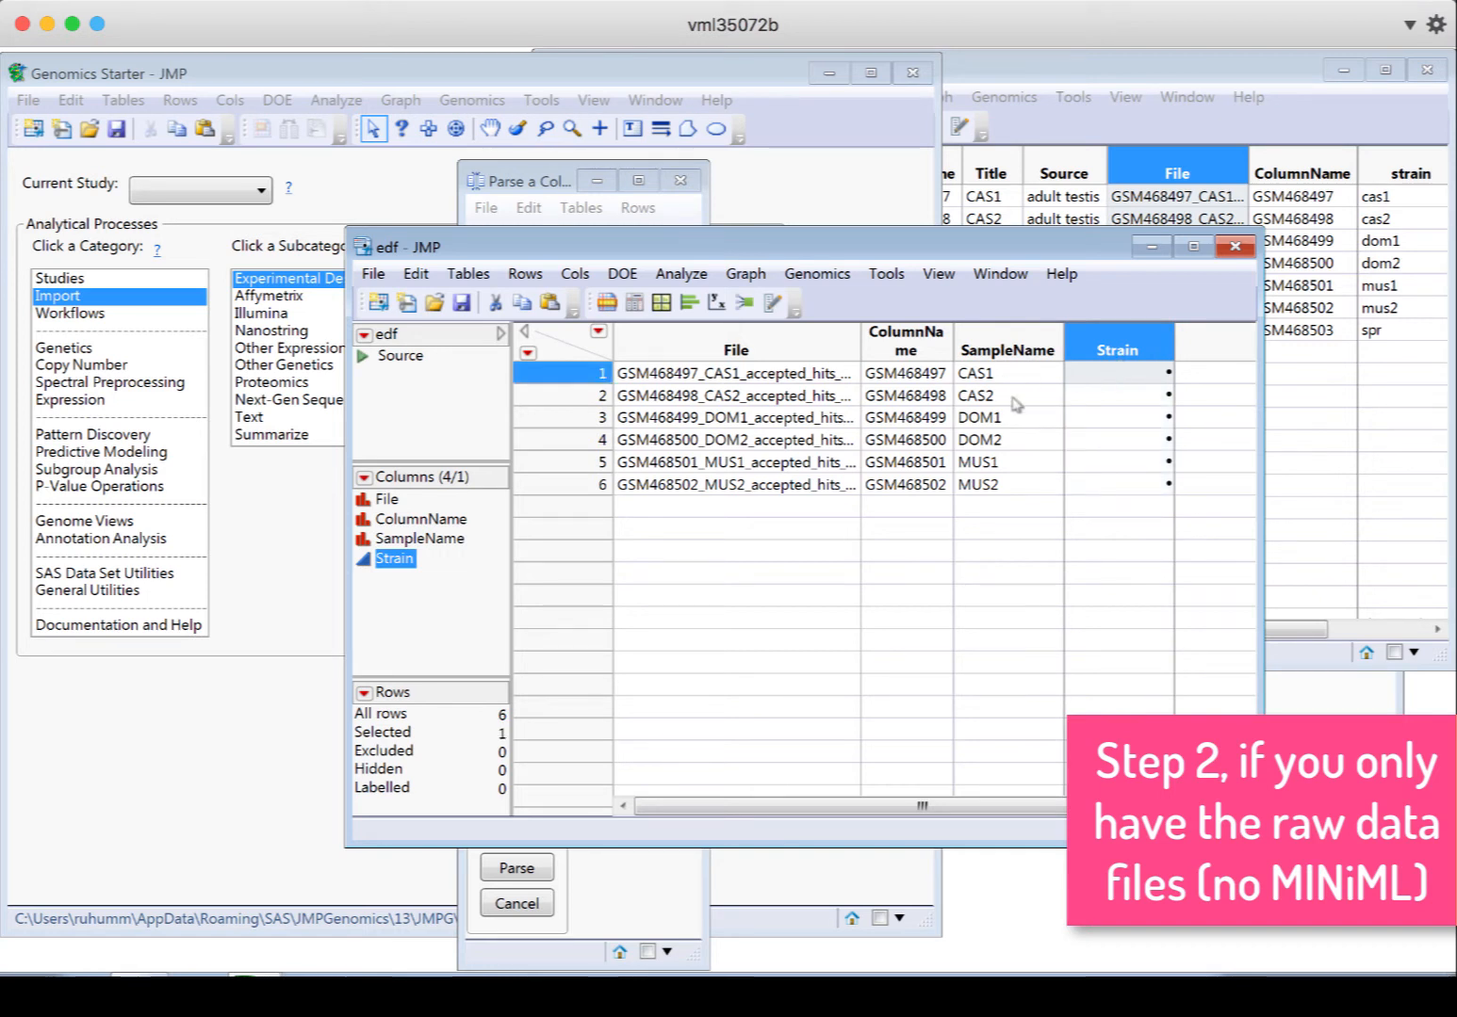
{"action": "mouse_move", "coordinate": [1127, 471]}
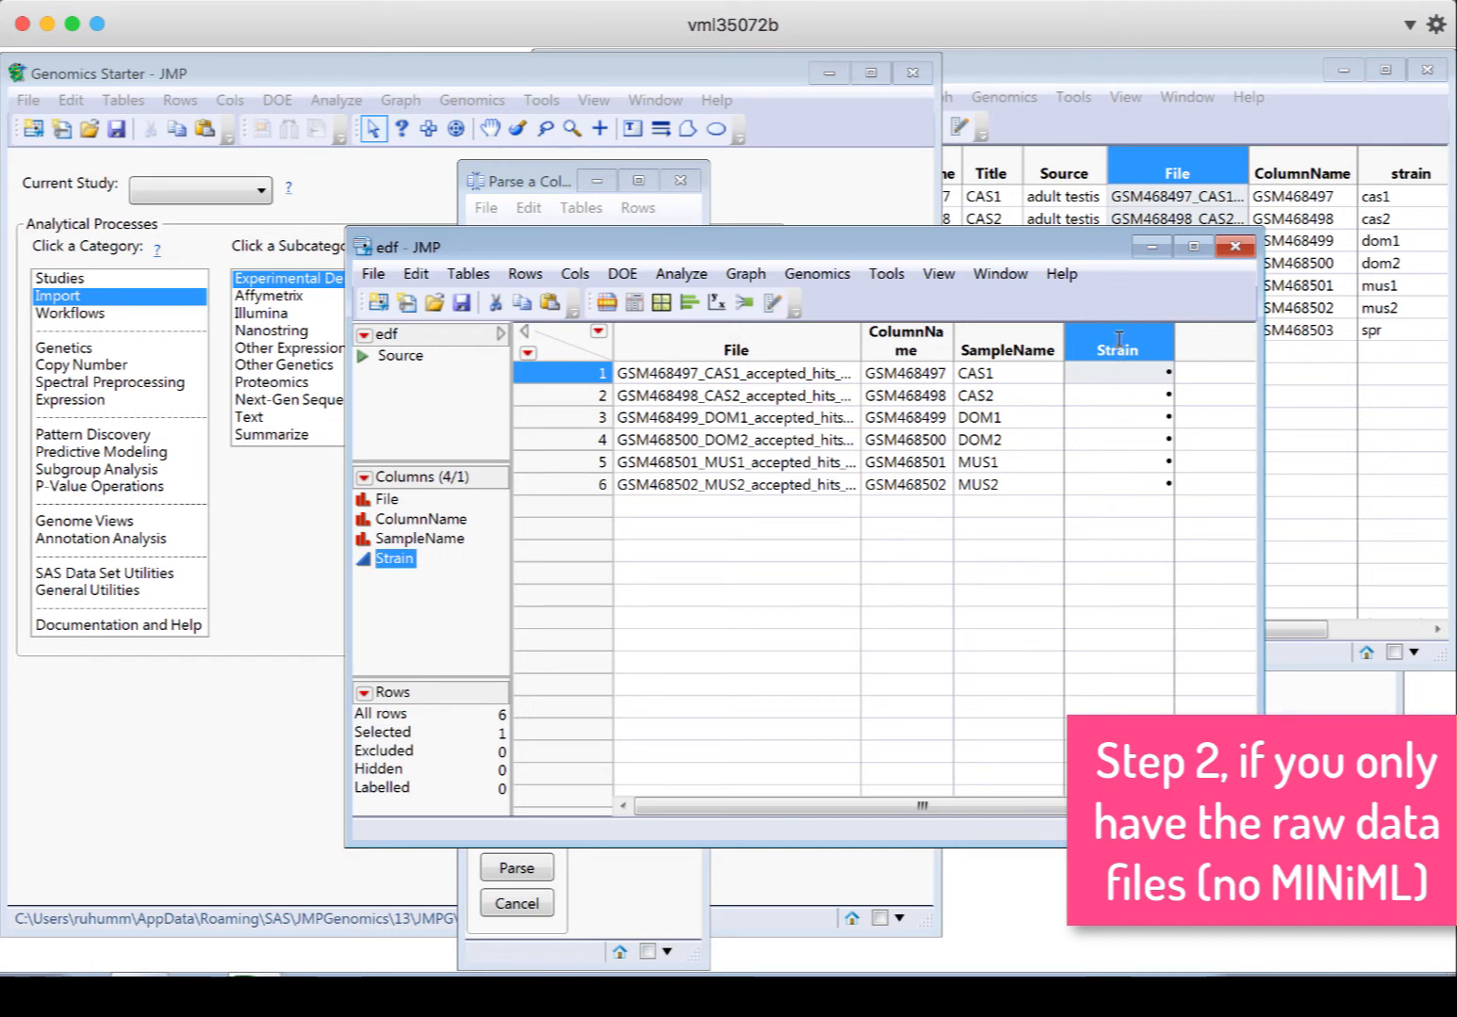
{"action": "double_click", "coordinate": [1118, 347]}
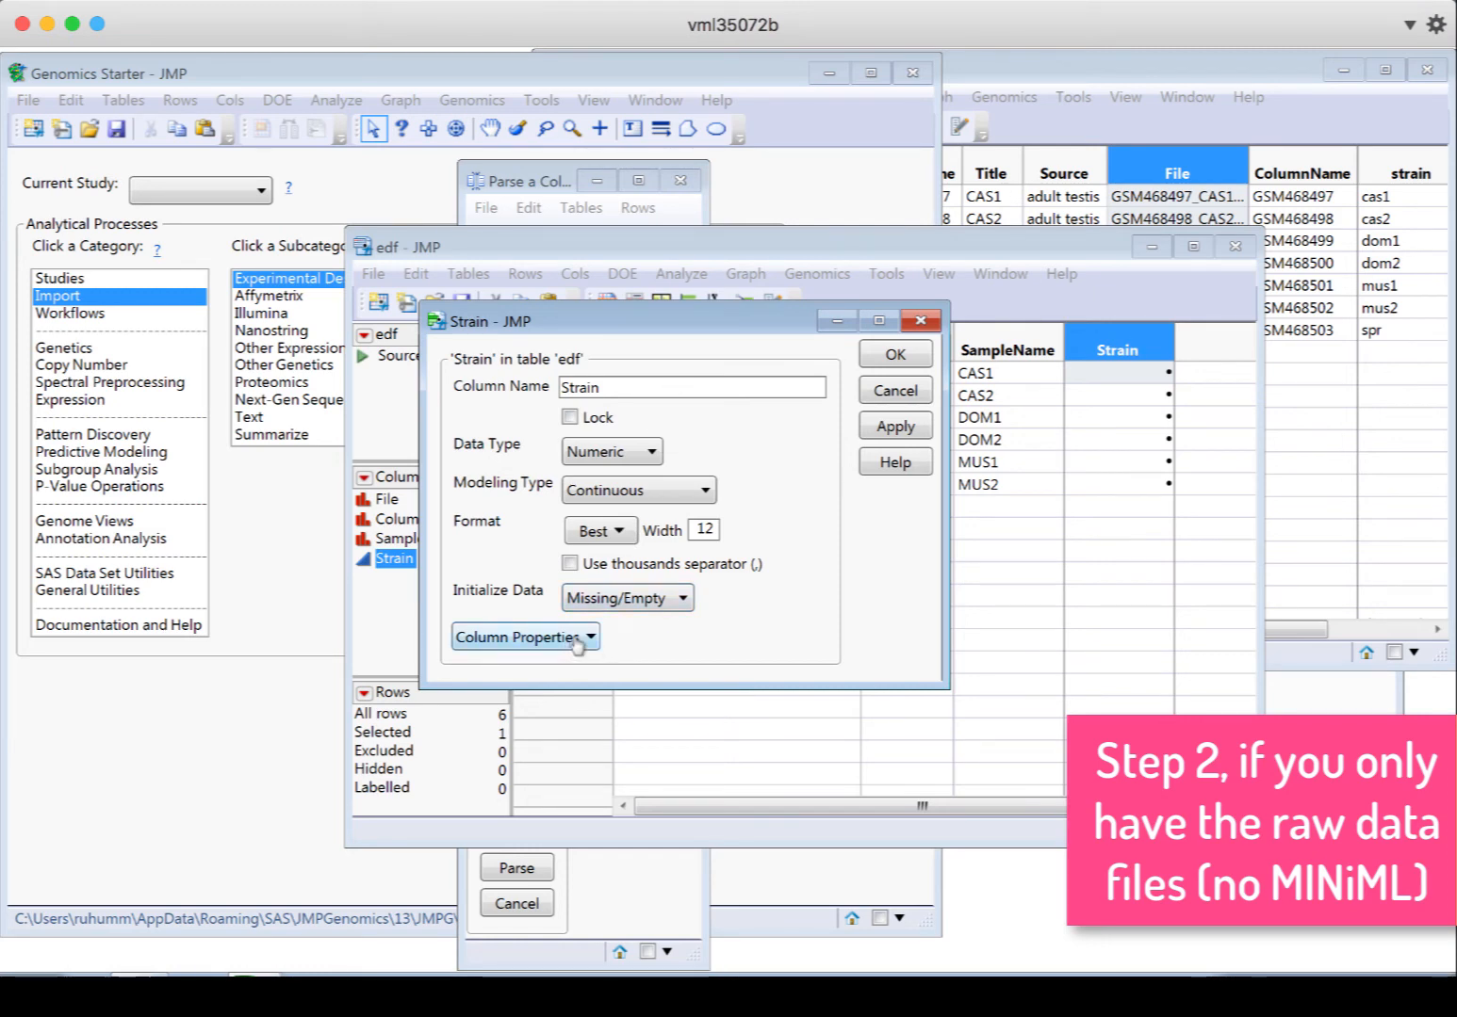
{"action": "left_click", "coordinate": [523, 637]}
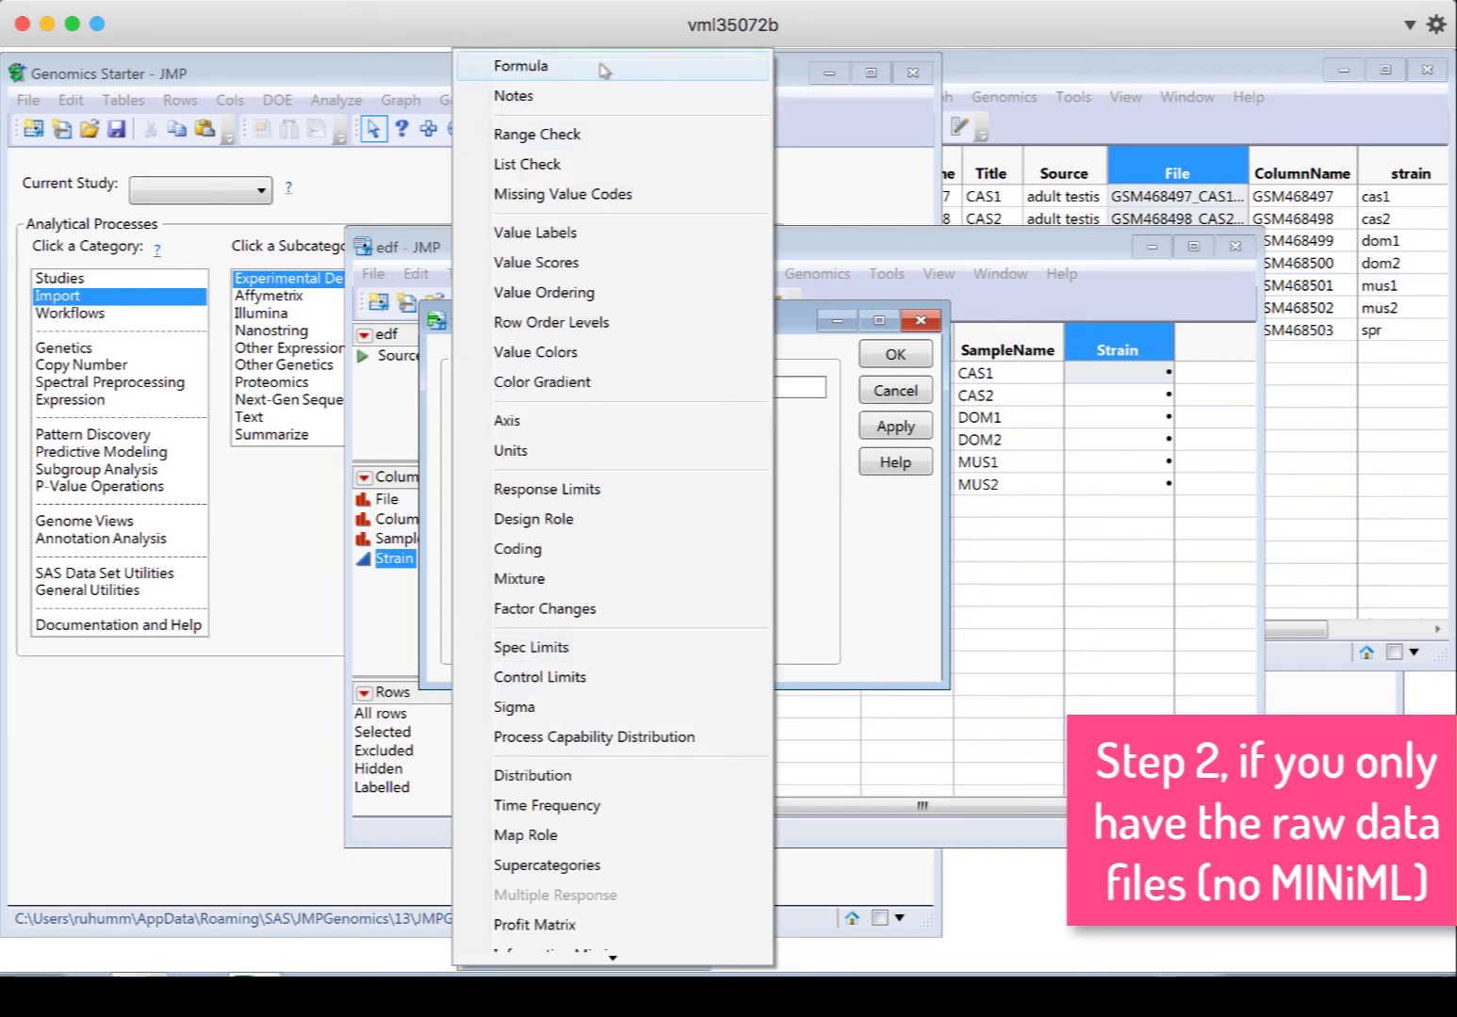
{"action": "left_click", "coordinate": [520, 66]}
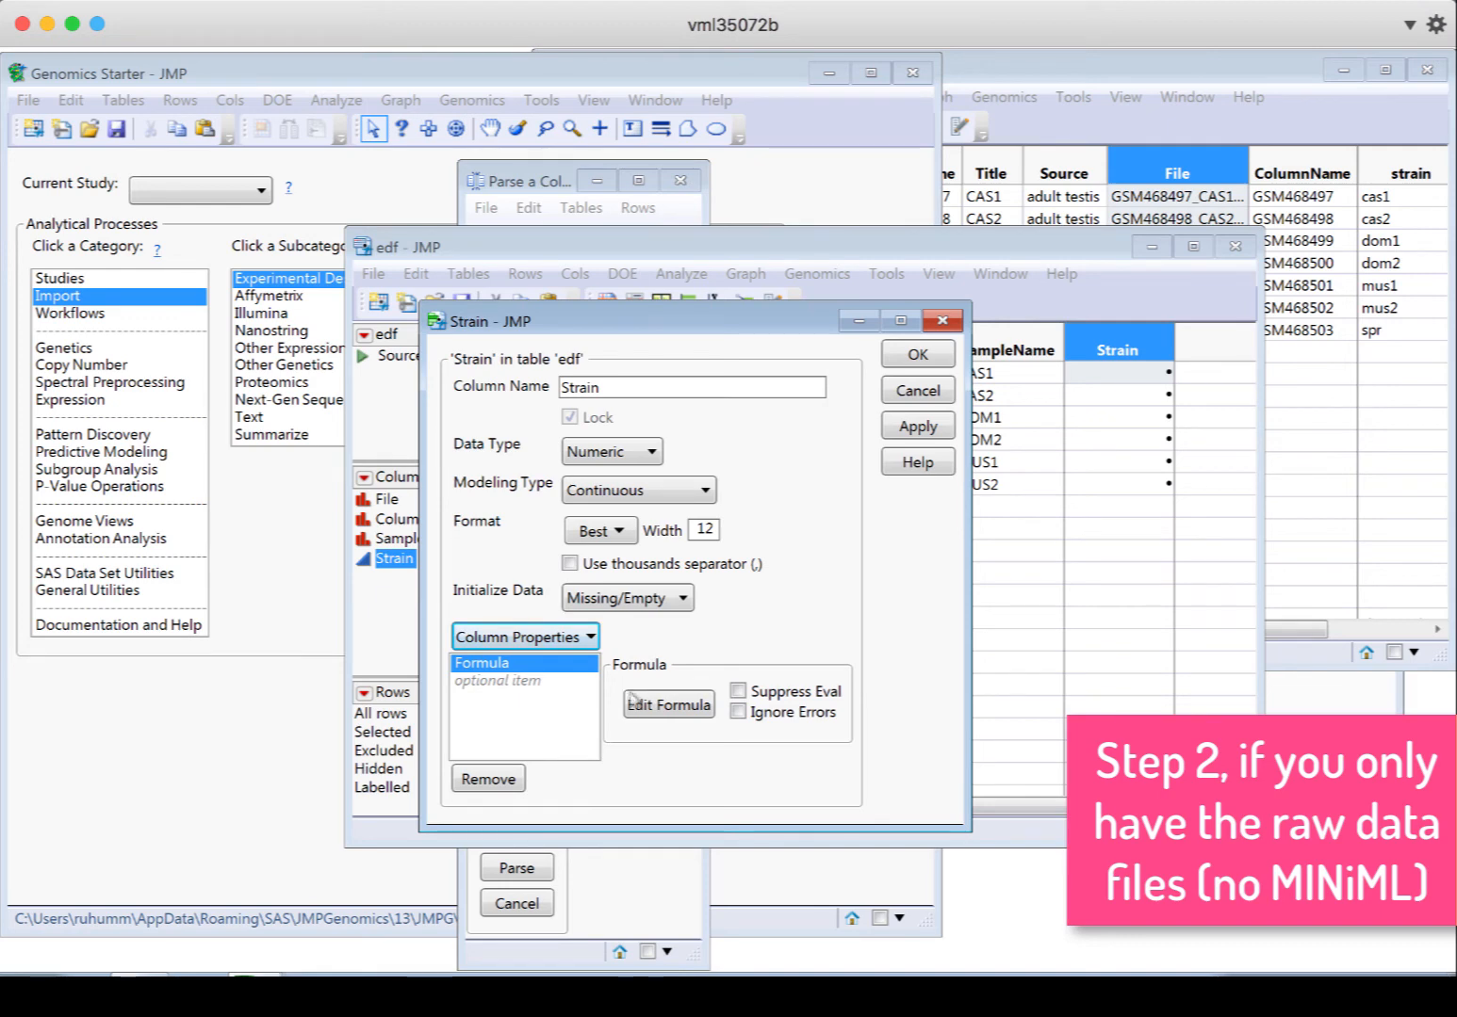
Set Strain's formula to Substr(SampleName, 1, 3), giving CAS, DOM, MUS
{"action": "left_click", "coordinate": [667, 705]}
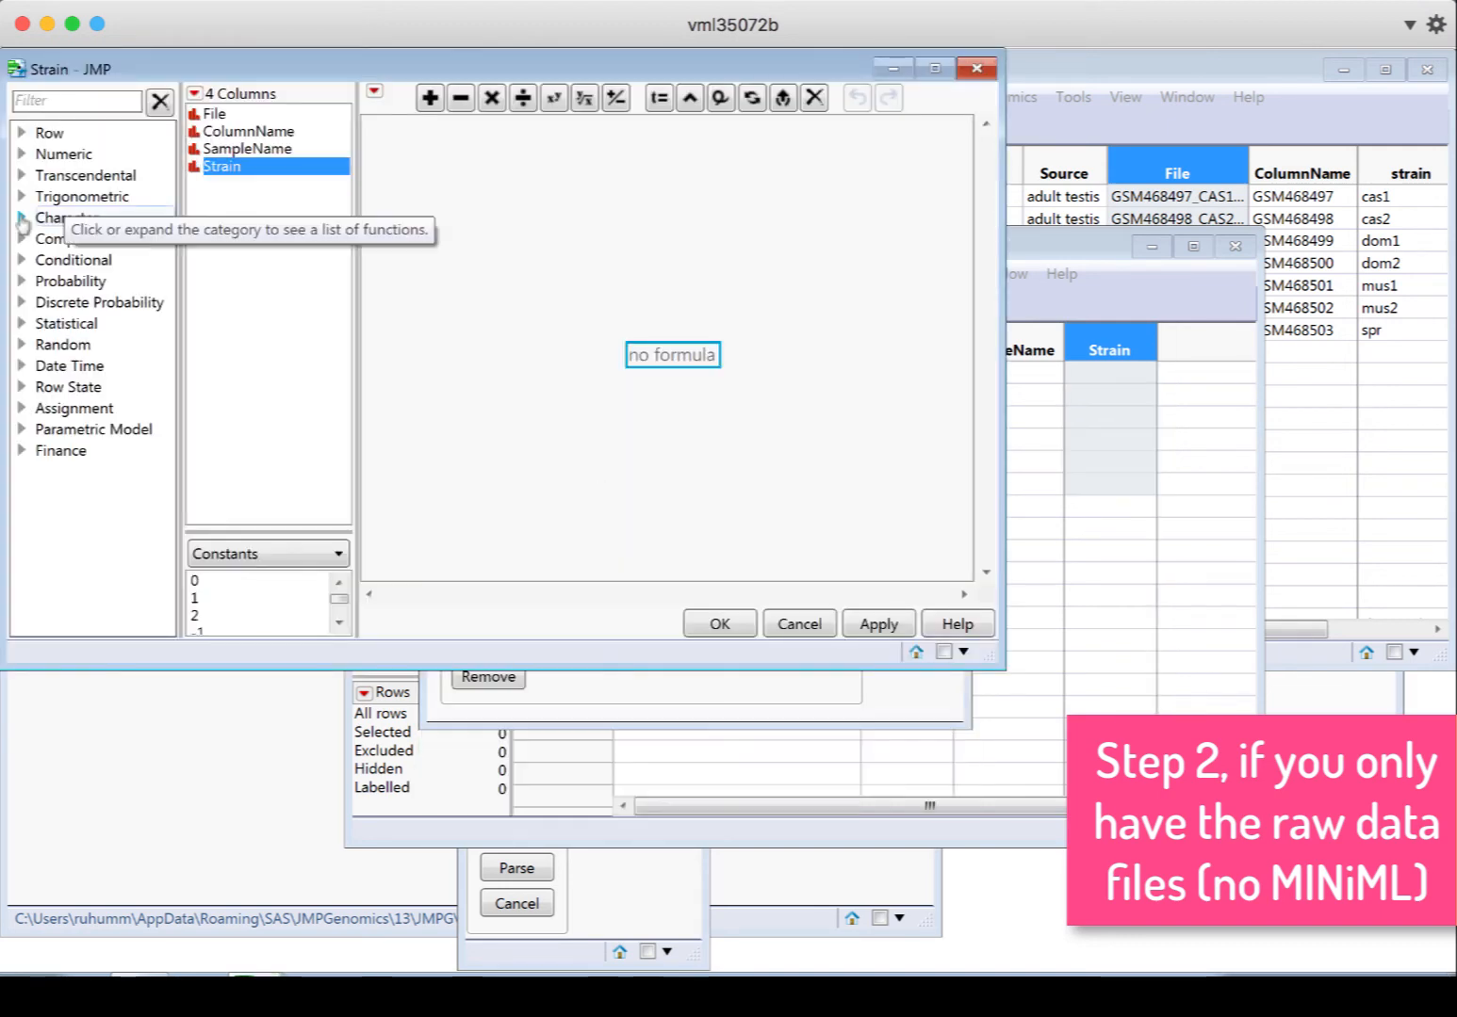
{"action": "left_click", "coordinate": [68, 218]}
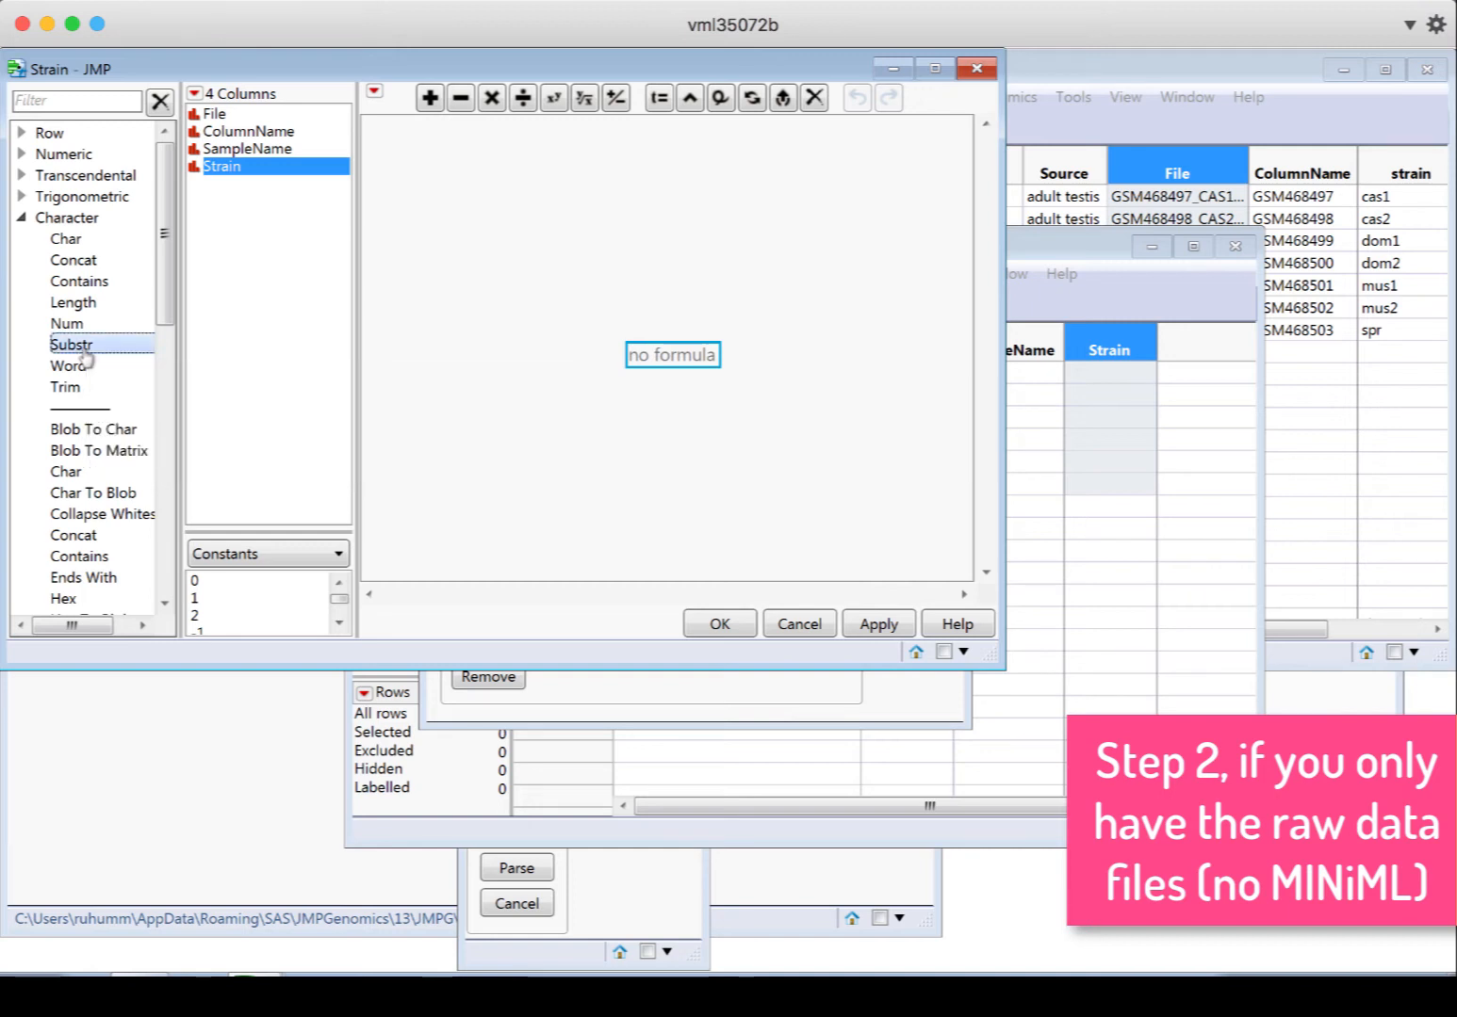
{"action": "left_click", "coordinate": [72, 343]}
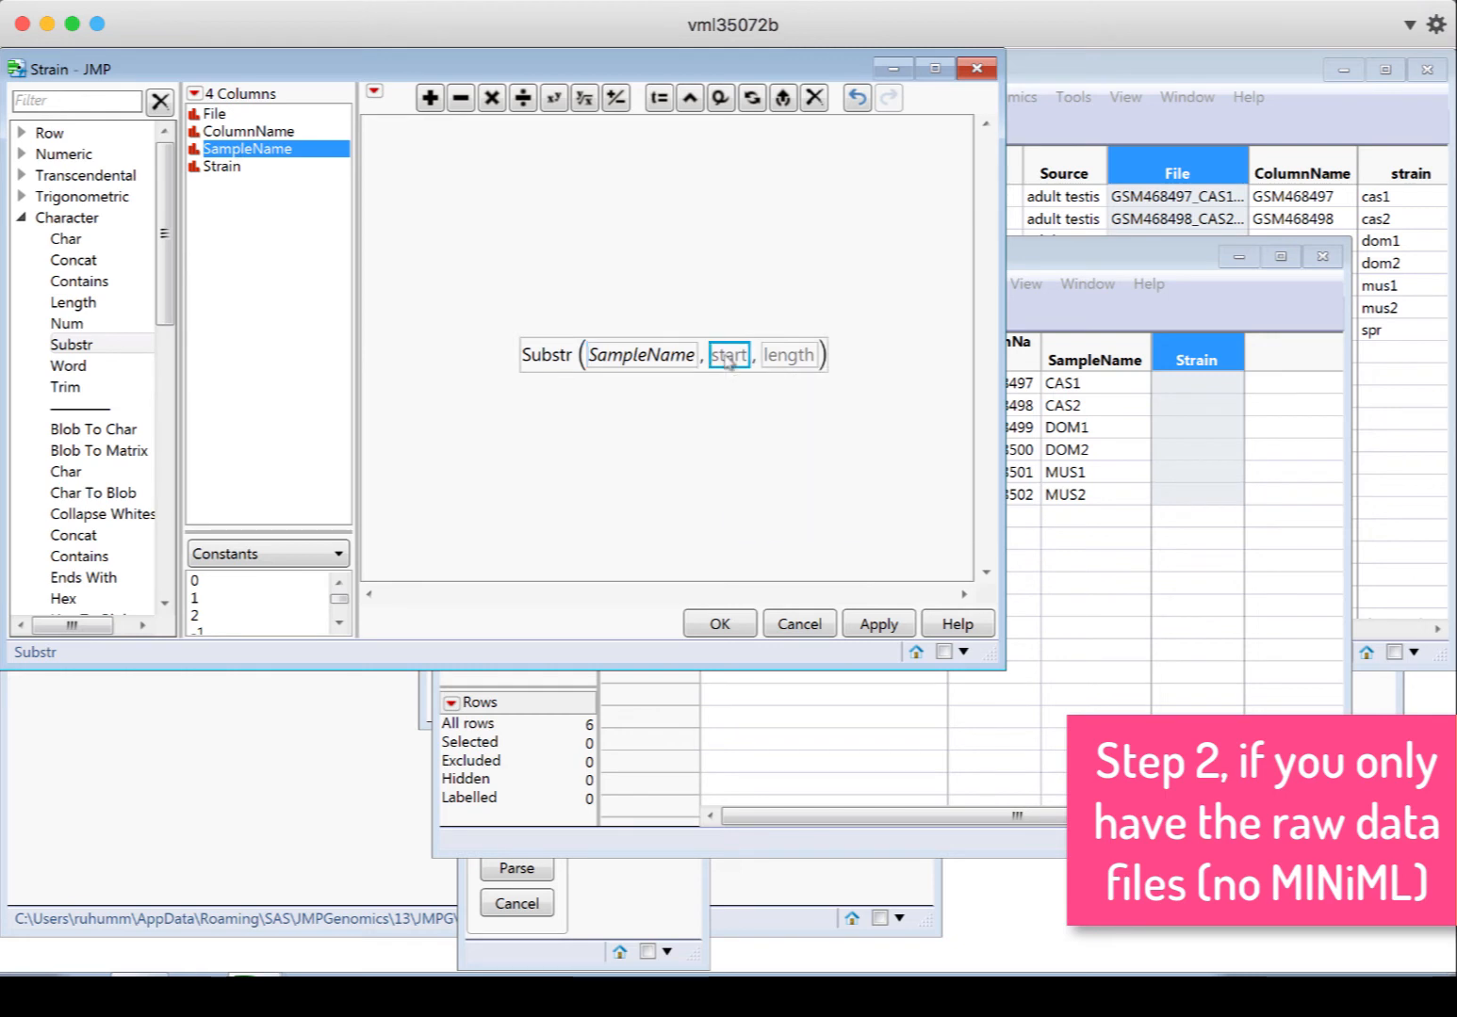
{"action": "type", "text": "1"}
{"action": "left_click", "coordinate": [789, 354]}
{"action": "type", "text": "3"}
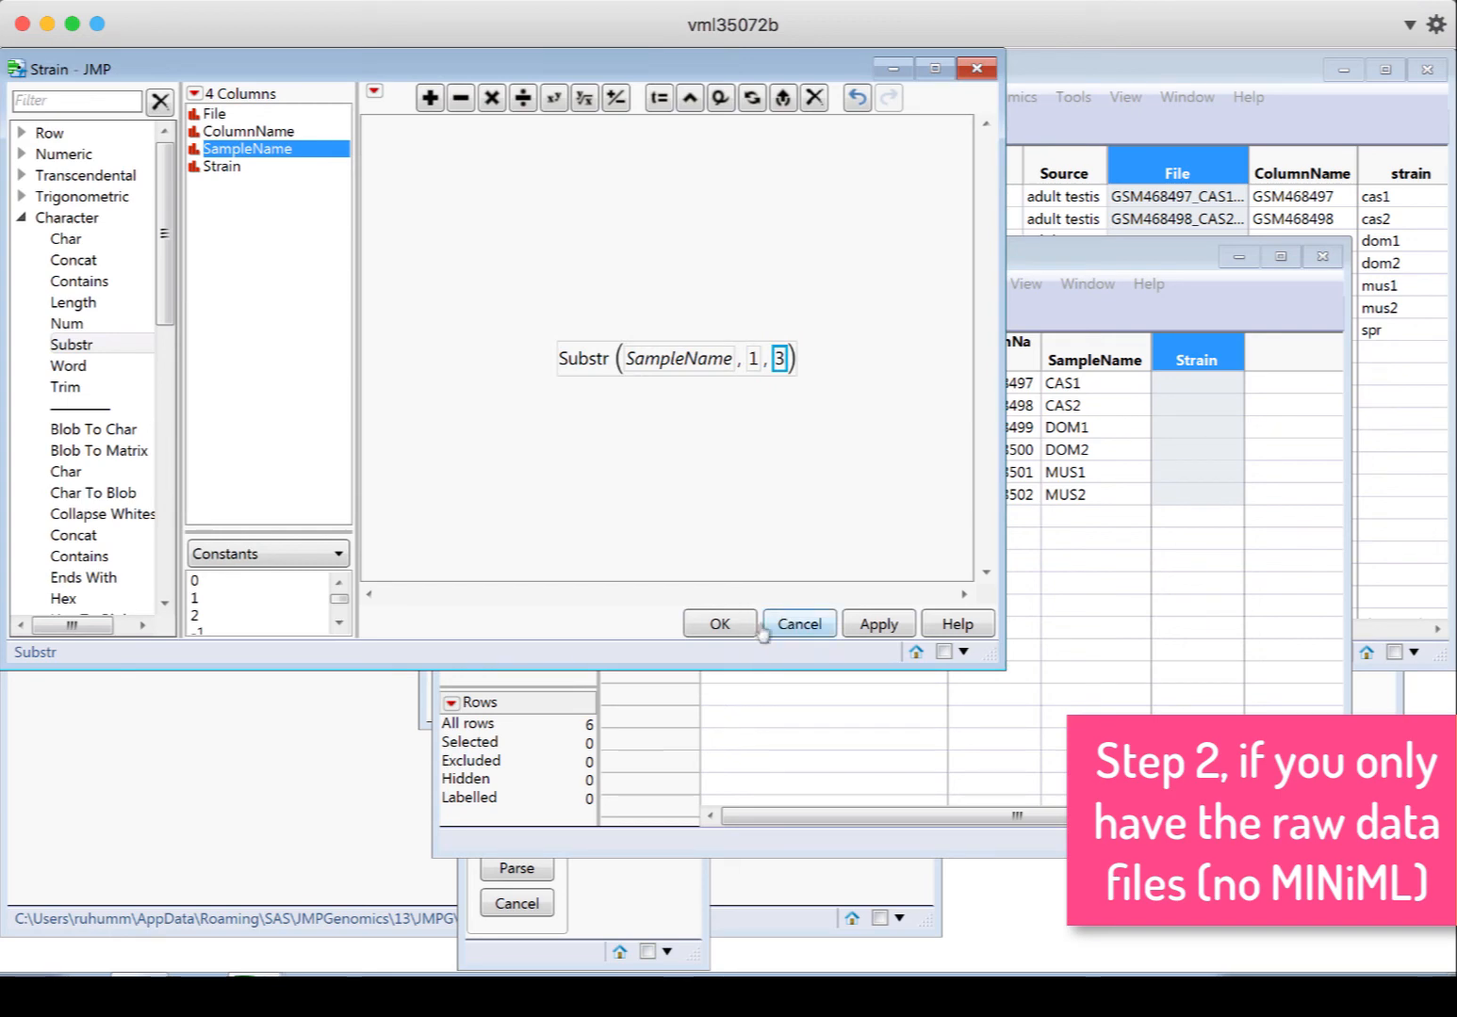
{"action": "left_click", "coordinate": [719, 623]}
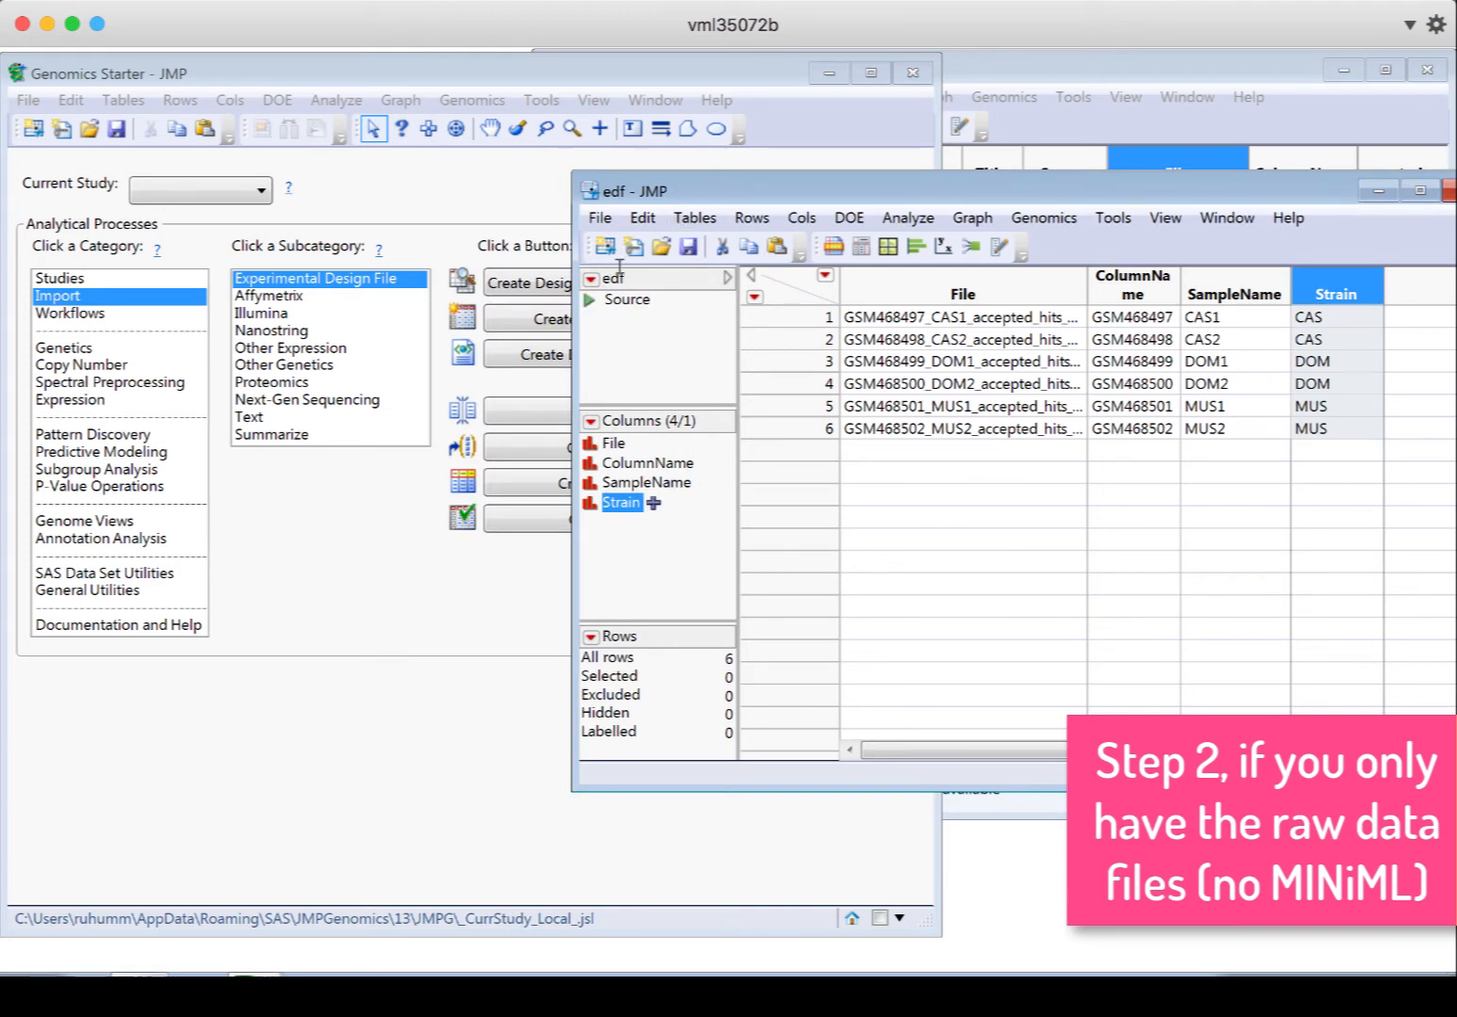
{"action": "mouse_move", "coordinate": [328, 520]}
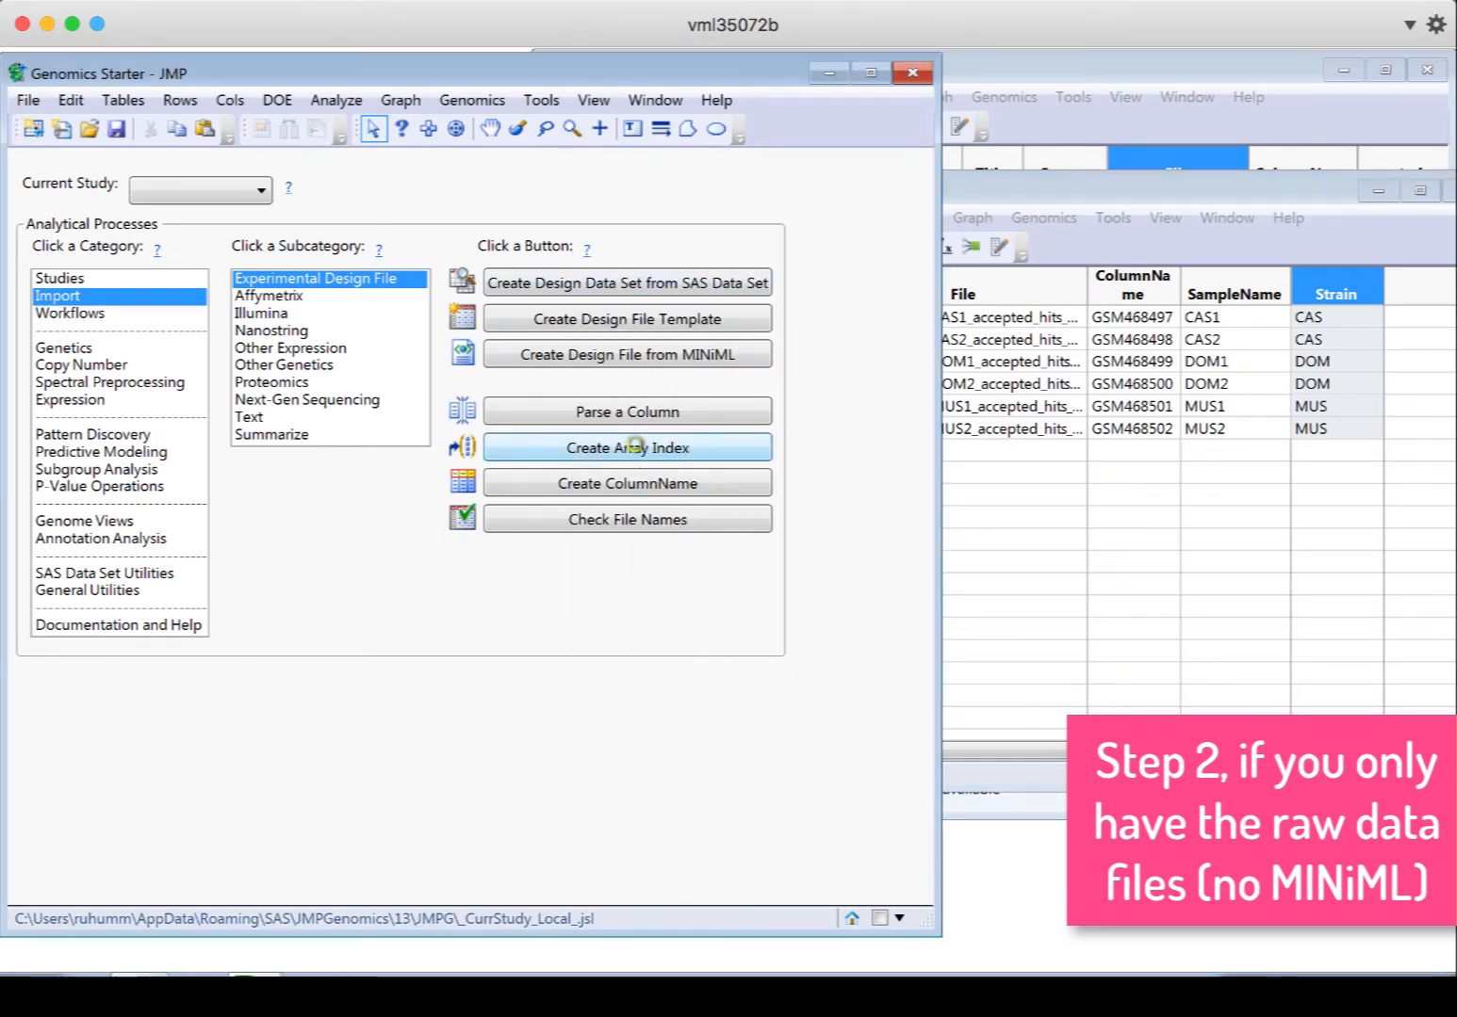
Run Create Array Index (Single Channel) to add an Array column numbering samples 1–6
{"action": "left_click", "coordinate": [625, 447]}
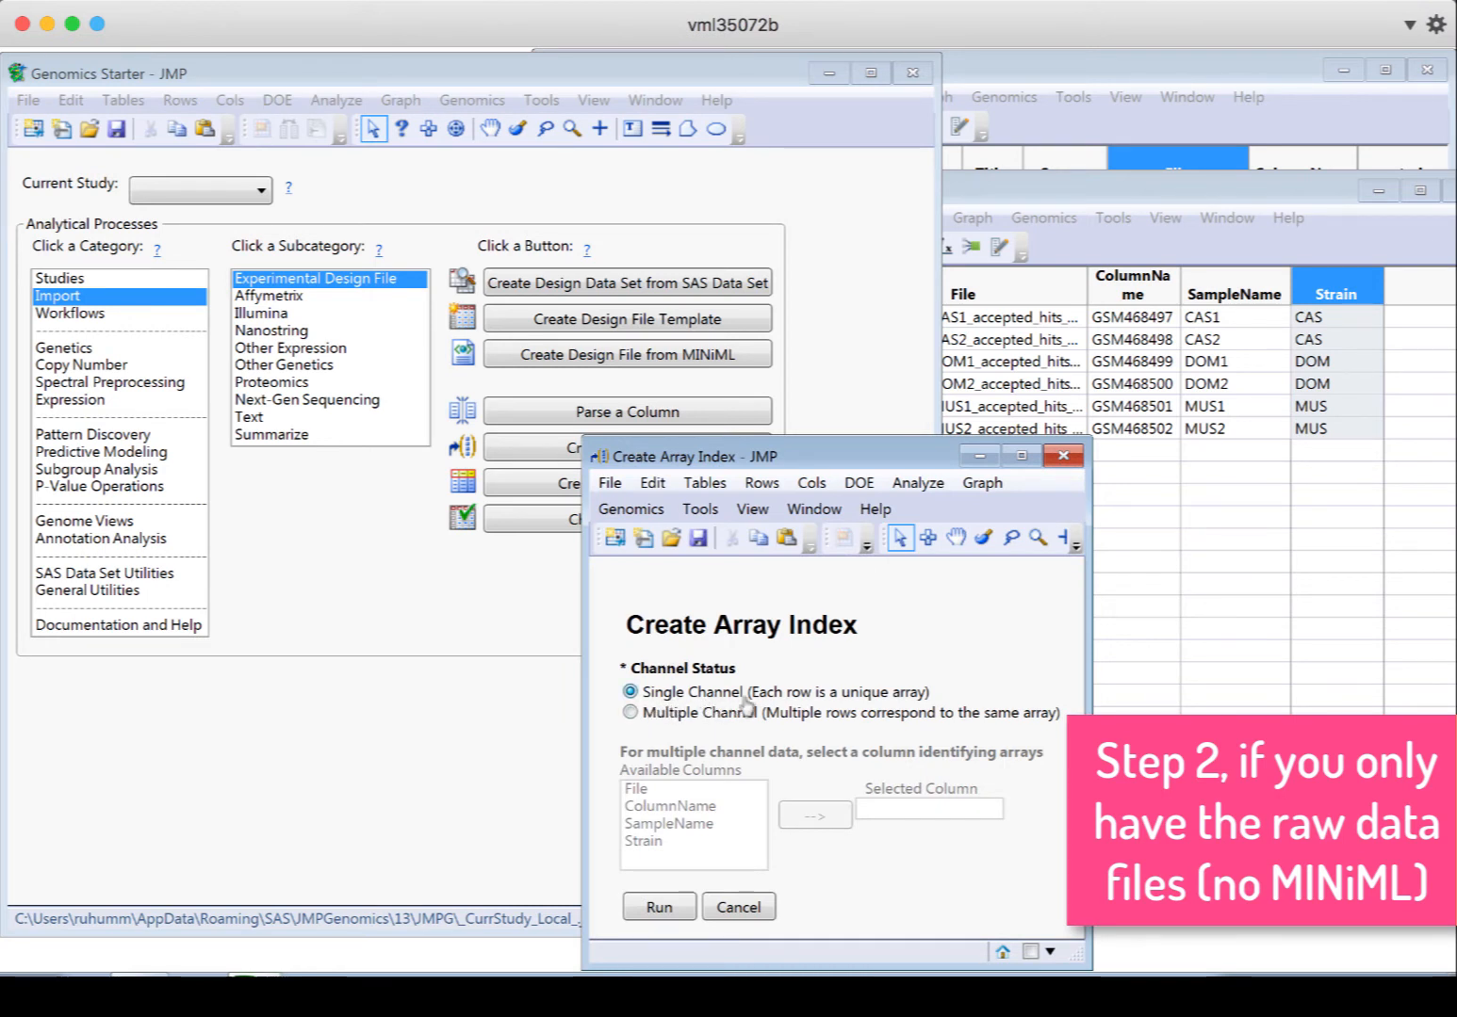
{"action": "mouse_move", "coordinate": [1083, 528]}
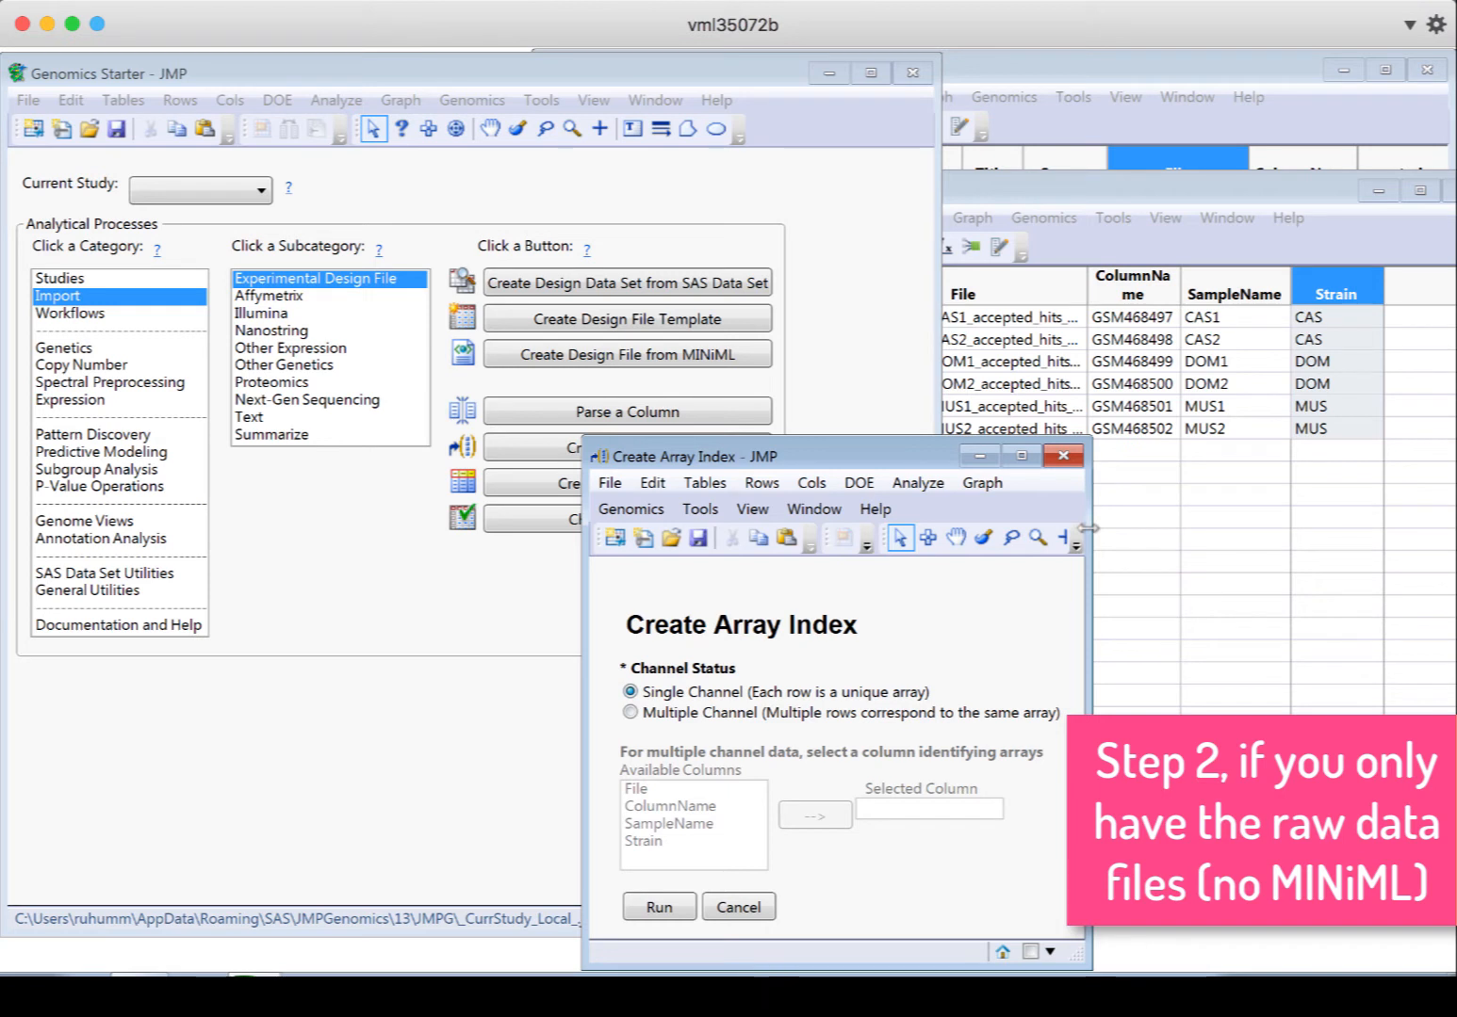
{"action": "mouse_move", "coordinate": [1031, 822]}
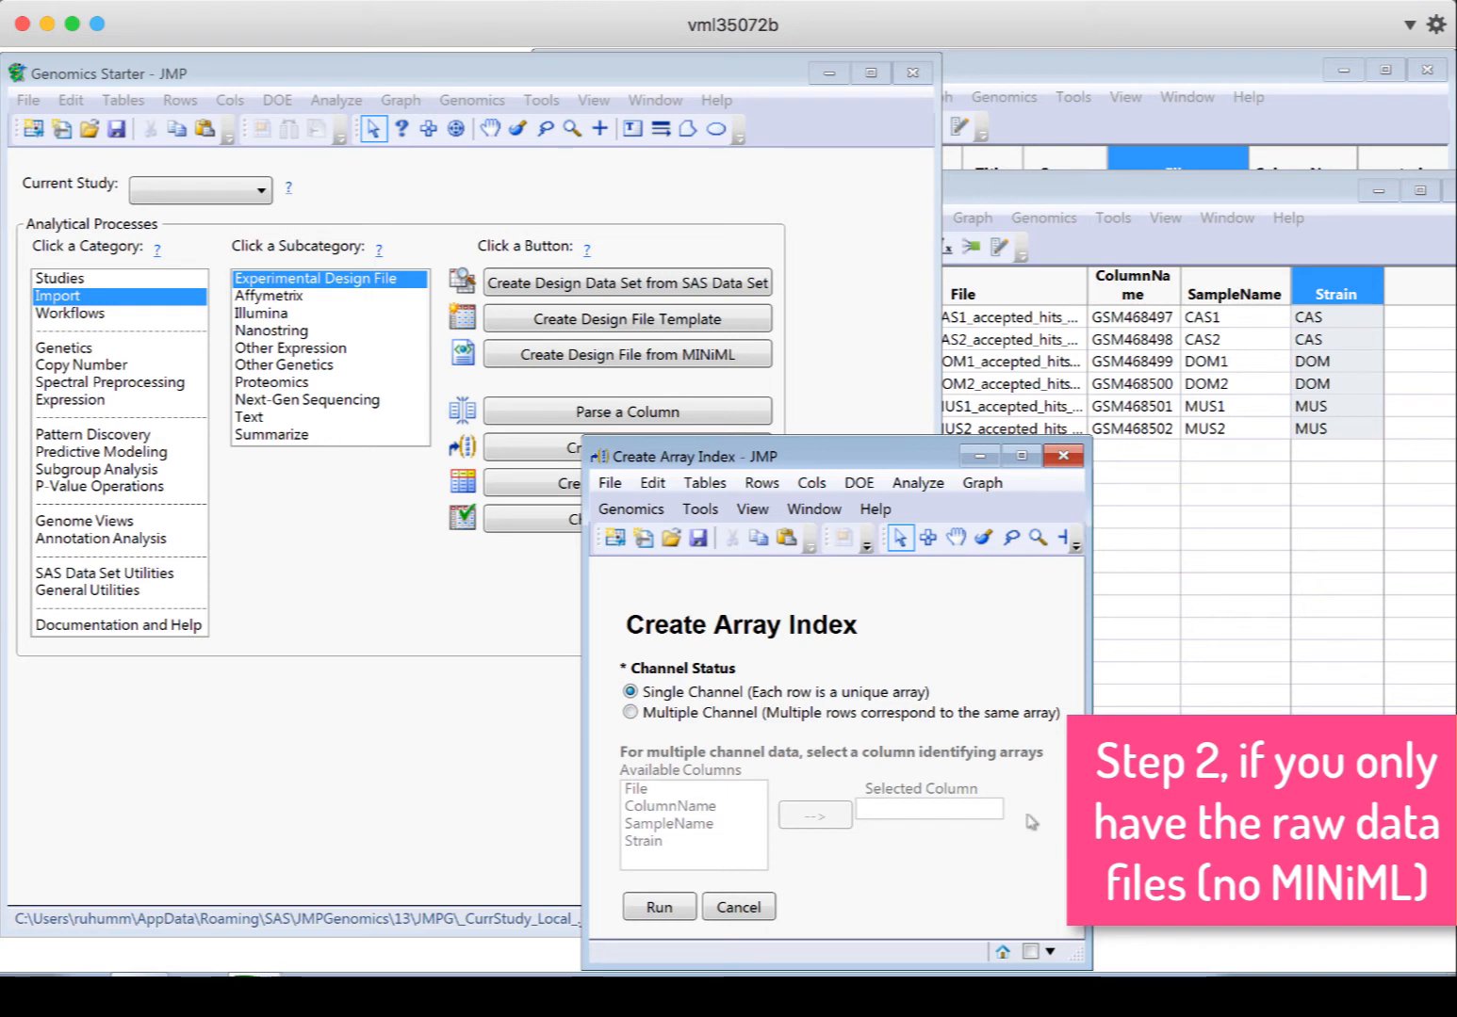
{"action": "left_click", "coordinate": [657, 907]}
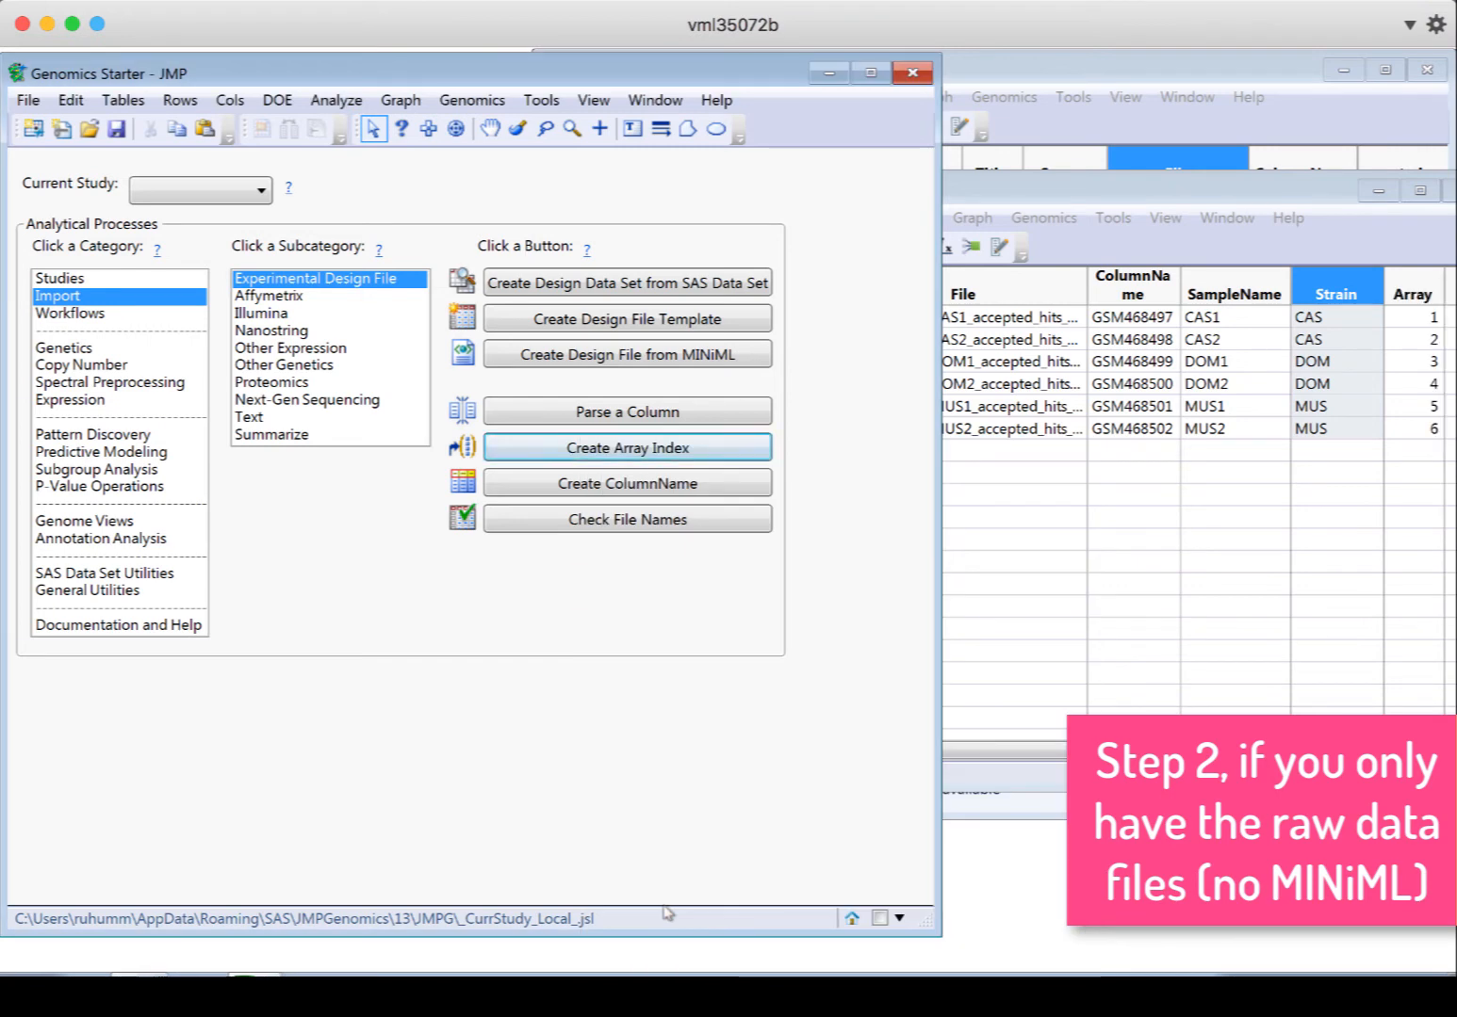
{"action": "left_click", "coordinate": [625, 448]}
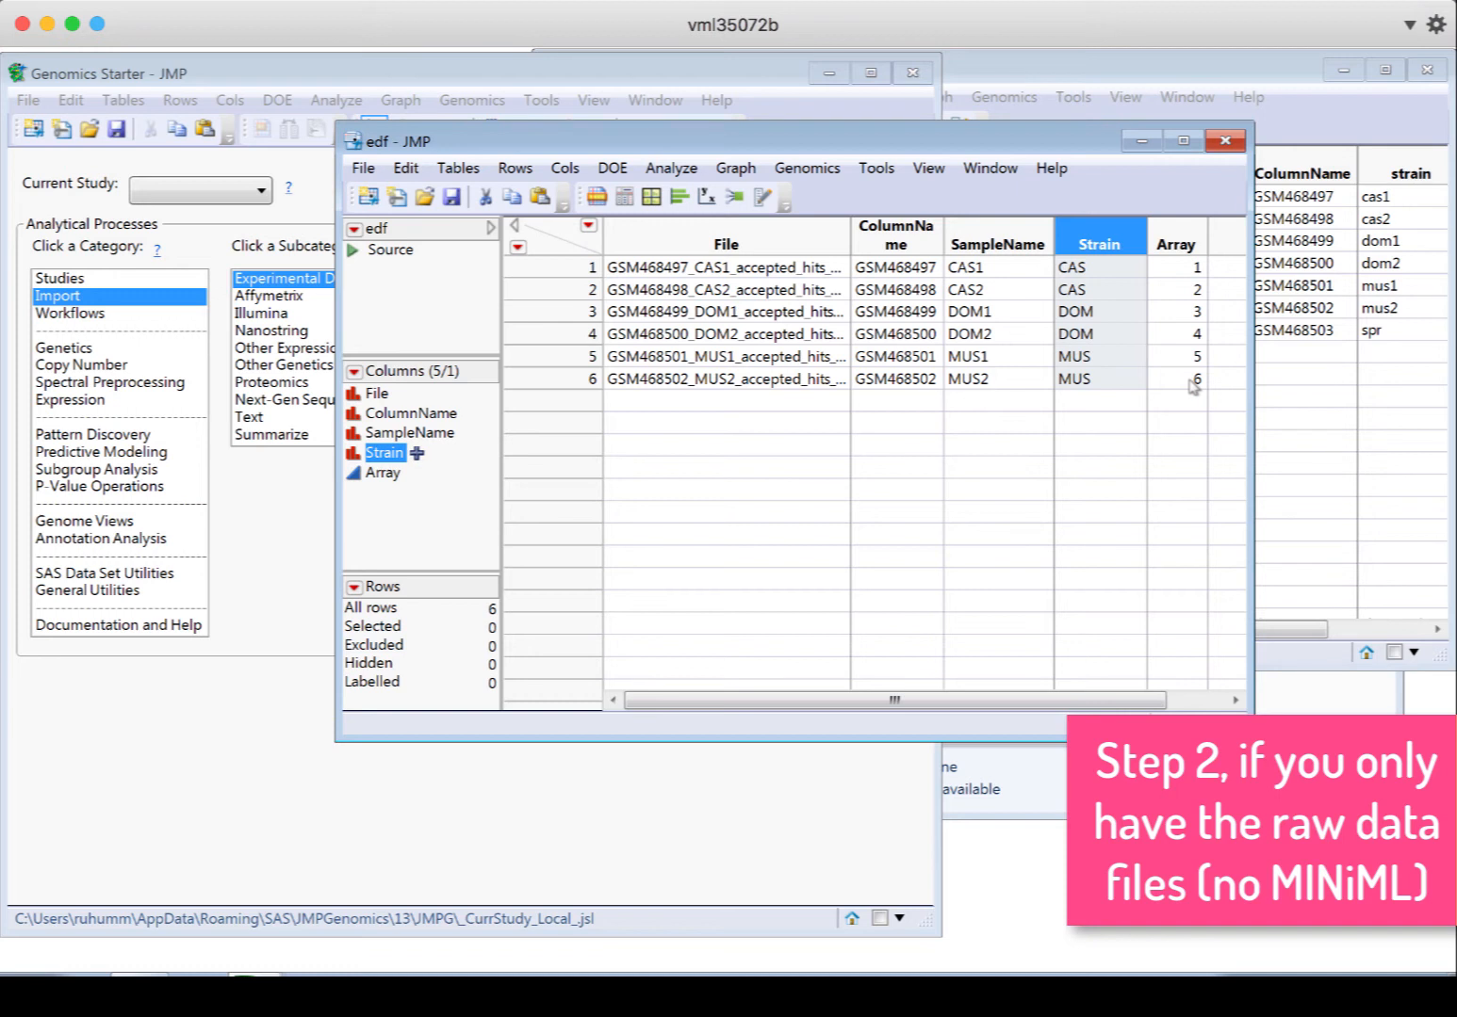
{"action": "mouse_move", "coordinate": [1304, 207]}
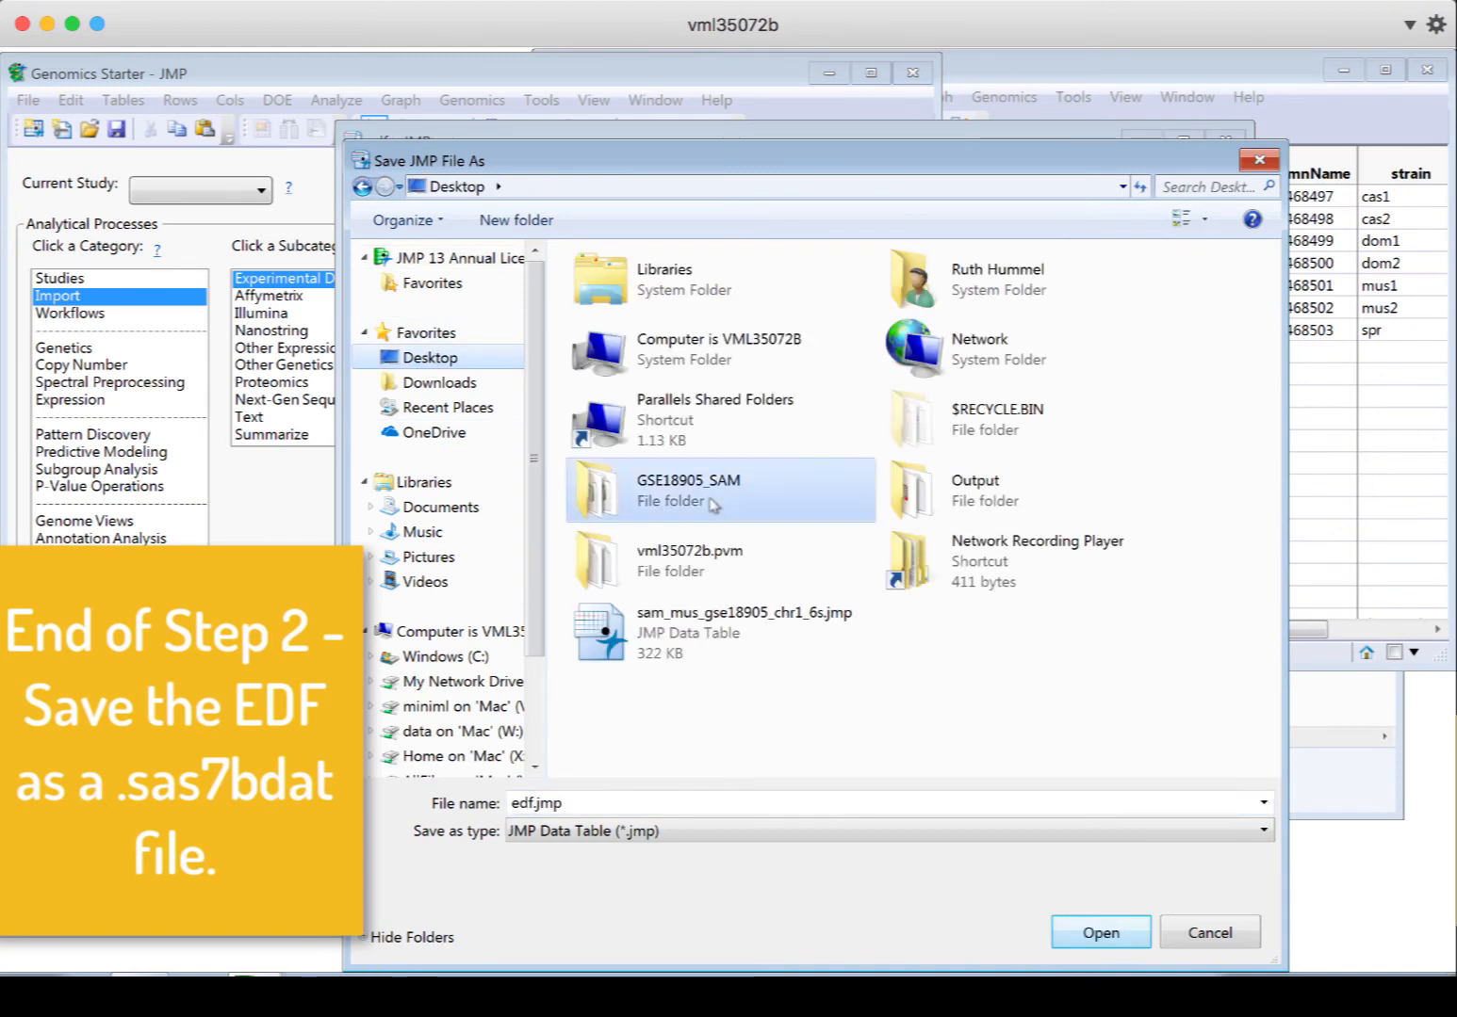
Save the design table as SAM_Mouse_edf SAS data set in the GSE18905_SAM folder
{"action": "double_click", "coordinate": [688, 490]}
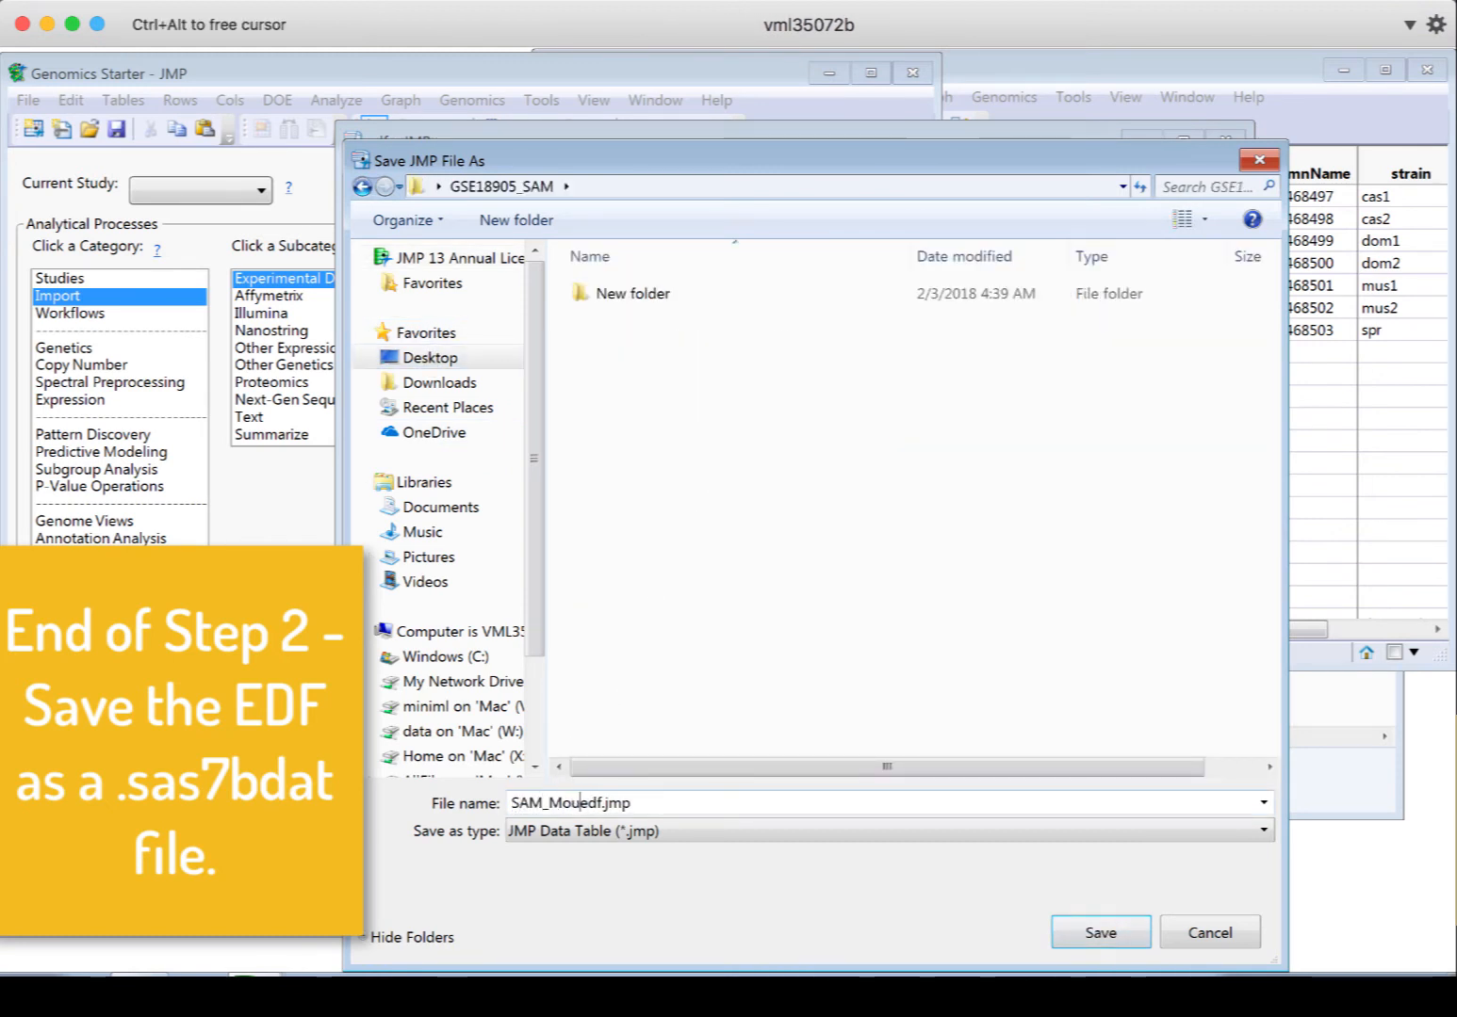
{"action": "type", "text": "SAM_Mouse_edf.jmp"}
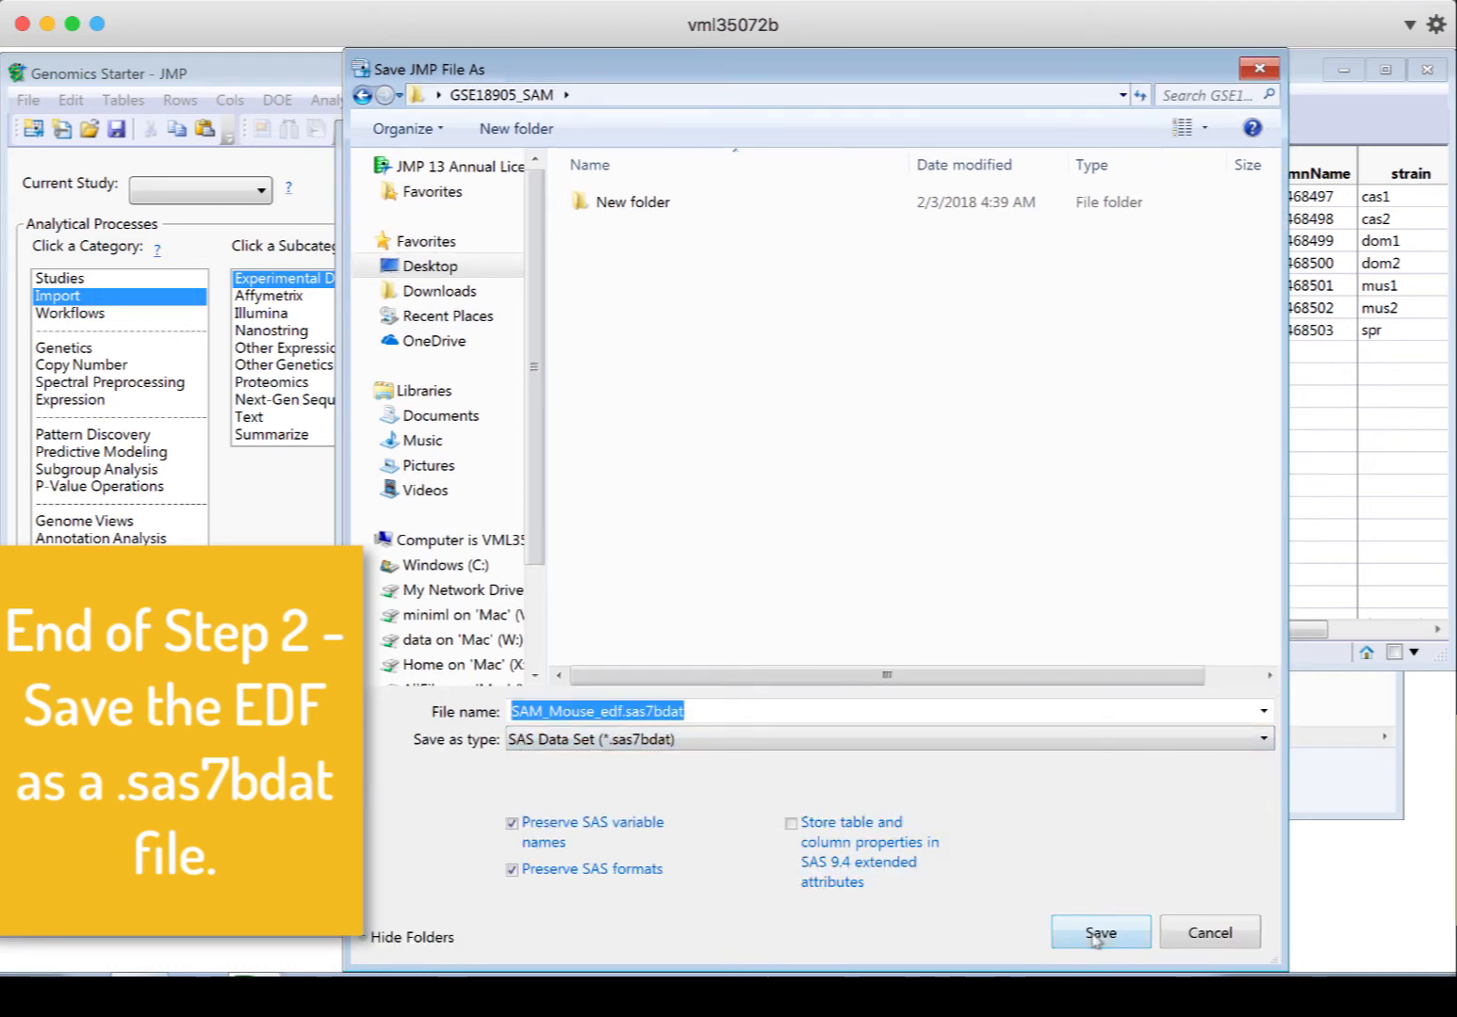
{"action": "left_click", "coordinate": [1100, 931]}
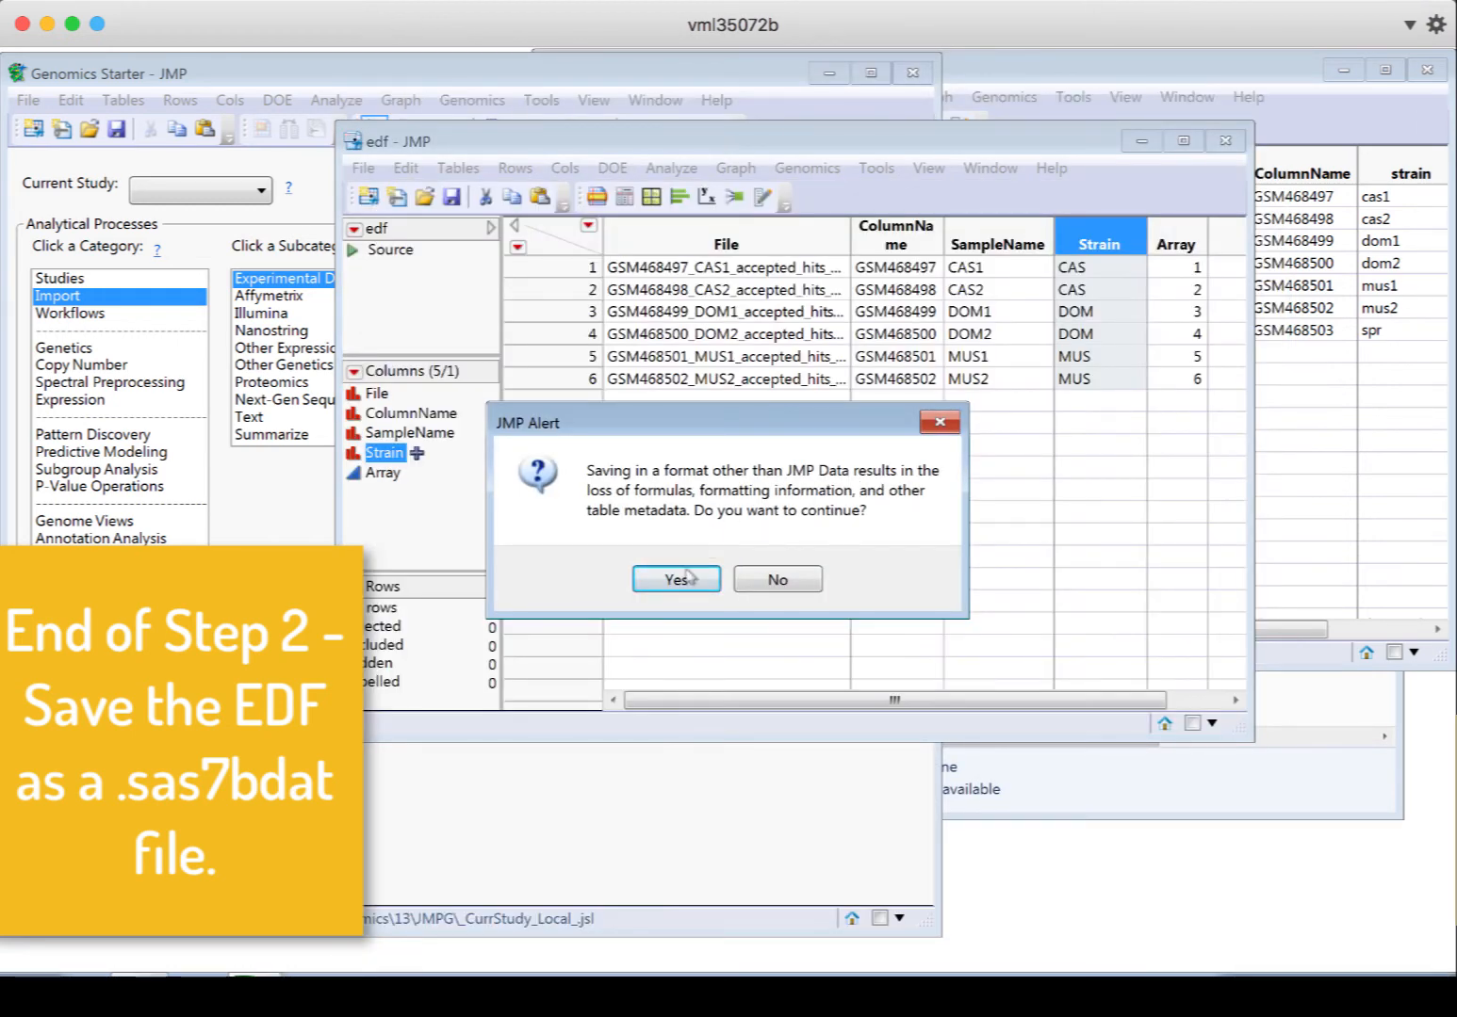
{"action": "left_click", "coordinate": [675, 578]}
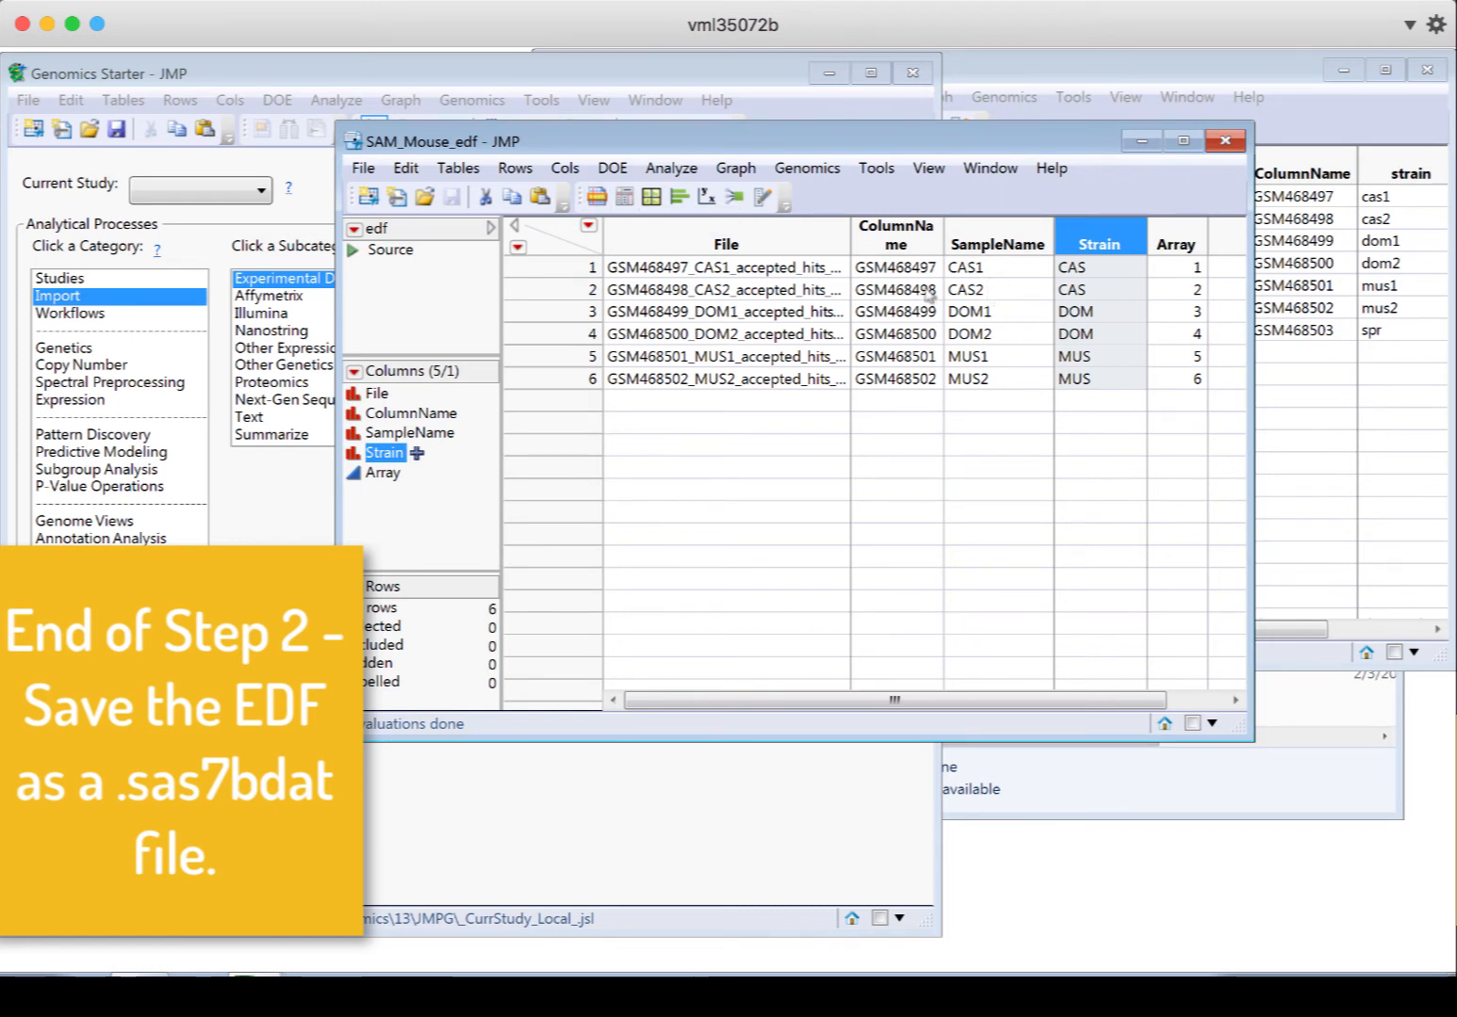
{"action": "mouse_move", "coordinate": [554, 143]}
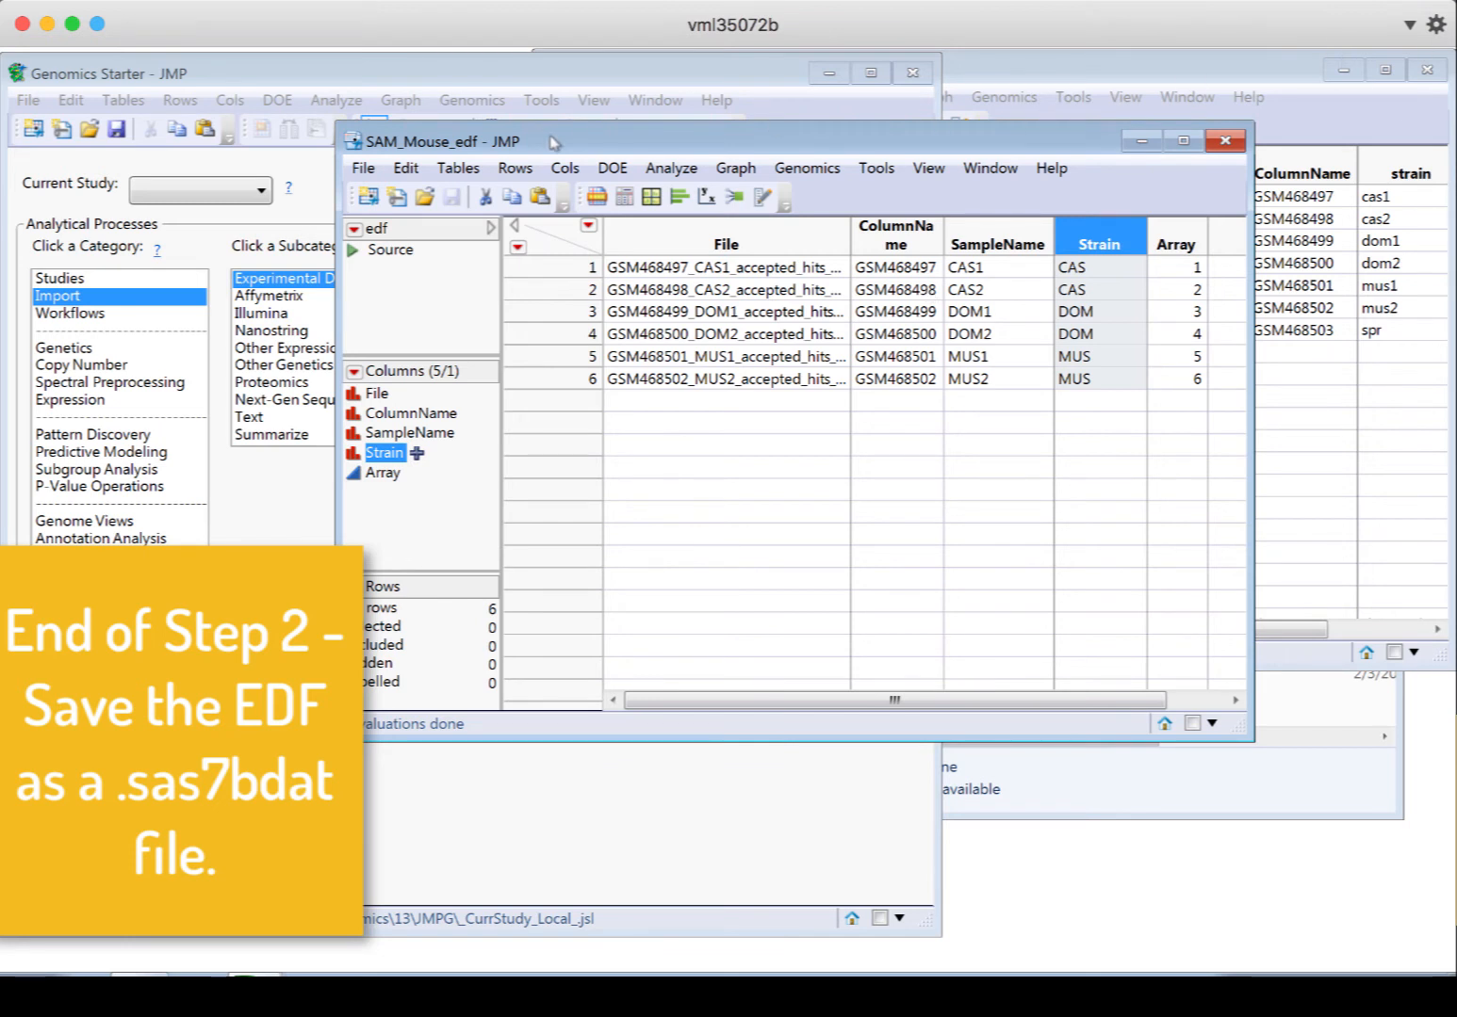
{"action": "mouse_move", "coordinate": [1115, 197]}
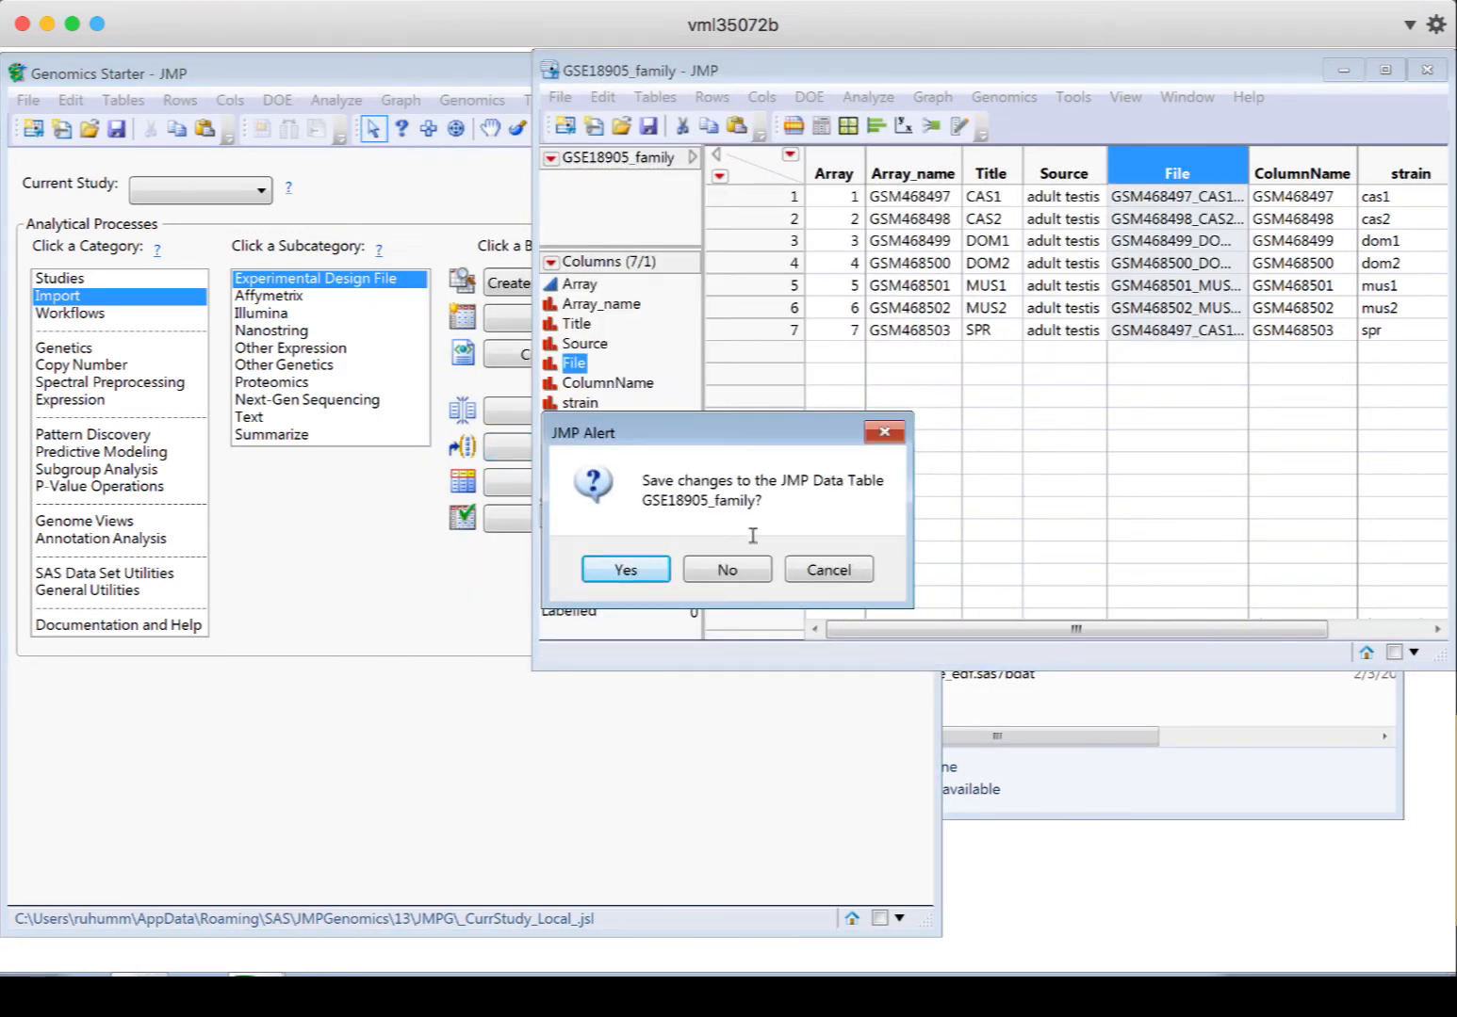
Close the GSE18905_family table and show the Next-Gen Sequencing import tools
{"action": "left_click", "coordinate": [723, 569]}
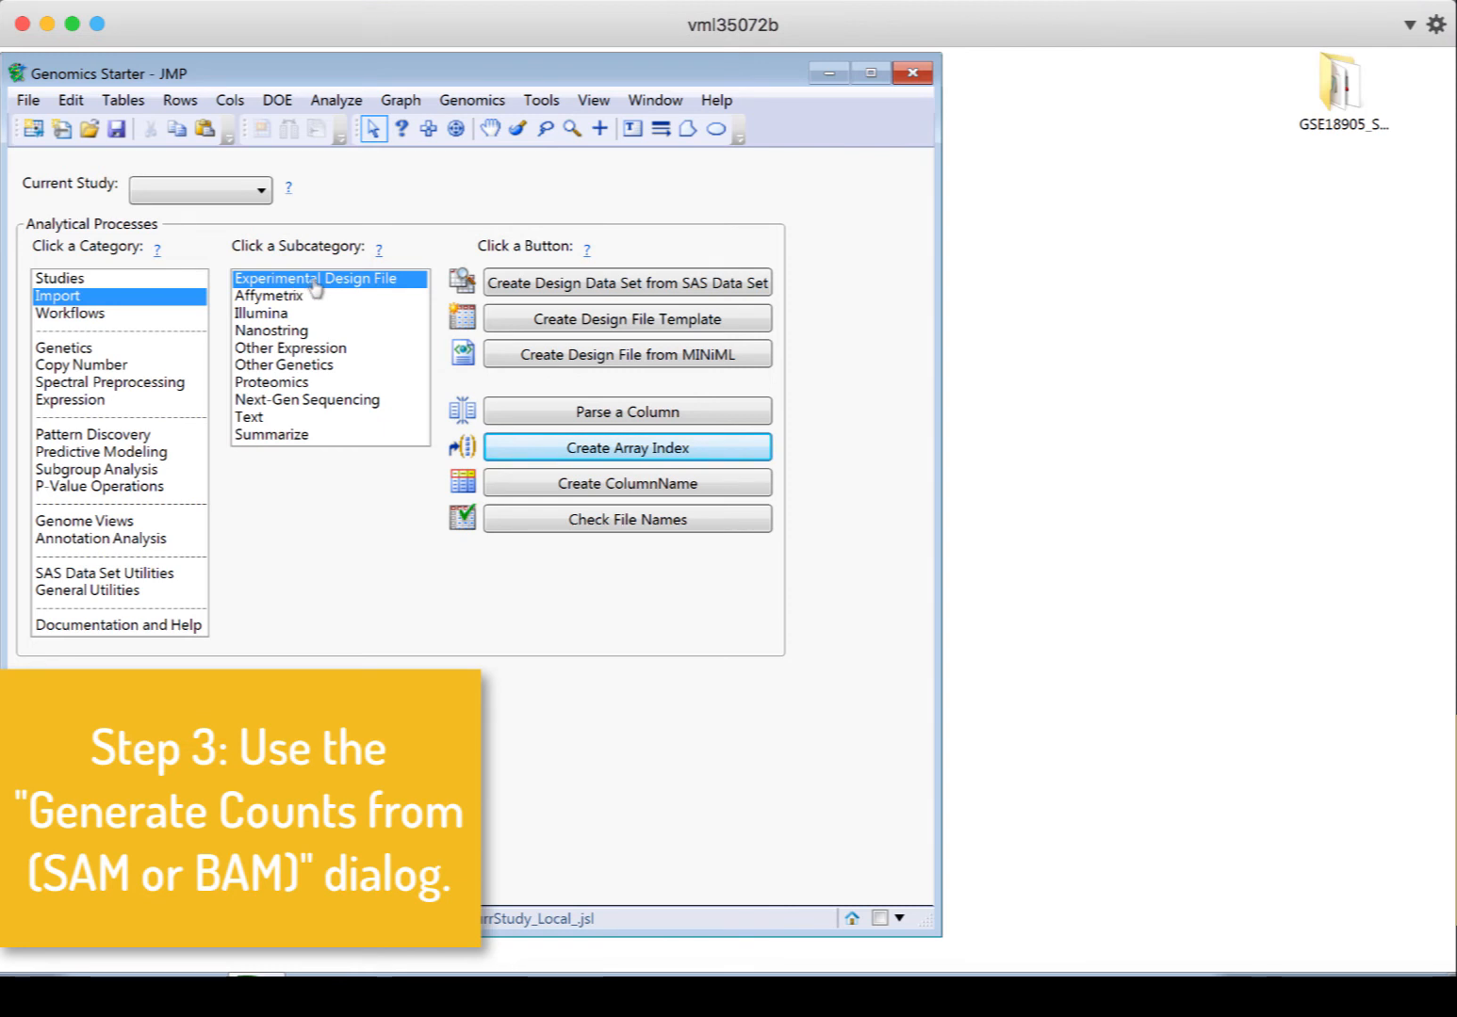
{"action": "mouse_move", "coordinate": [329, 411]}
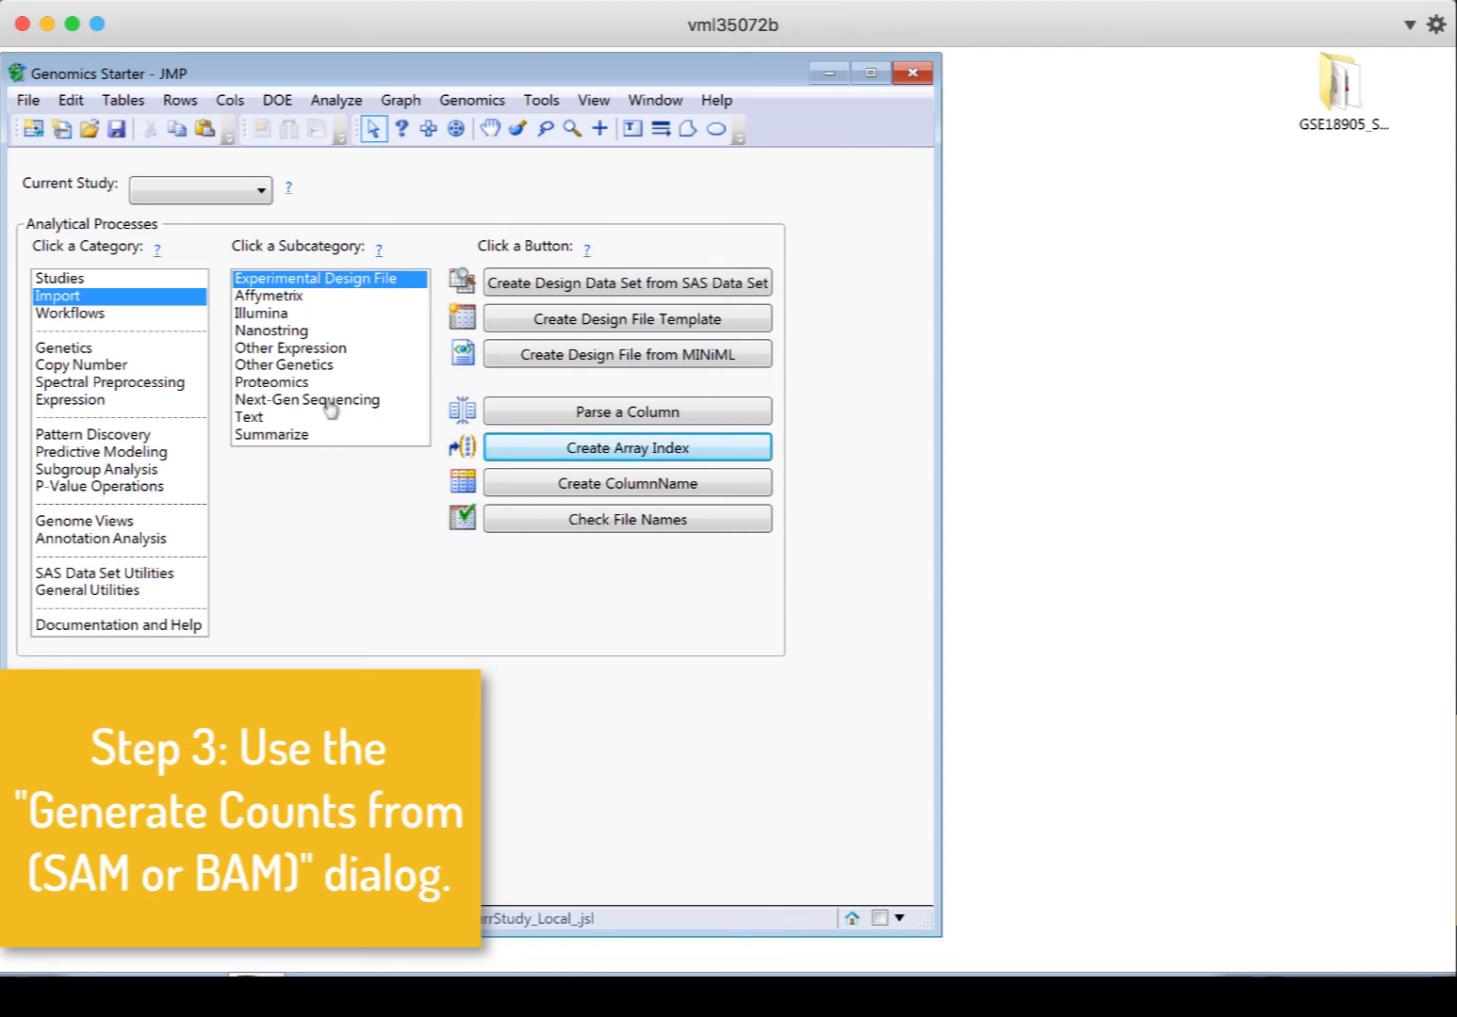
{"action": "left_click", "coordinate": [305, 400]}
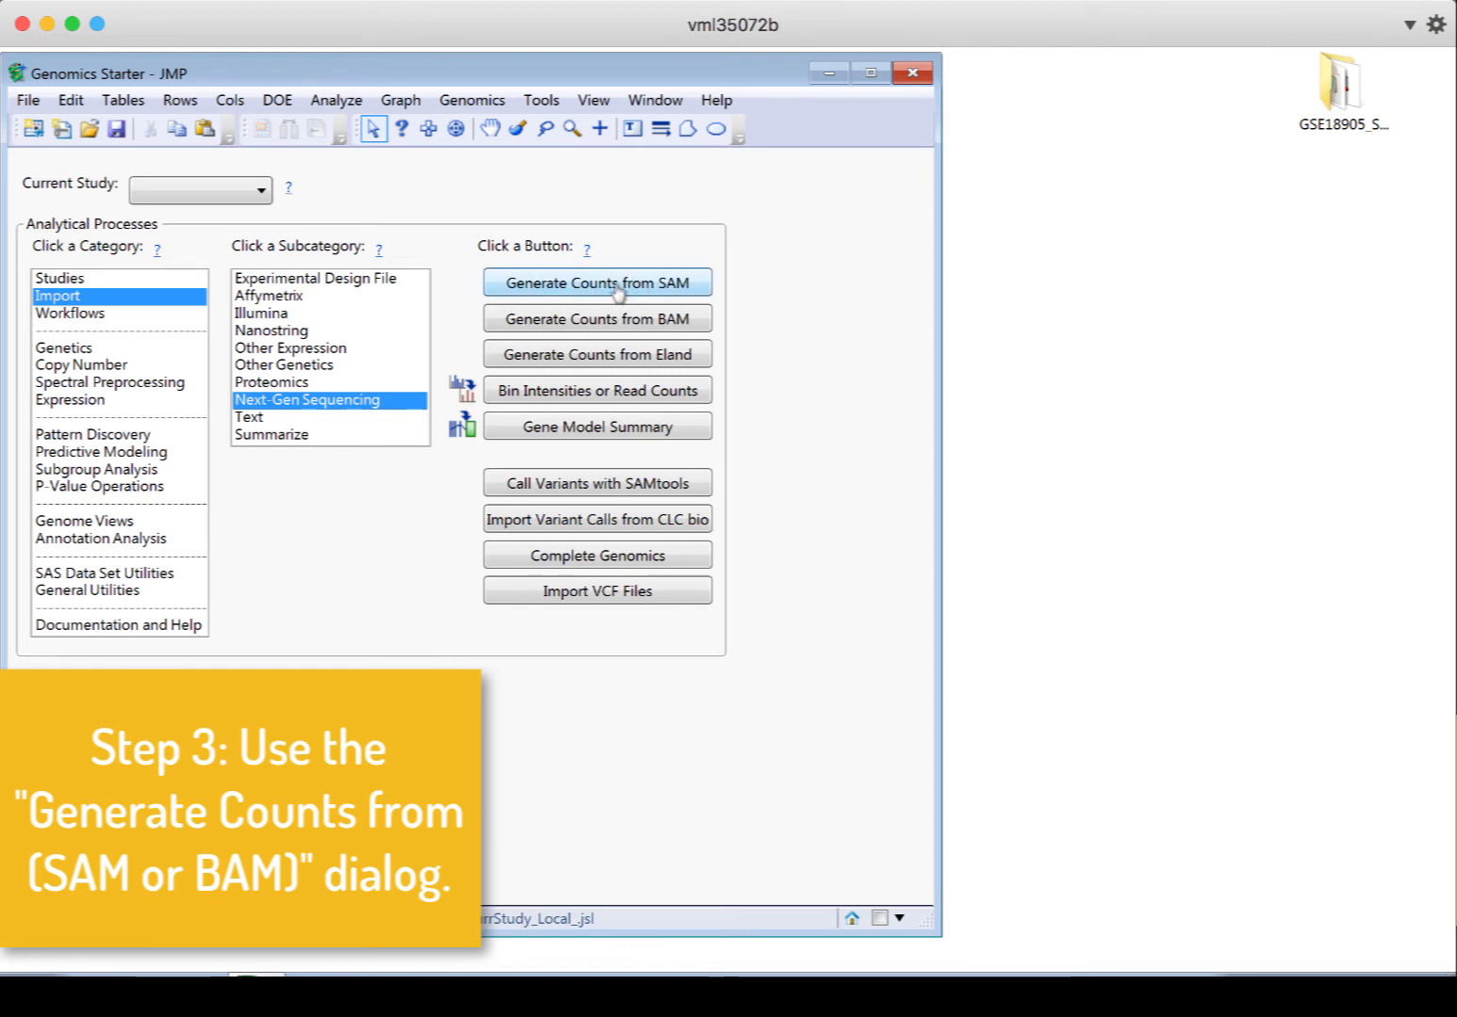
Start Generate Counts from SAM and choose SAM_Mouse_edf.sas7bdat as the design file
{"action": "left_click", "coordinate": [595, 282]}
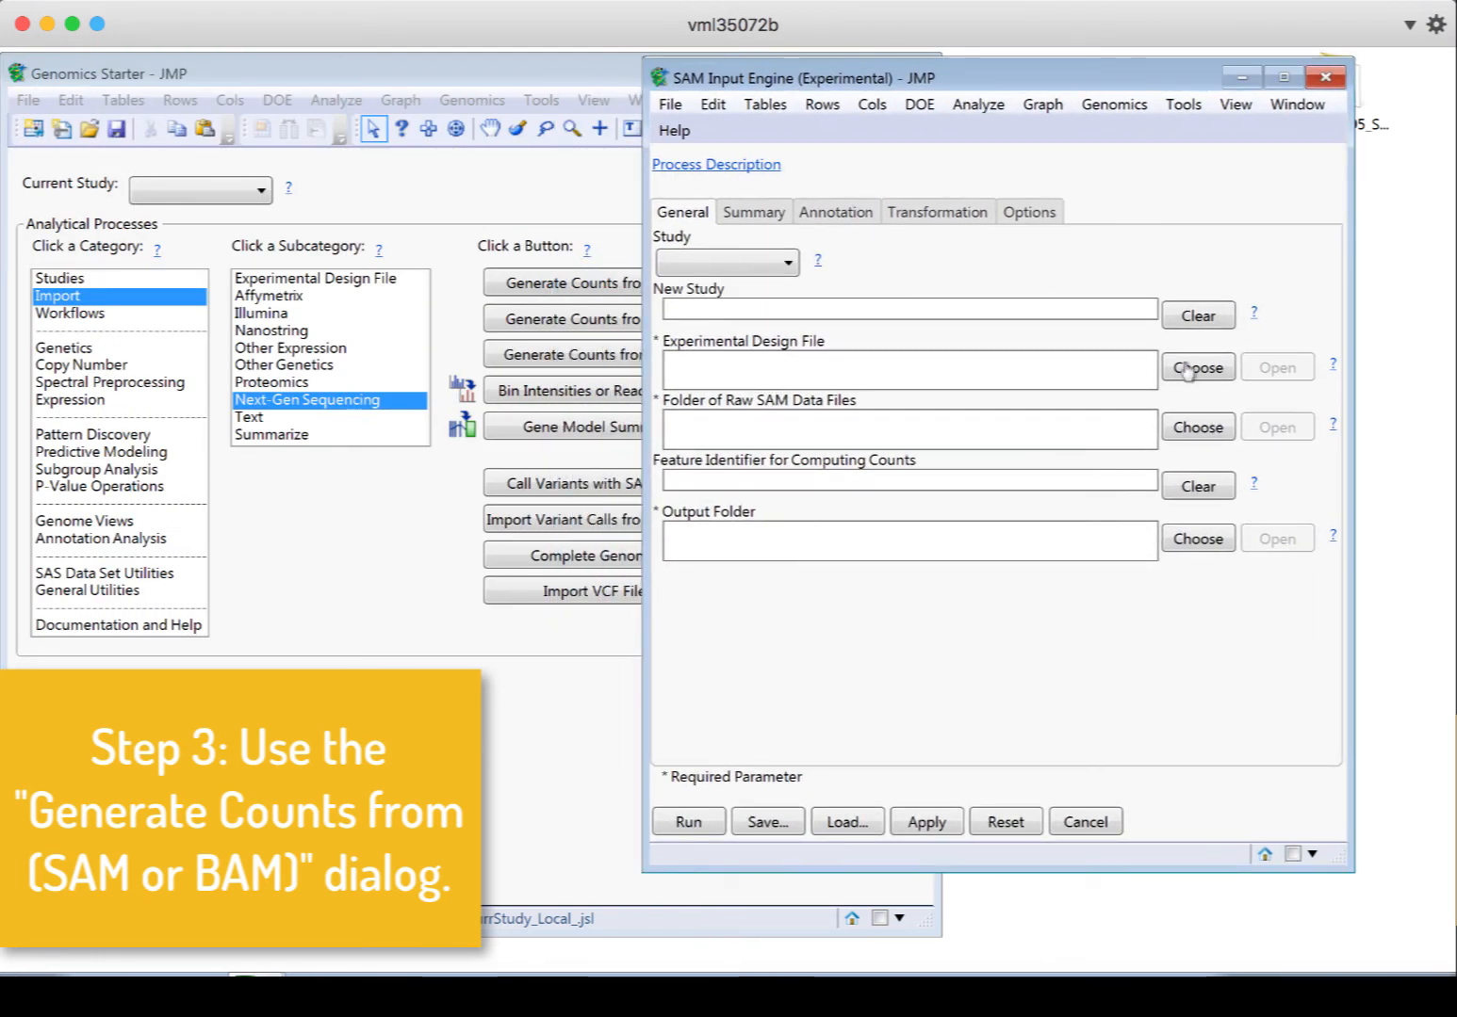
{"action": "left_click", "coordinate": [1199, 367]}
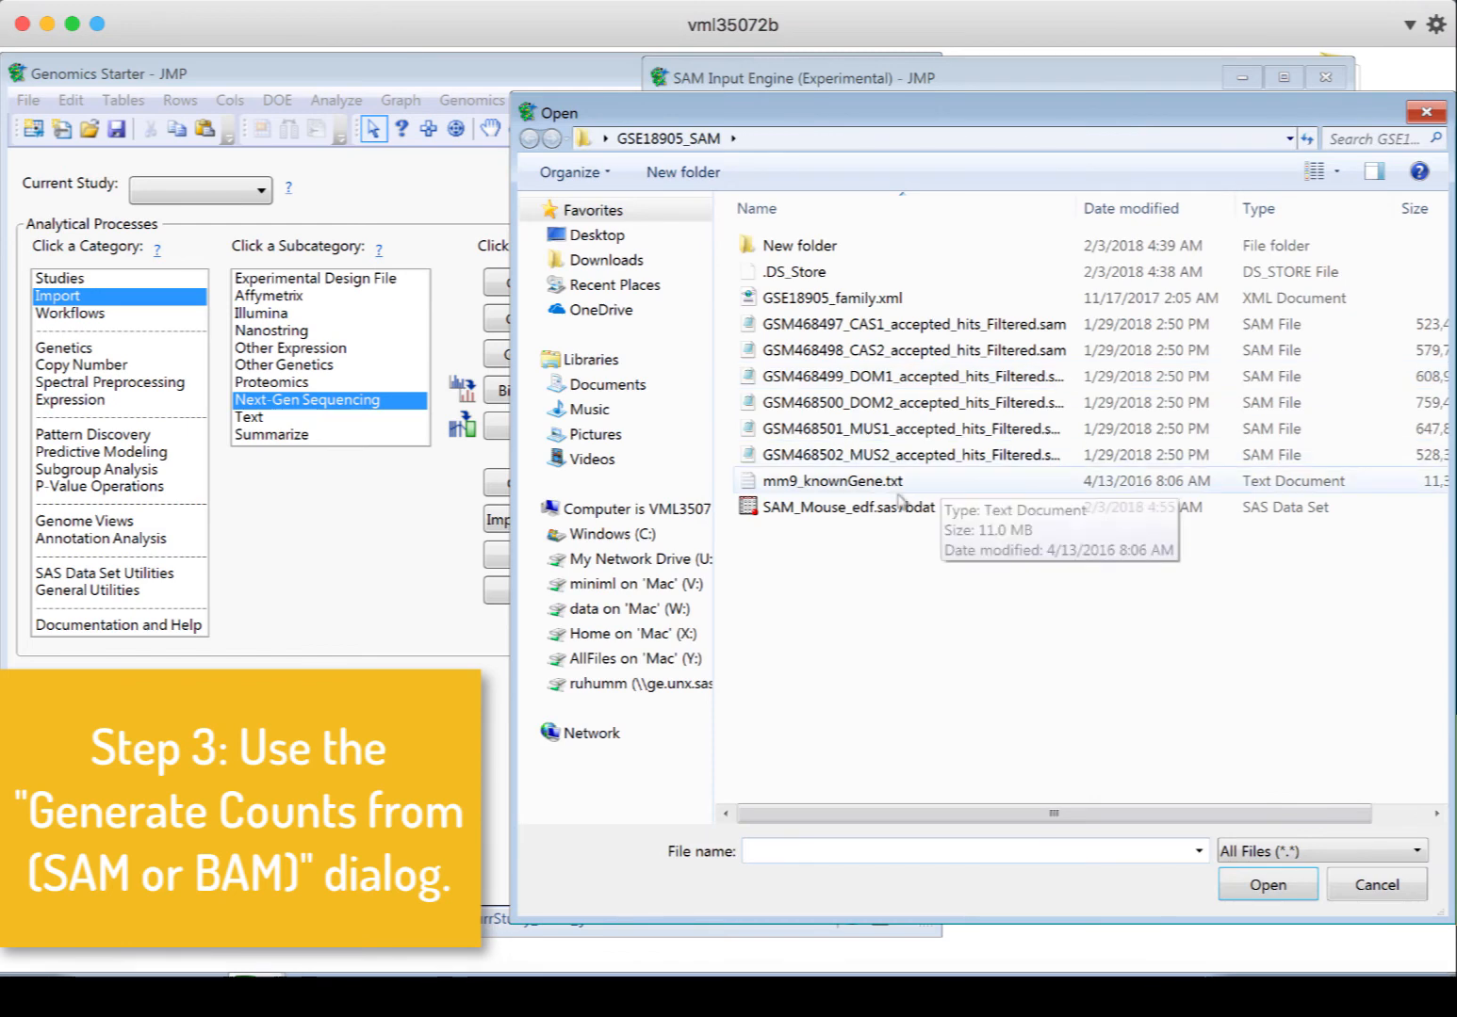
{"action": "left_click", "coordinate": [844, 507]}
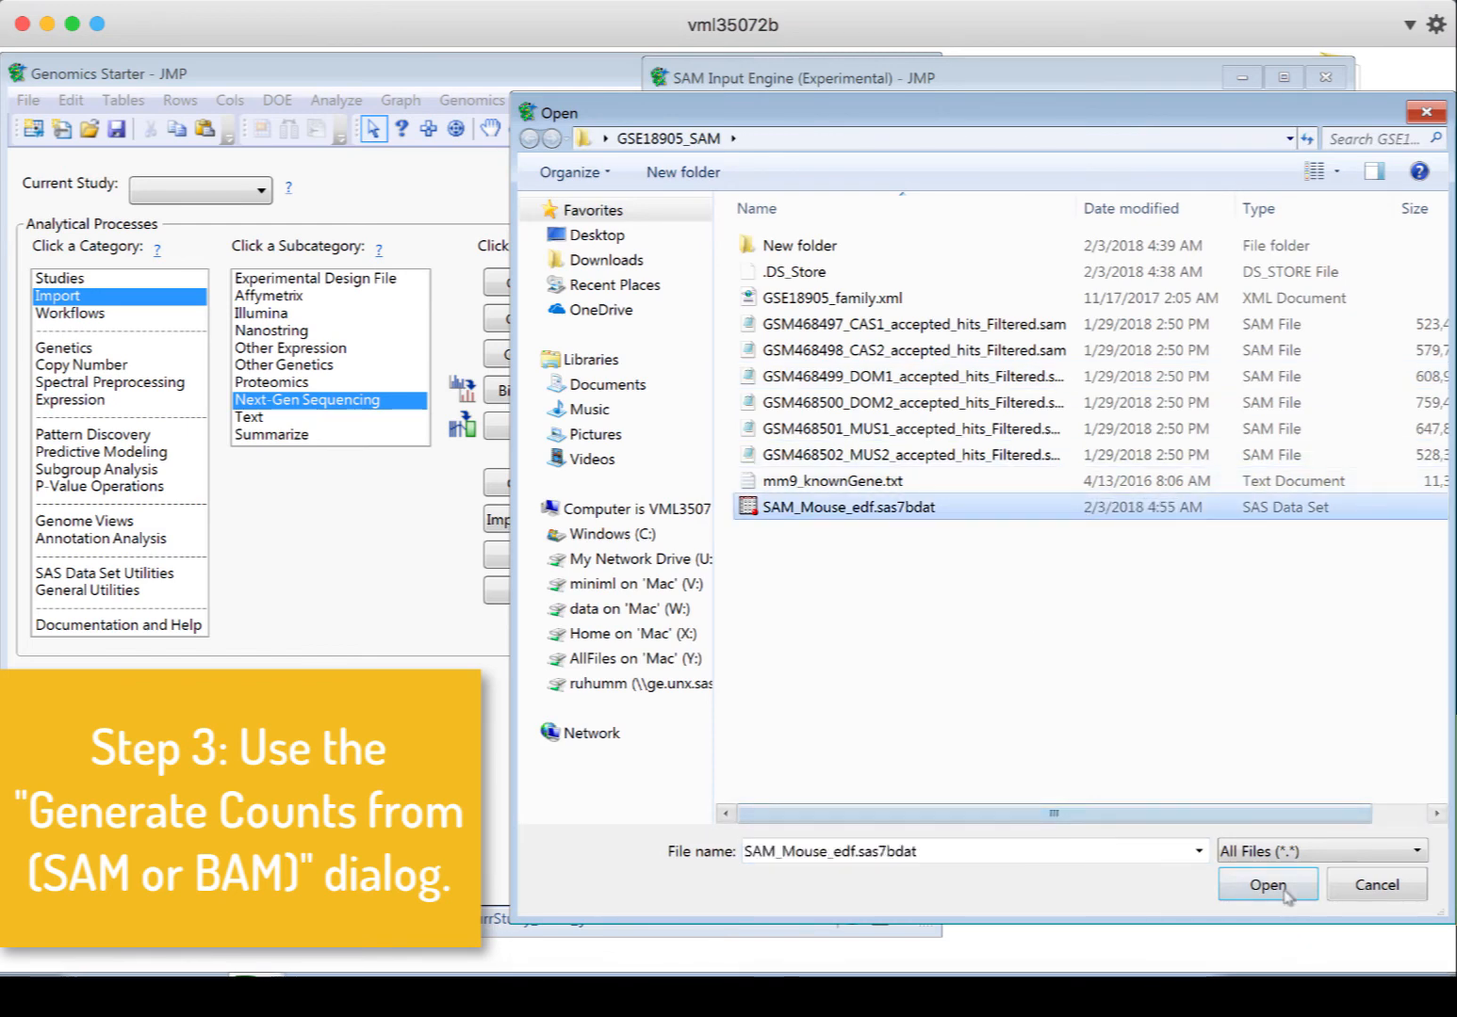
{"action": "left_click", "coordinate": [1266, 886]}
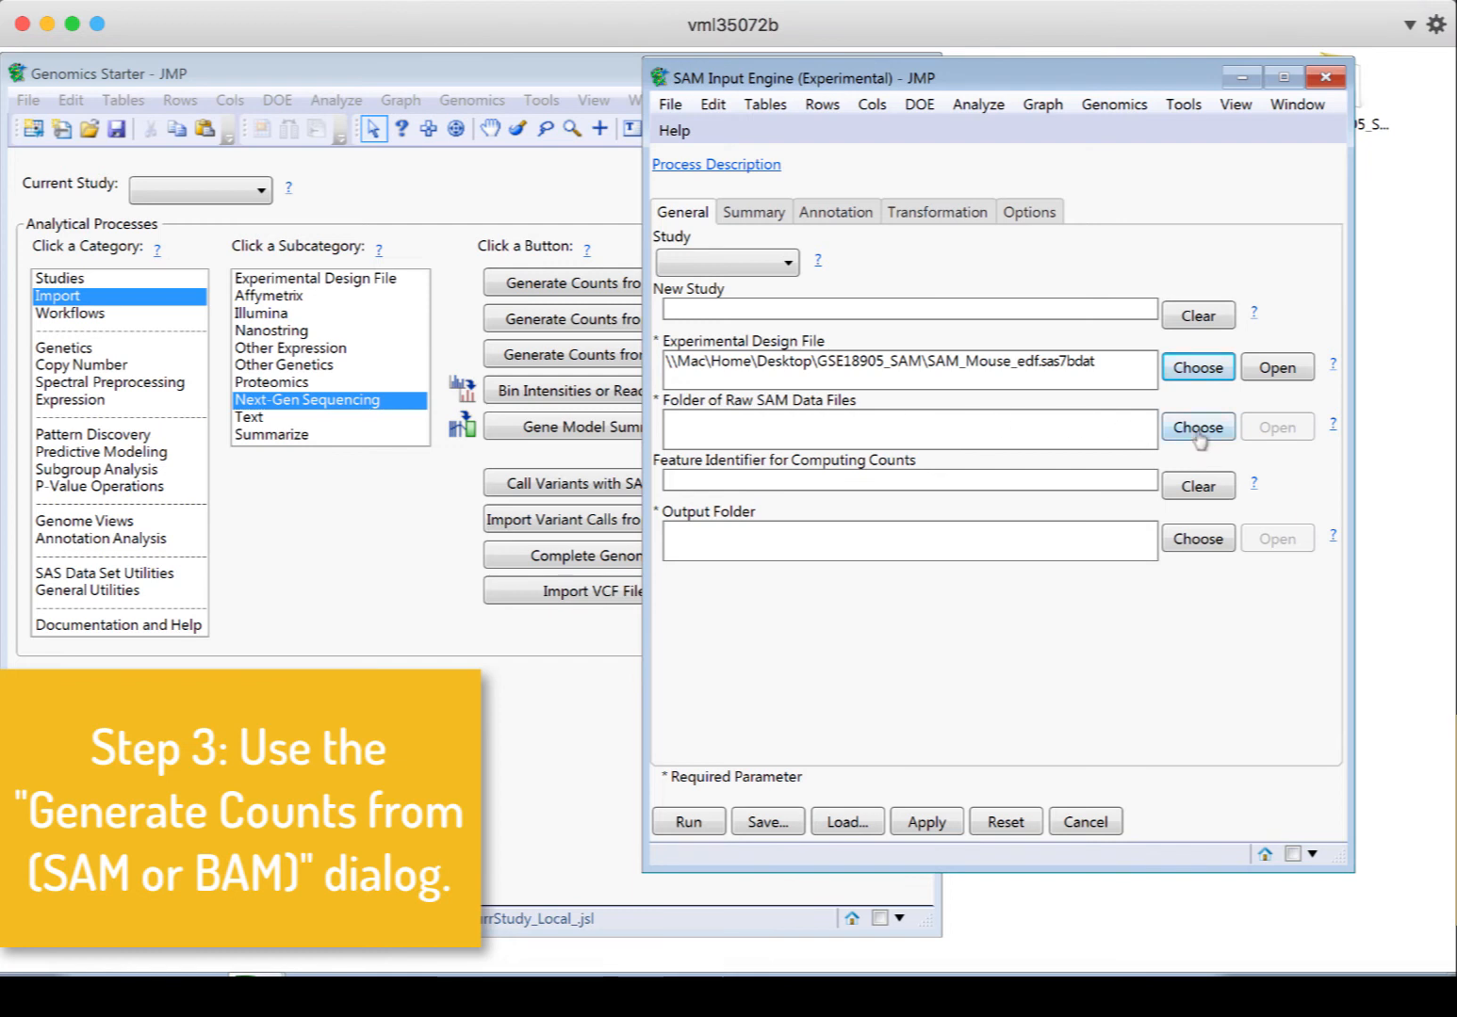
Set GSE18905_SAM as the raw SAM folder and Output as the output folder
{"action": "left_click", "coordinate": [1196, 426]}
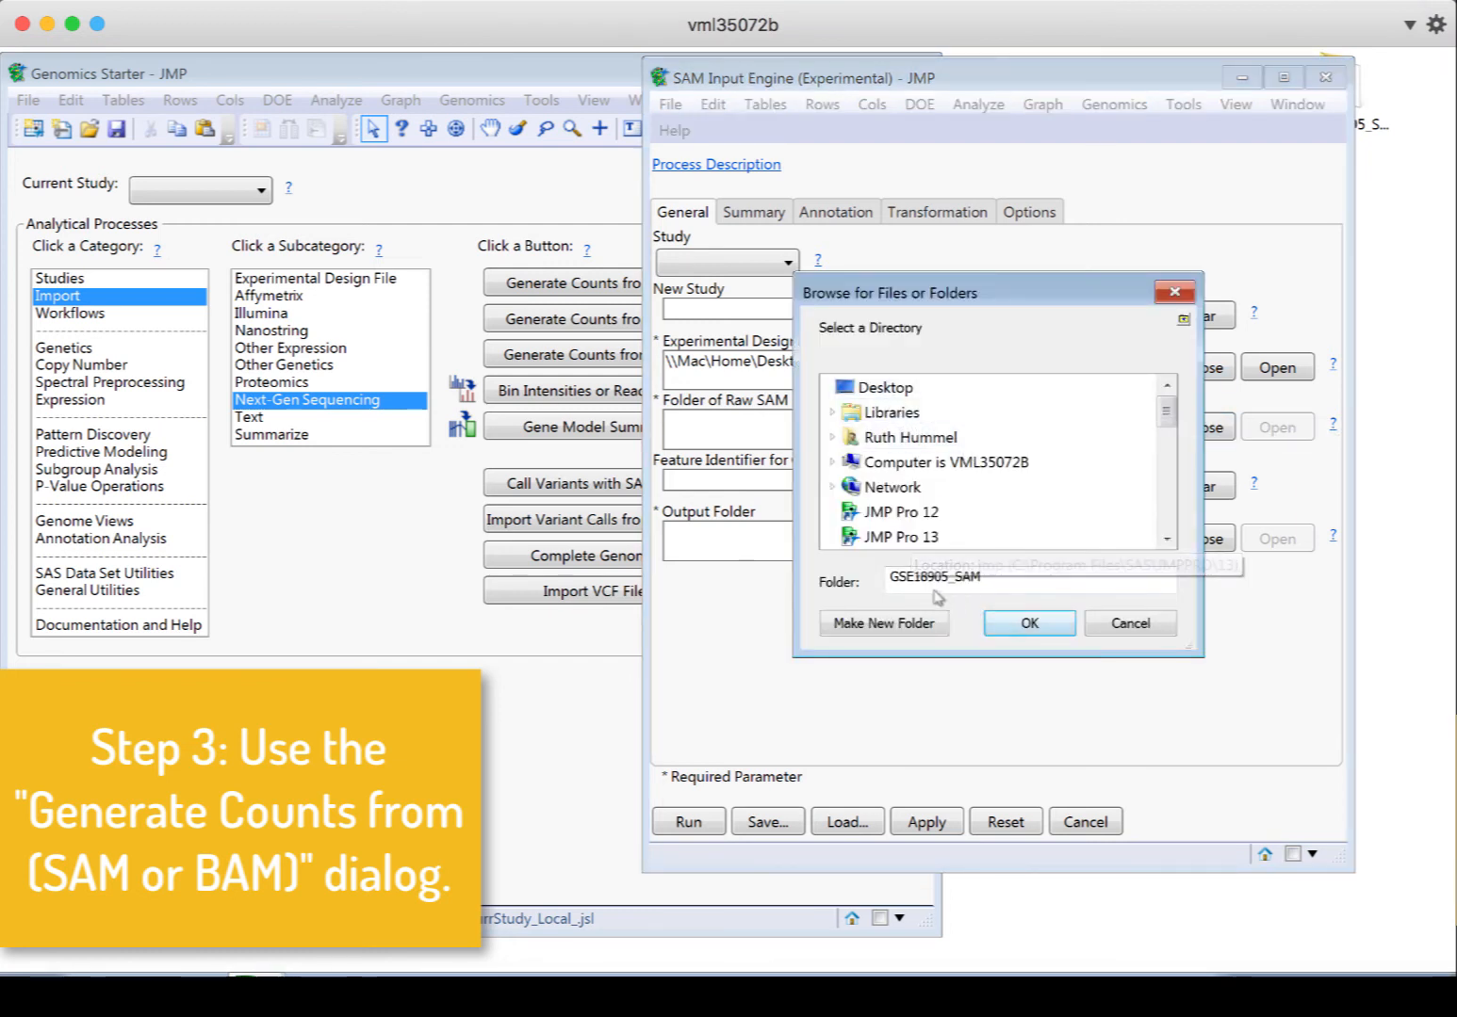
{"action": "left_click", "coordinate": [1029, 622]}
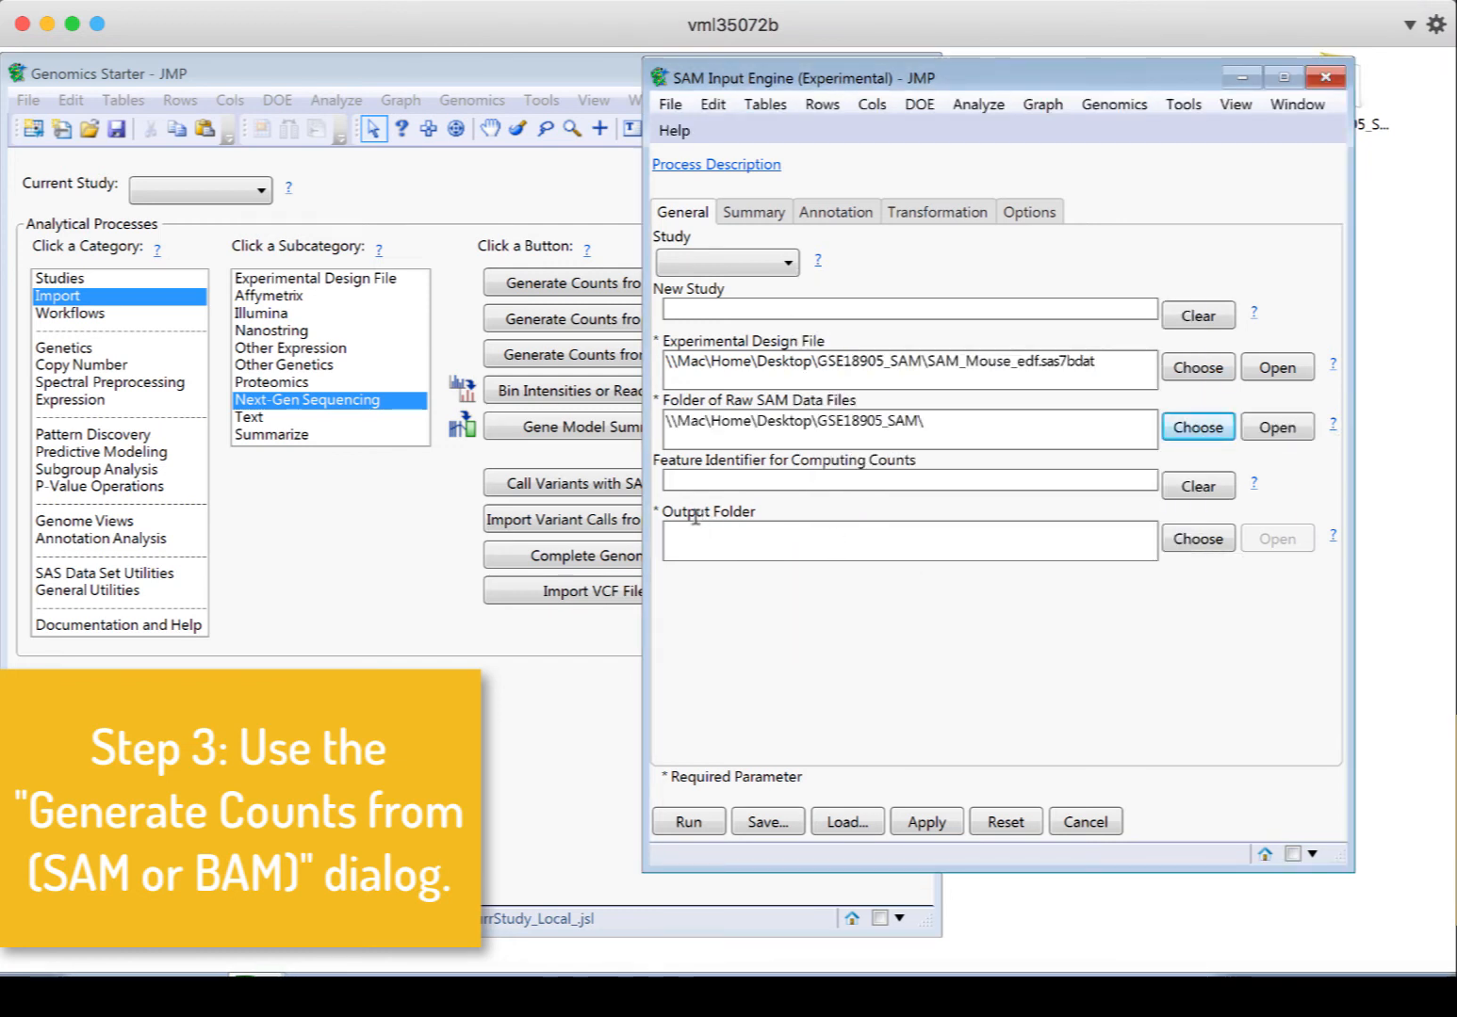
{"action": "left_click", "coordinate": [1198, 426]}
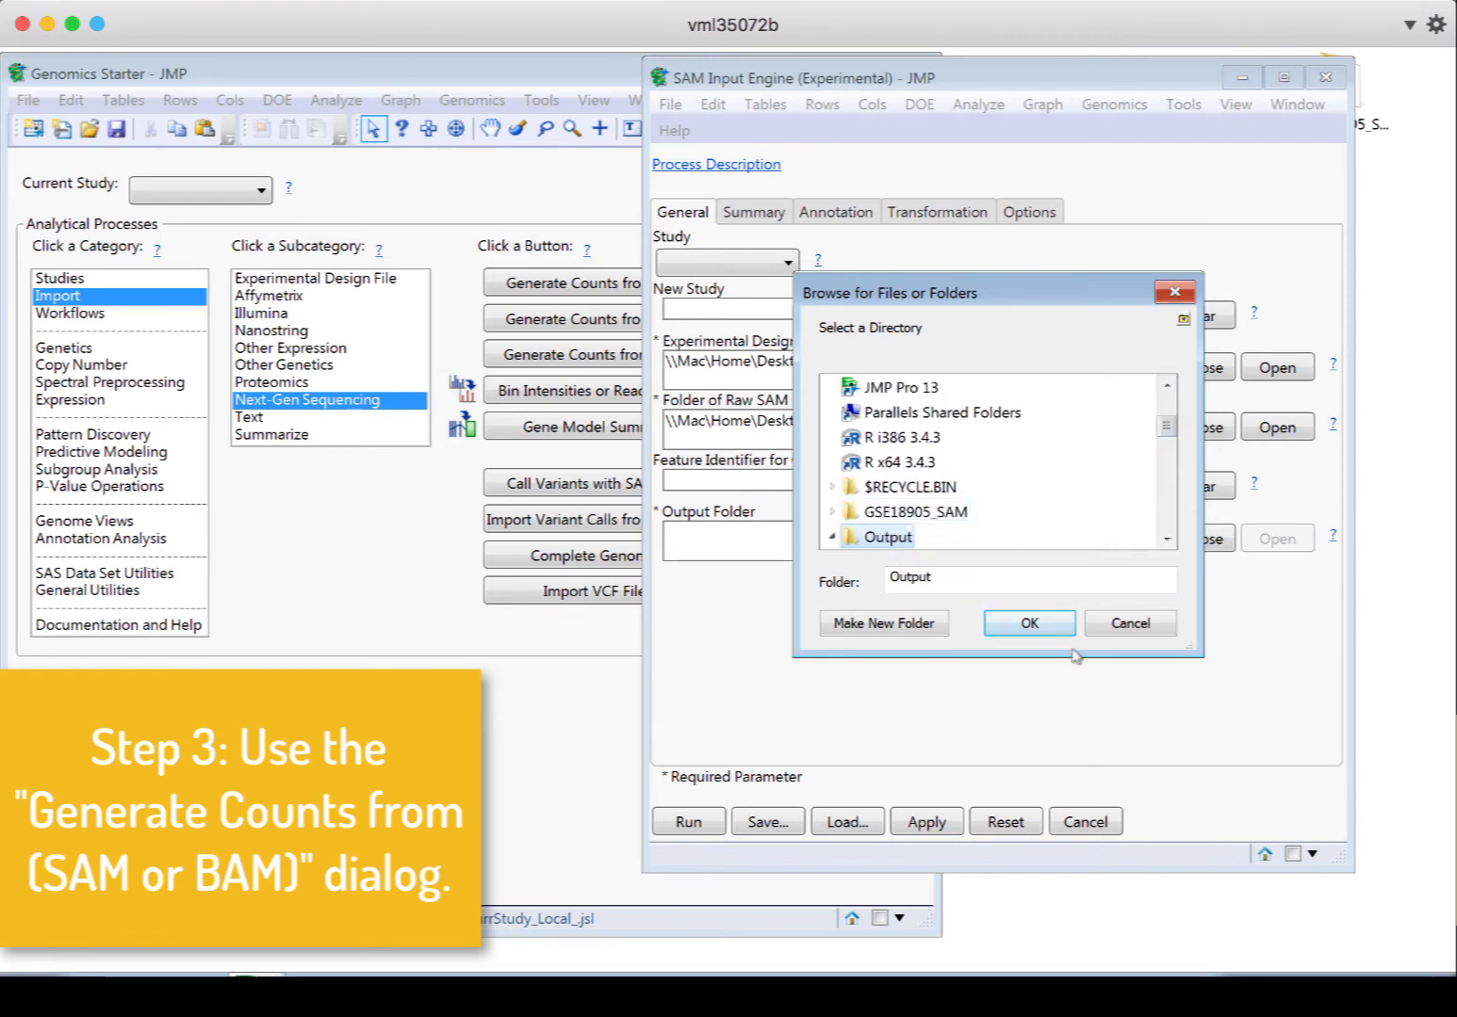
{"action": "left_click", "coordinate": [1029, 621]}
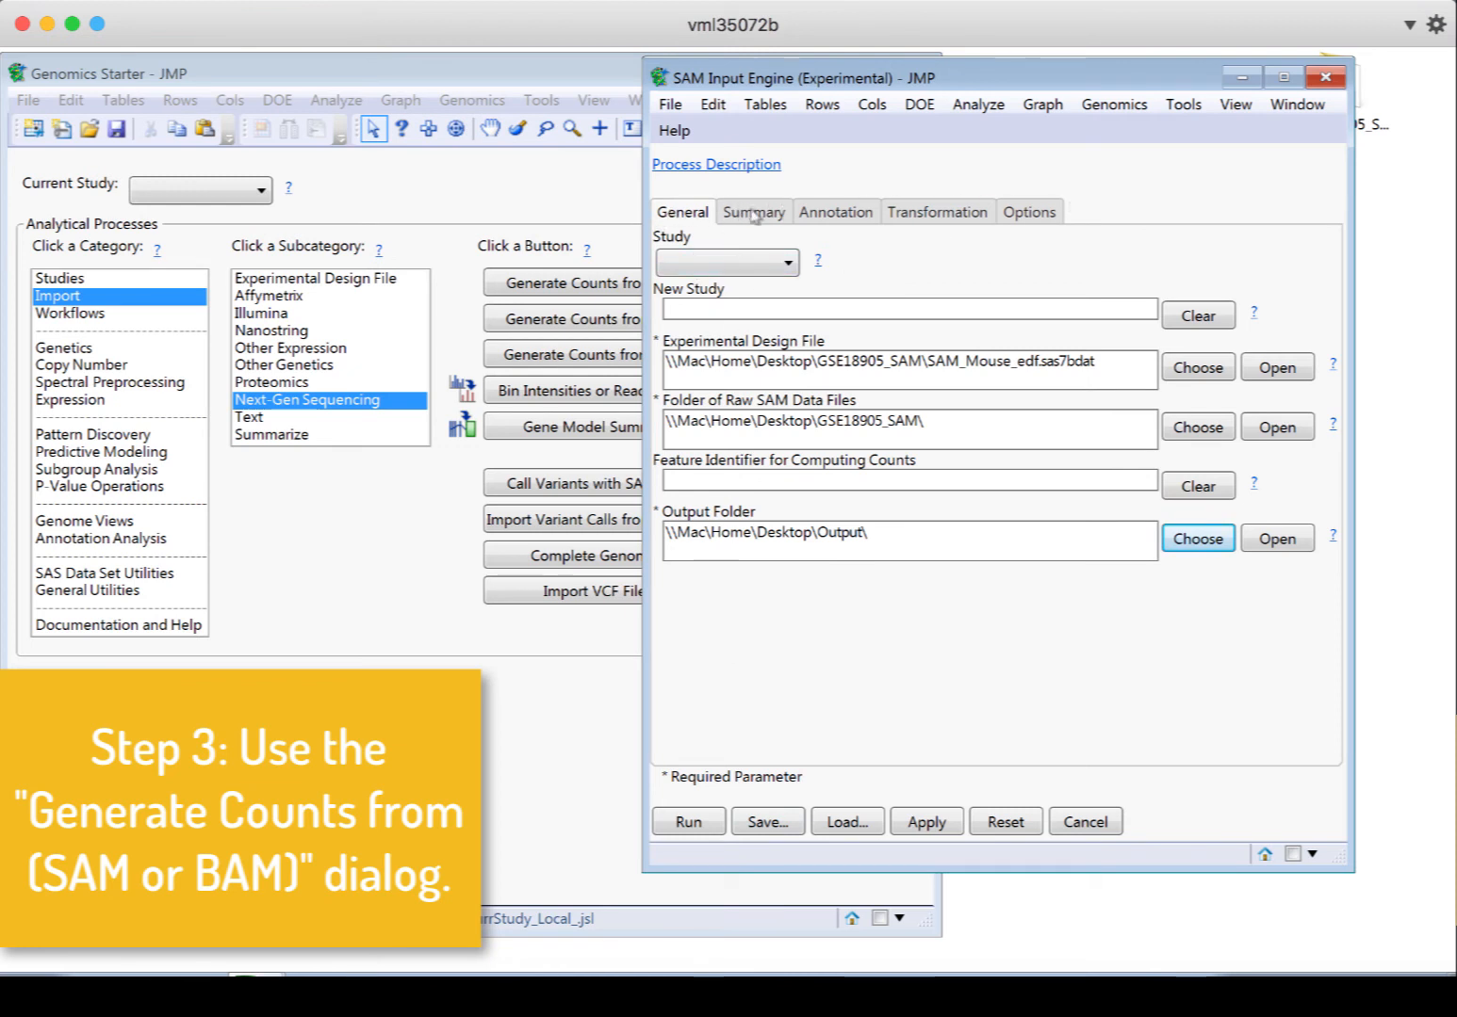
Try Fixed Bin Size summarization, then settle on summarizing counts by Gene(s)
{"action": "left_click", "coordinate": [754, 211]}
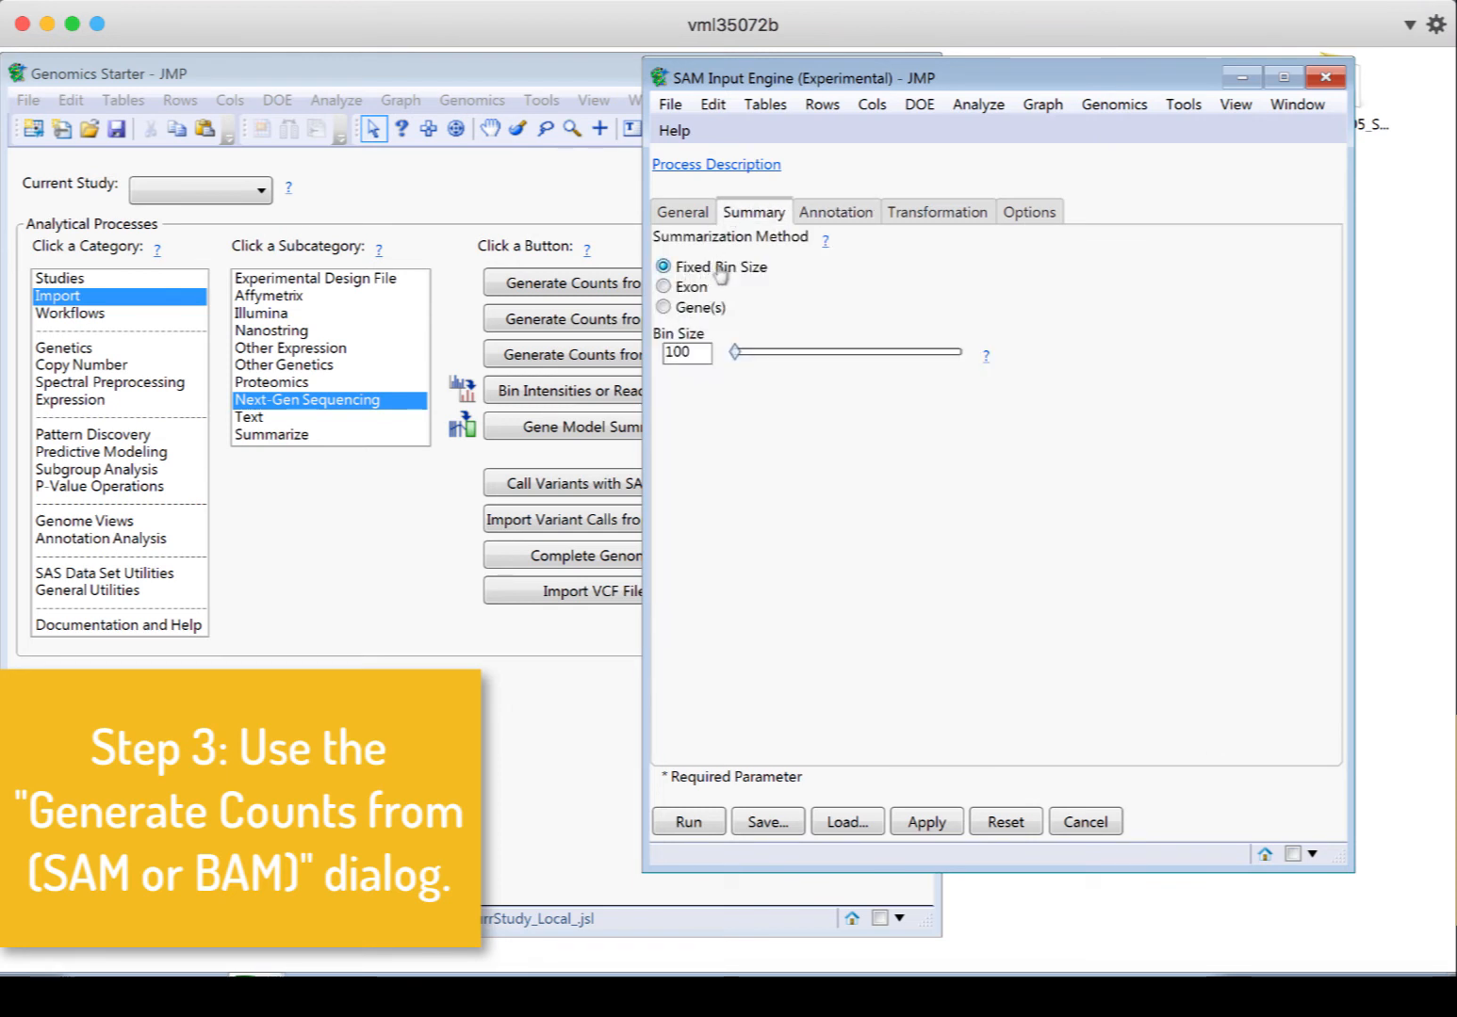
{"action": "left_click", "coordinate": [664, 306]}
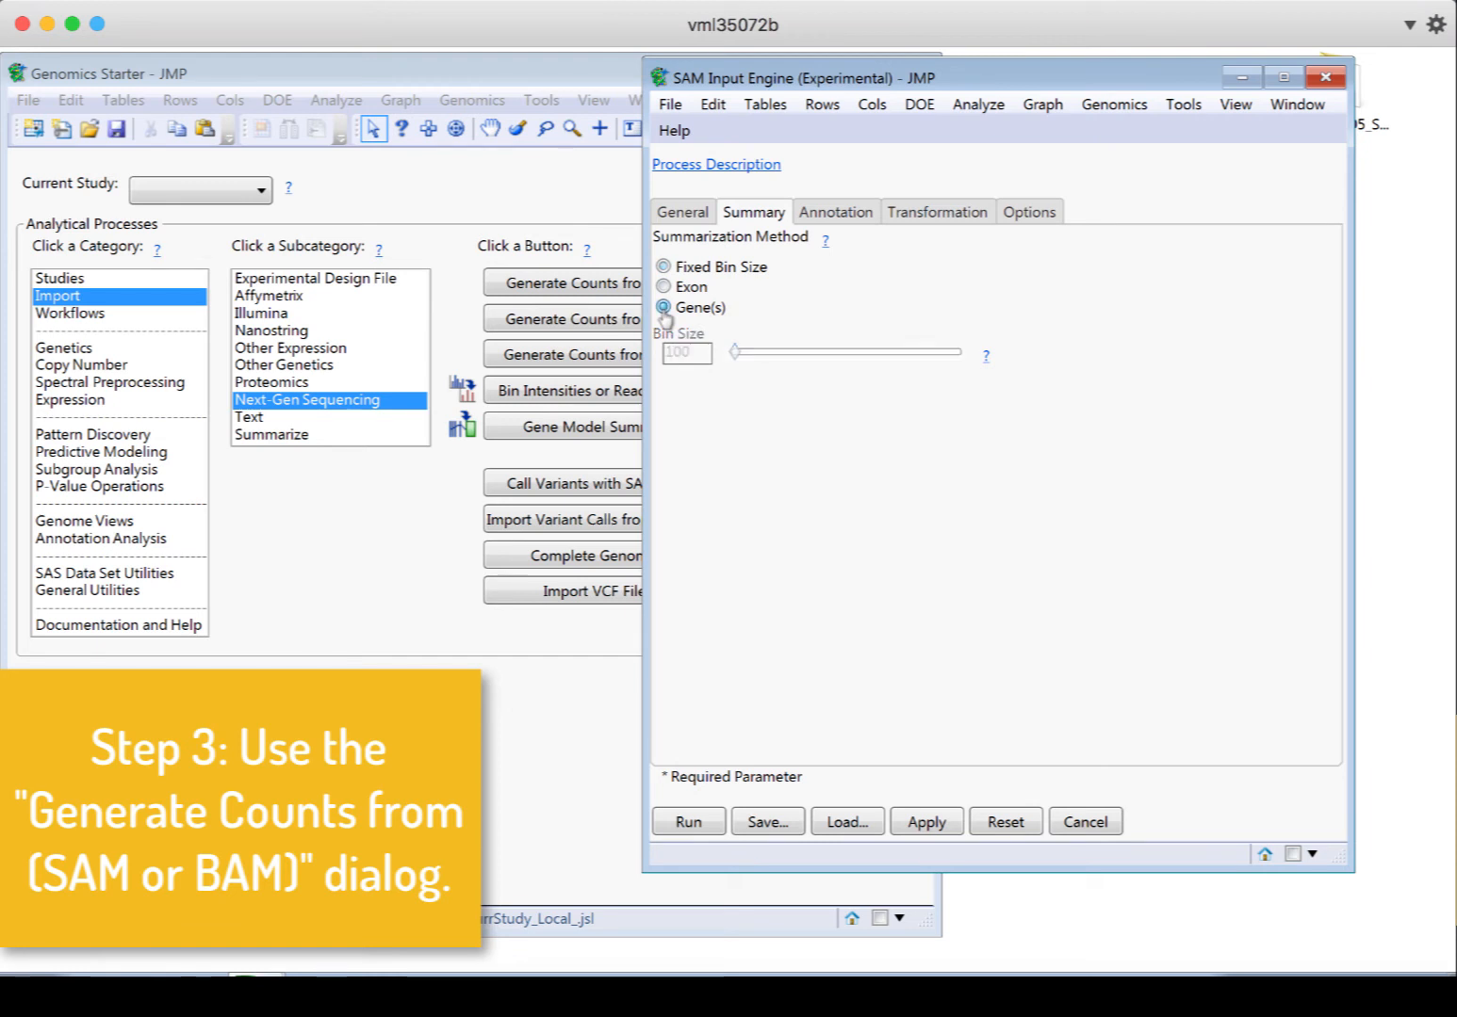
{"action": "left_click", "coordinate": [834, 211]}
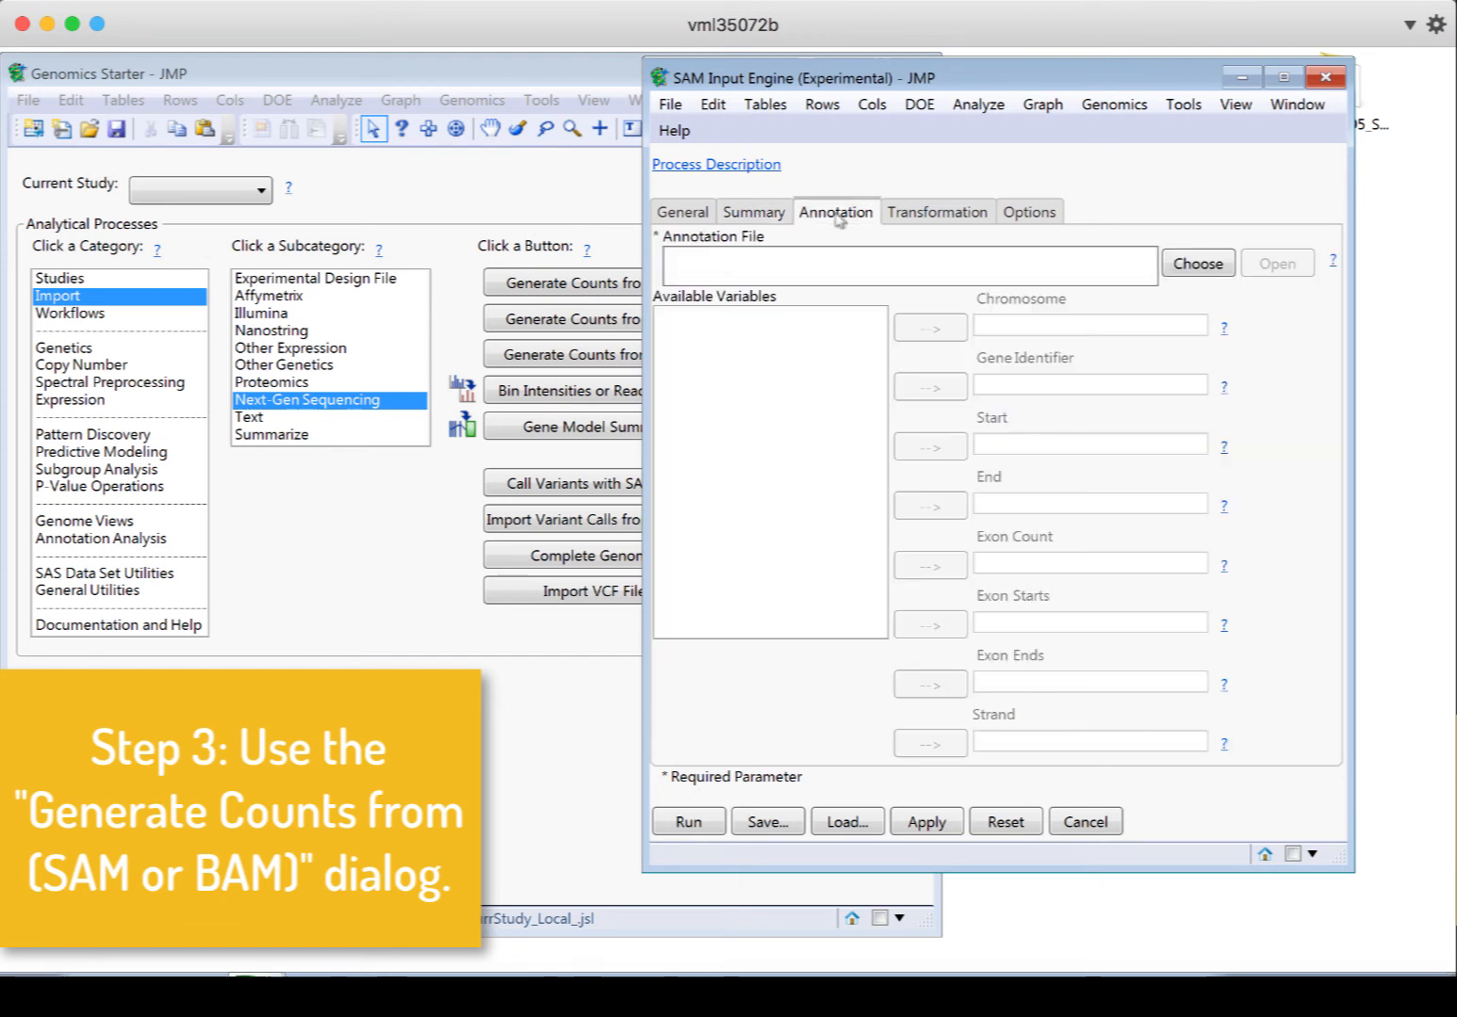
{"action": "left_click", "coordinate": [754, 211]}
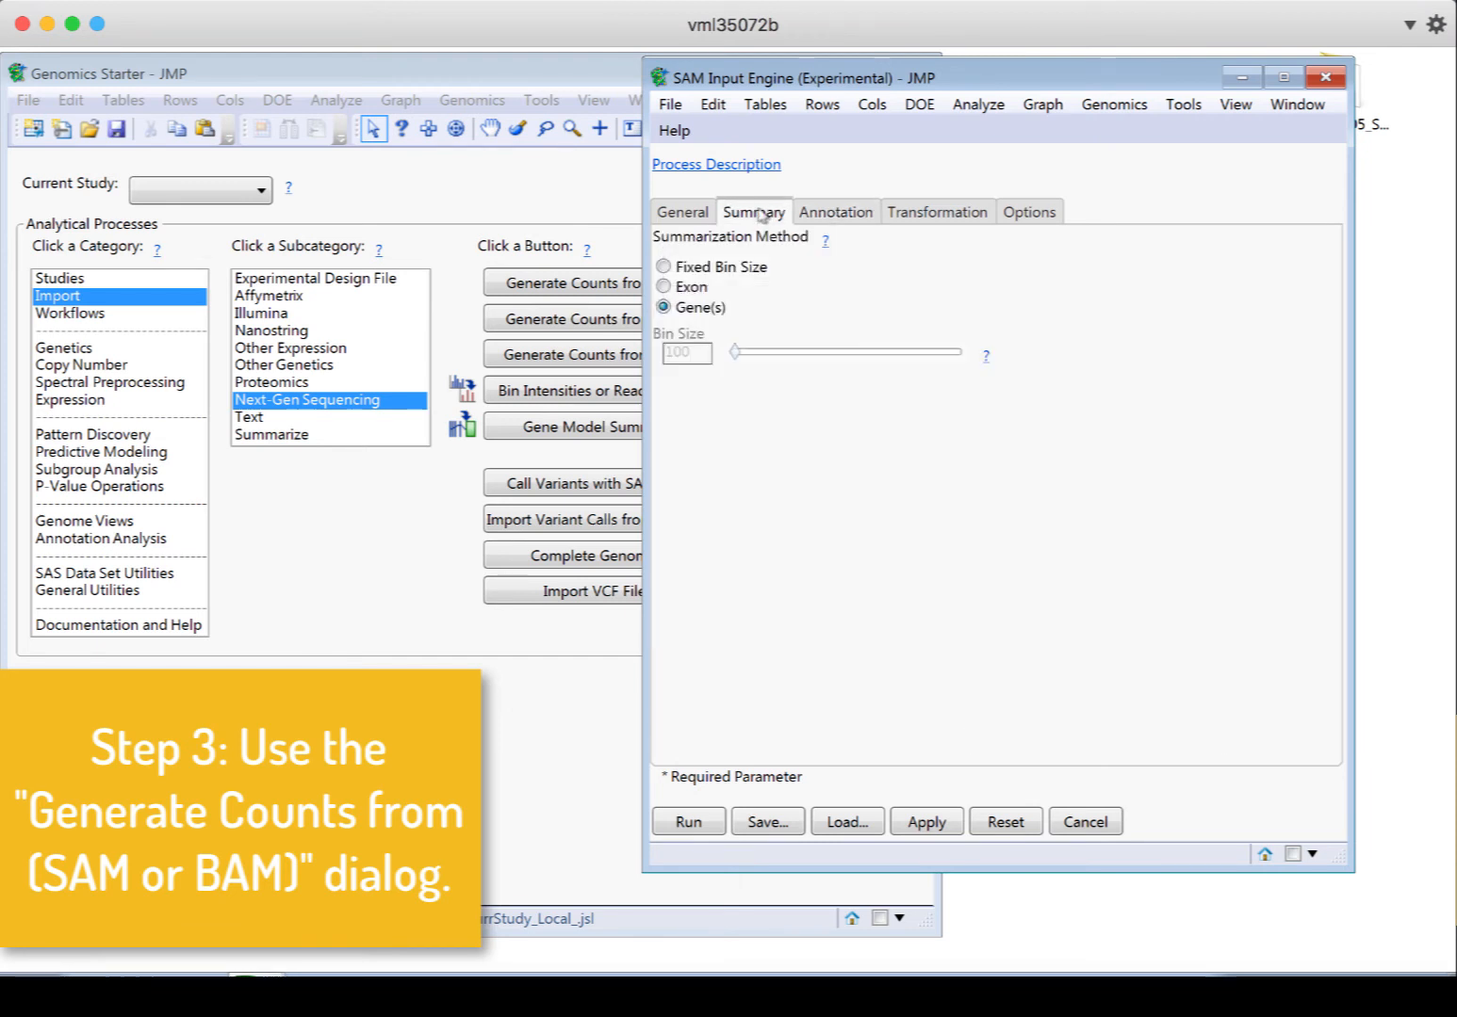
{"action": "left_click", "coordinate": [663, 268]}
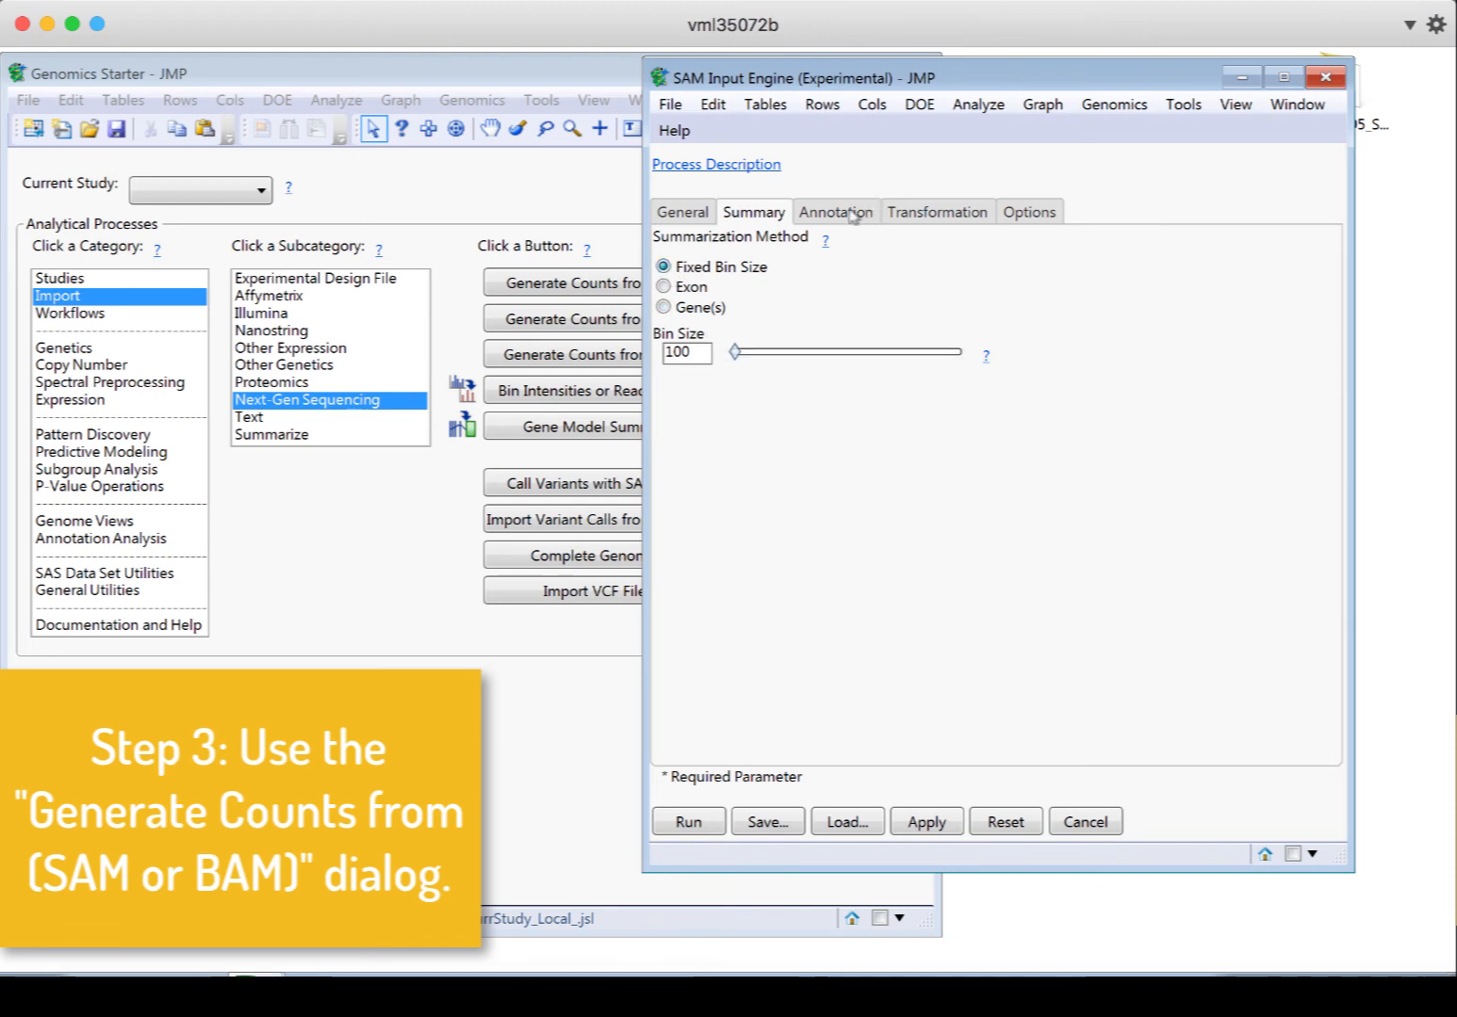
{"action": "left_click", "coordinate": [834, 211]}
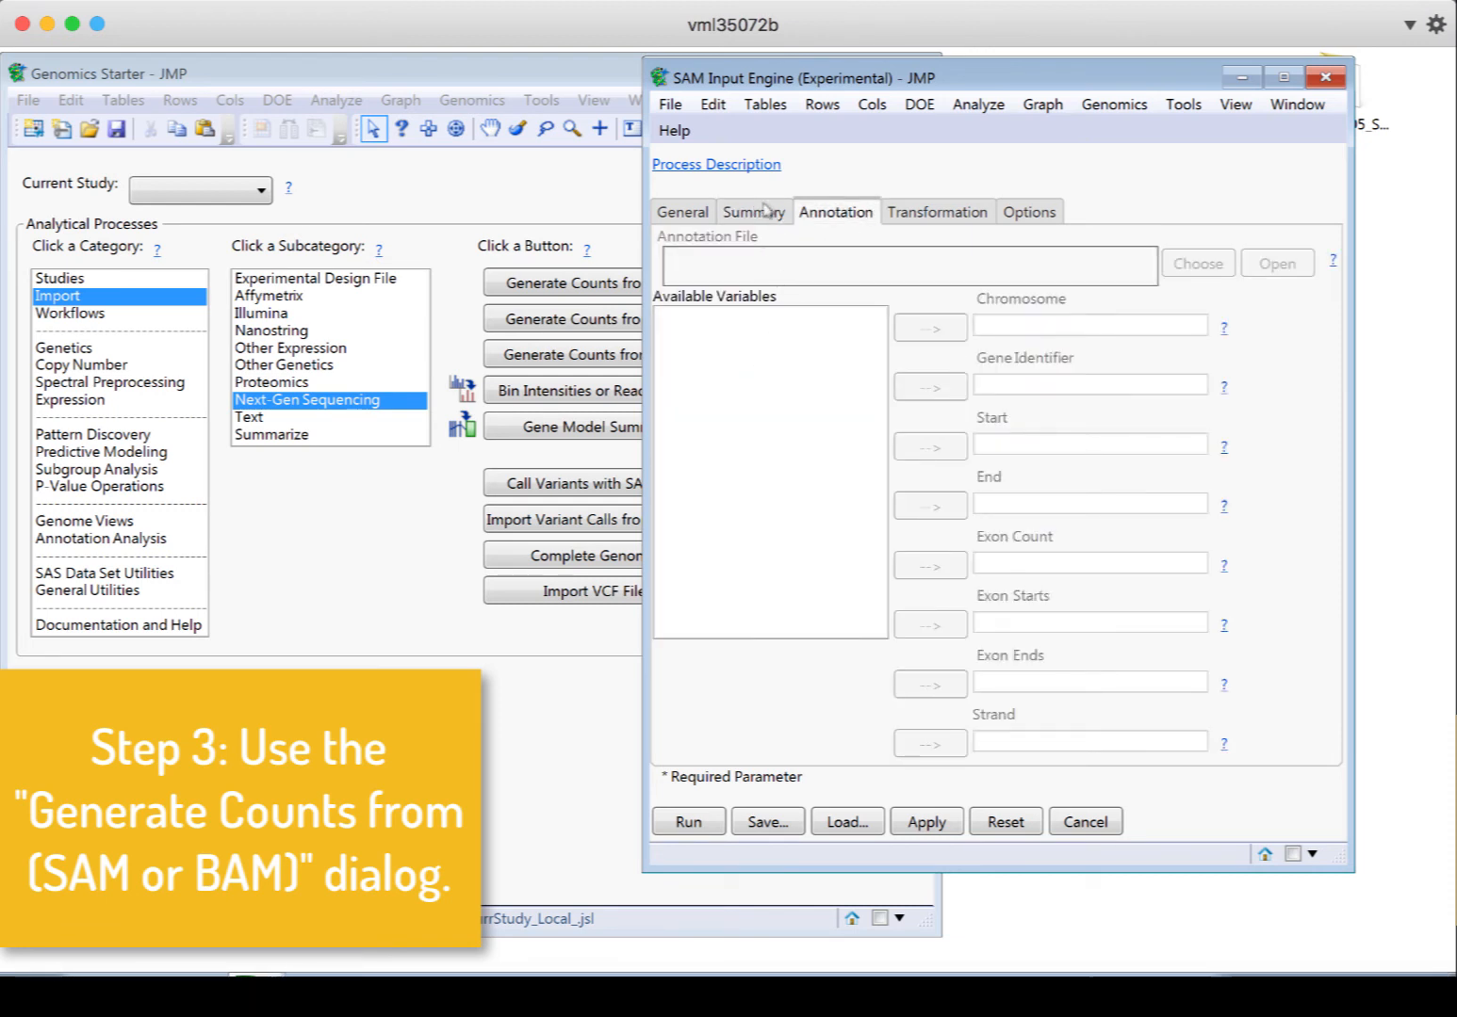
{"action": "left_click", "coordinate": [753, 211]}
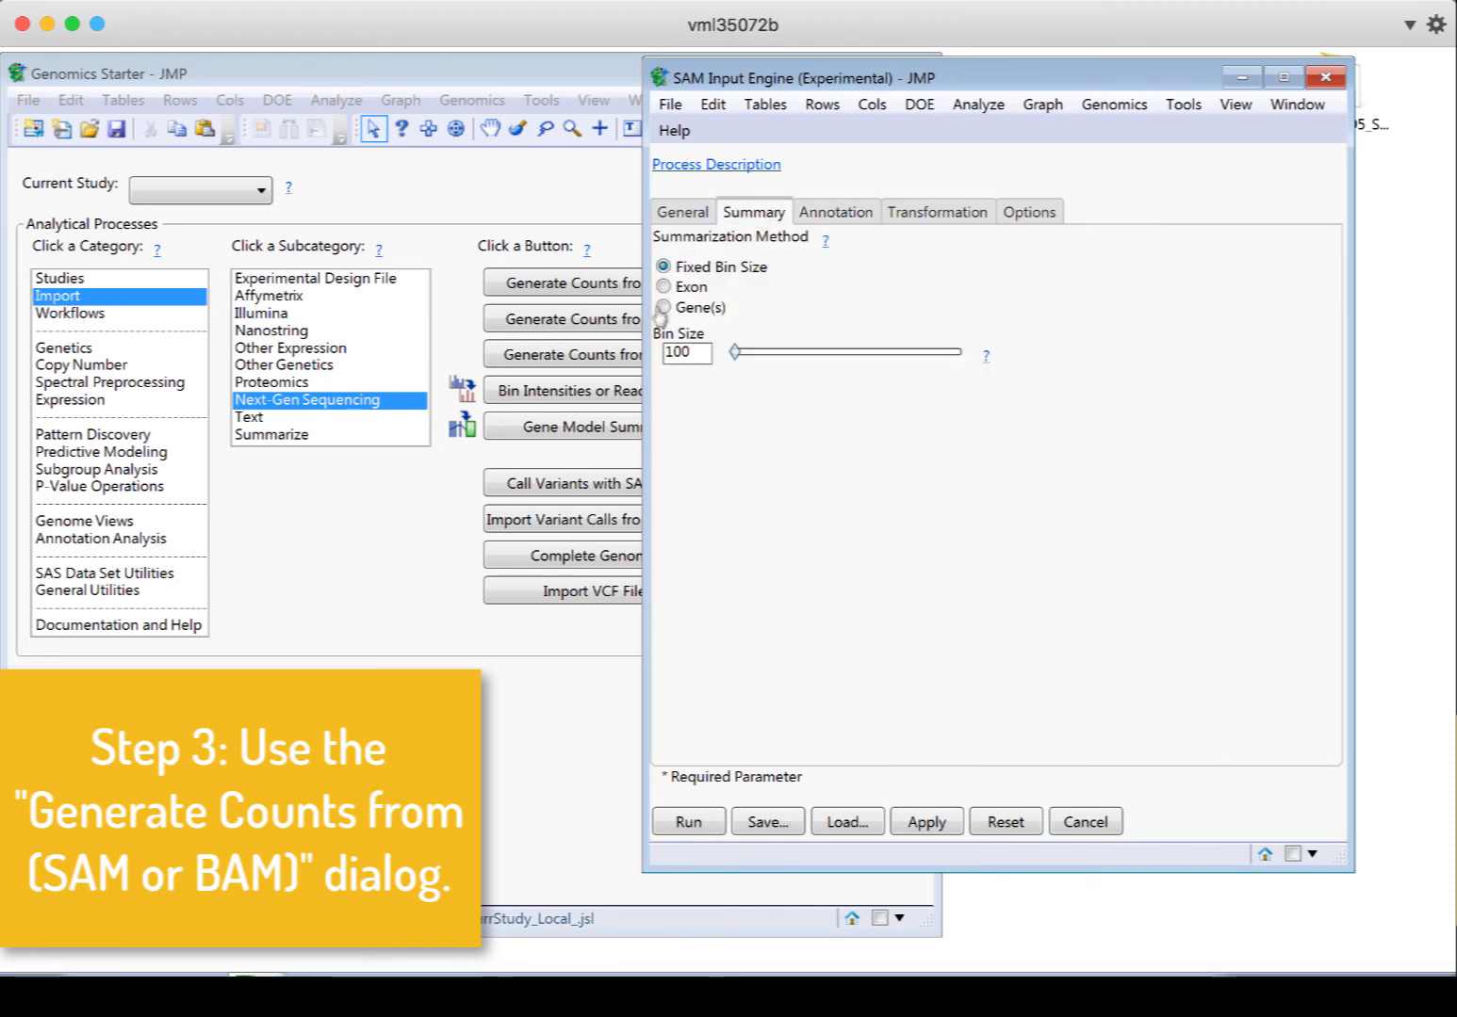
{"action": "left_click", "coordinate": [663, 307]}
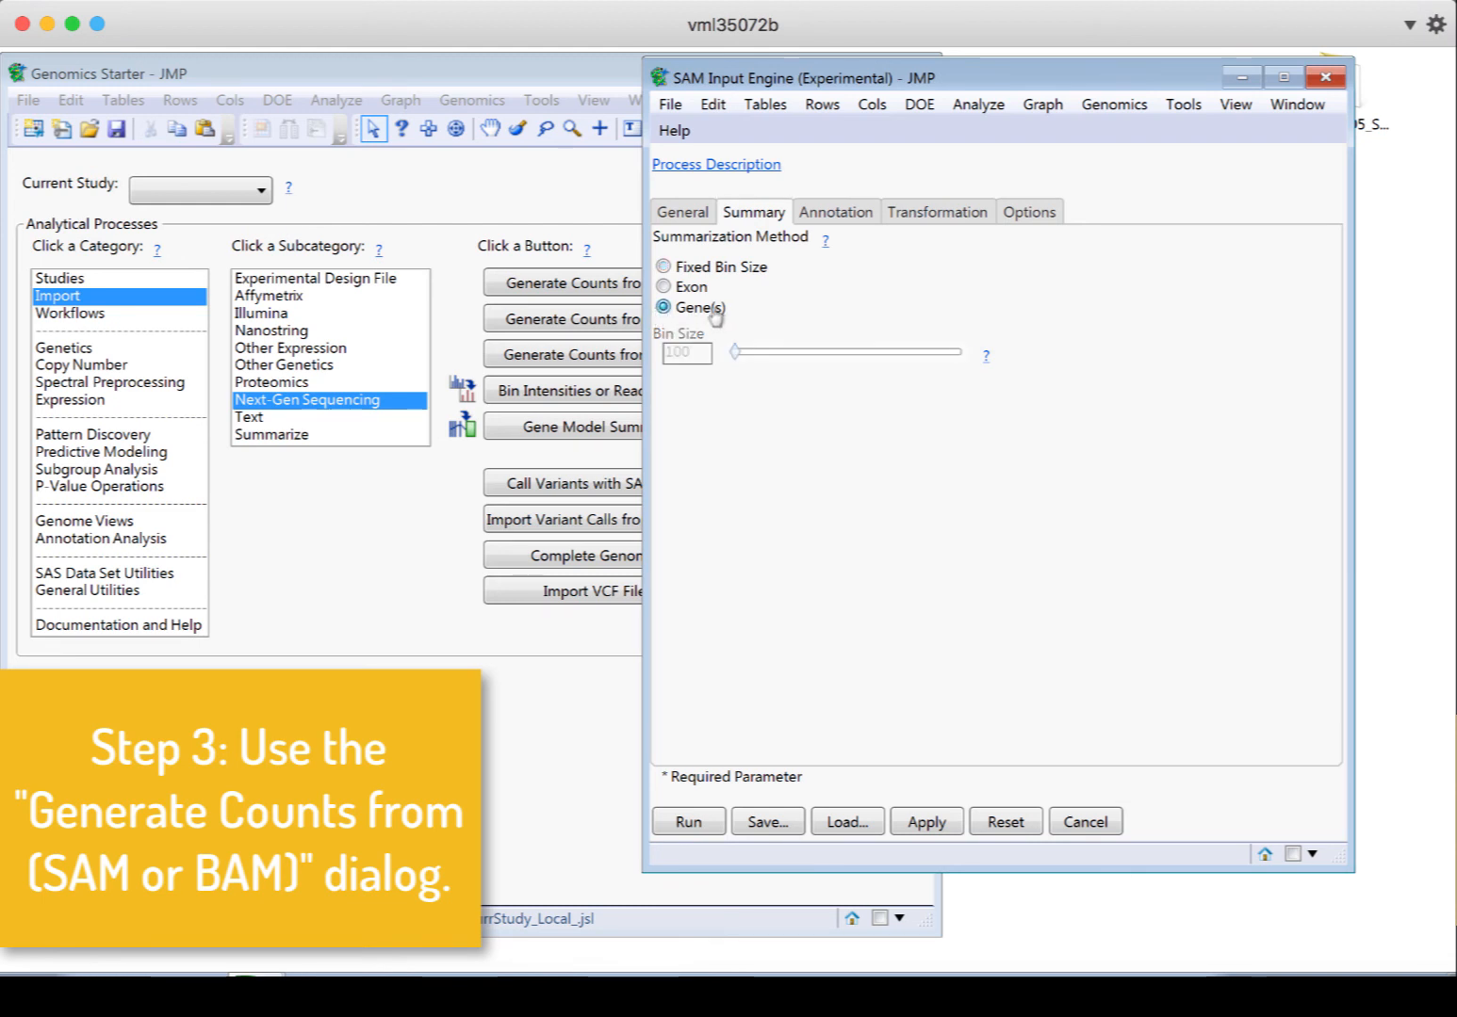
{"action": "left_click", "coordinate": [835, 211]}
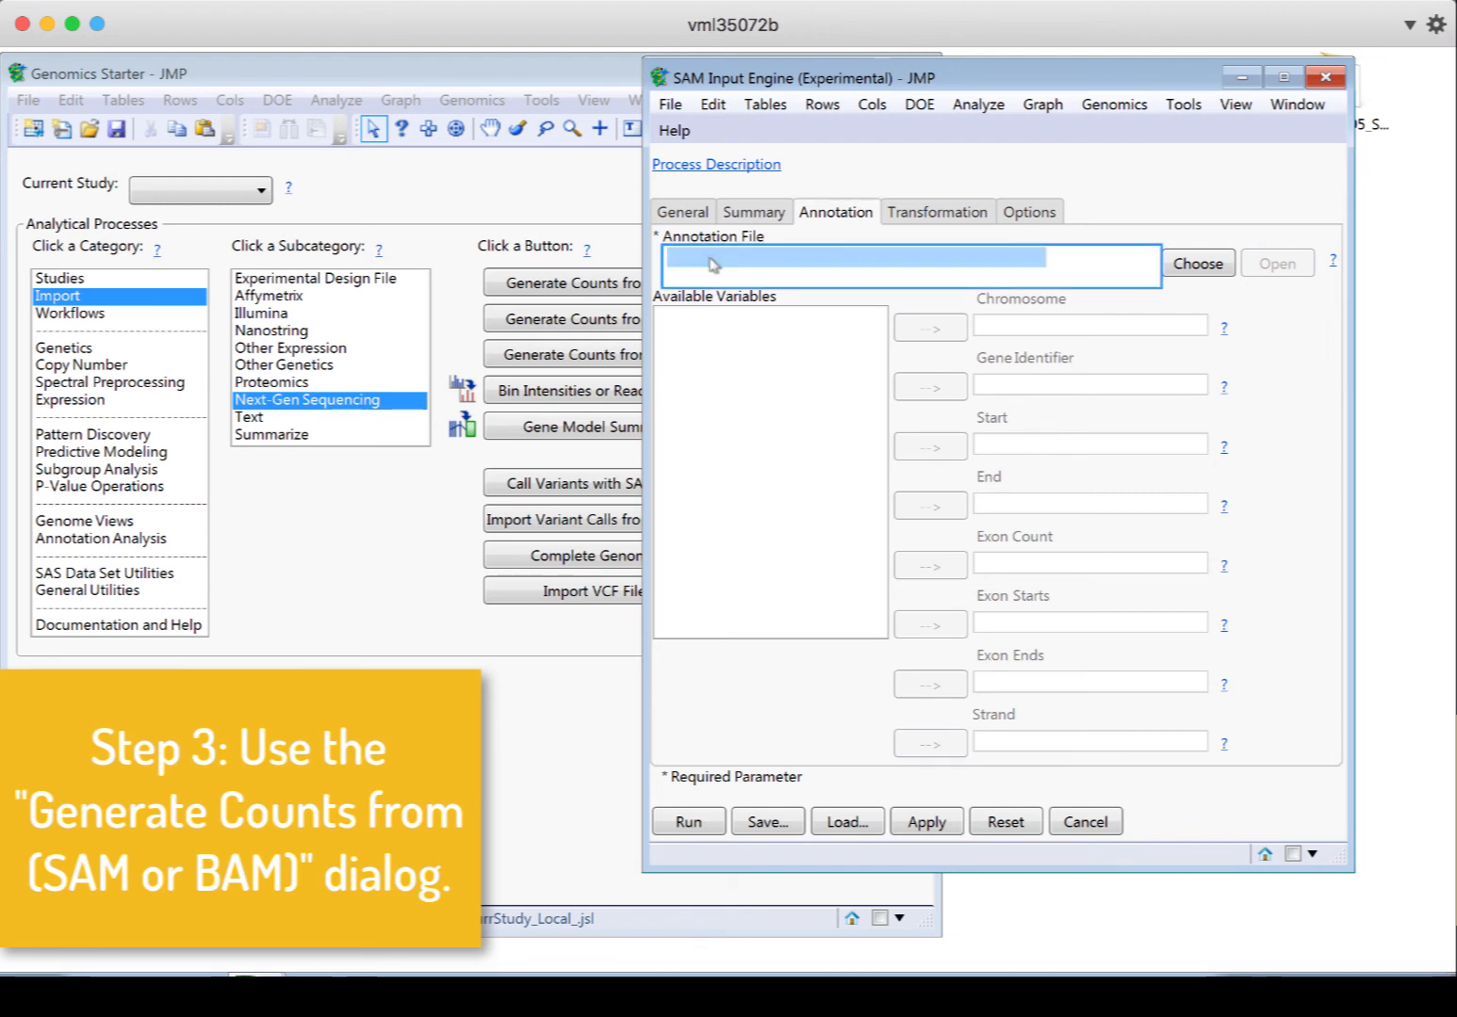
Load mm9_knownGene.txt from Desktop > GSE18905_SAM as the annotation file
{"action": "left_click", "coordinate": [908, 264]}
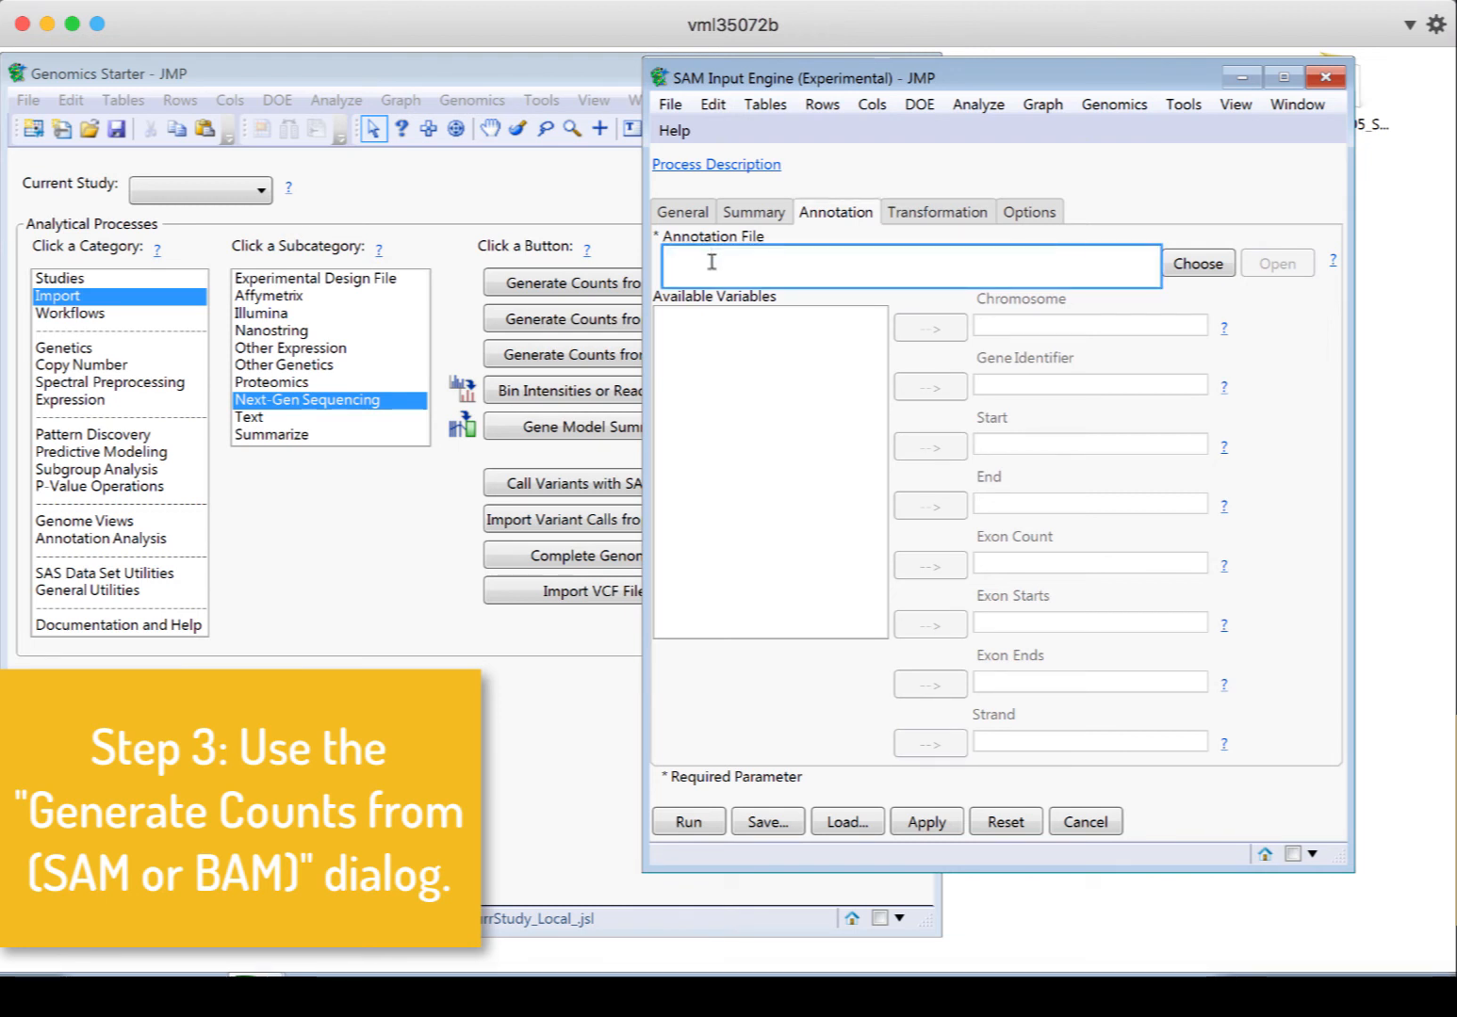
{"action": "left_click", "coordinate": [1199, 263]}
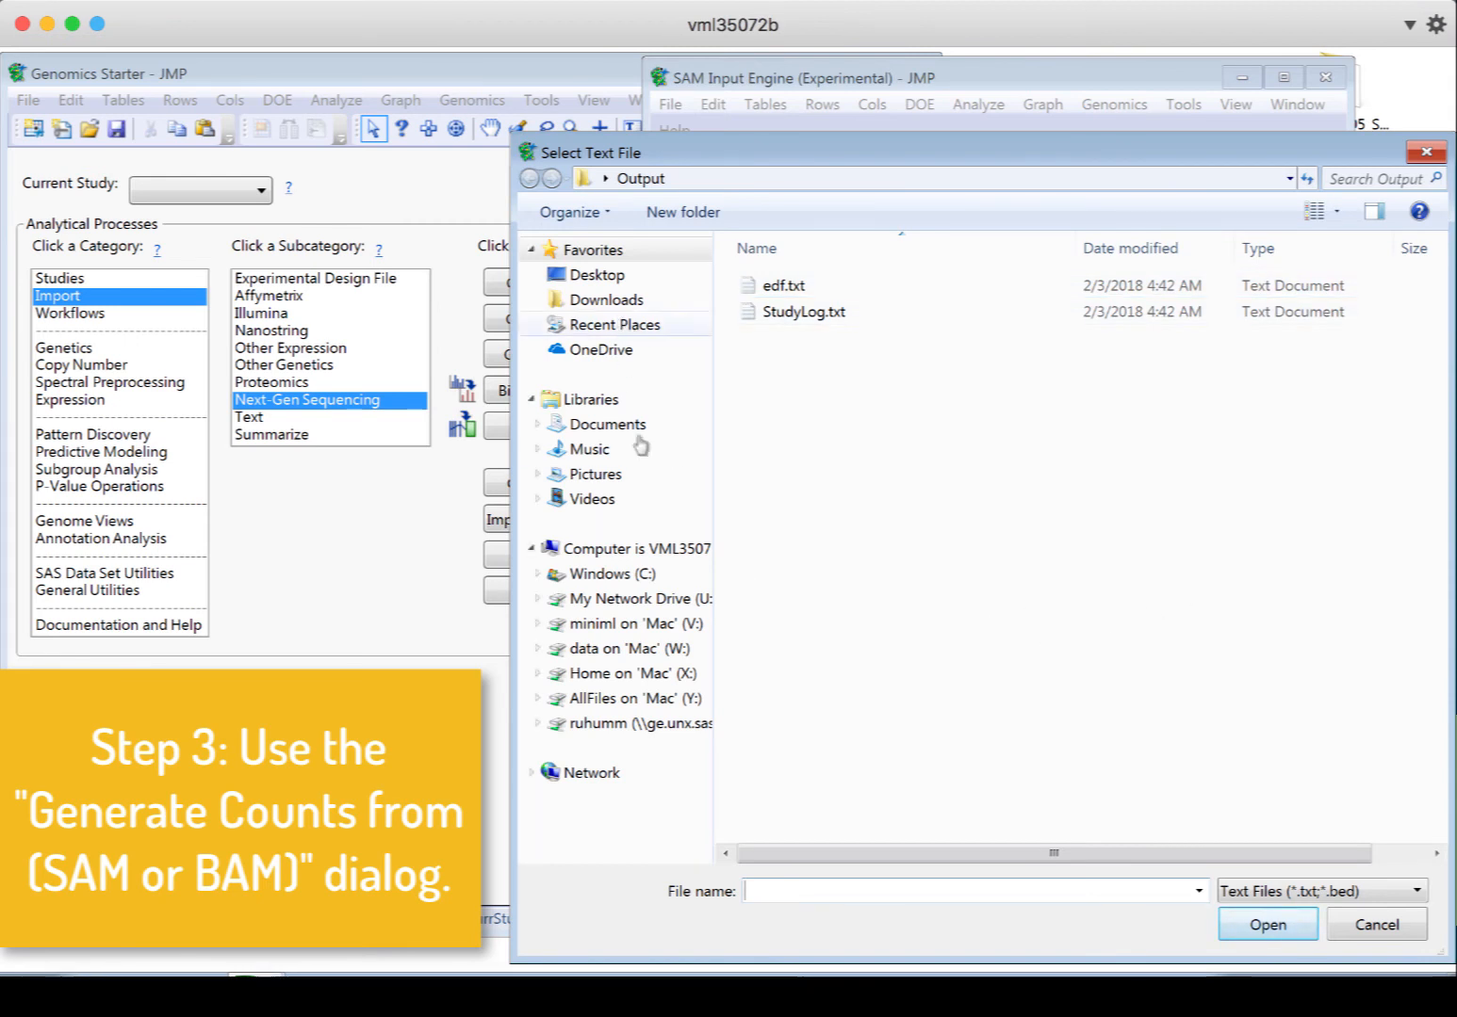
{"action": "left_click", "coordinate": [595, 275]}
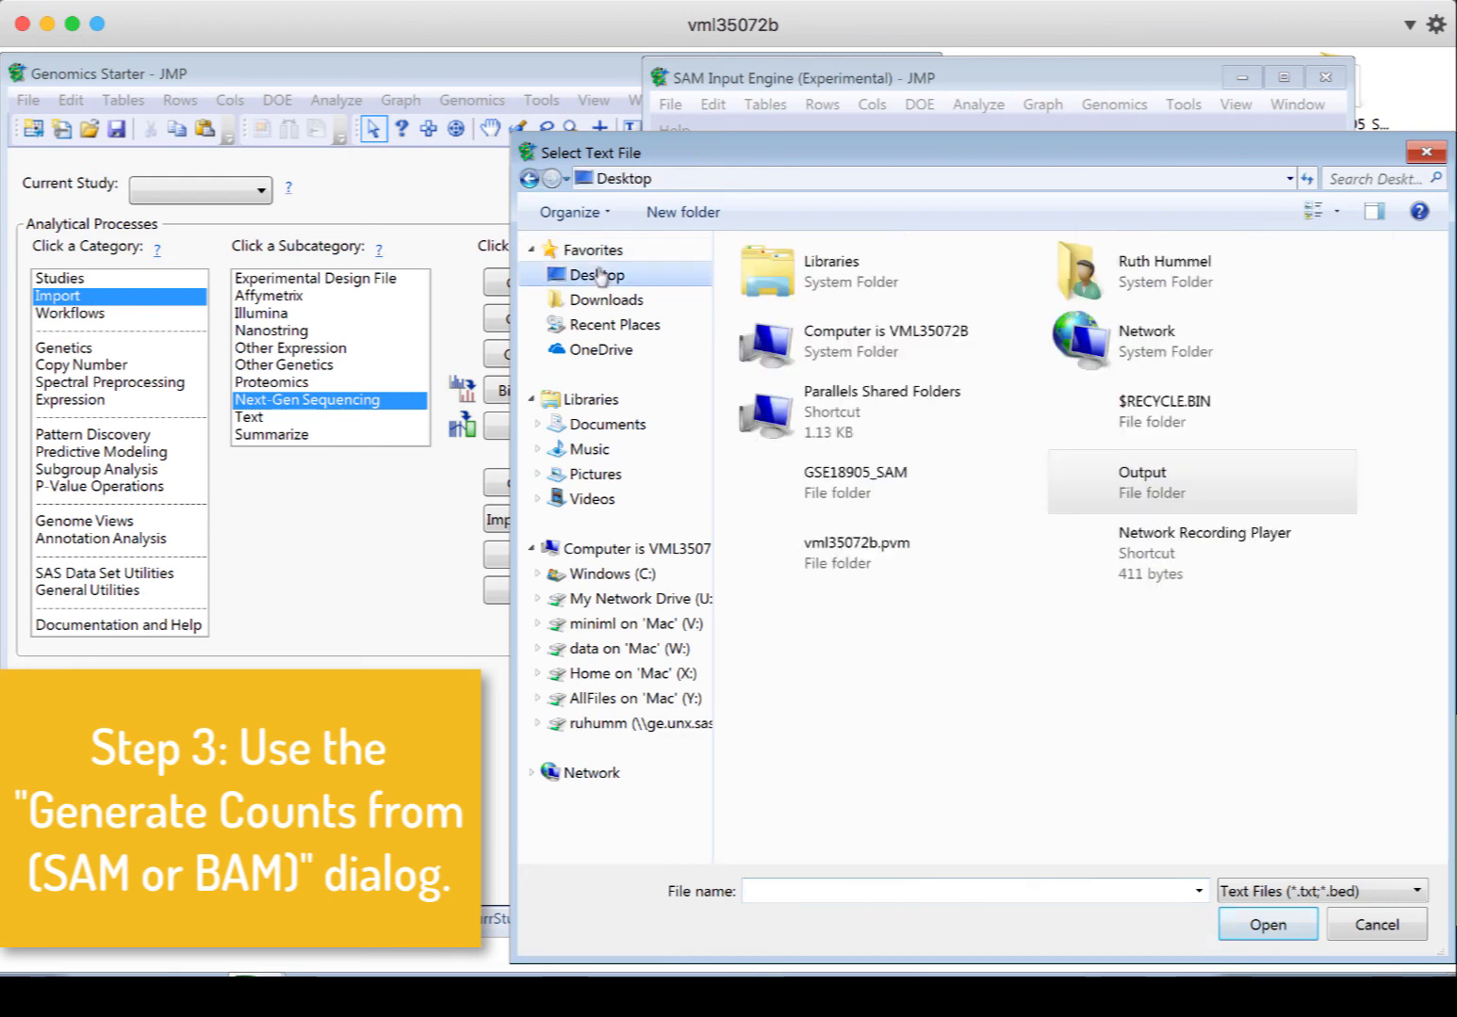
{"action": "left_click", "coordinate": [854, 483]}
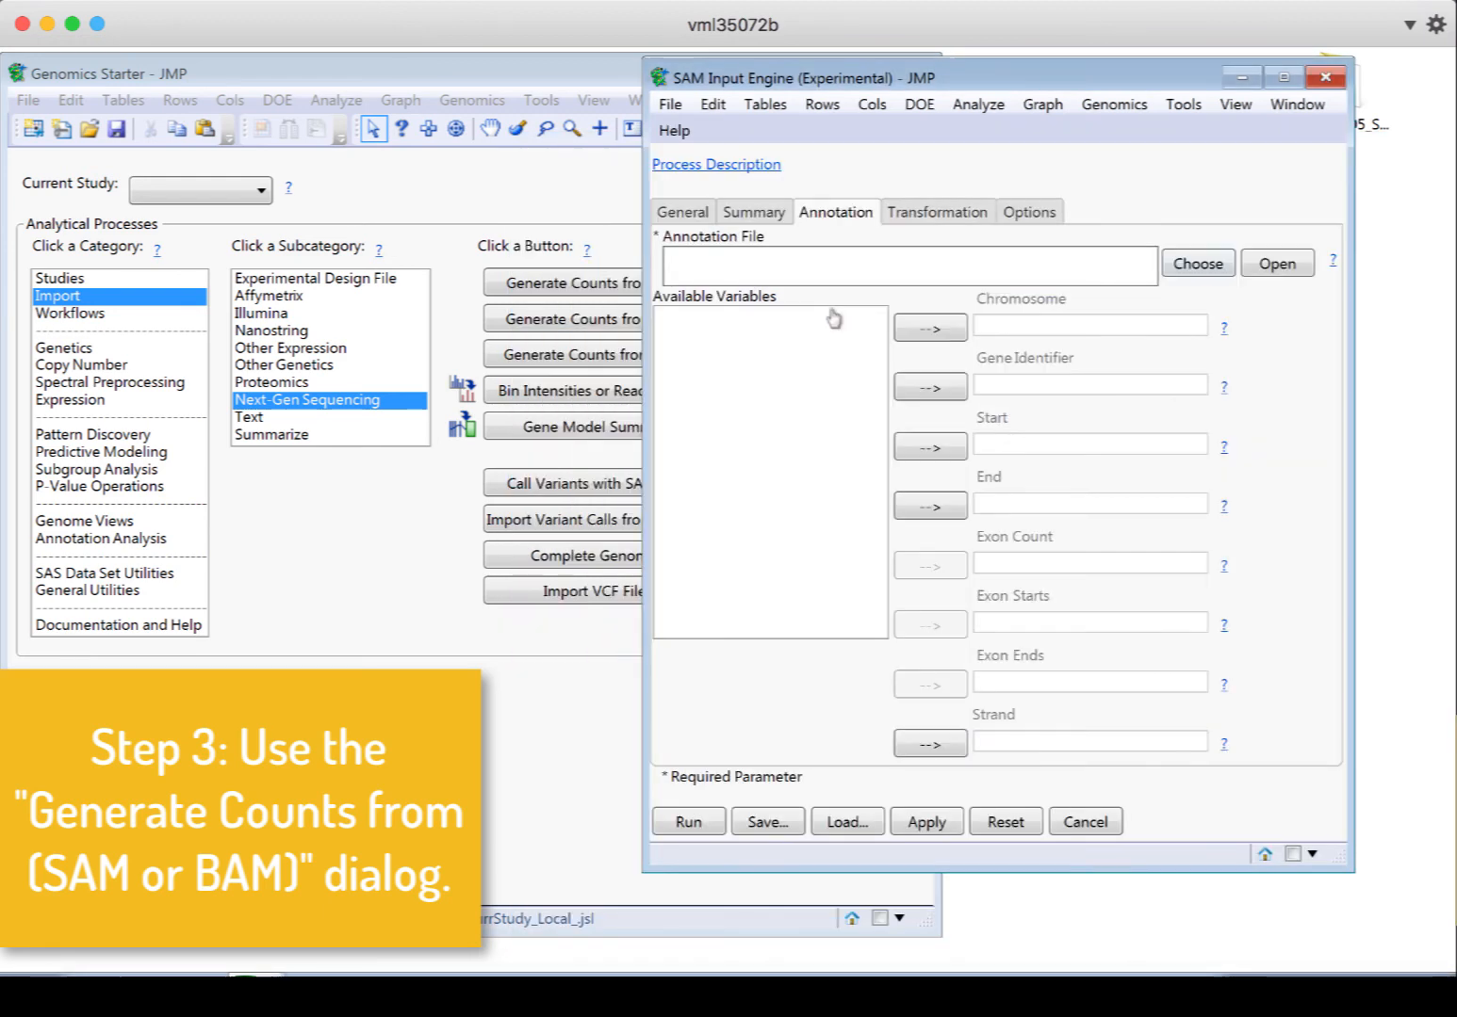
{"action": "left_click", "coordinate": [1196, 264]}
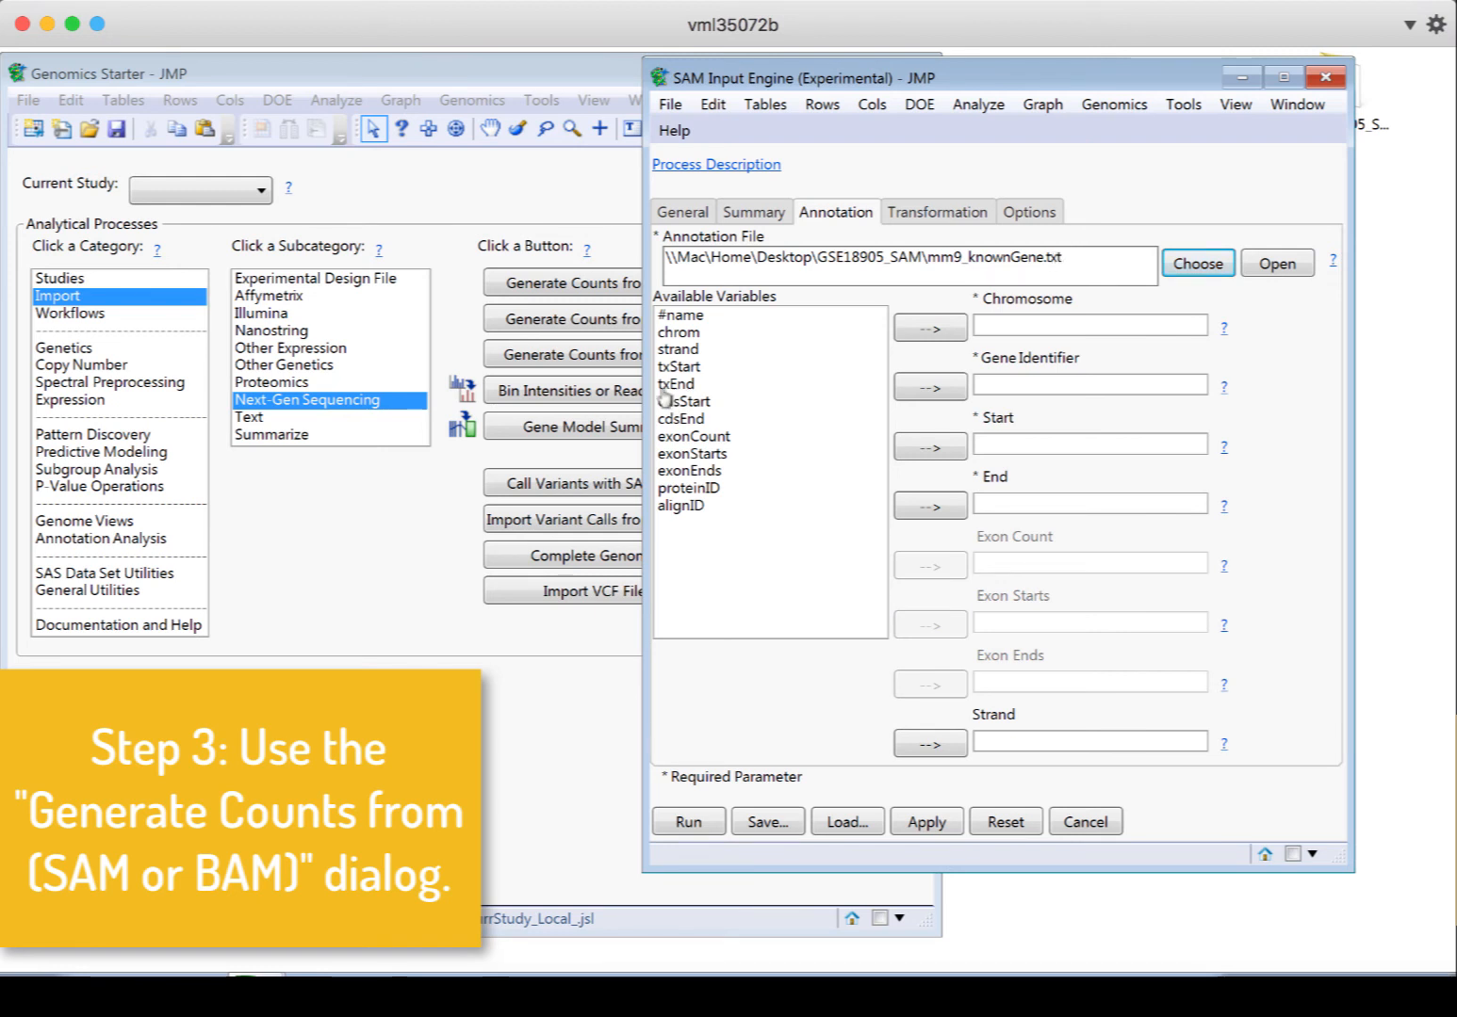
{"action": "mouse_move", "coordinate": [724, 339]}
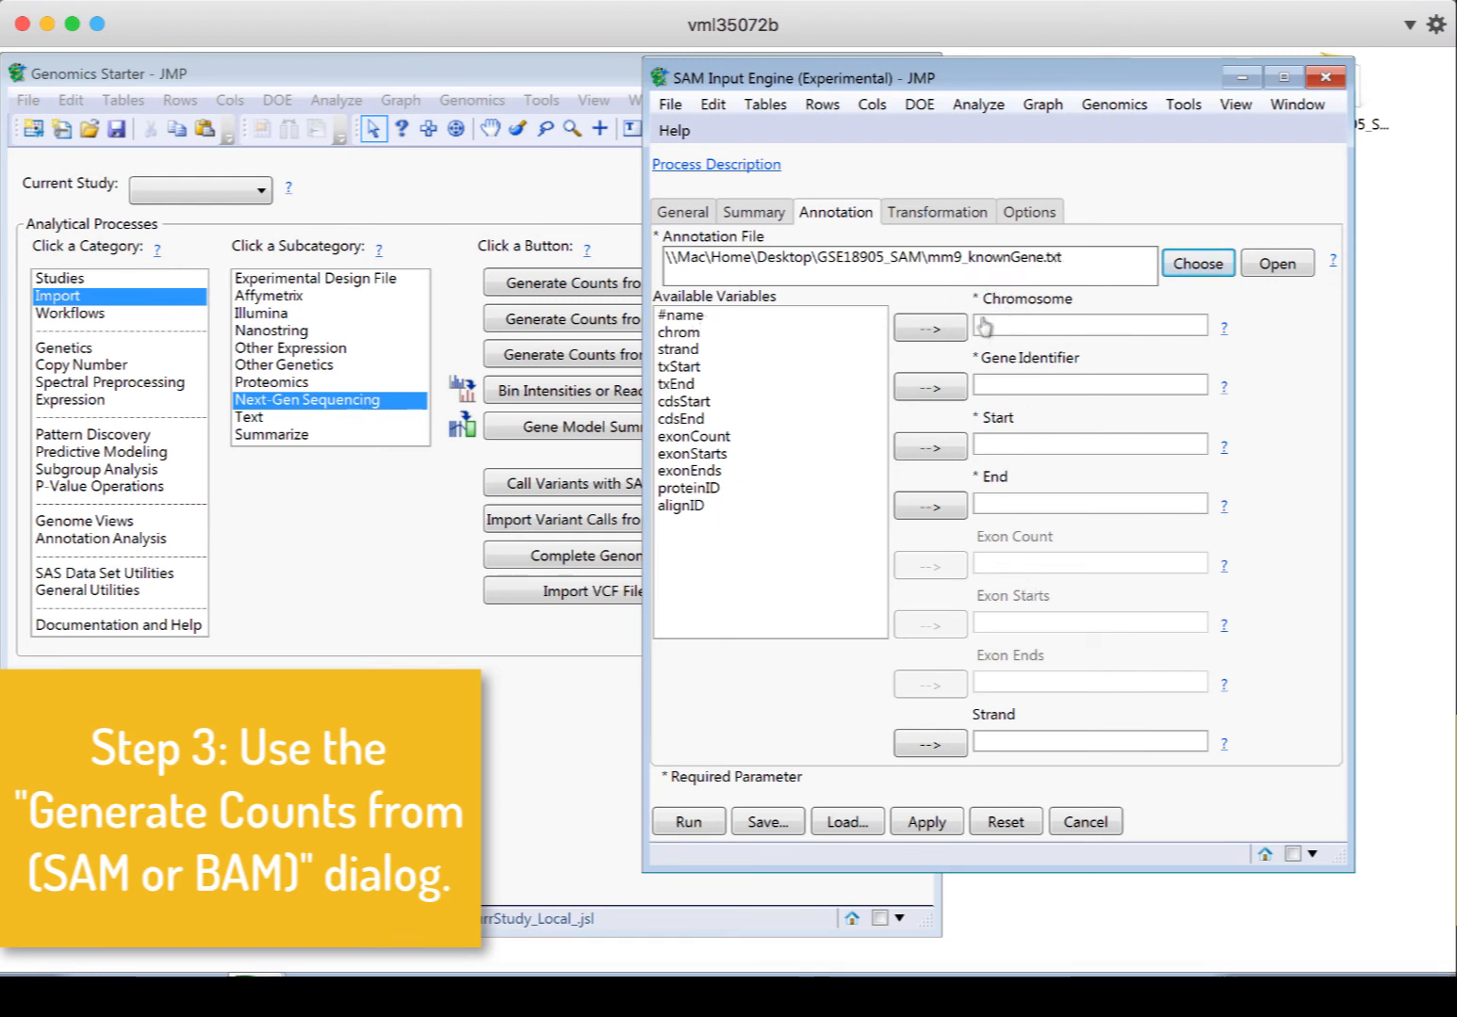
{"action": "mouse_move", "coordinate": [847, 343]}
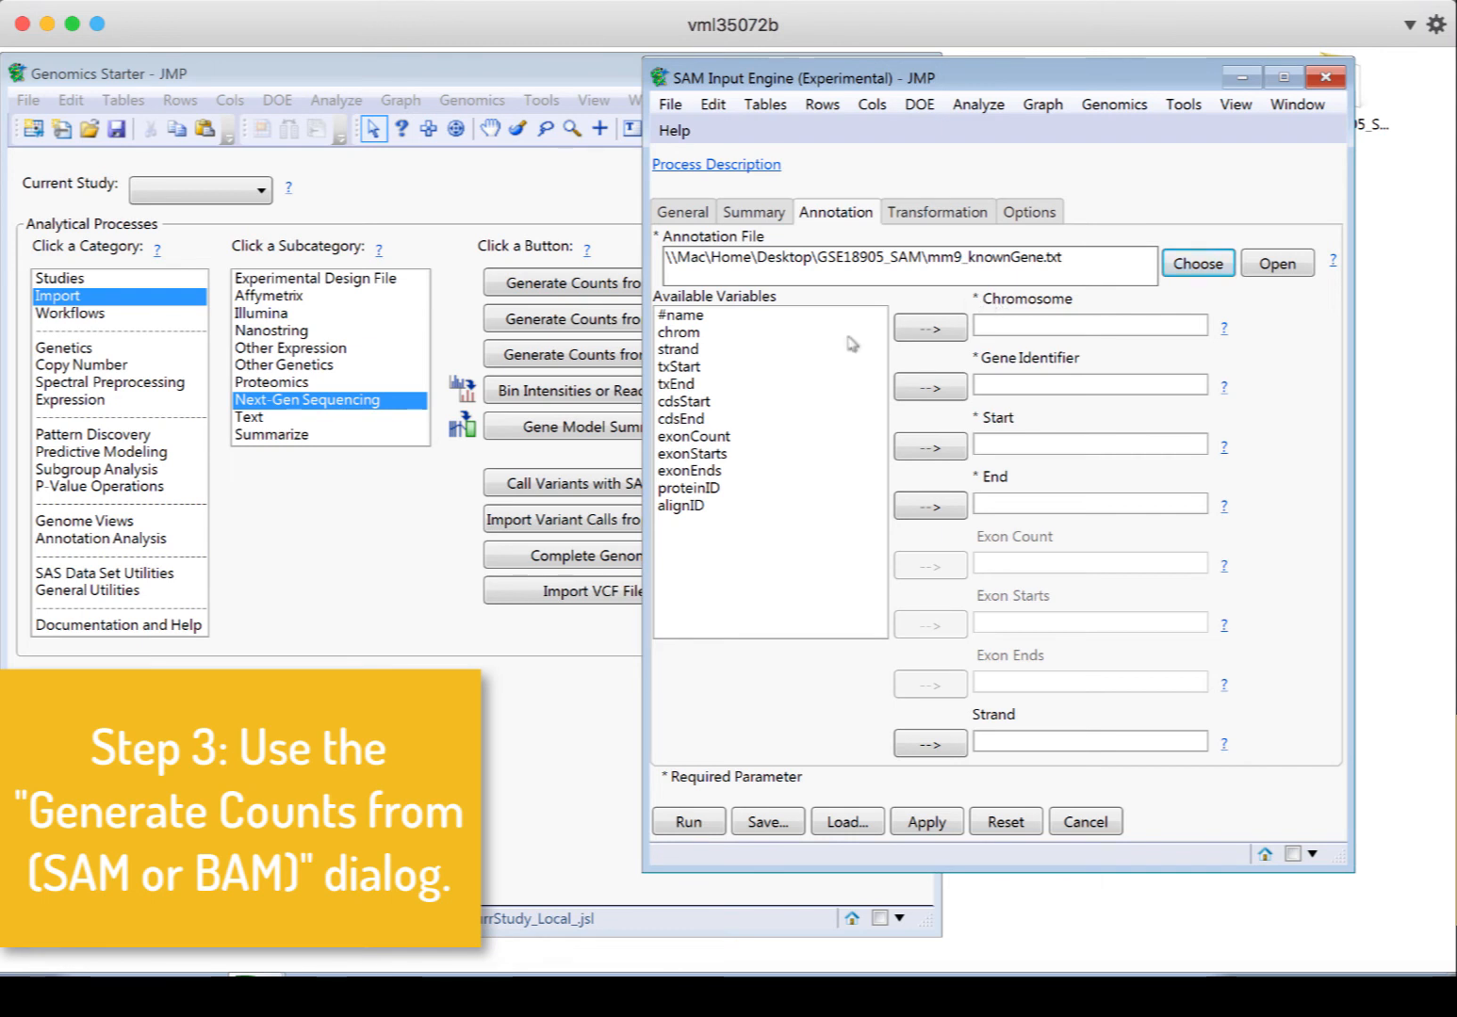
Map chrom, #name, txStart, txEnd and strand to chromosome, gene, start, end and strand
{"action": "left_click", "coordinate": [701, 332]}
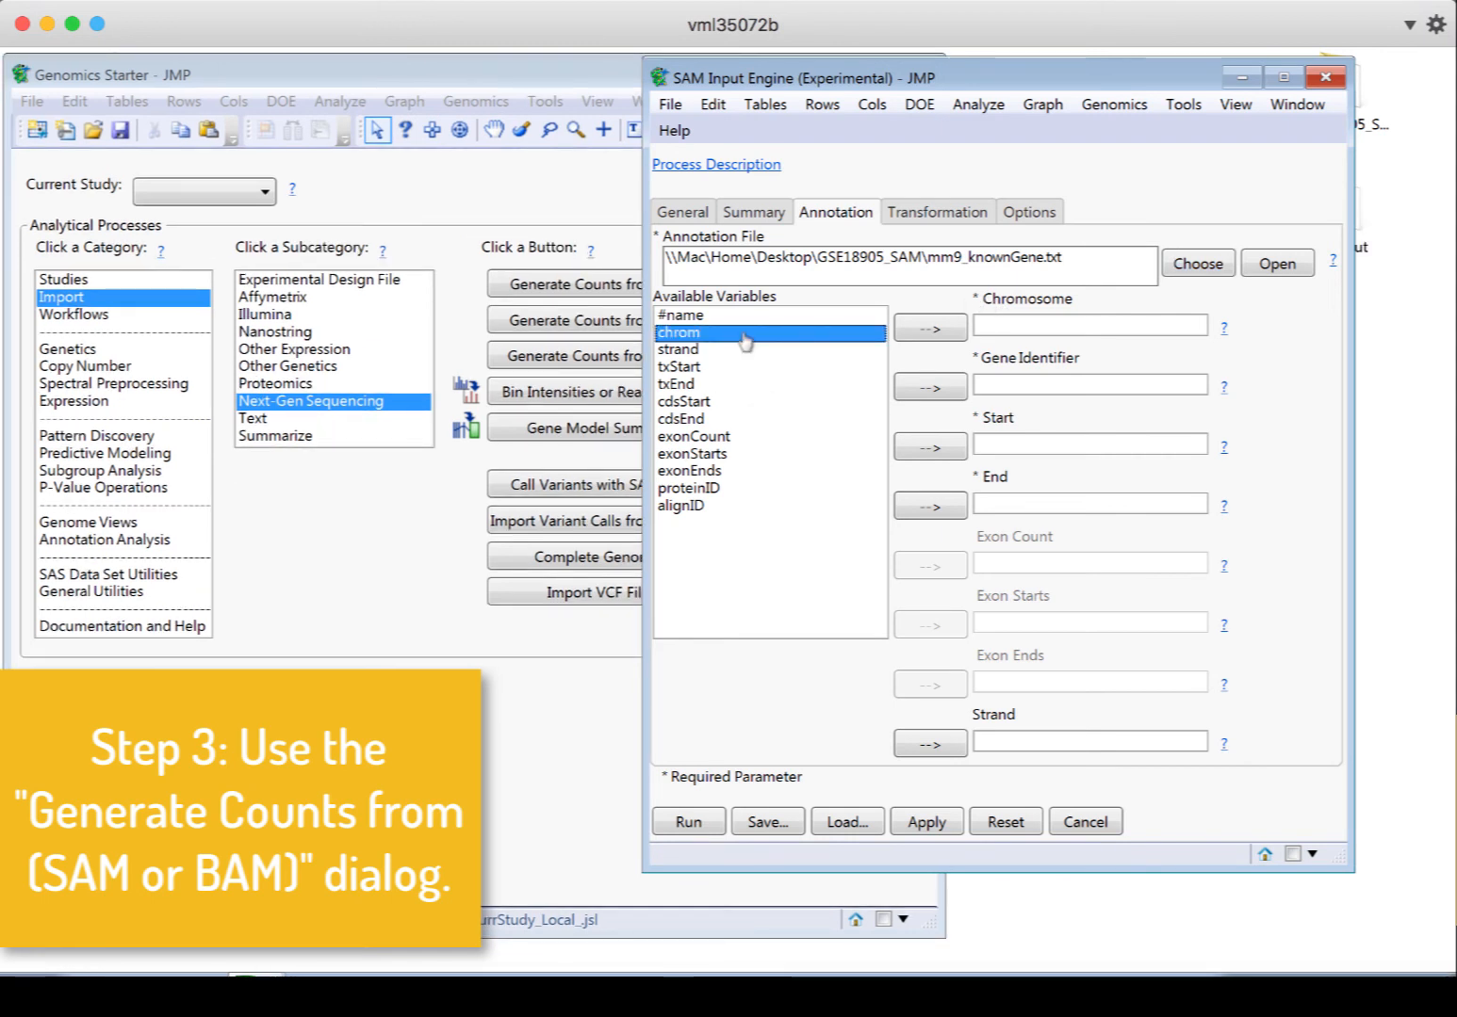
{"action": "left_click", "coordinate": [928, 326]}
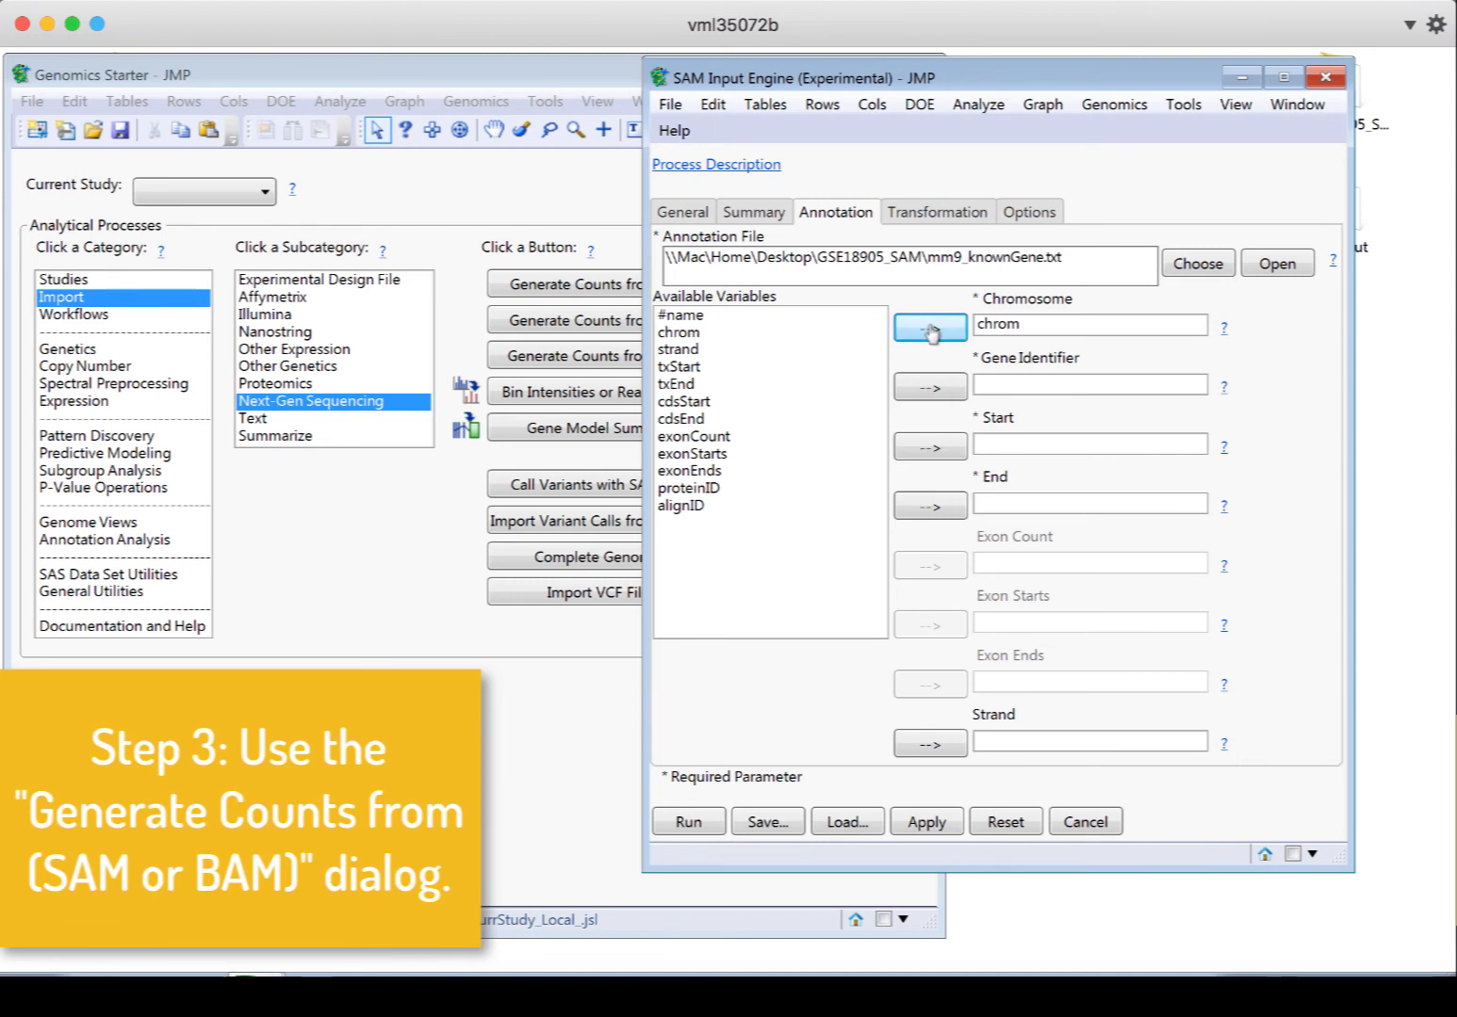
{"action": "mouse_move", "coordinate": [682, 331]}
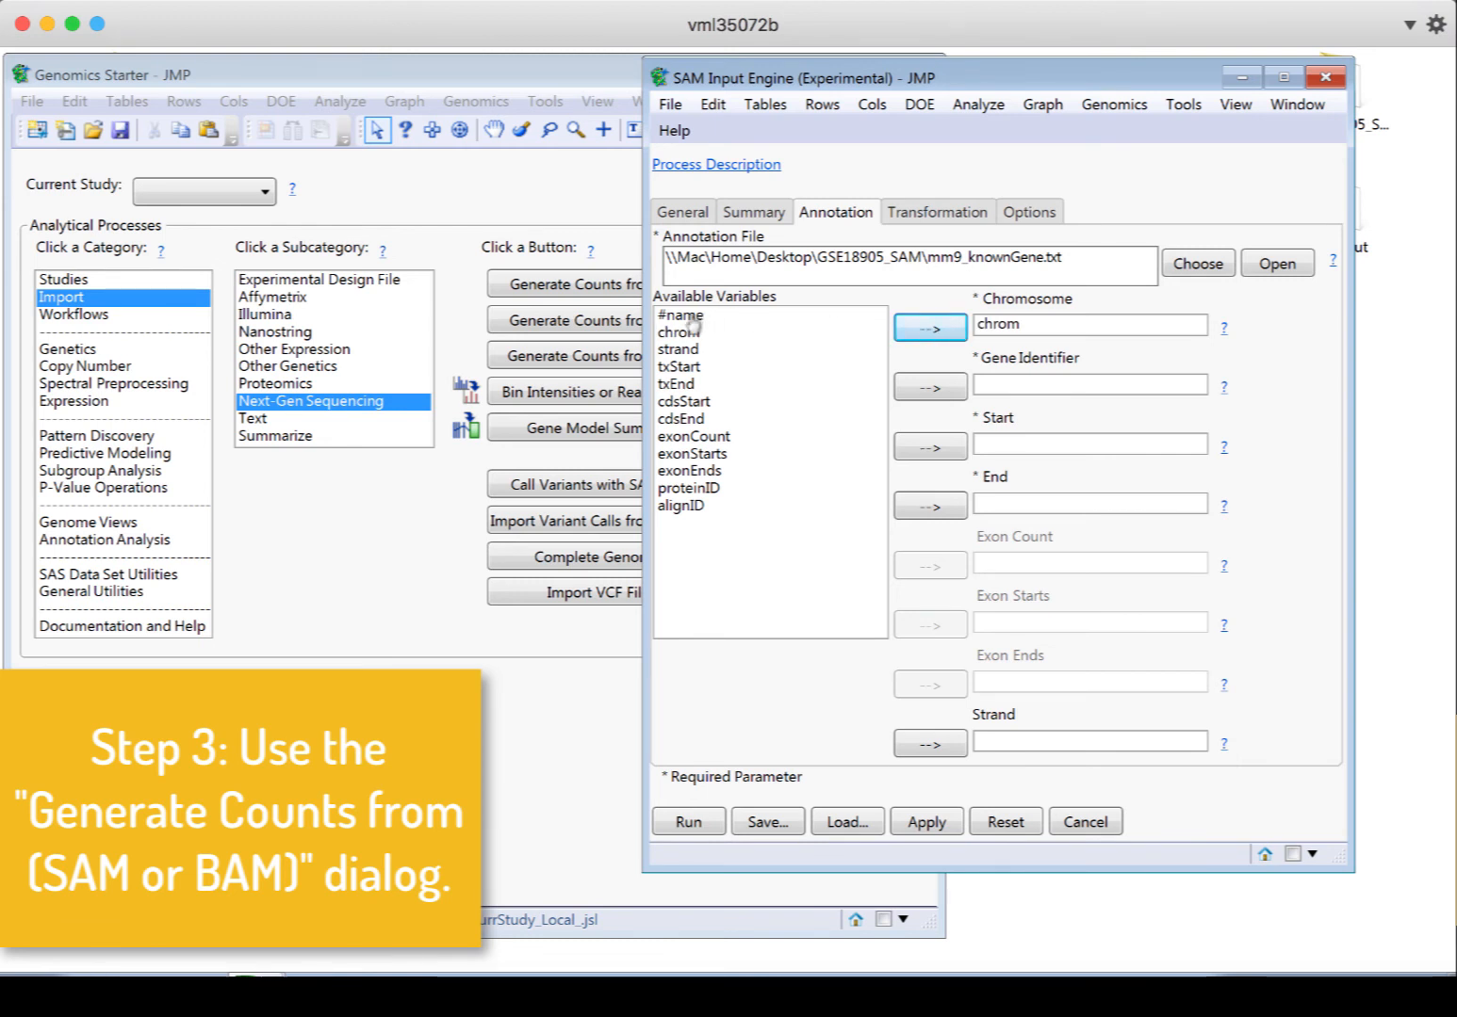
{"action": "left_click", "coordinate": [682, 316]}
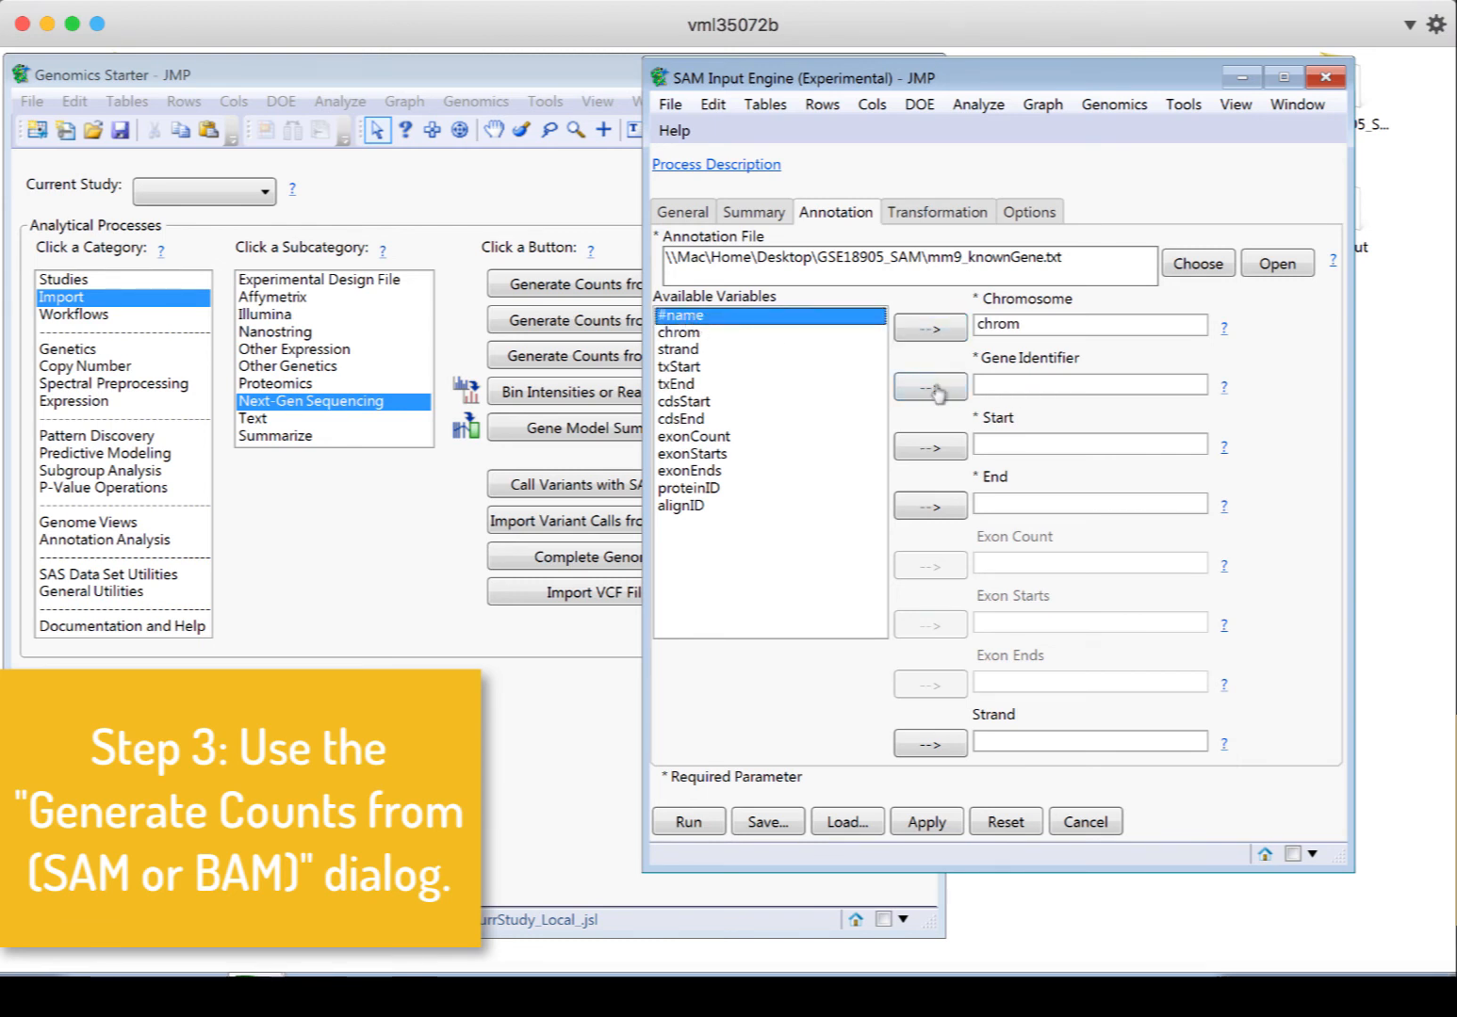
{"action": "left_click", "coordinate": [929, 386]}
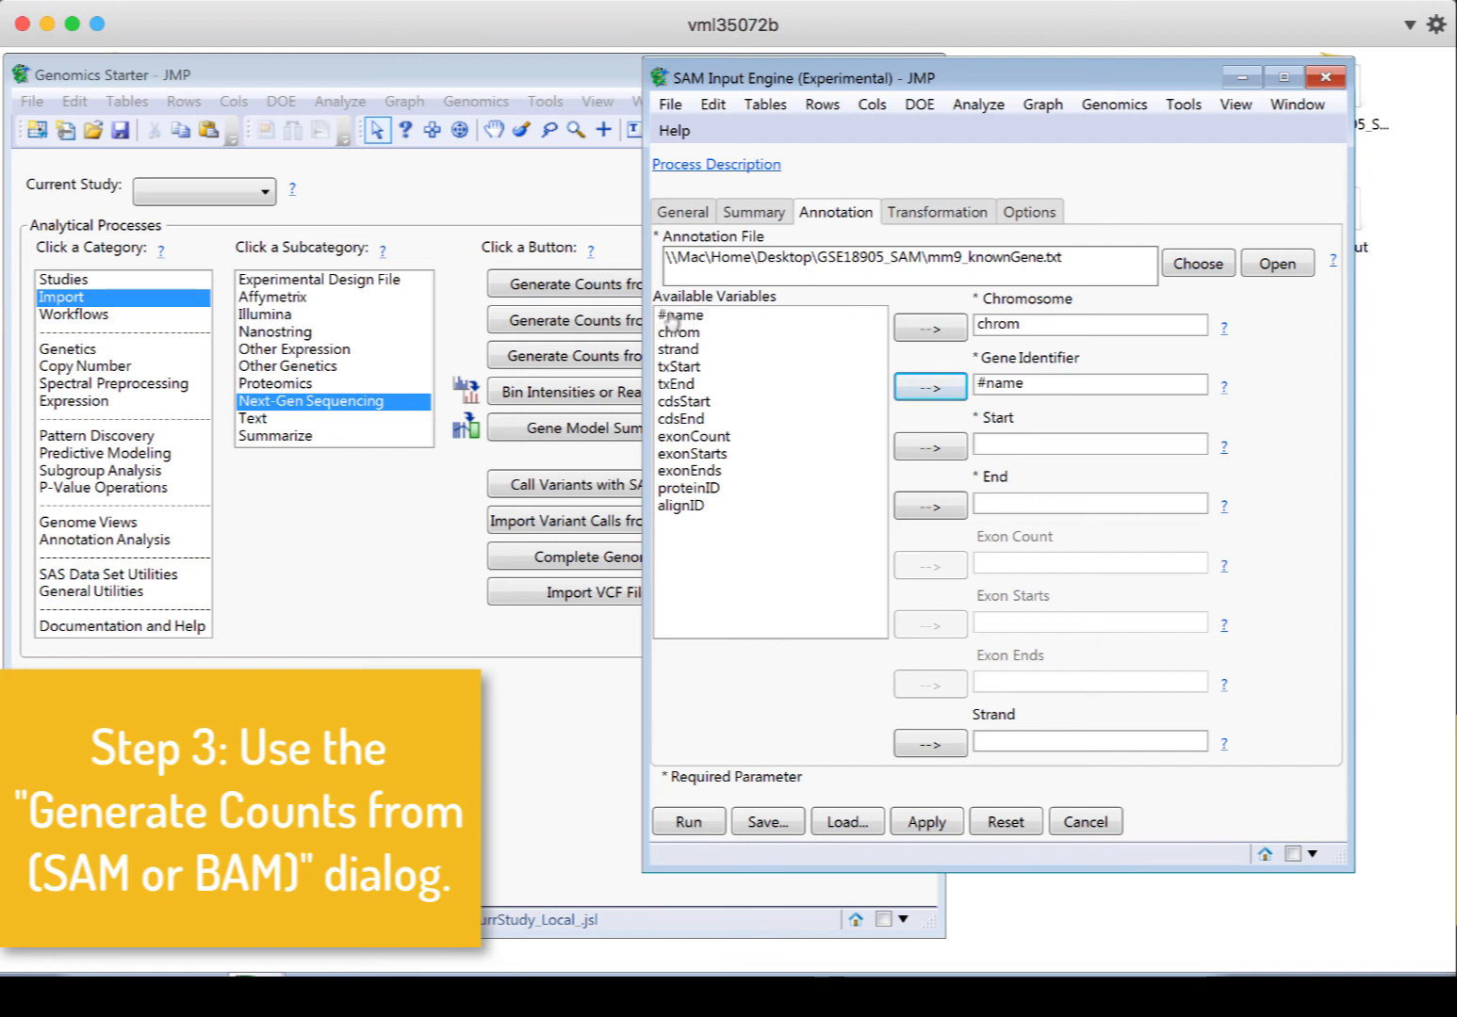
{"action": "mouse_move", "coordinate": [1093, 412]}
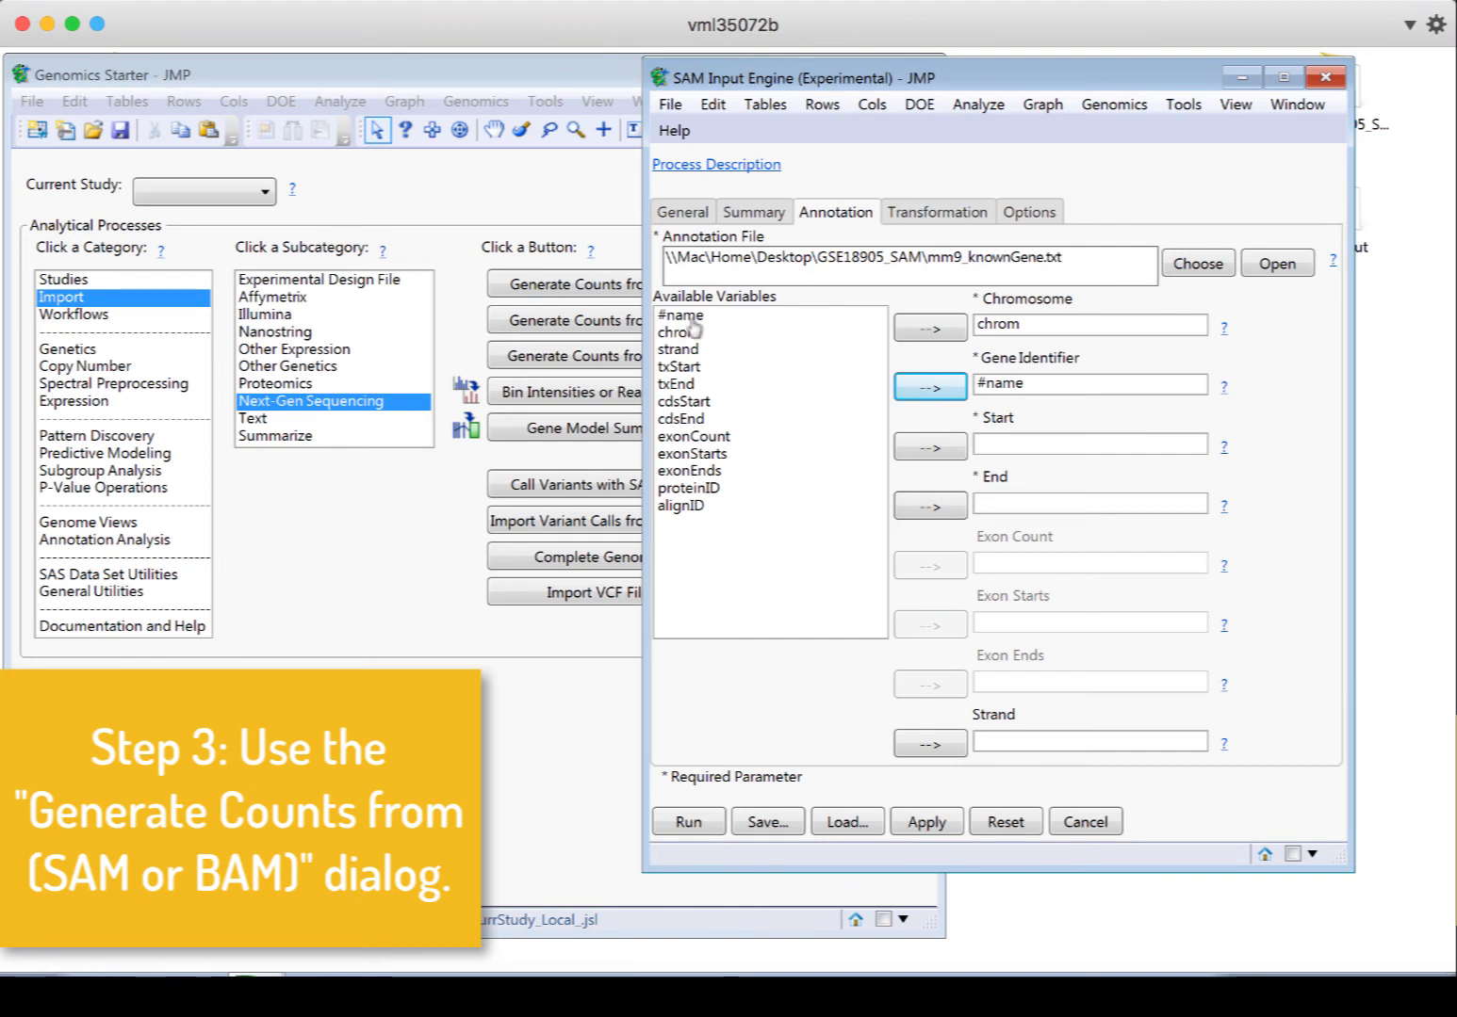
{"action": "mouse_move", "coordinate": [689, 380]}
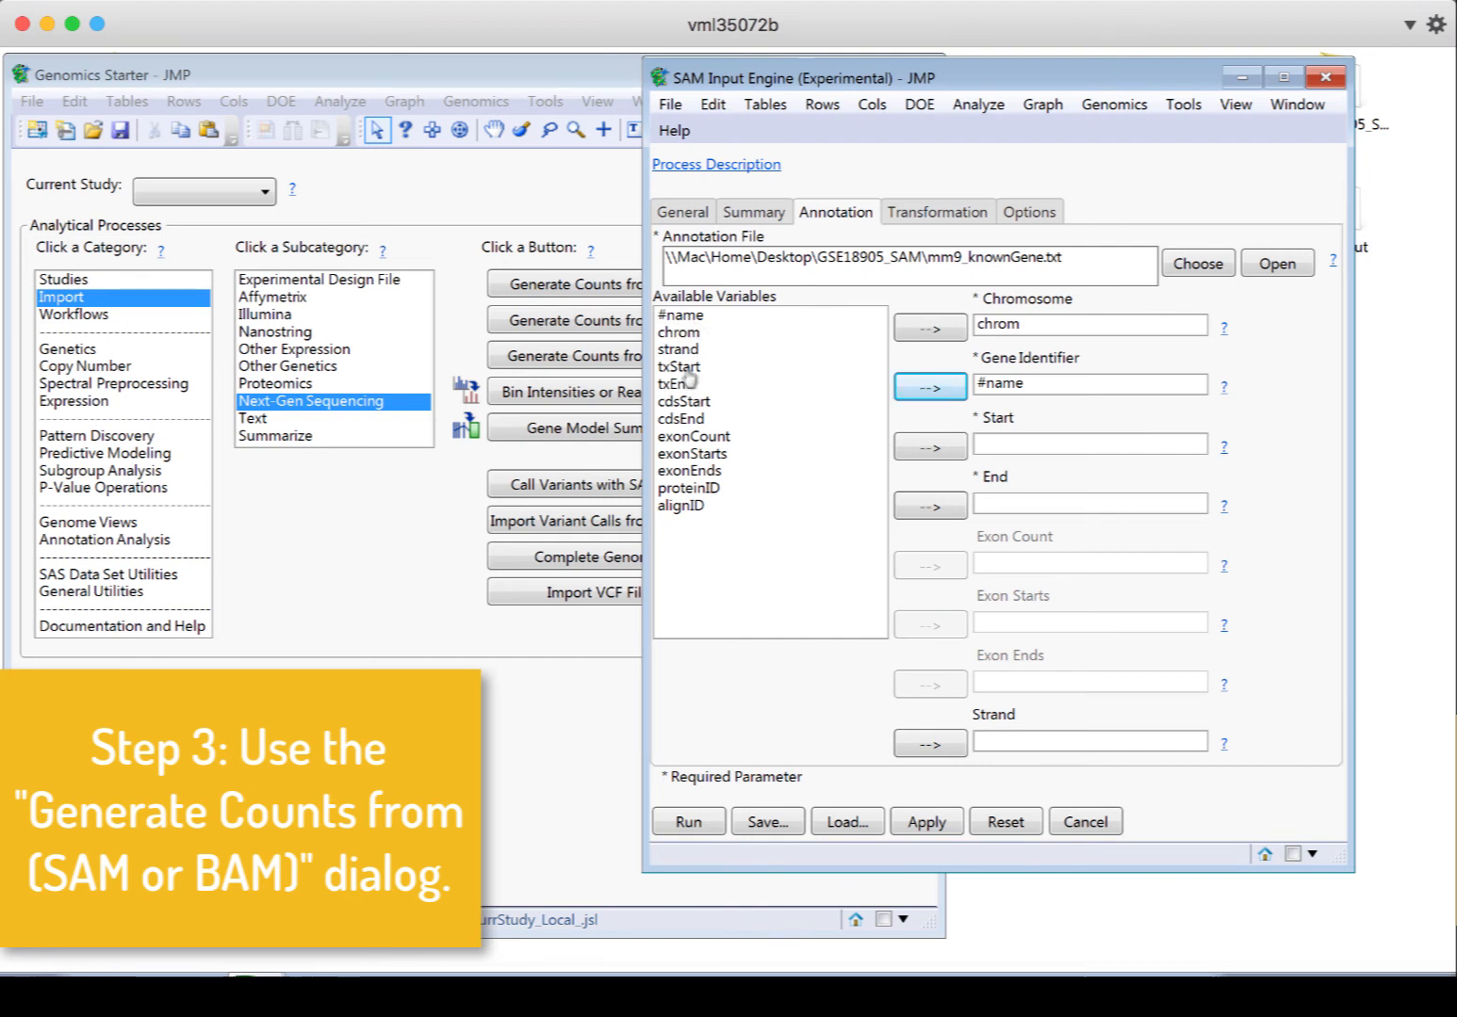
{"action": "left_click", "coordinate": [678, 368]}
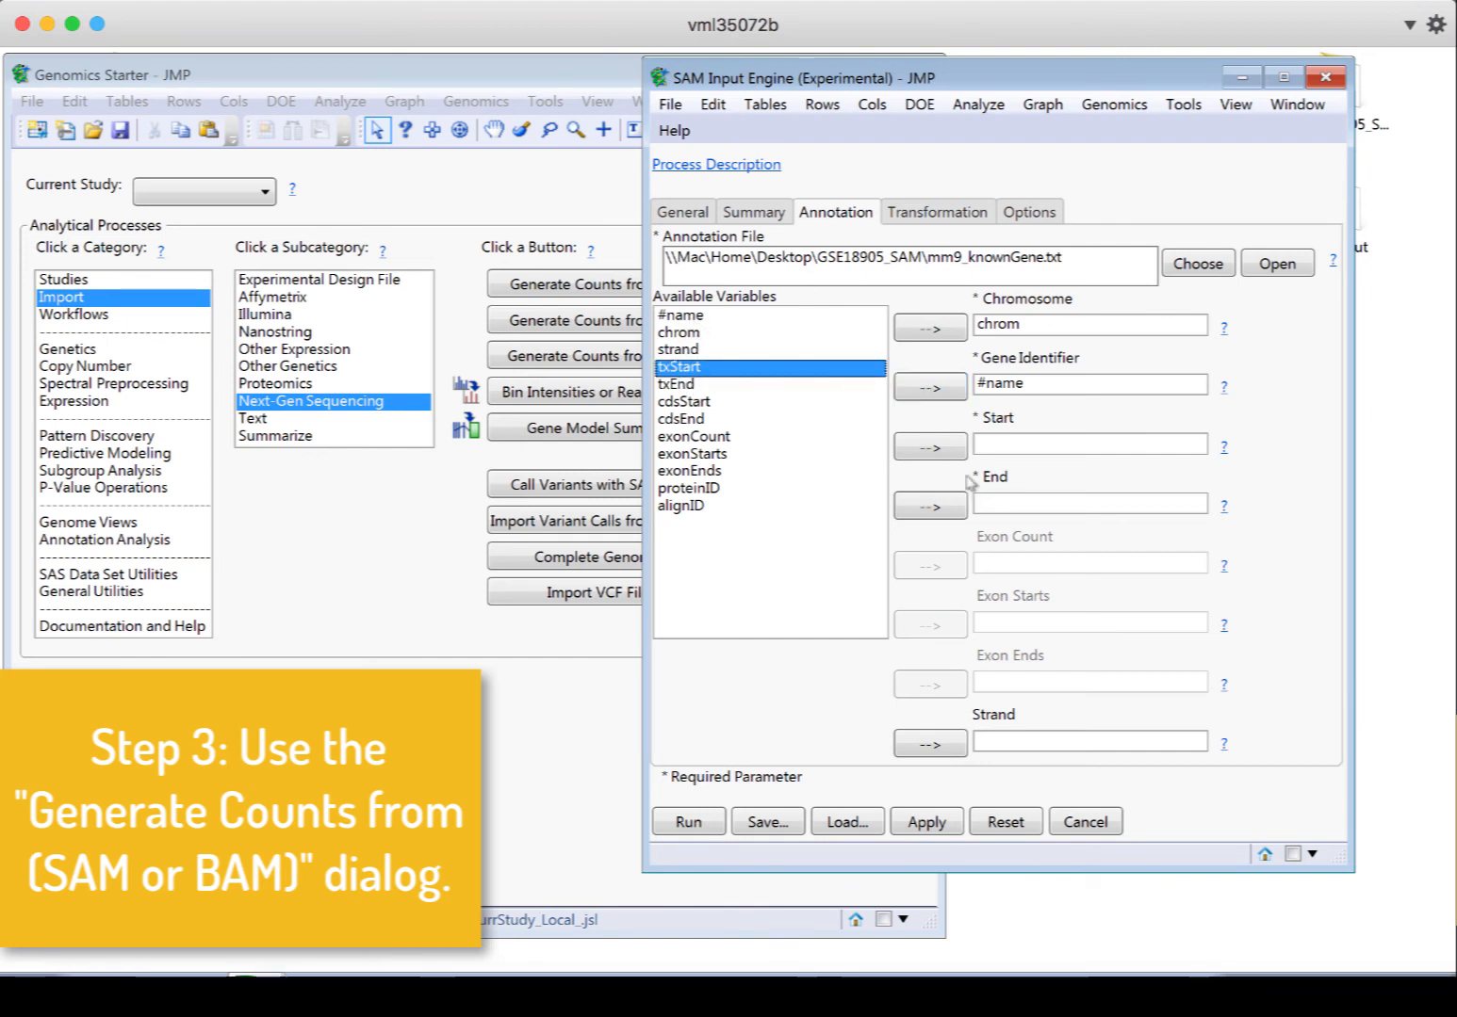
{"action": "left_click", "coordinate": [929, 445]}
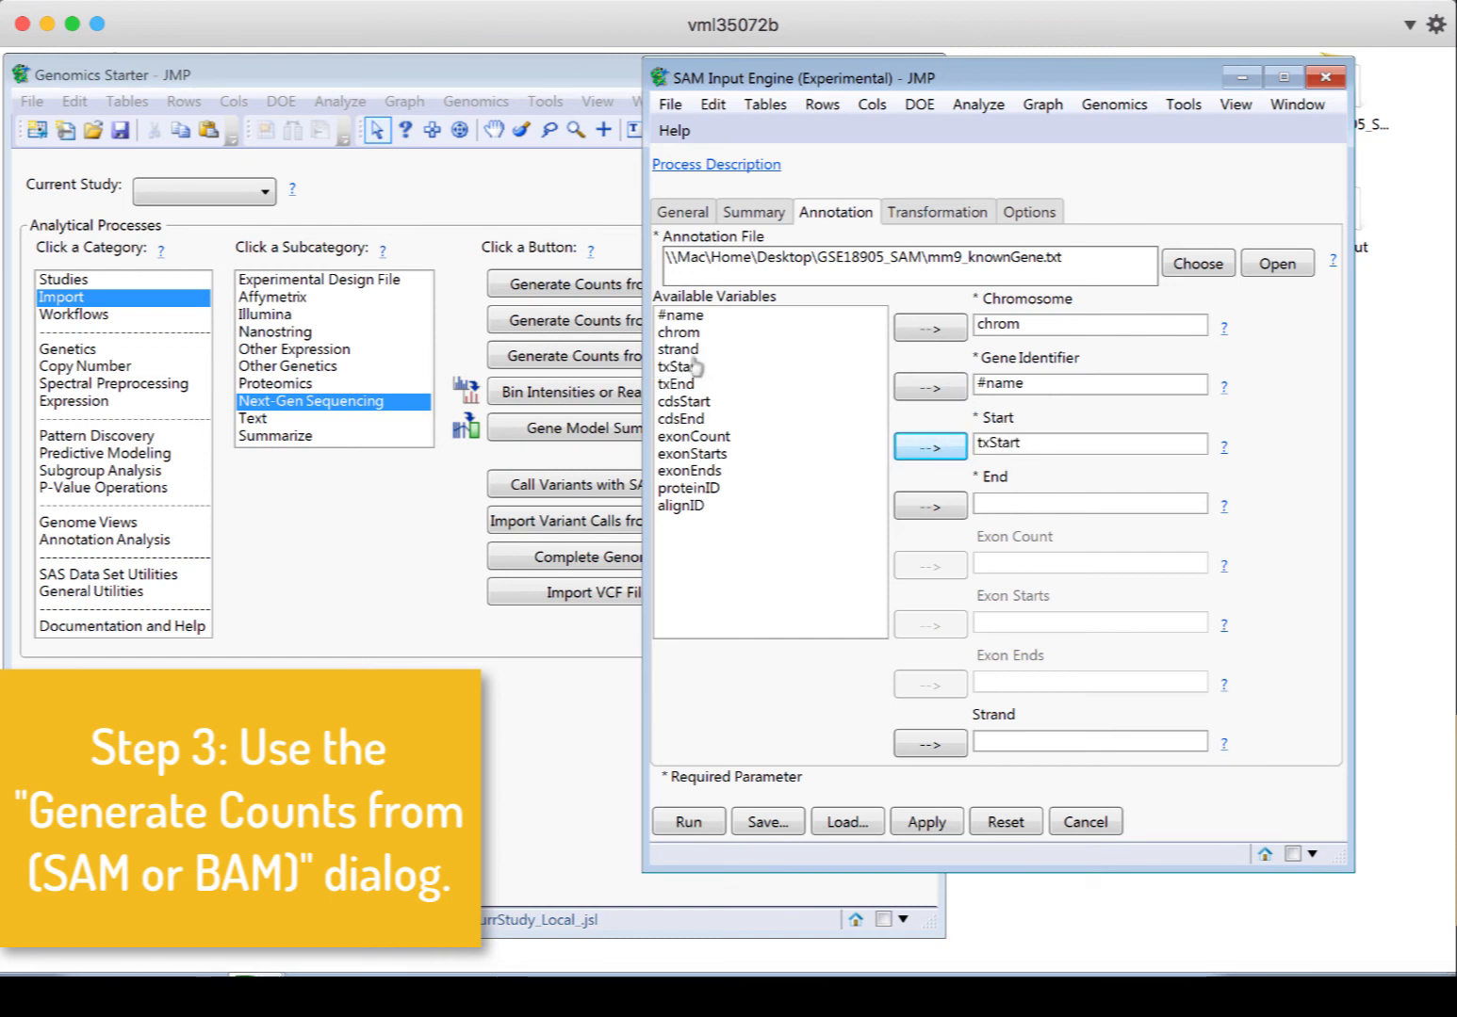
{"action": "left_click", "coordinate": [677, 385]}
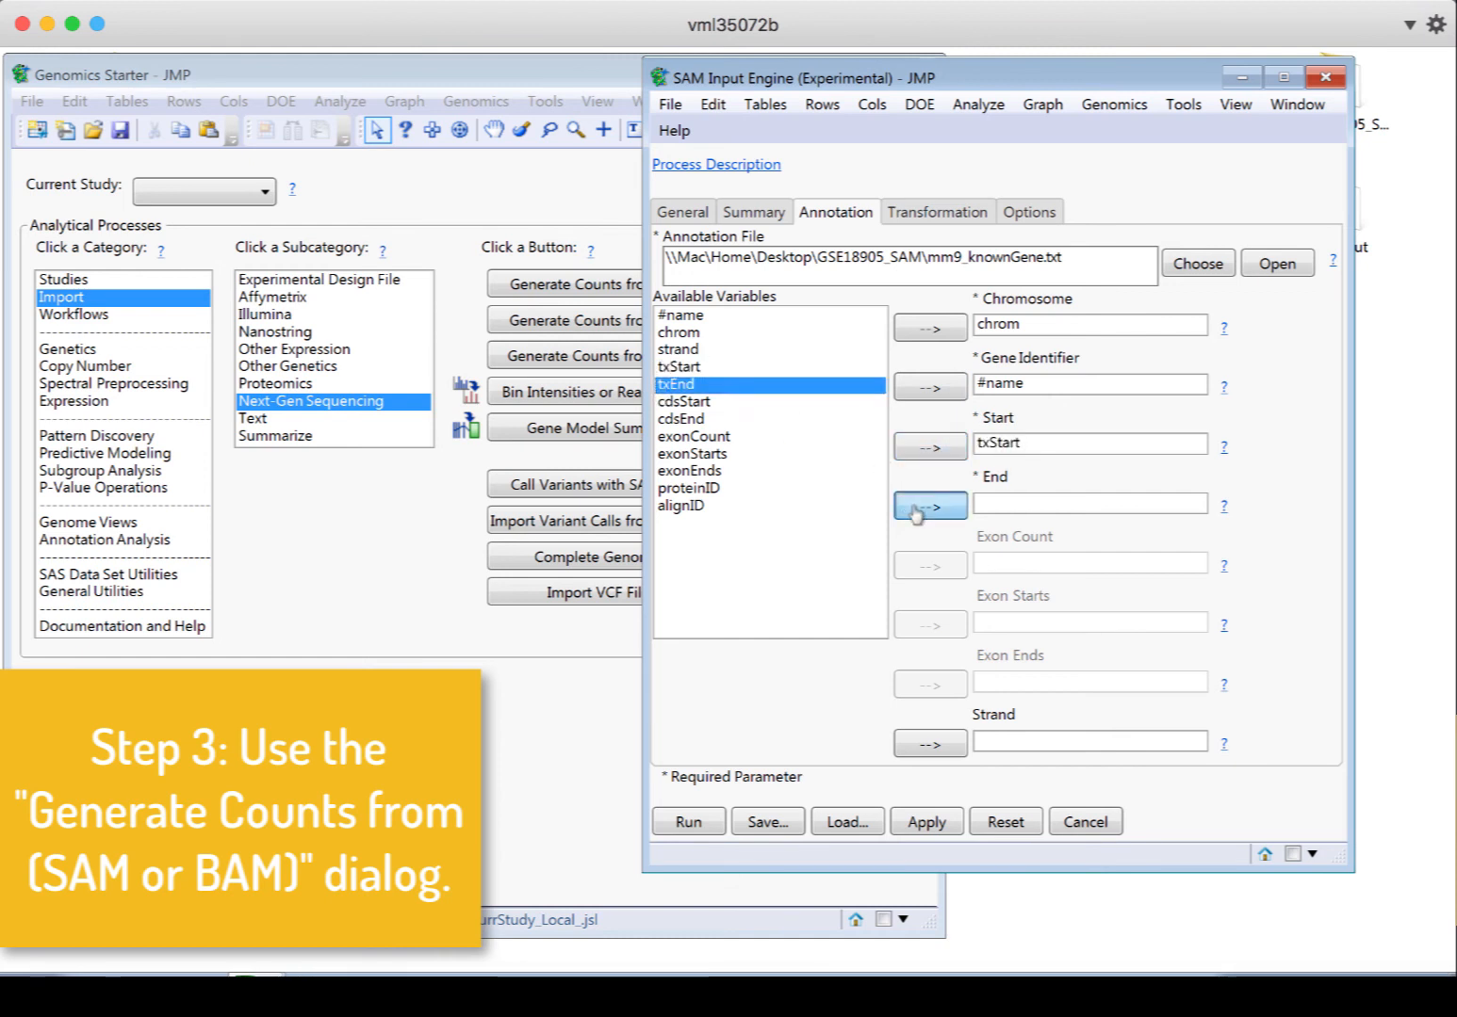
{"action": "left_click", "coordinate": [929, 505]}
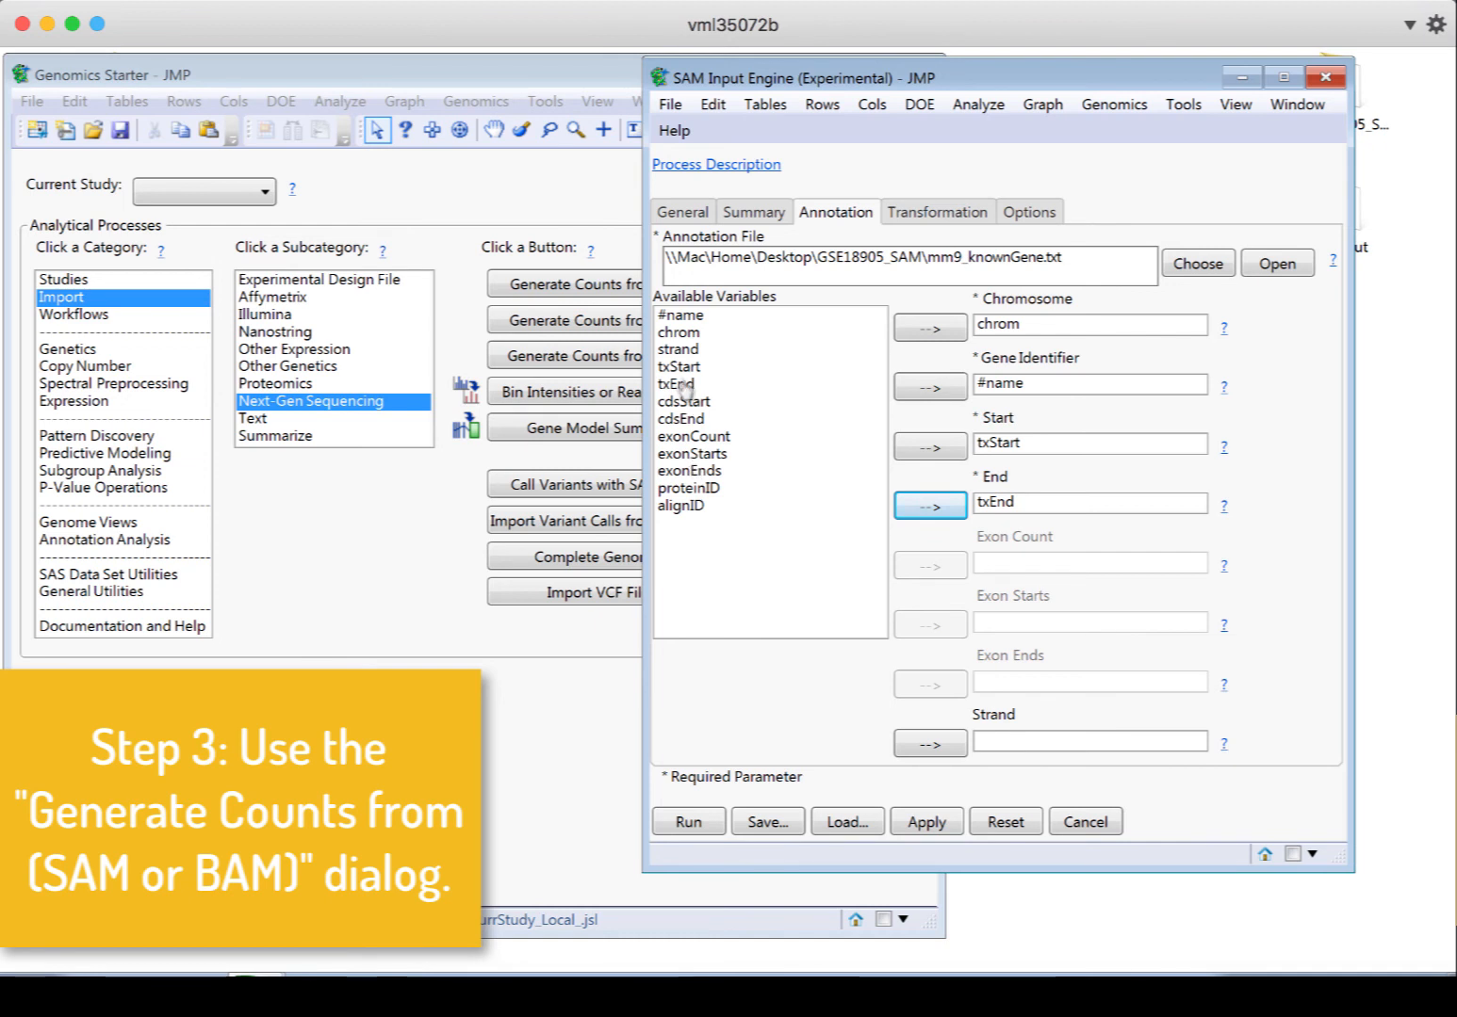
{"action": "left_click", "coordinate": [680, 350]}
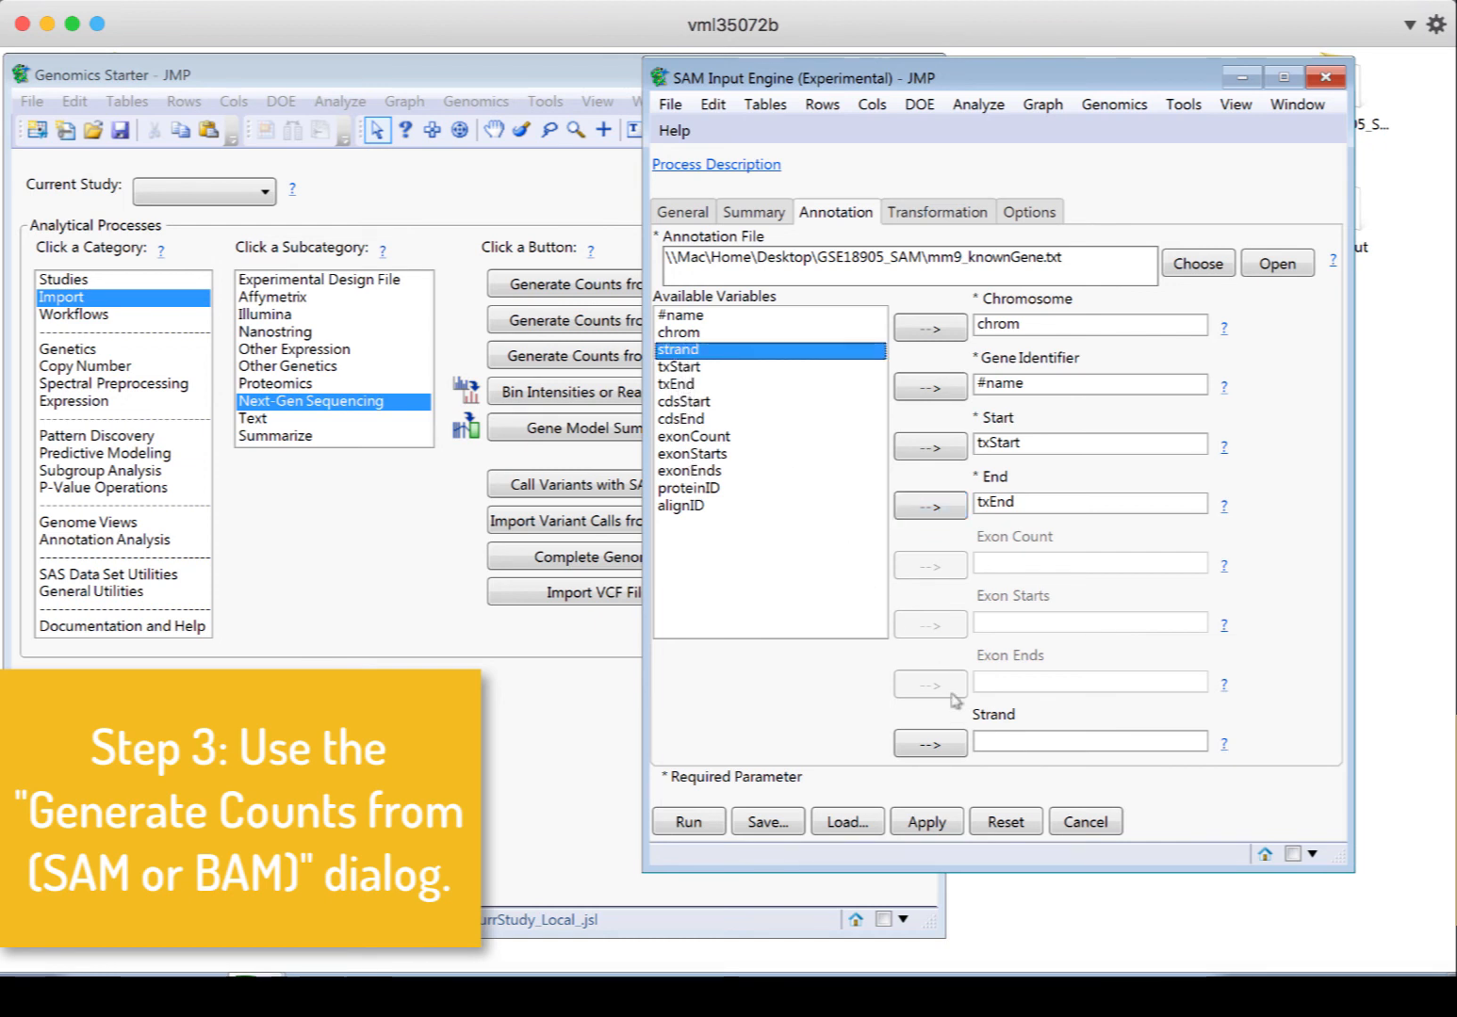
{"action": "left_click", "coordinate": [929, 744]}
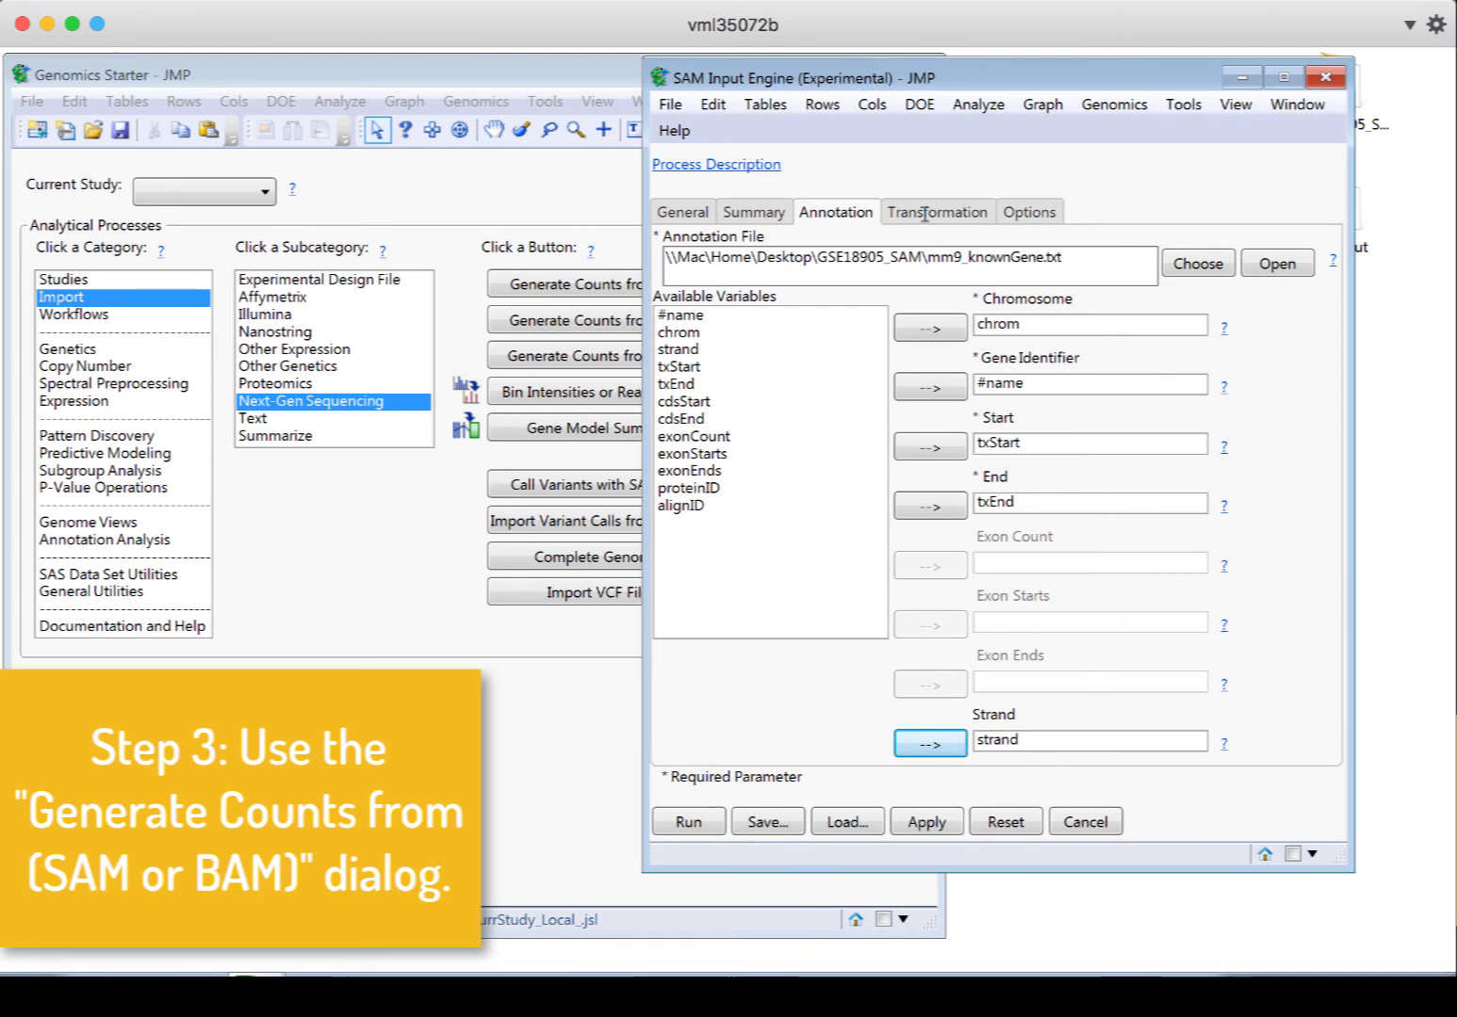
Leave no transformation method and turn on Remove PCR duplicates in Options
{"action": "left_click", "coordinate": [936, 211]}
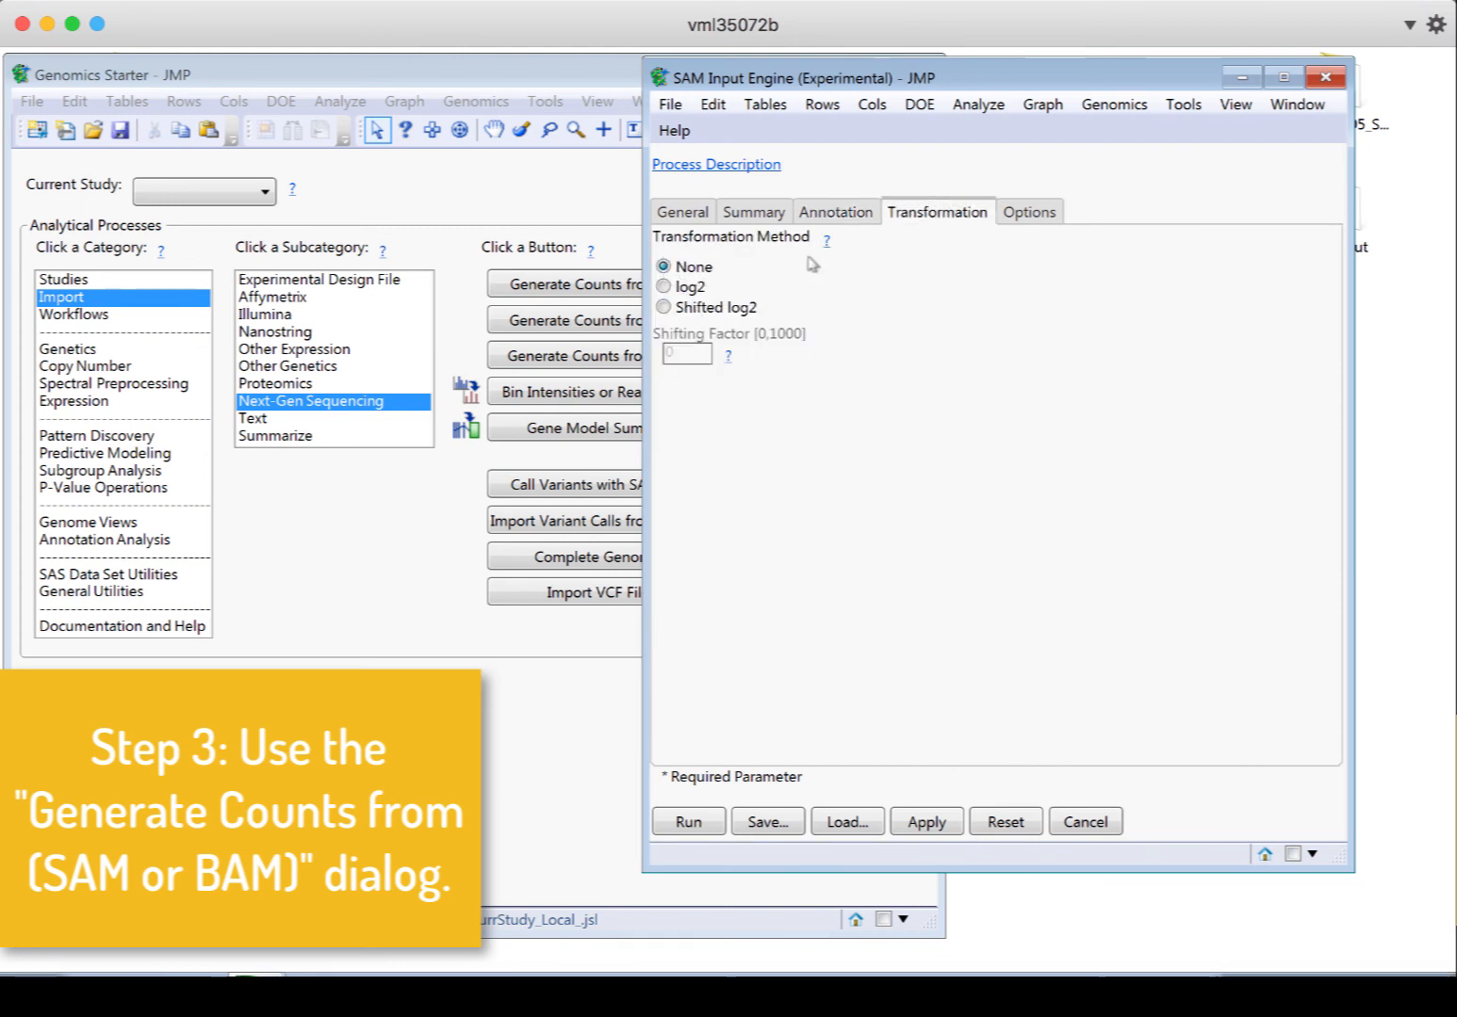
{"action": "mouse_move", "coordinate": [932, 315]}
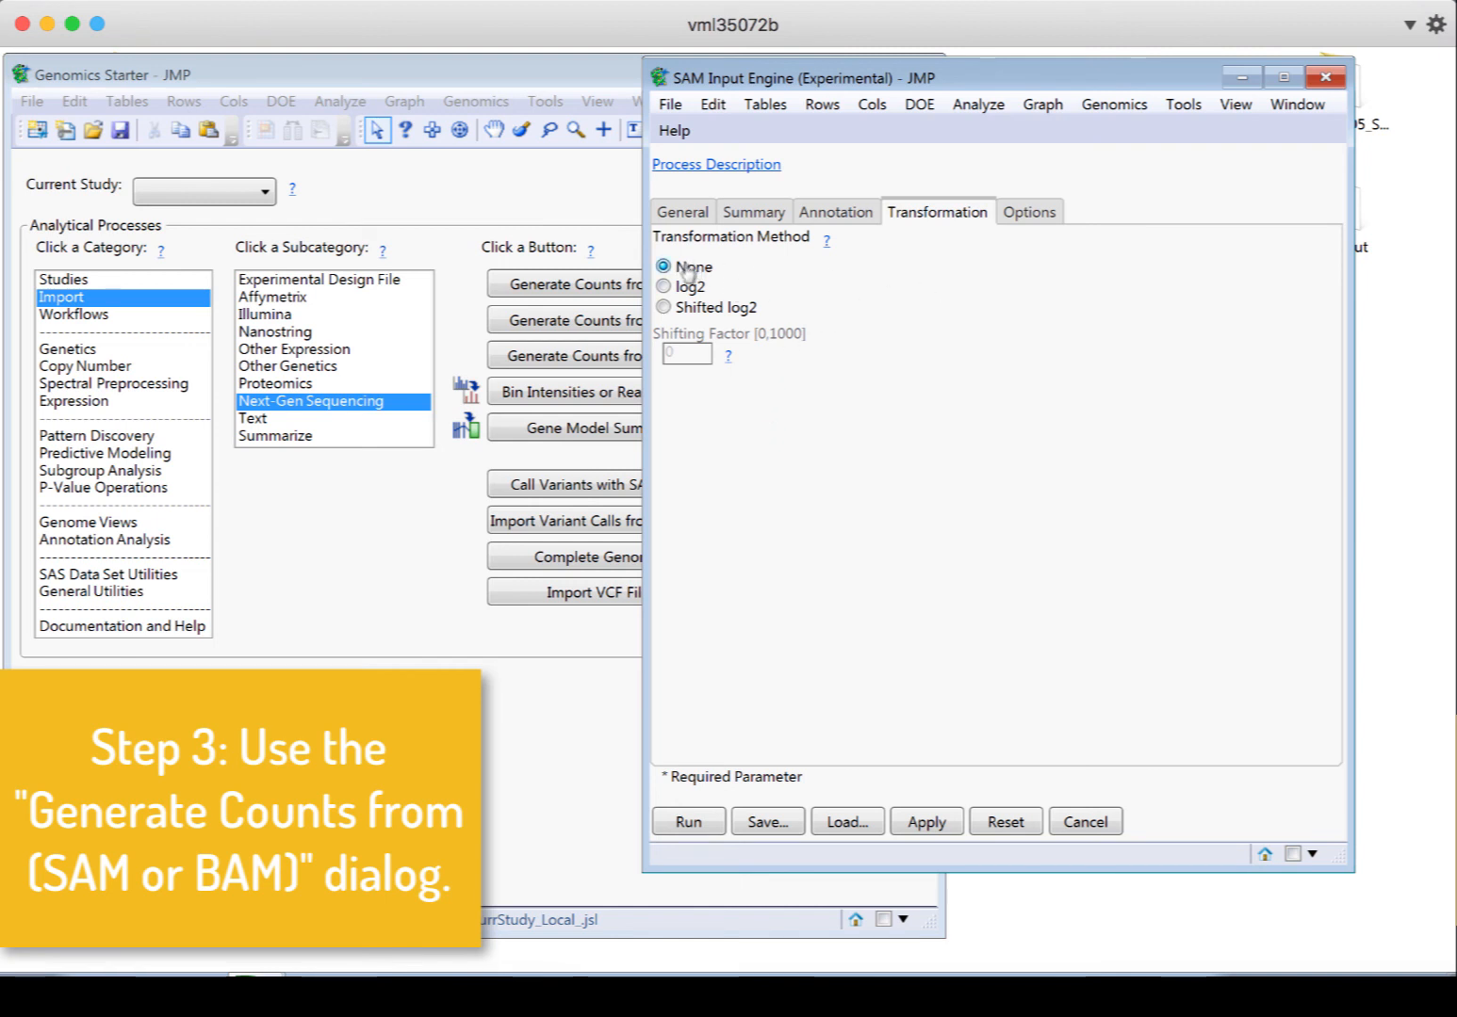
{"action": "mouse_move", "coordinate": [970, 375]}
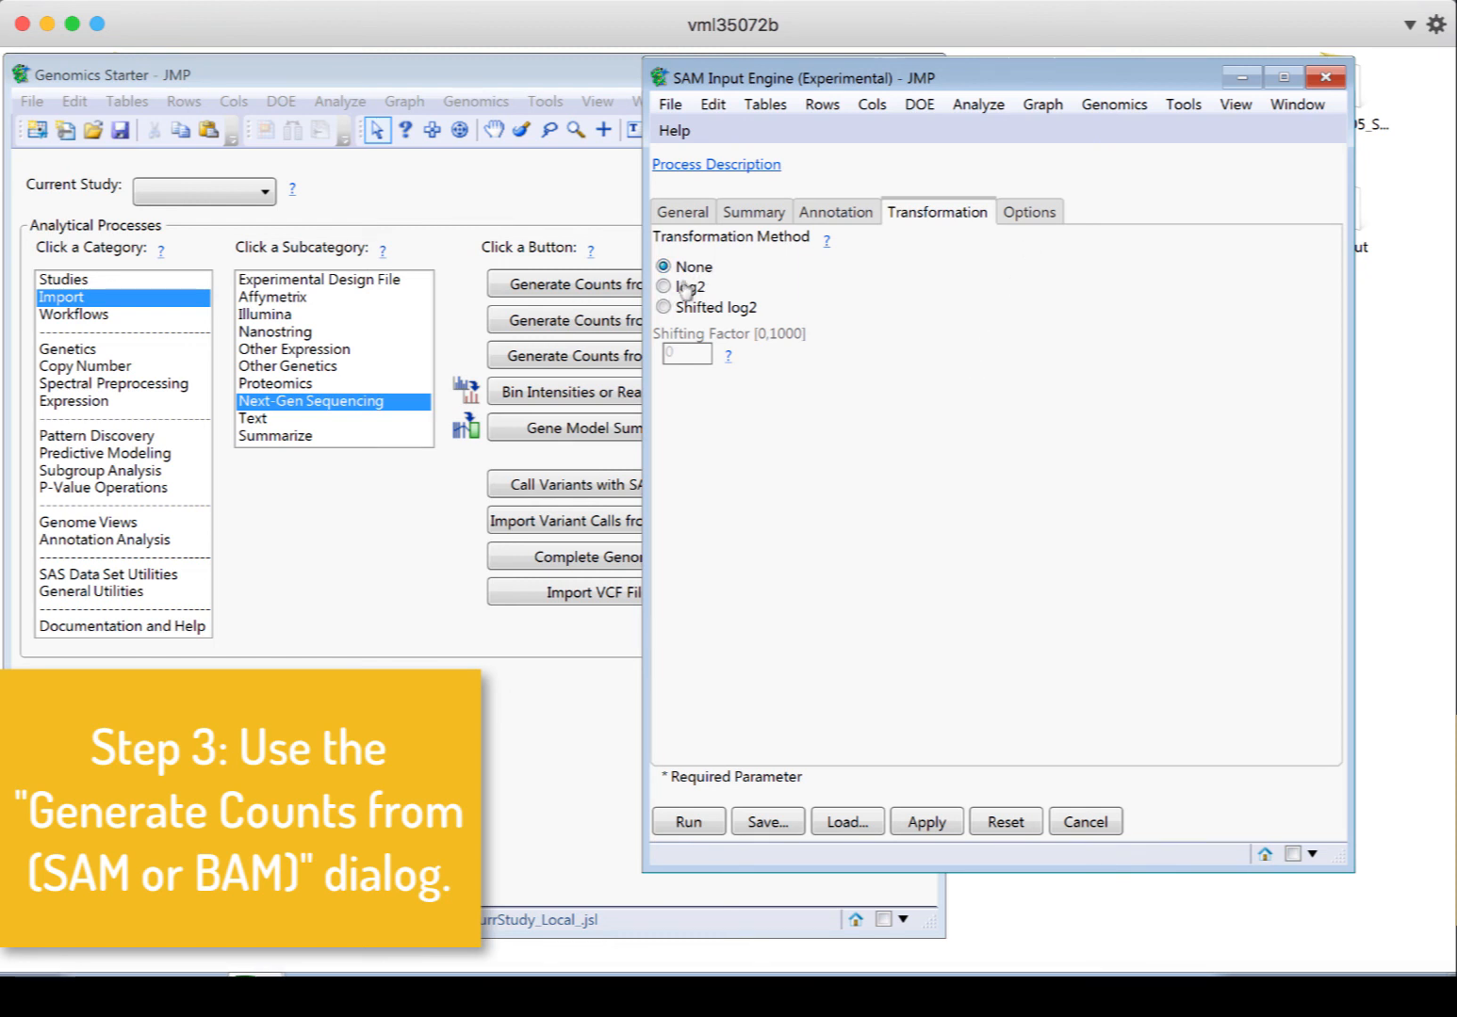
{"action": "left_click", "coordinate": [1029, 211]}
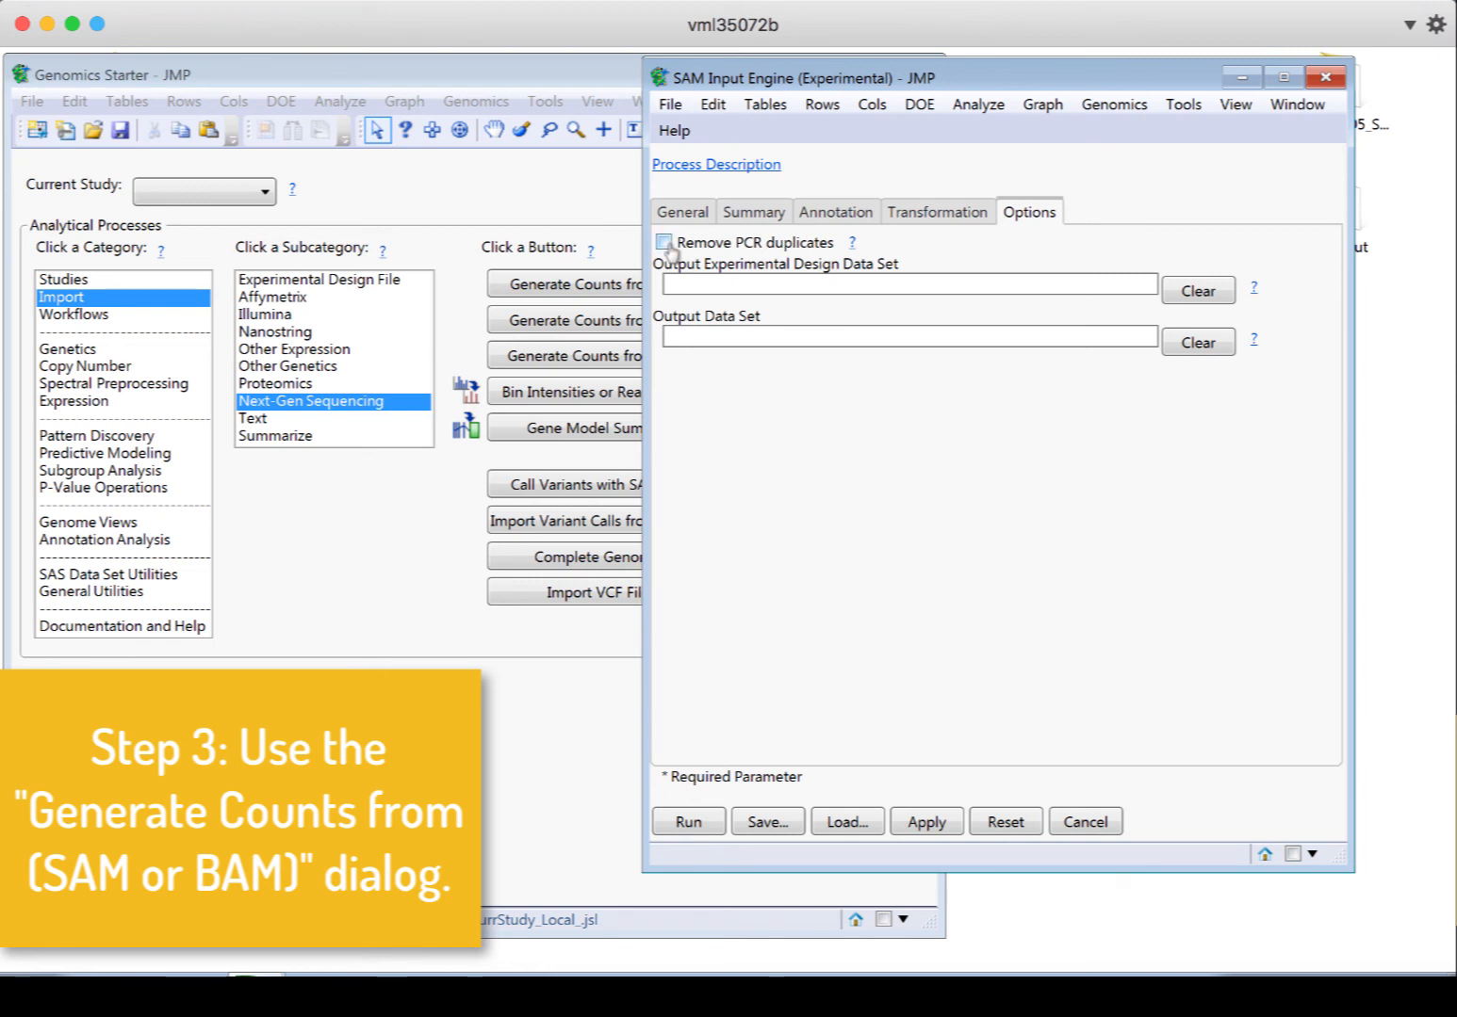
{"action": "left_click", "coordinate": [664, 241]}
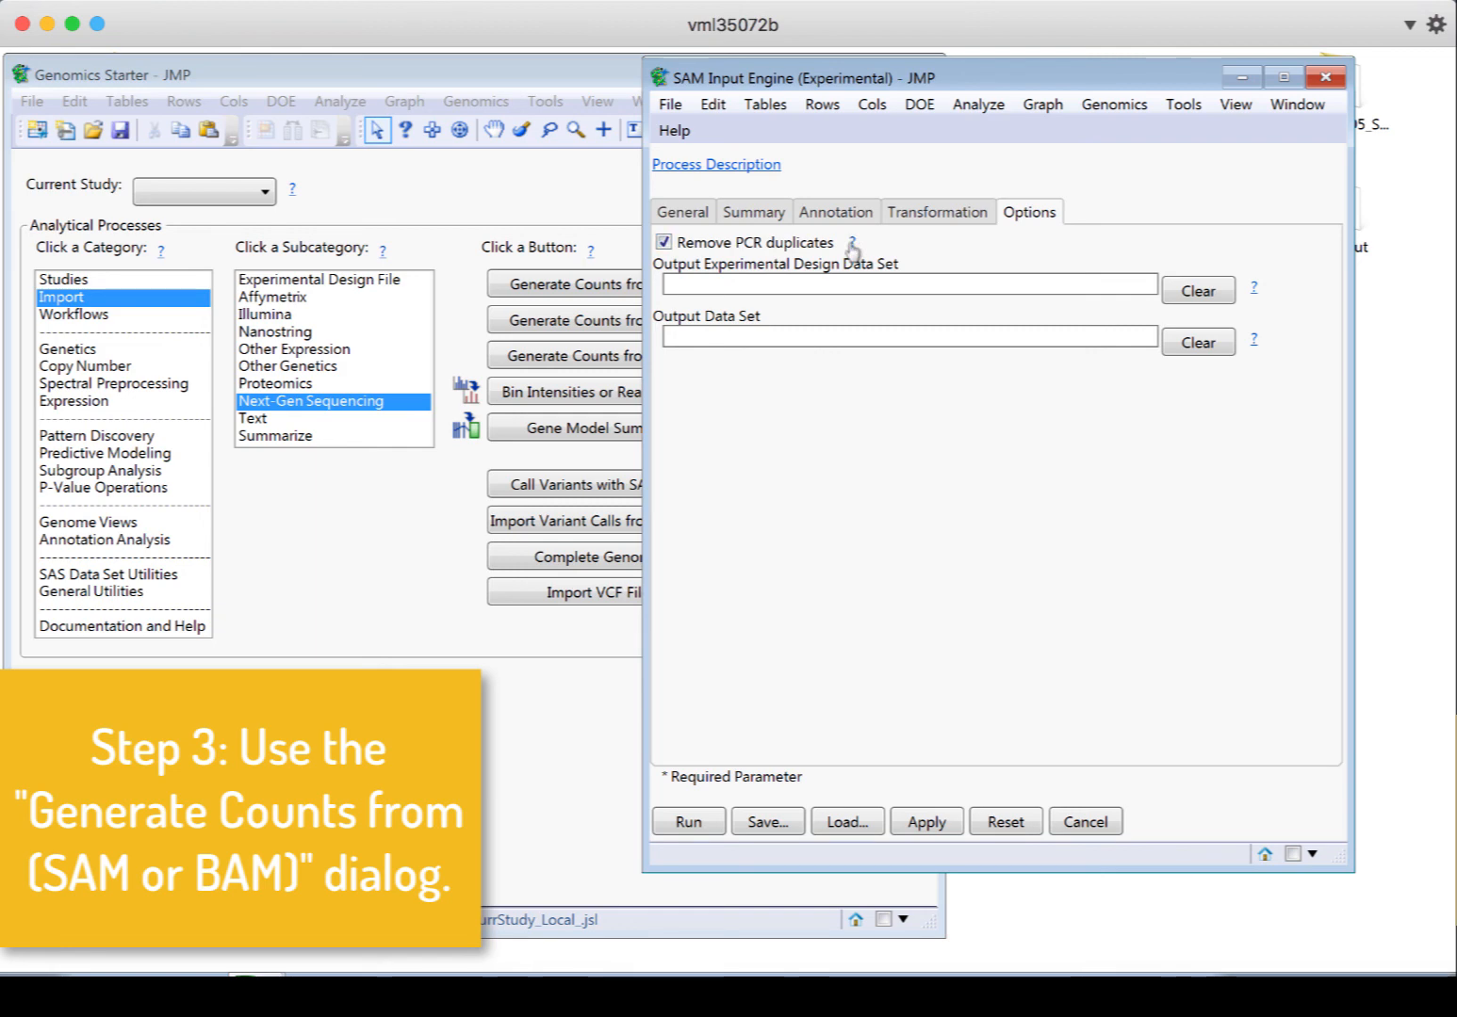
{"action": "left_click", "coordinate": [849, 243]}
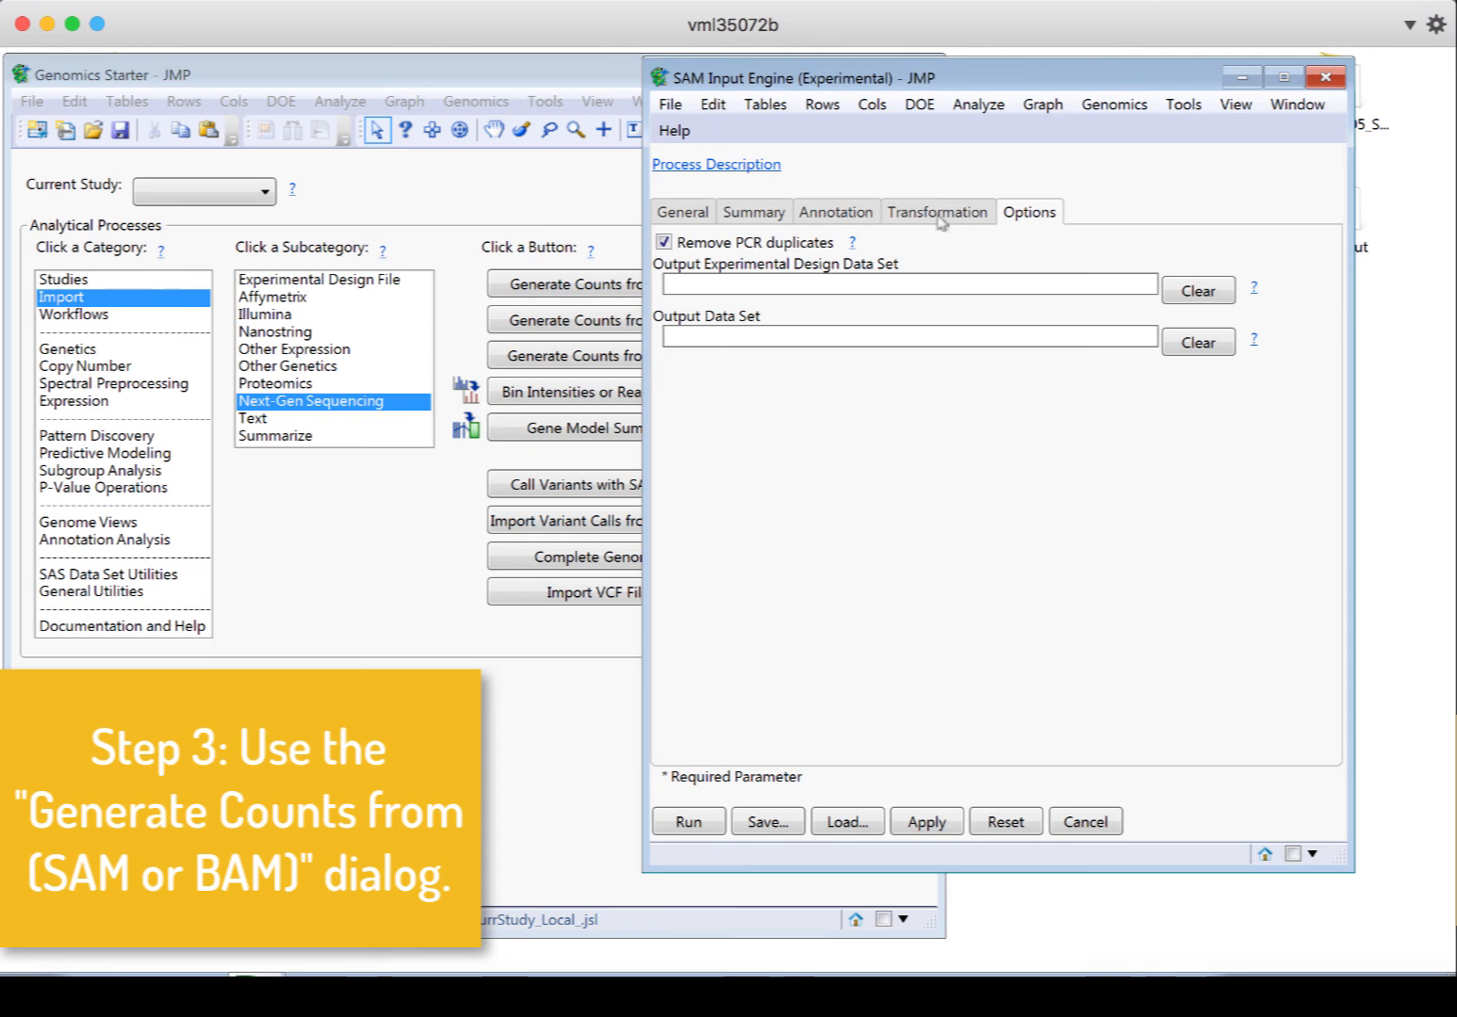
{"action": "mouse_move", "coordinate": [833, 257]}
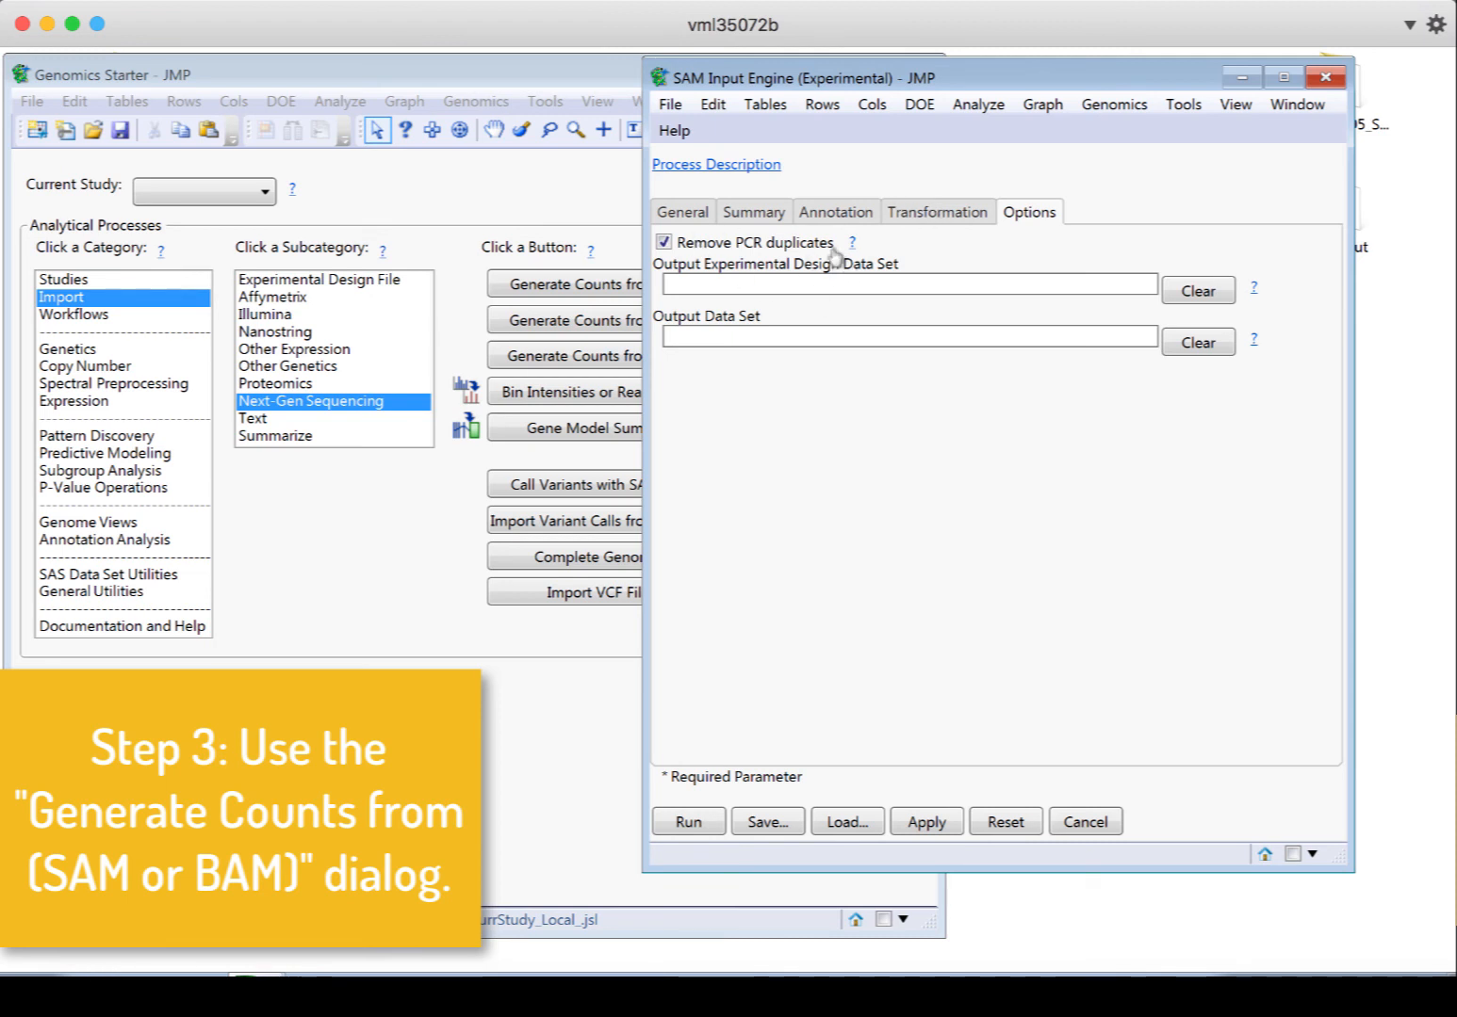
{"action": "mouse_move", "coordinate": [848, 254]}
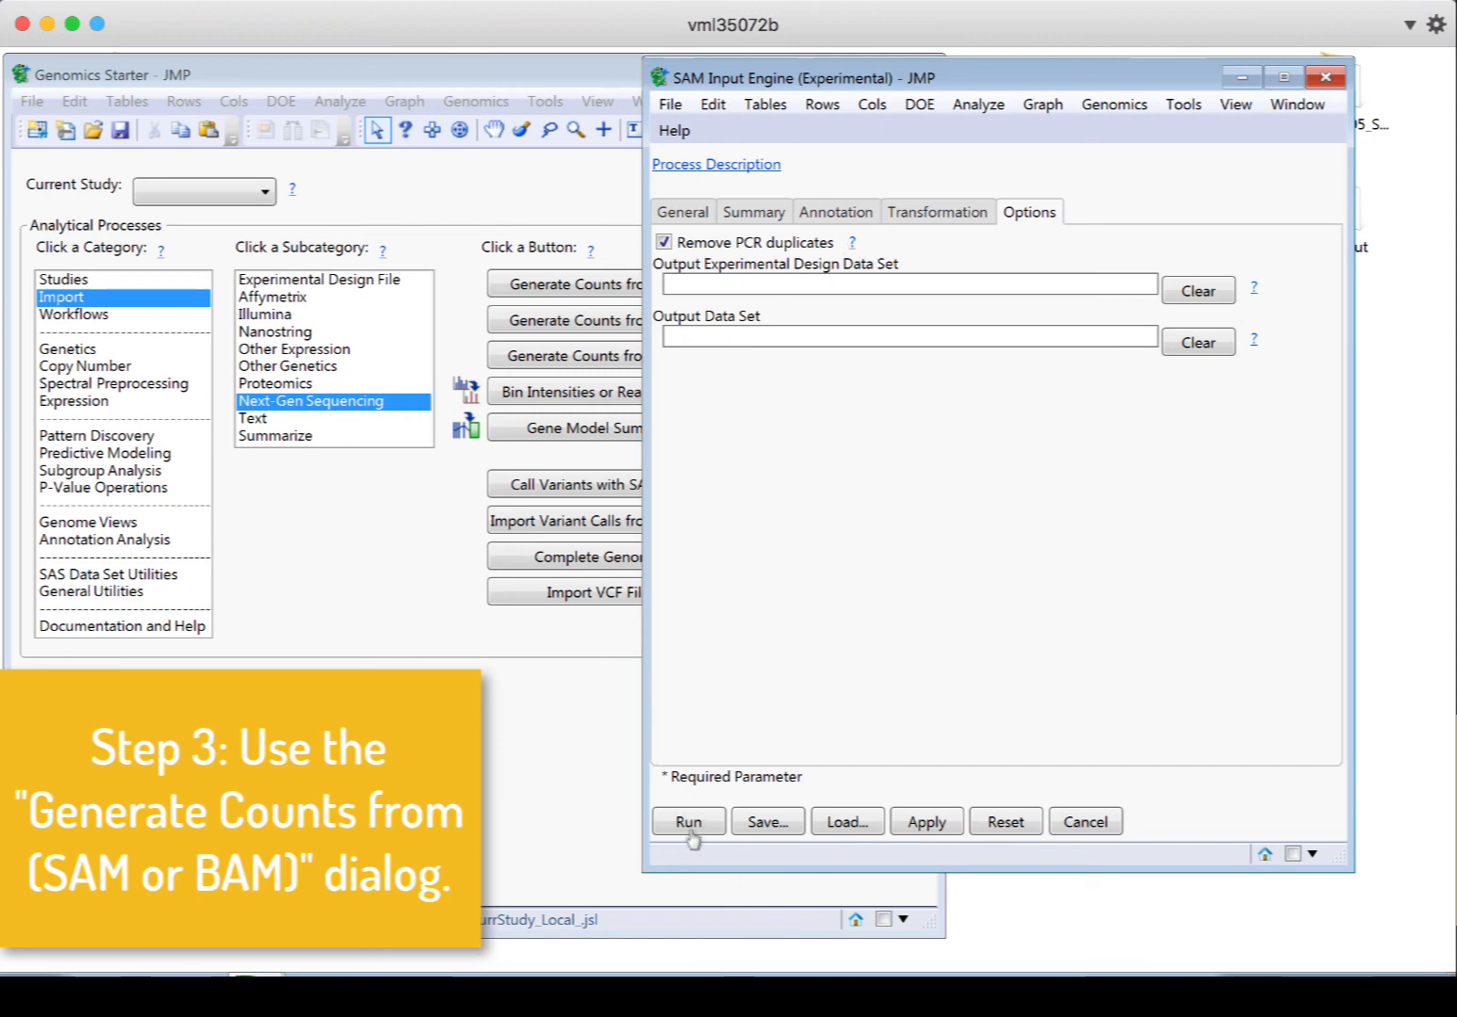
Run the SAM Input Engine and bring its Results window forward with the output data sets
{"action": "left_click", "coordinate": [688, 822]}
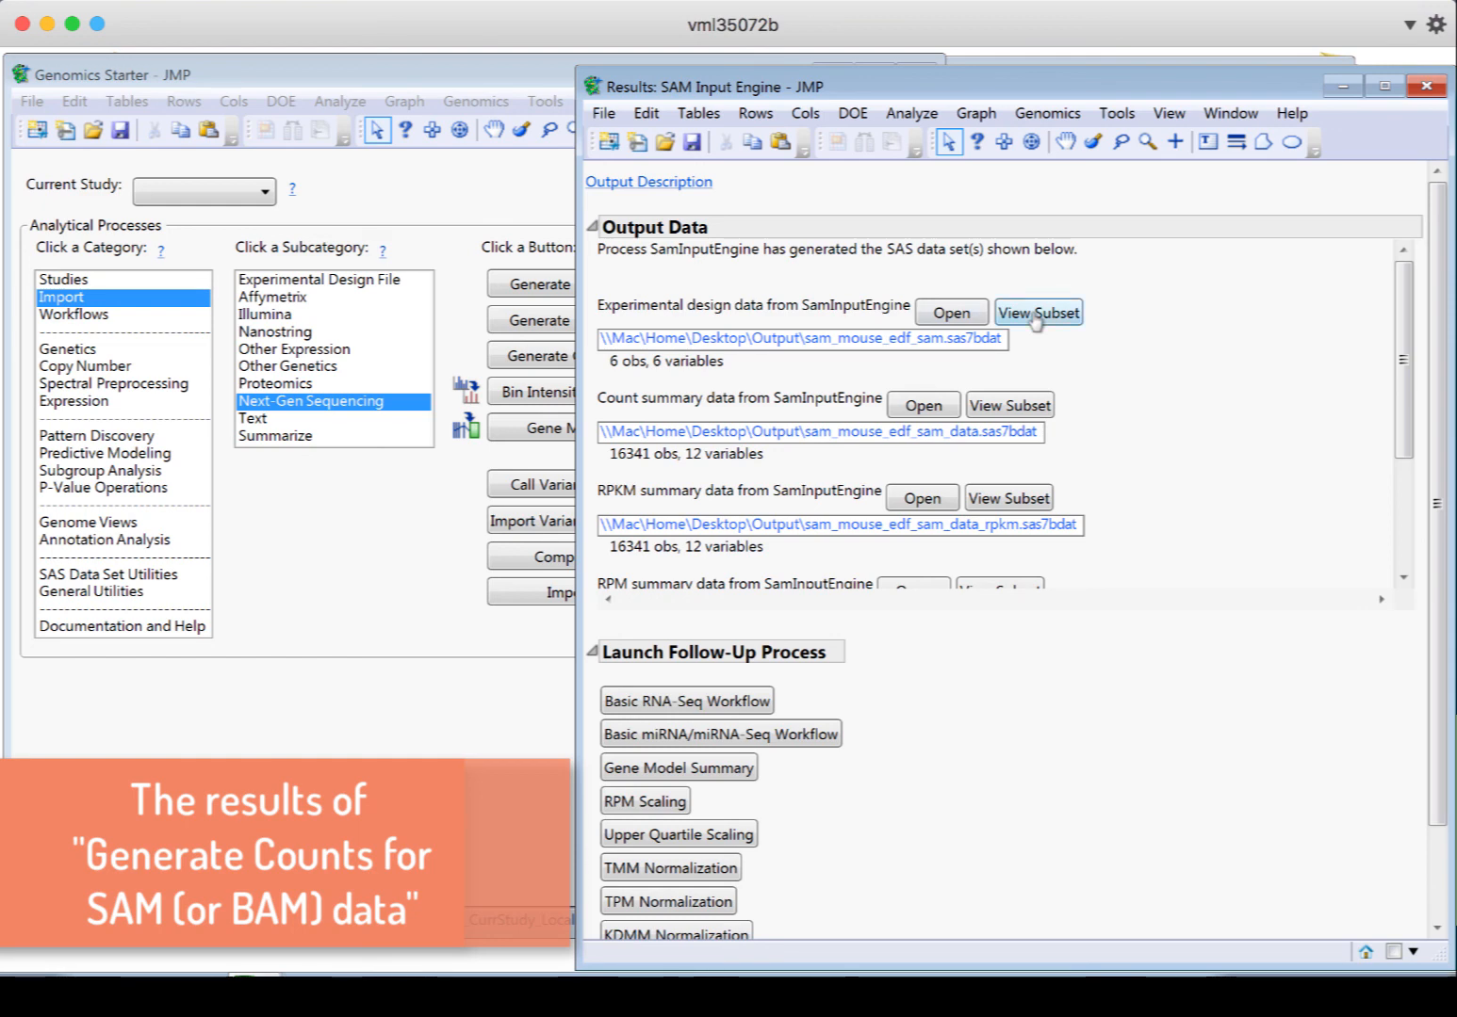
{"action": "left_click", "coordinate": [1037, 313]}
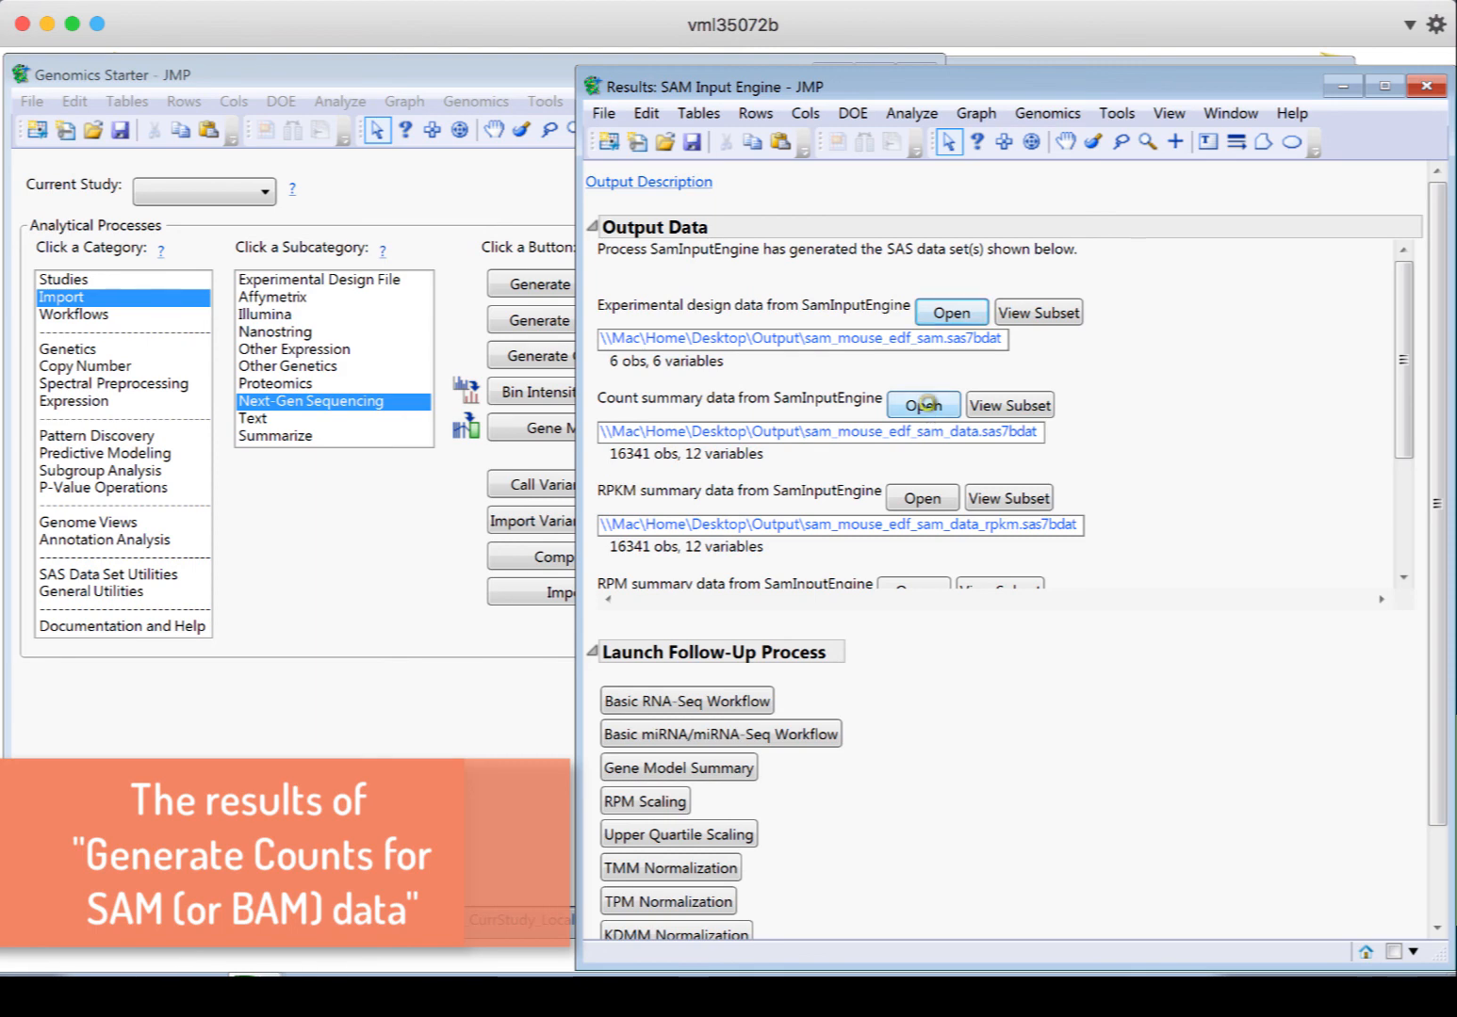
{"action": "left_click", "coordinate": [922, 405]}
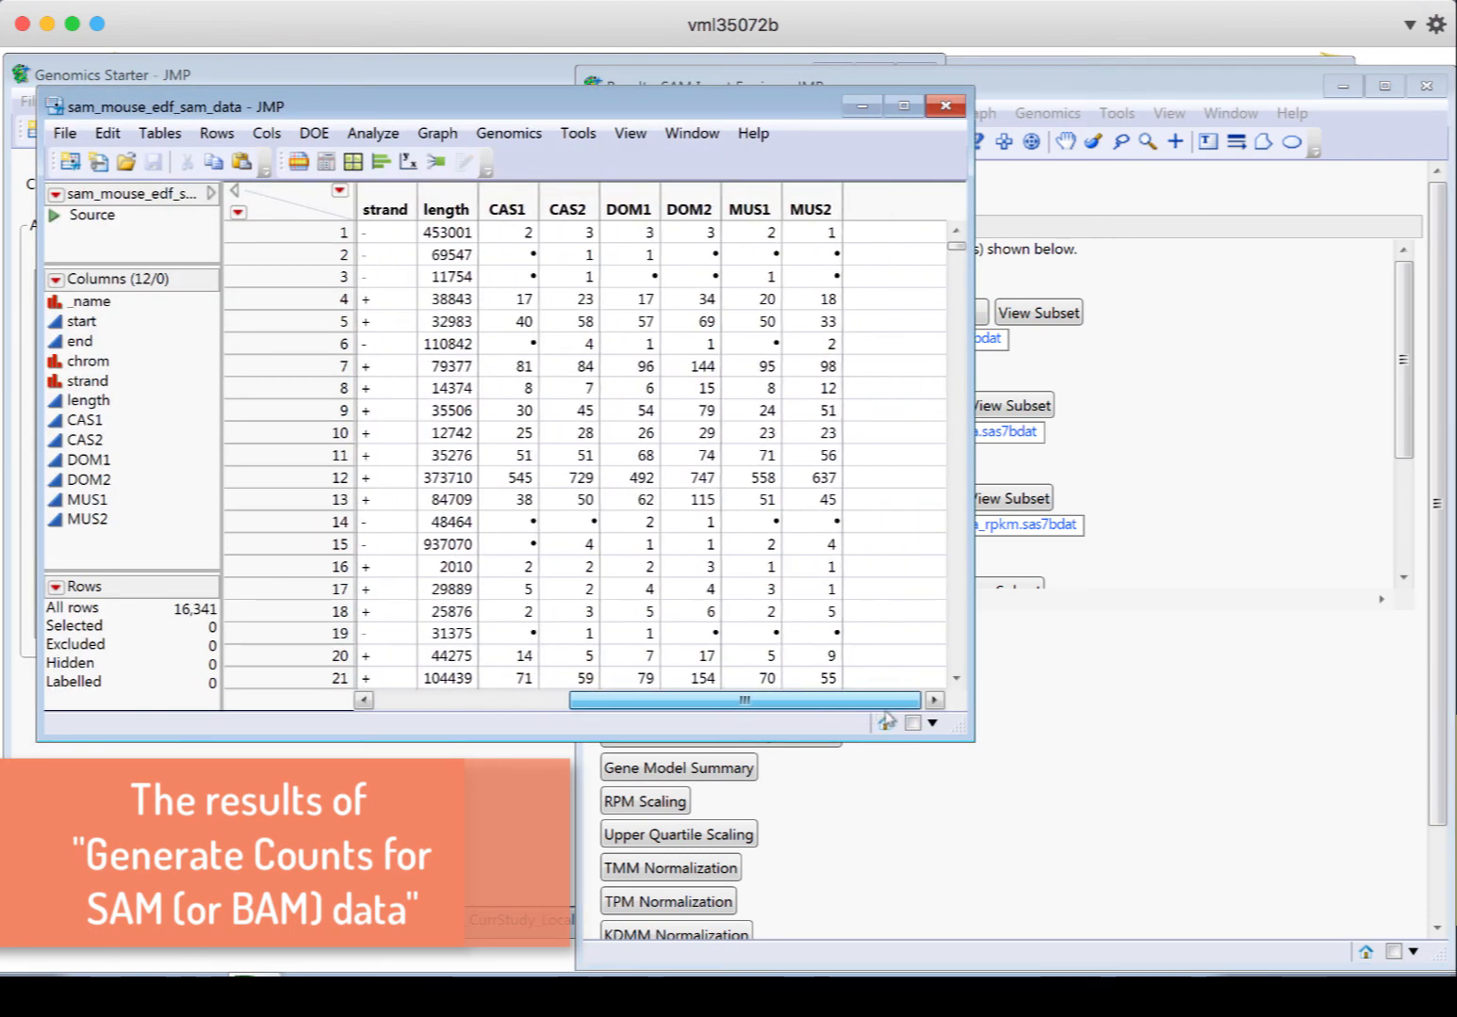
{"action": "left_click", "coordinate": [505, 208]}
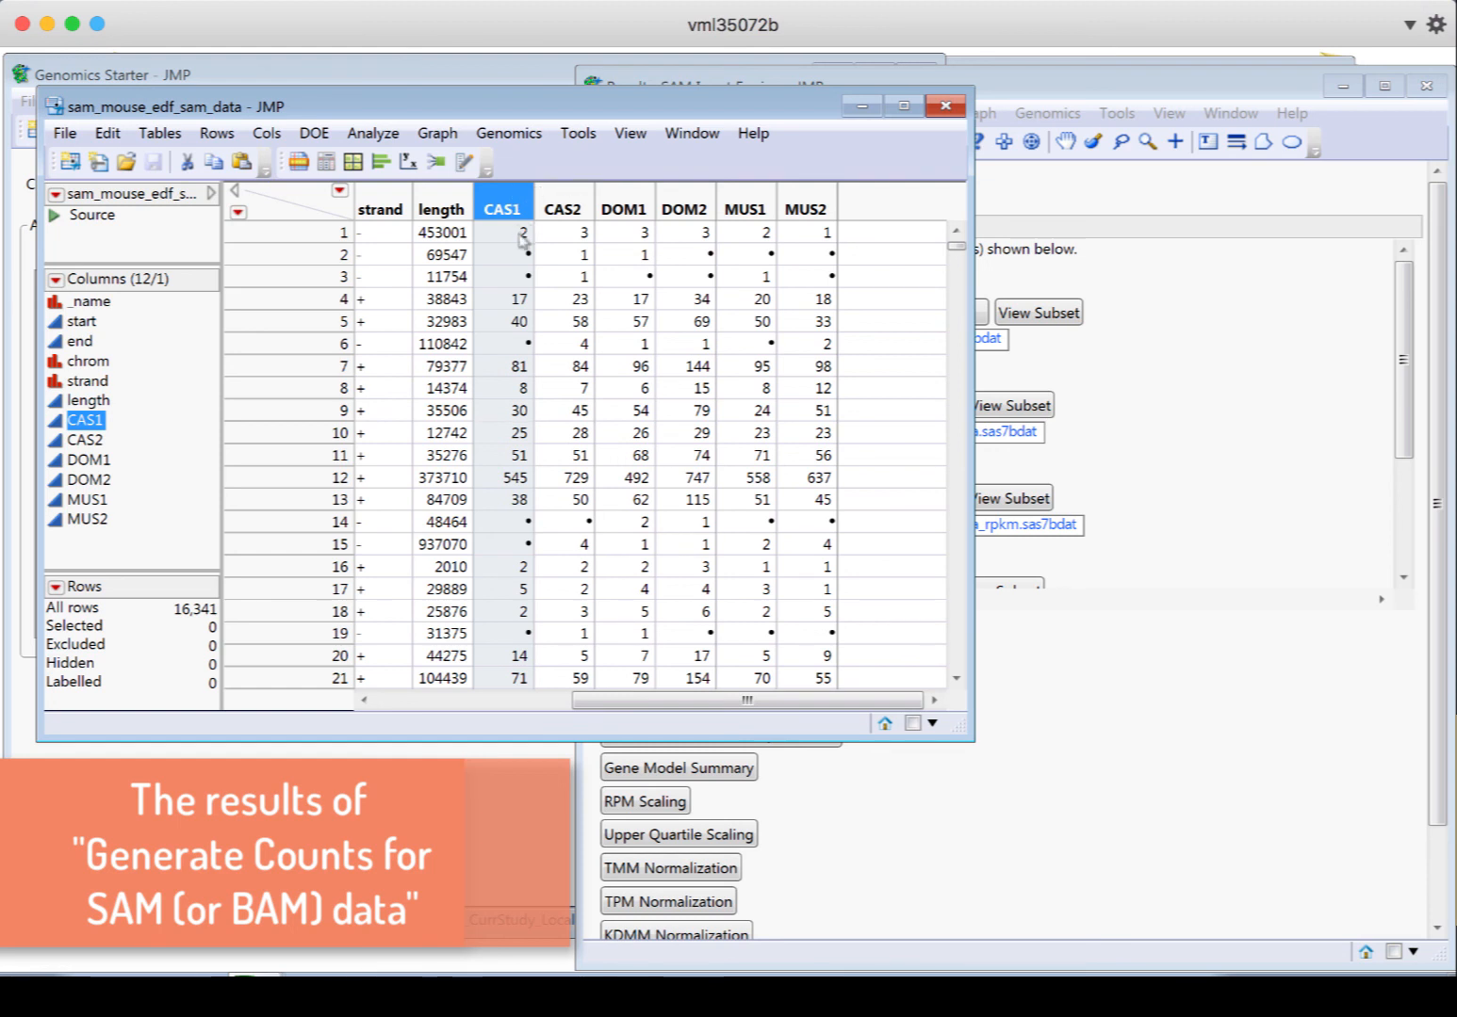
{"action": "left_click", "coordinate": [562, 207]}
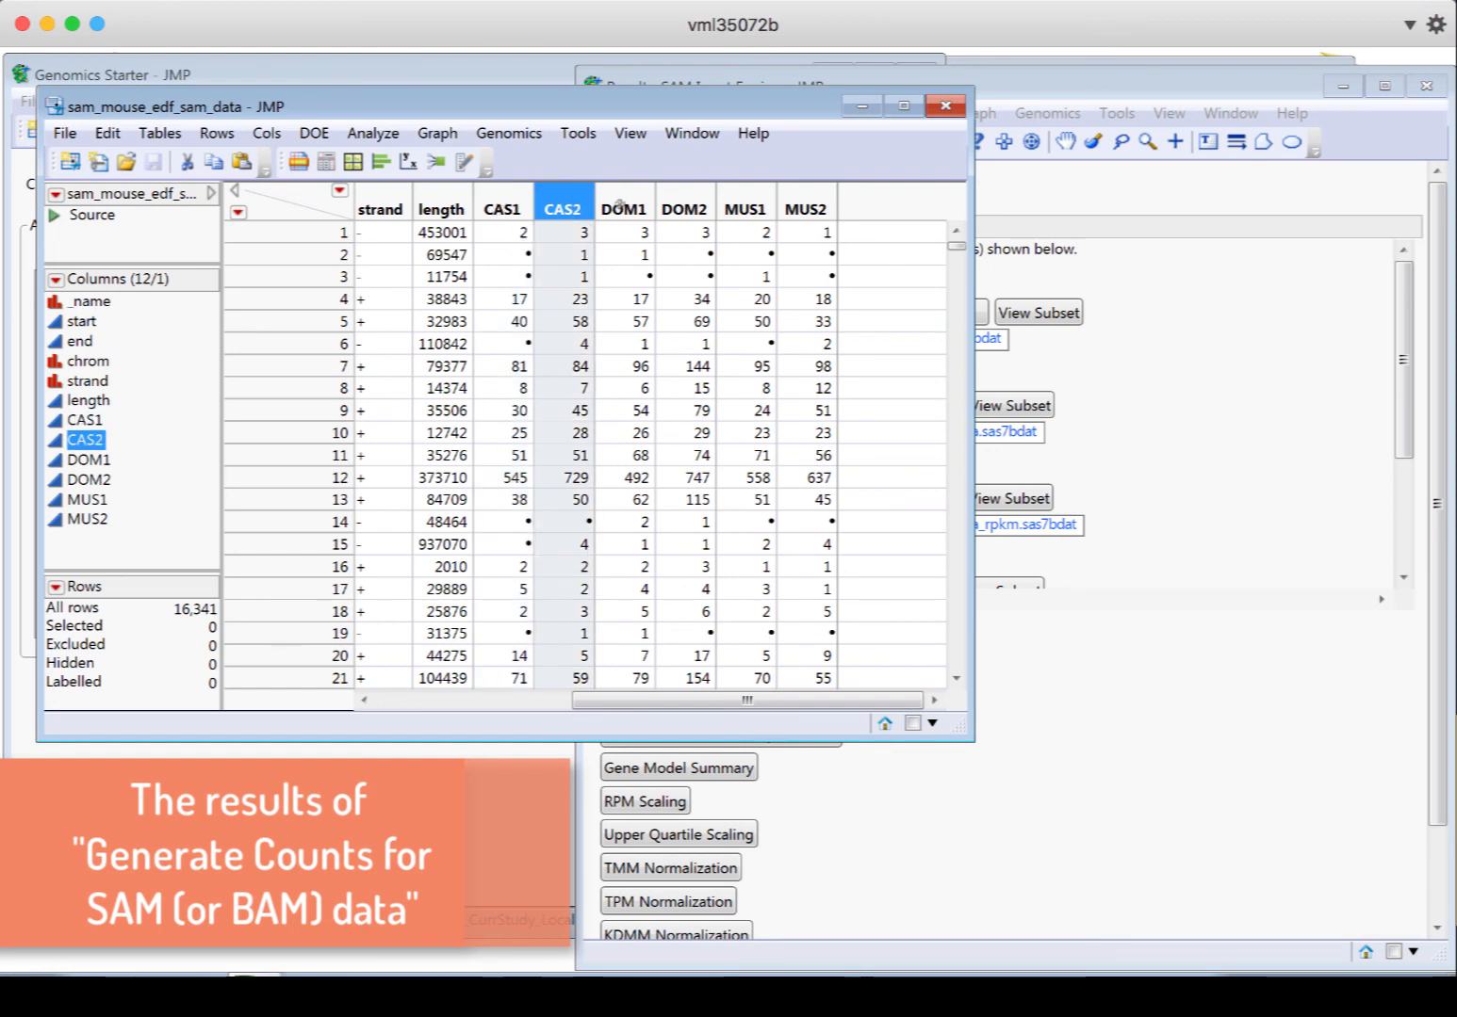
{"action": "left_click", "coordinate": [746, 207]}
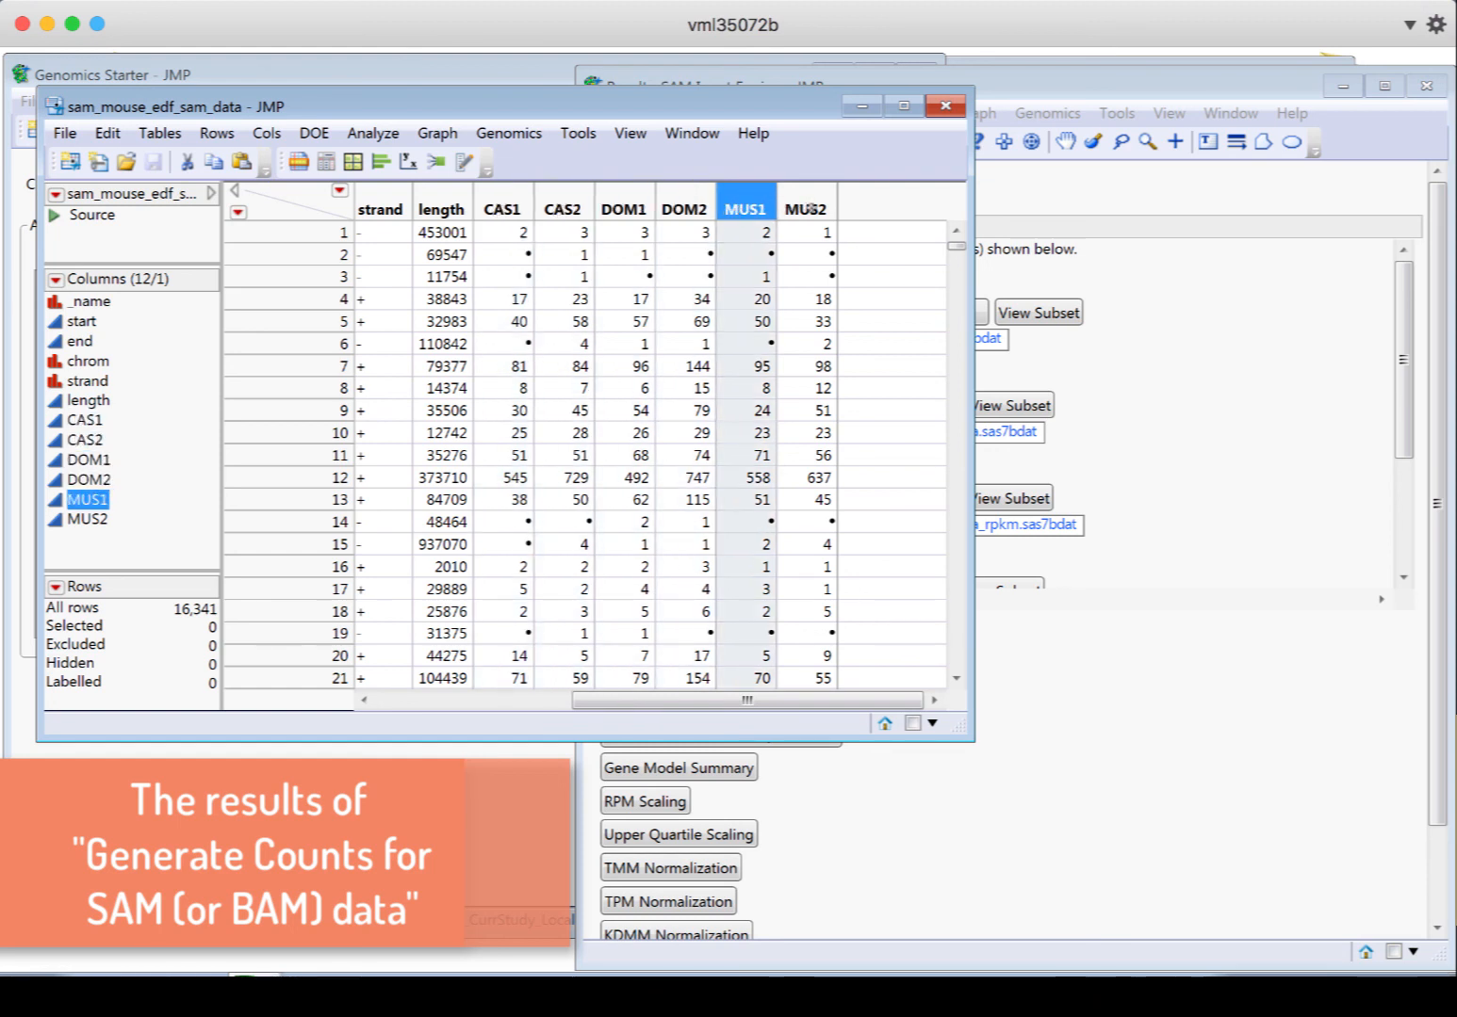
{"action": "left_click", "coordinate": [805, 207]}
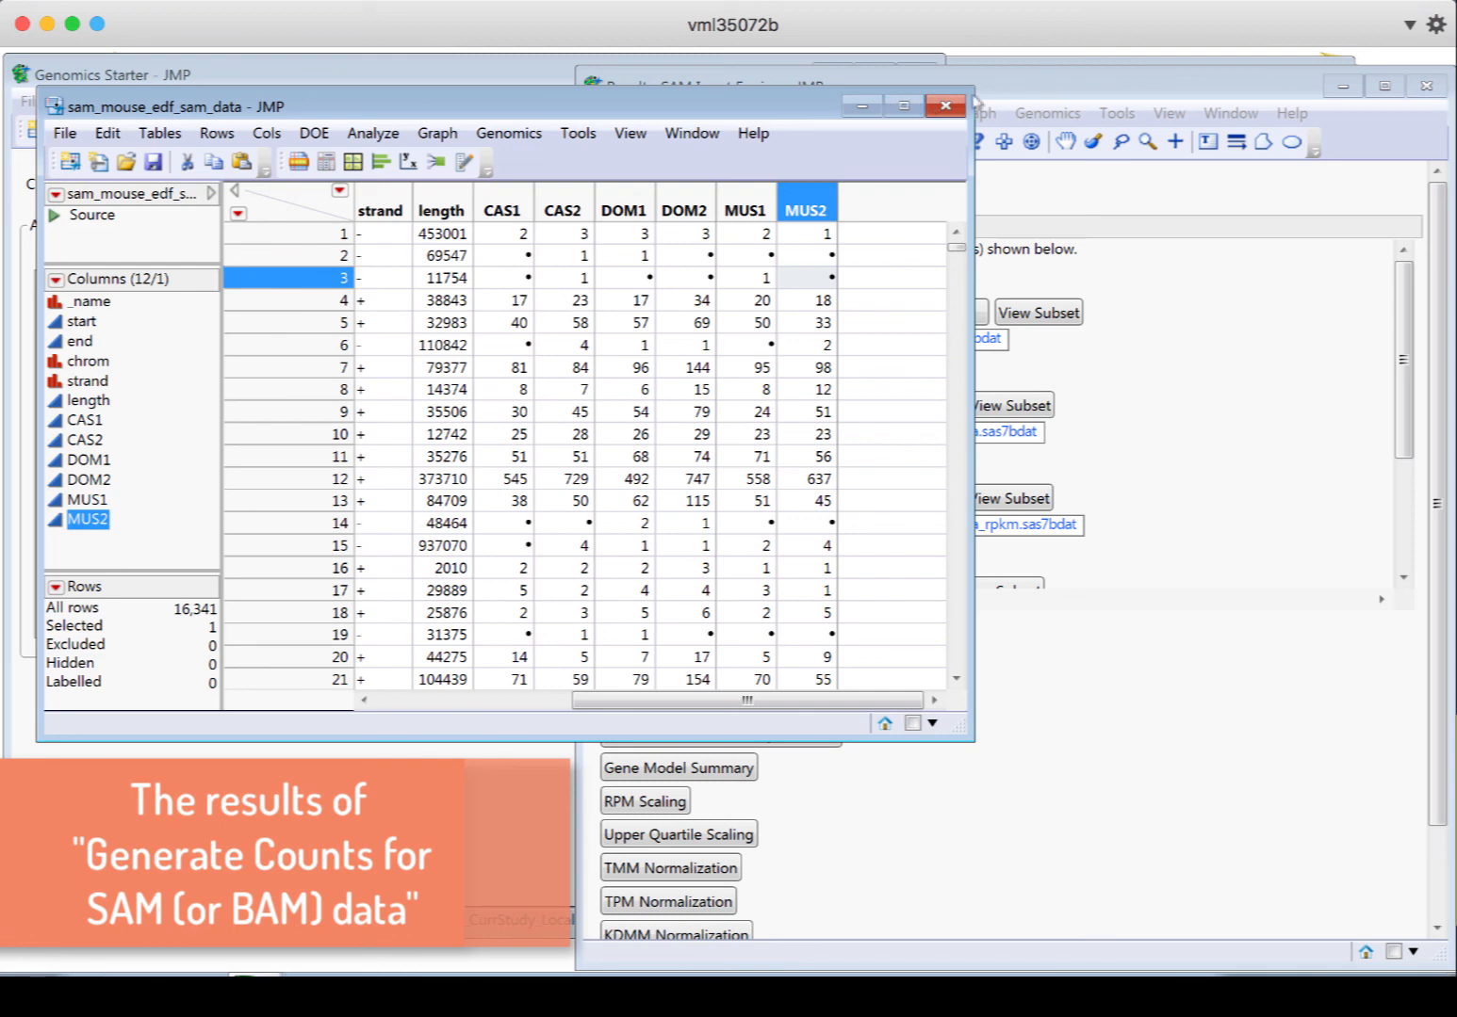
{"action": "left_click", "coordinate": [946, 106]}
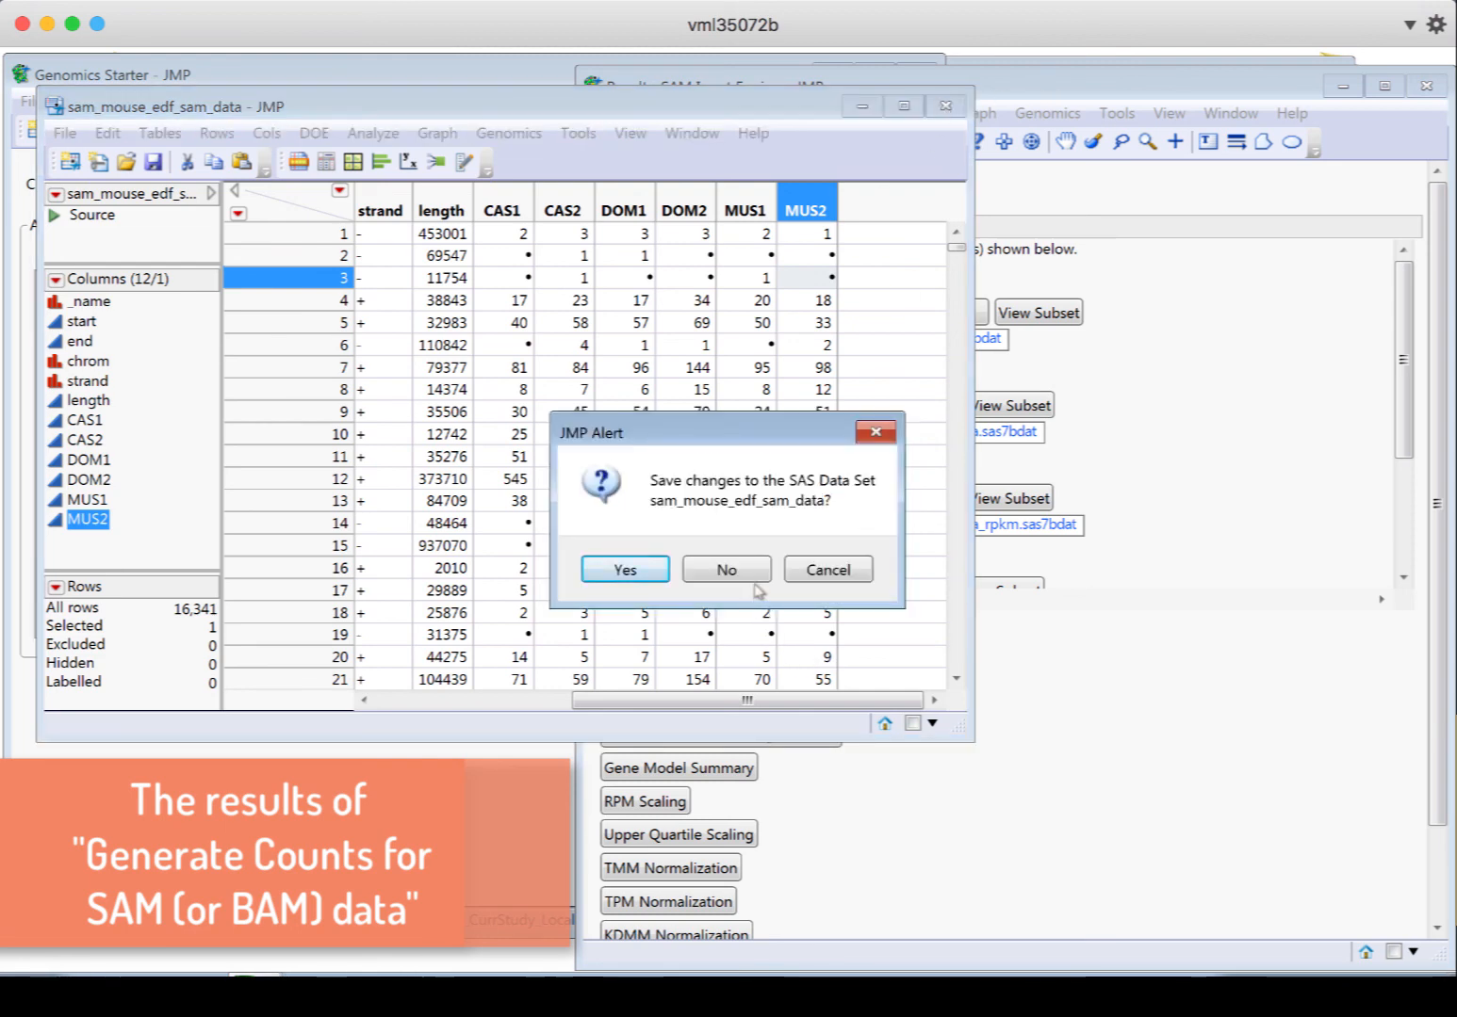
{"action": "left_click", "coordinate": [725, 569]}
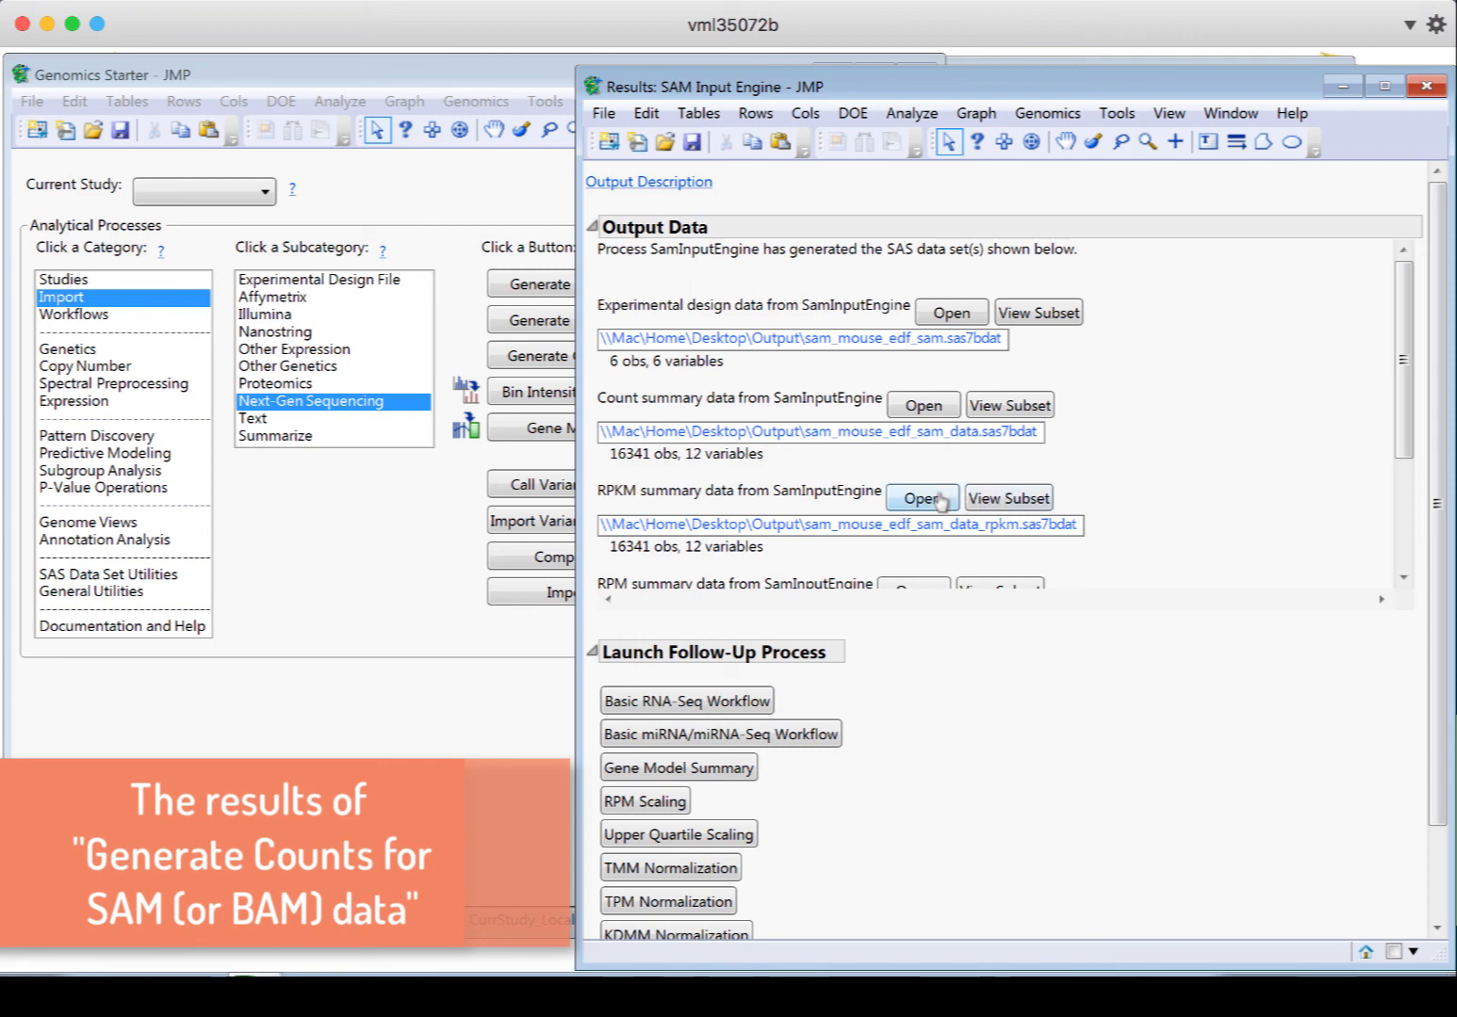
{"action": "left_click", "coordinate": [924, 497]}
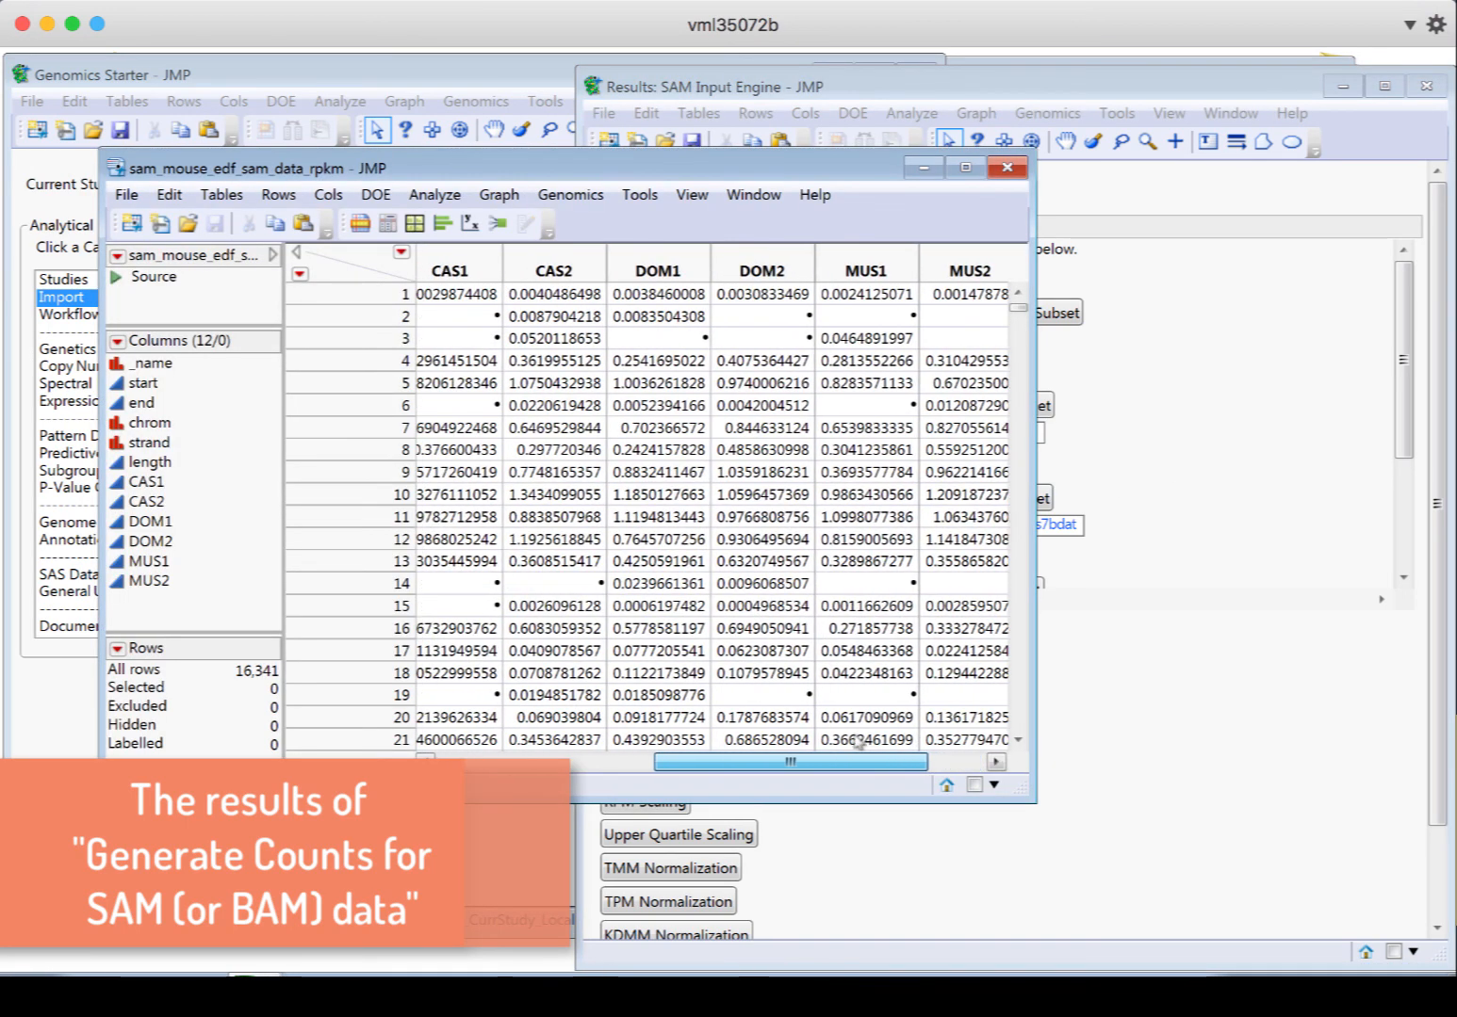
{"action": "left_click", "coordinate": [497, 267]}
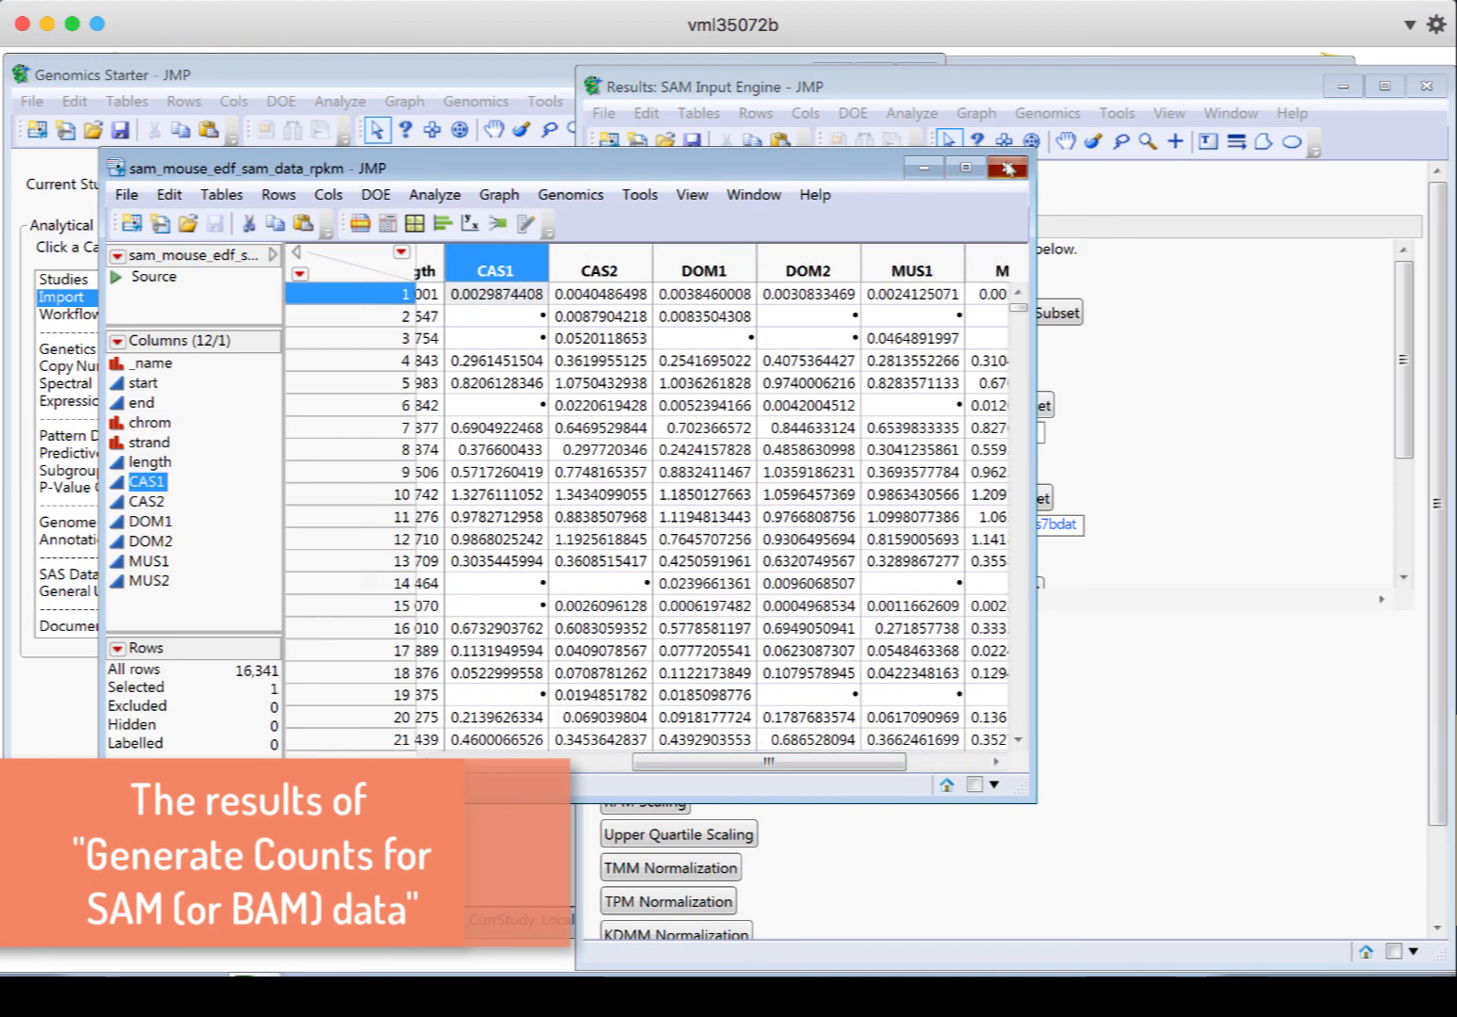
{"action": "left_click", "coordinate": [1006, 169]}
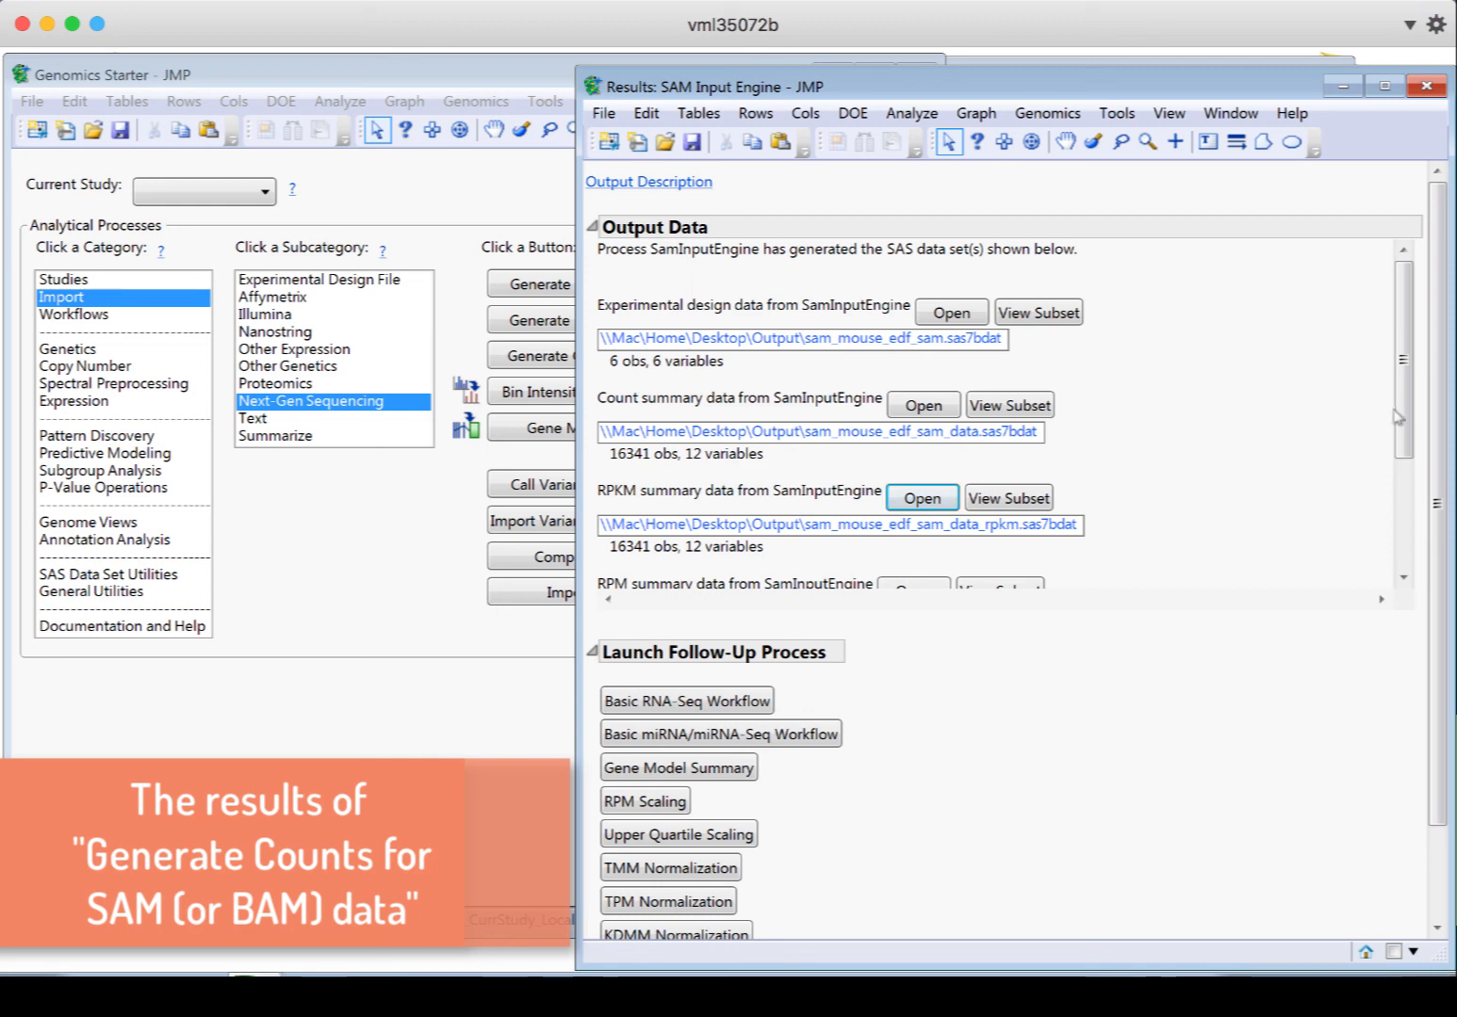
Scroll the results down to the RPM data, mm9_knownGene annotation data and follow-up processes
{"action": "scroll", "scroll_direction": "down", "scroll_amount": 3}
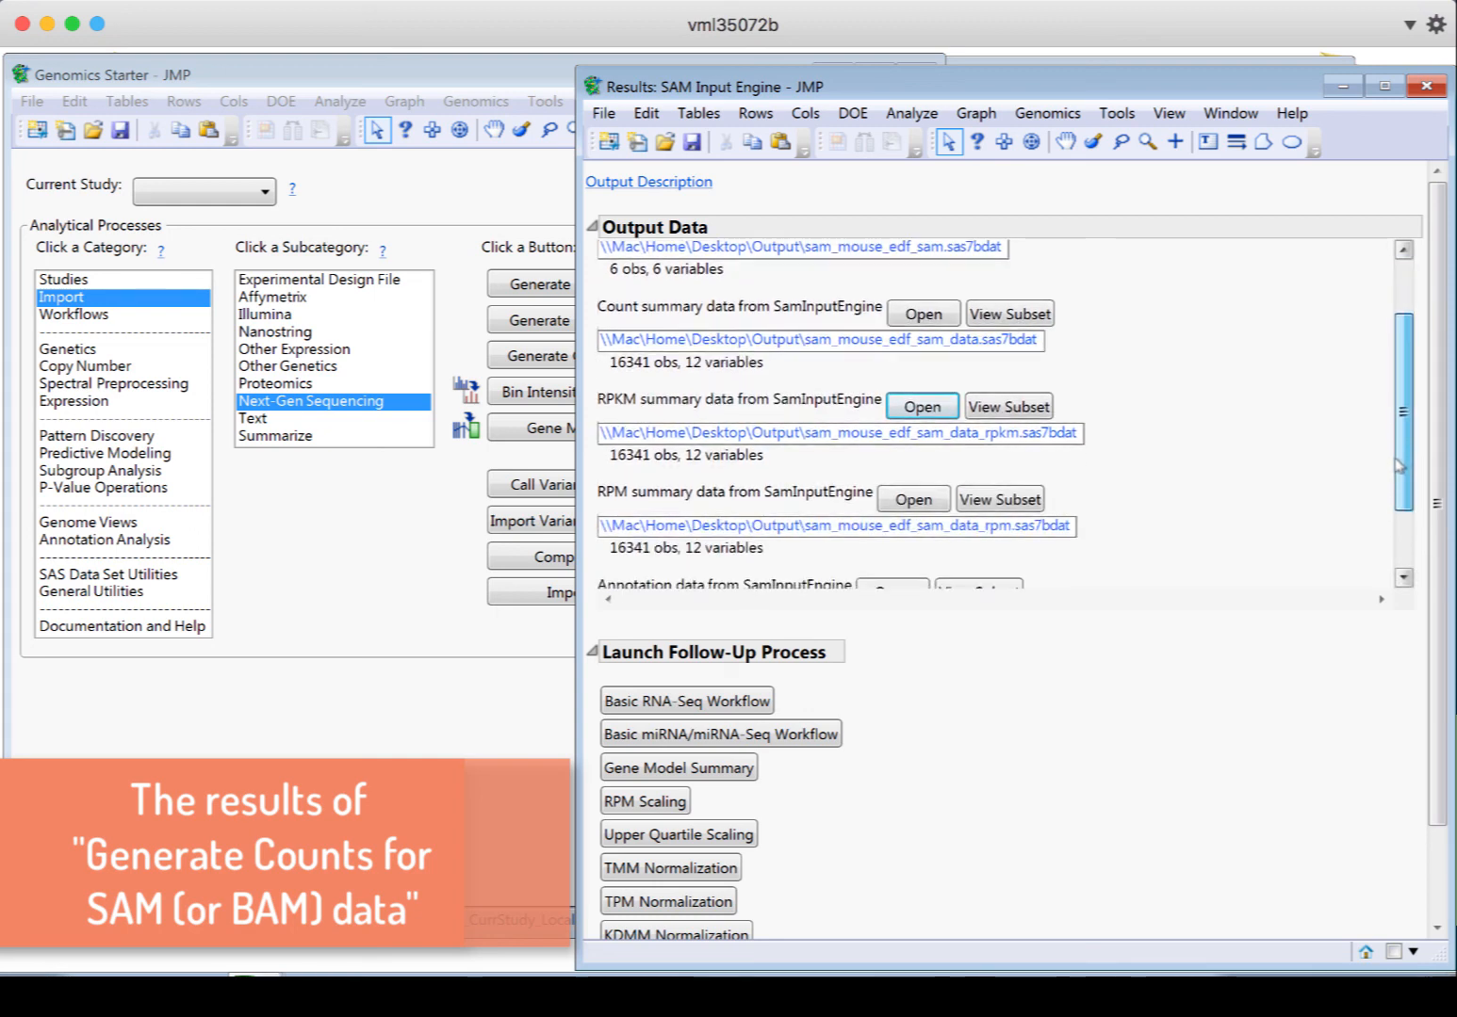
{"action": "scroll", "scroll_direction": "down", "scroll_amount": 3}
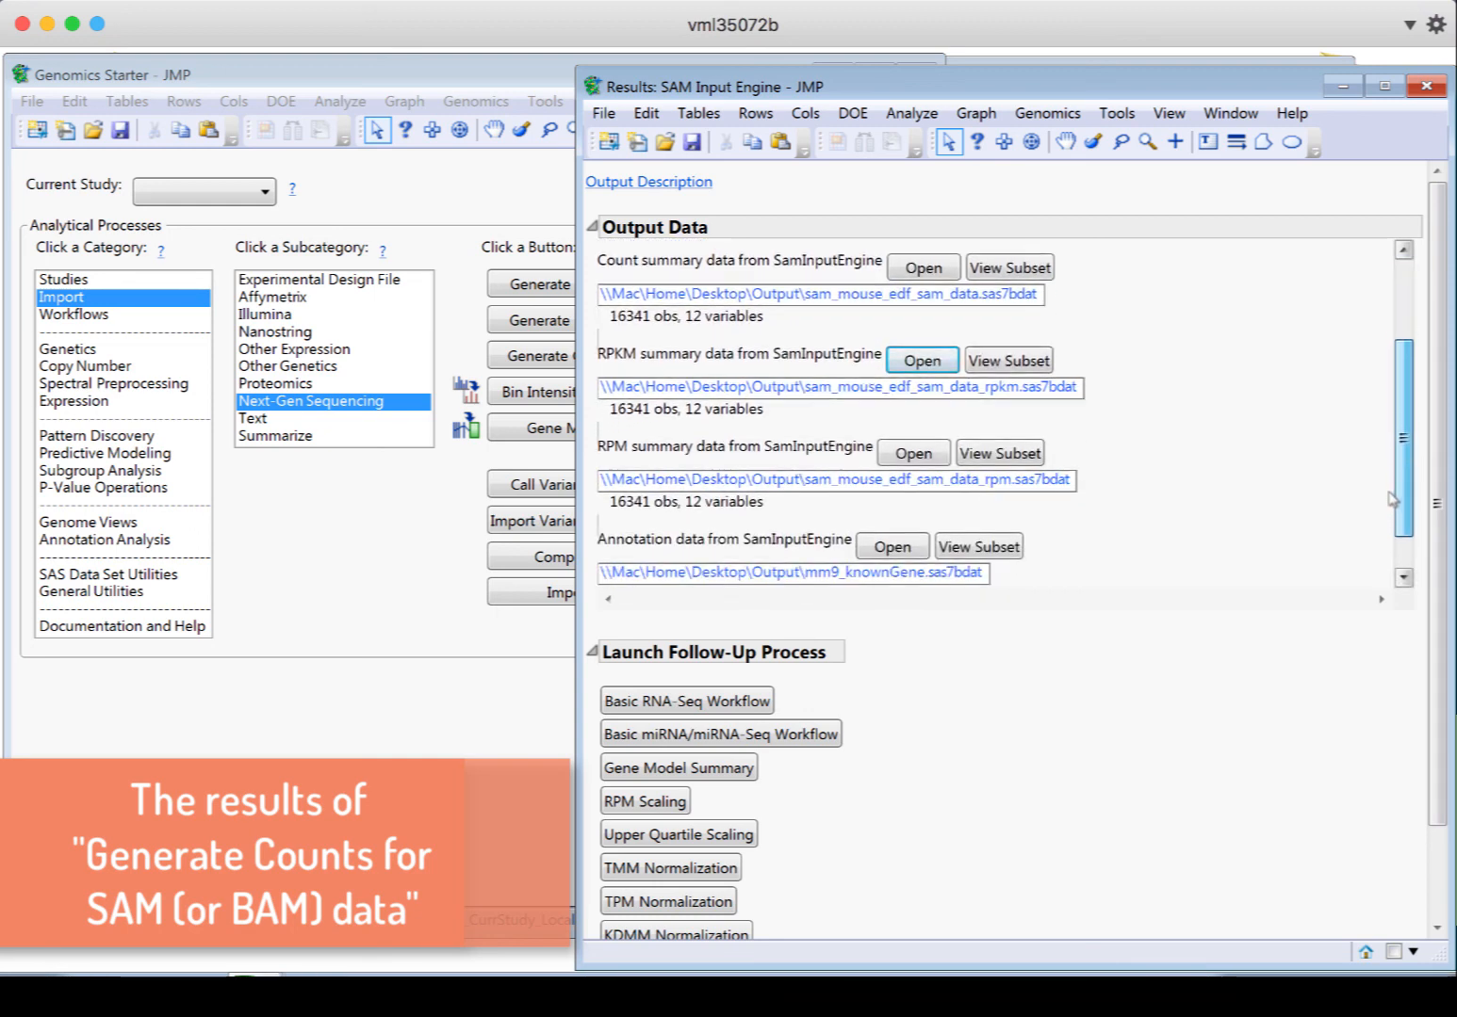
{"action": "scroll", "scroll_direction": "down", "scroll_amount": 3}
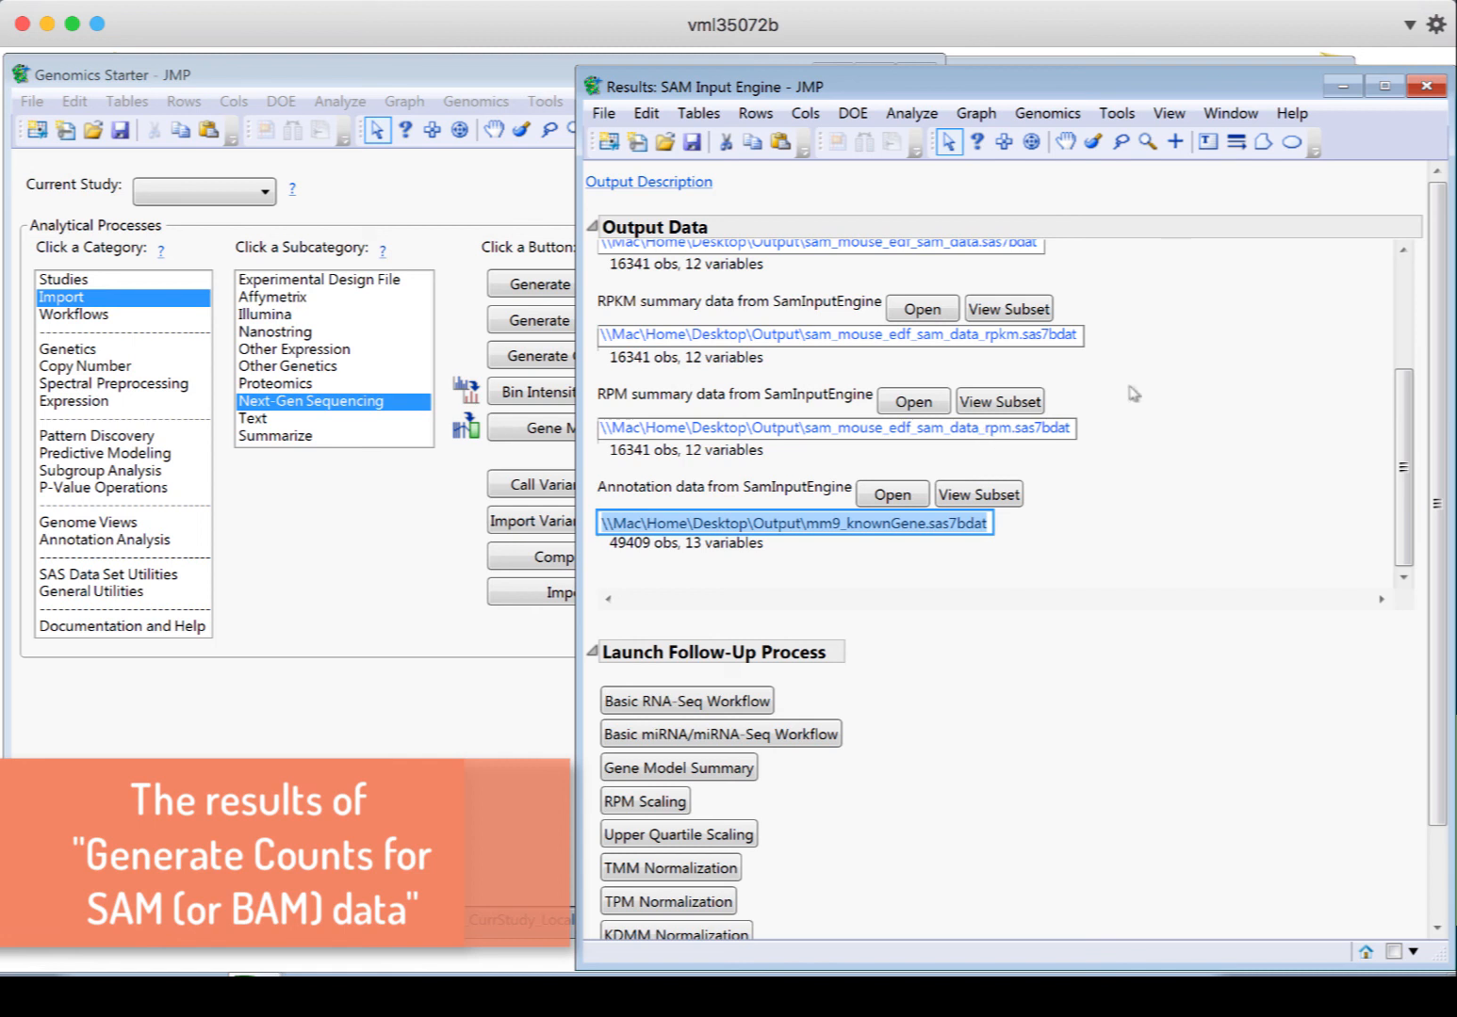
{"action": "mouse_move", "coordinate": [1043, 550]}
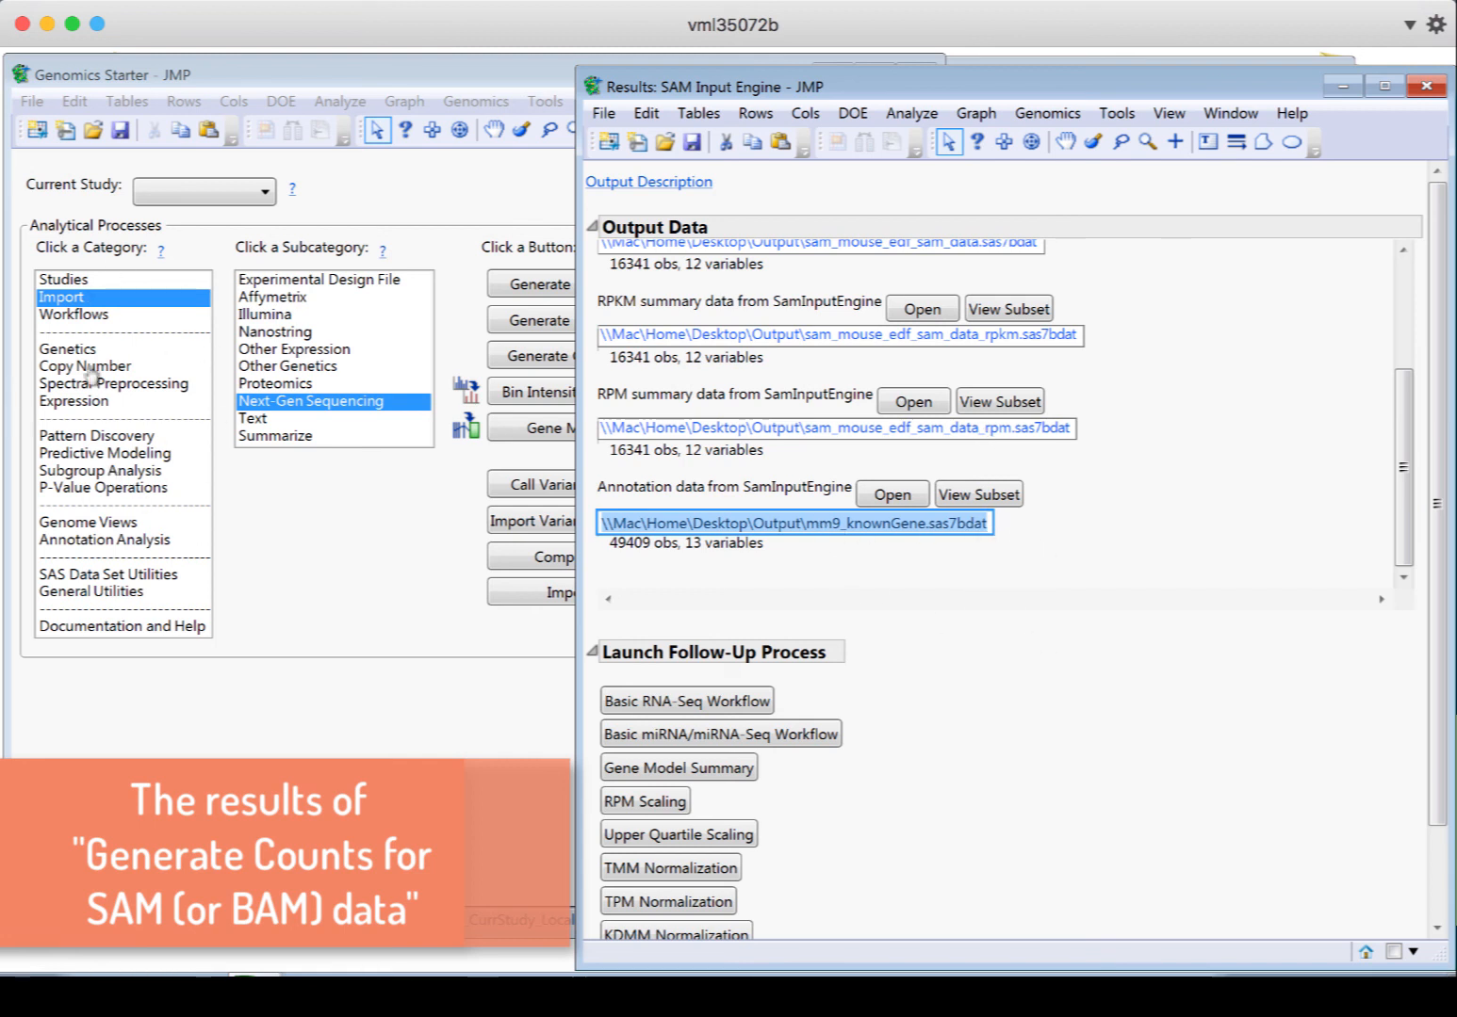
{"action": "mouse_move", "coordinate": [1159, 573]}
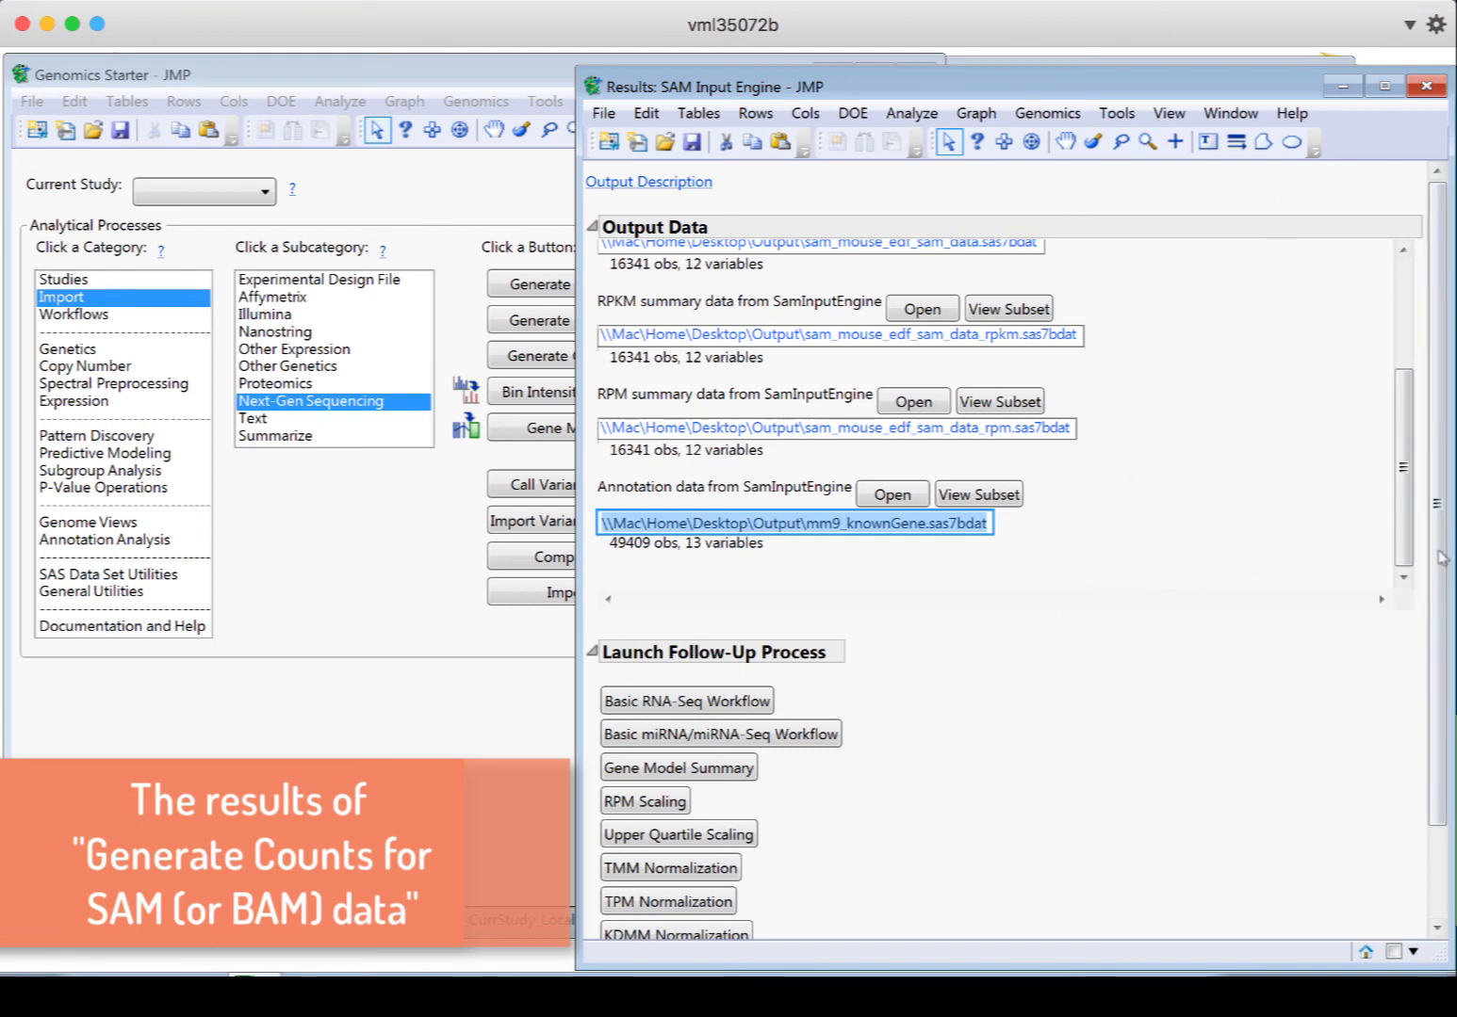
{"action": "scroll", "scroll_direction": "down", "scroll_amount": 3}
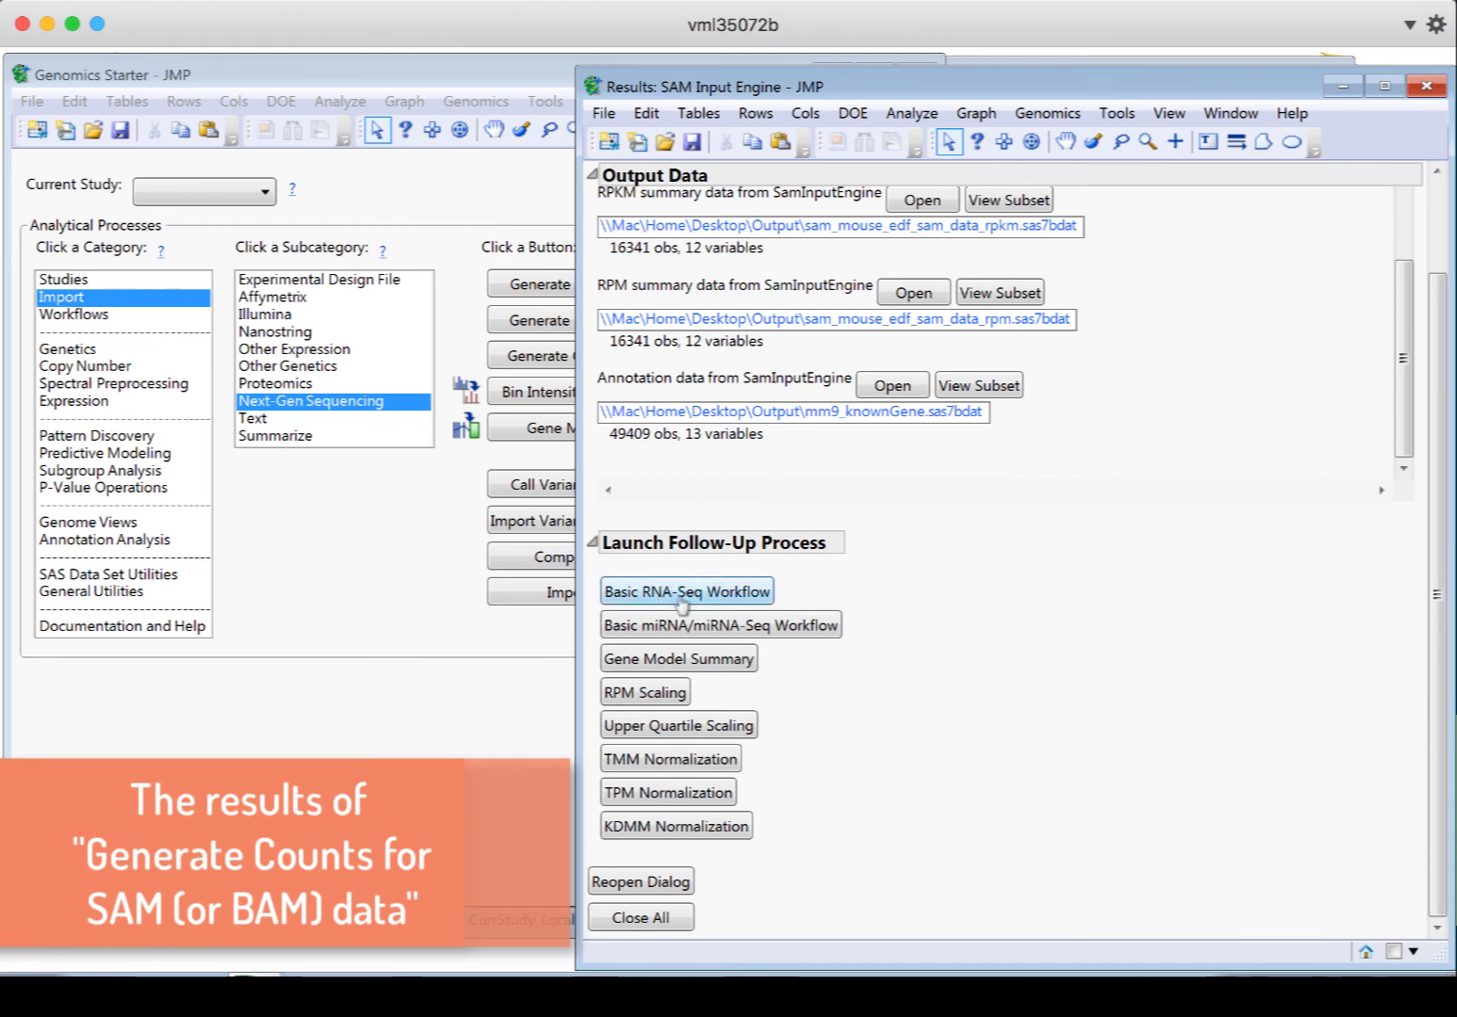
{"action": "mouse_move", "coordinate": [716, 613]}
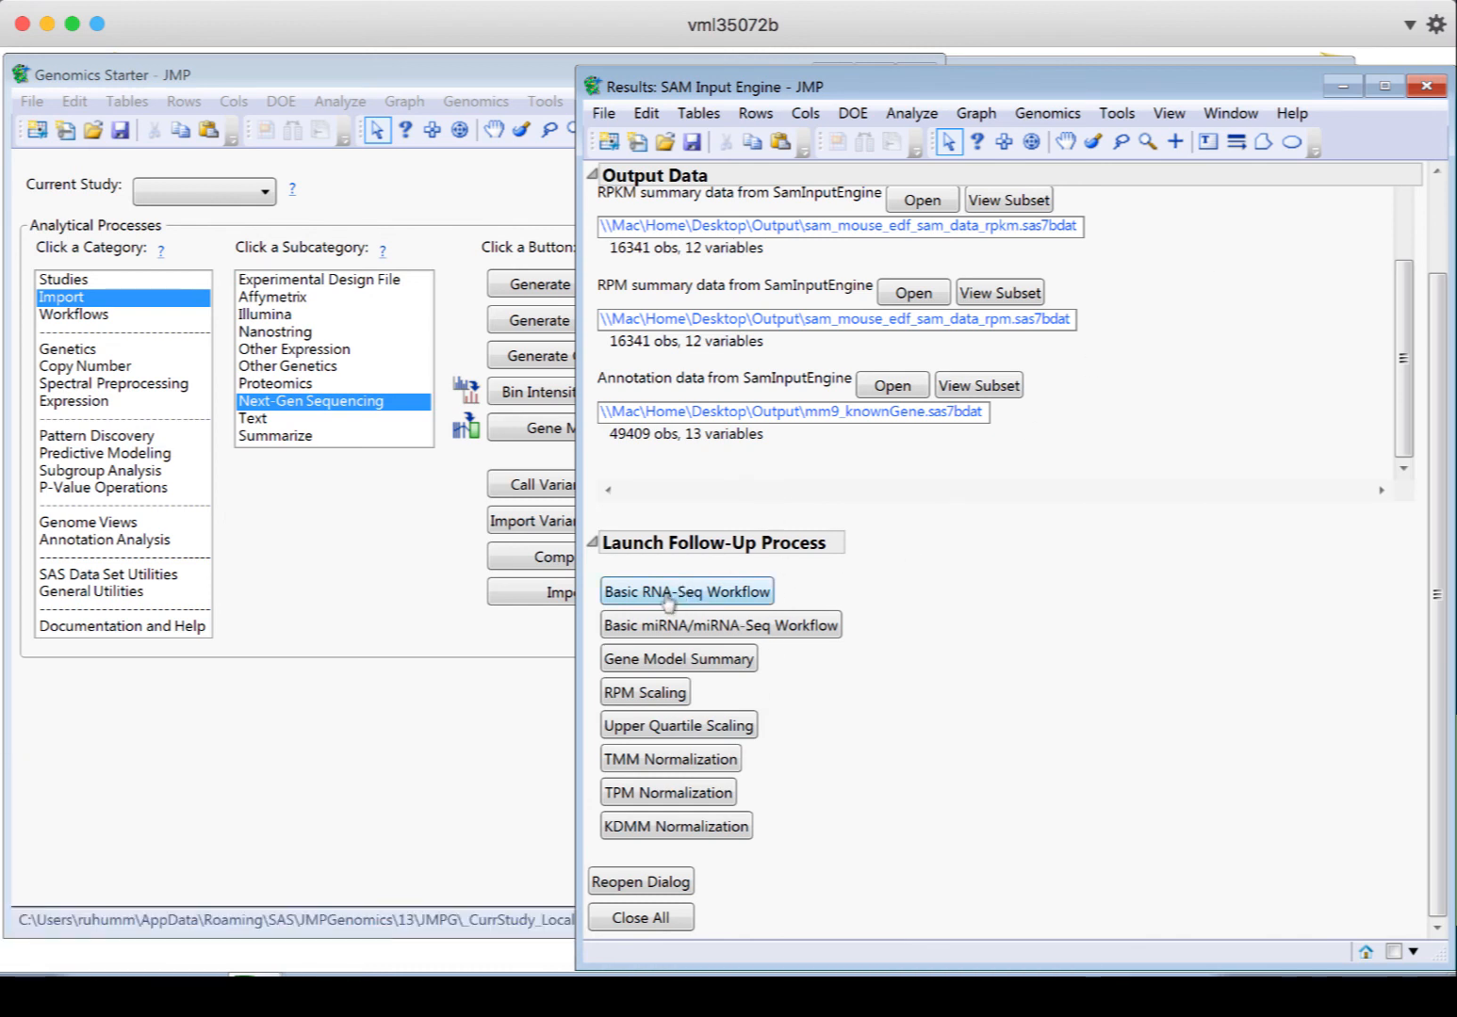
Launch the Basic RNA-Seq Workflow and select its prefilled input data set path
{"action": "left_click", "coordinate": [685, 592]}
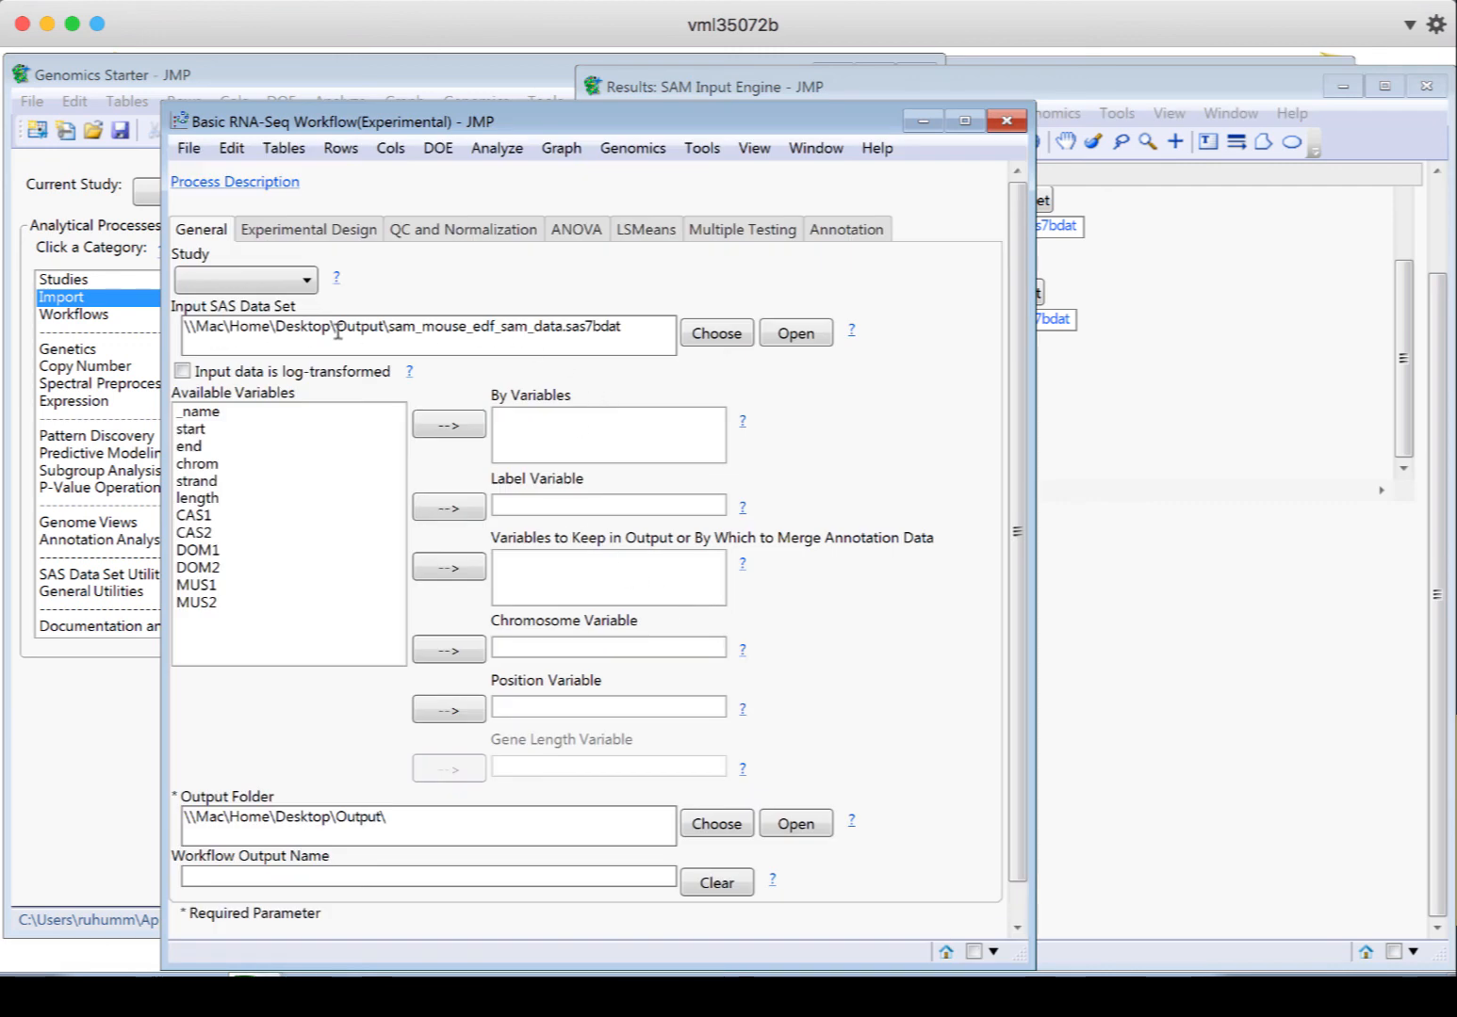
{"action": "triple_click", "coordinate": [424, 336]}
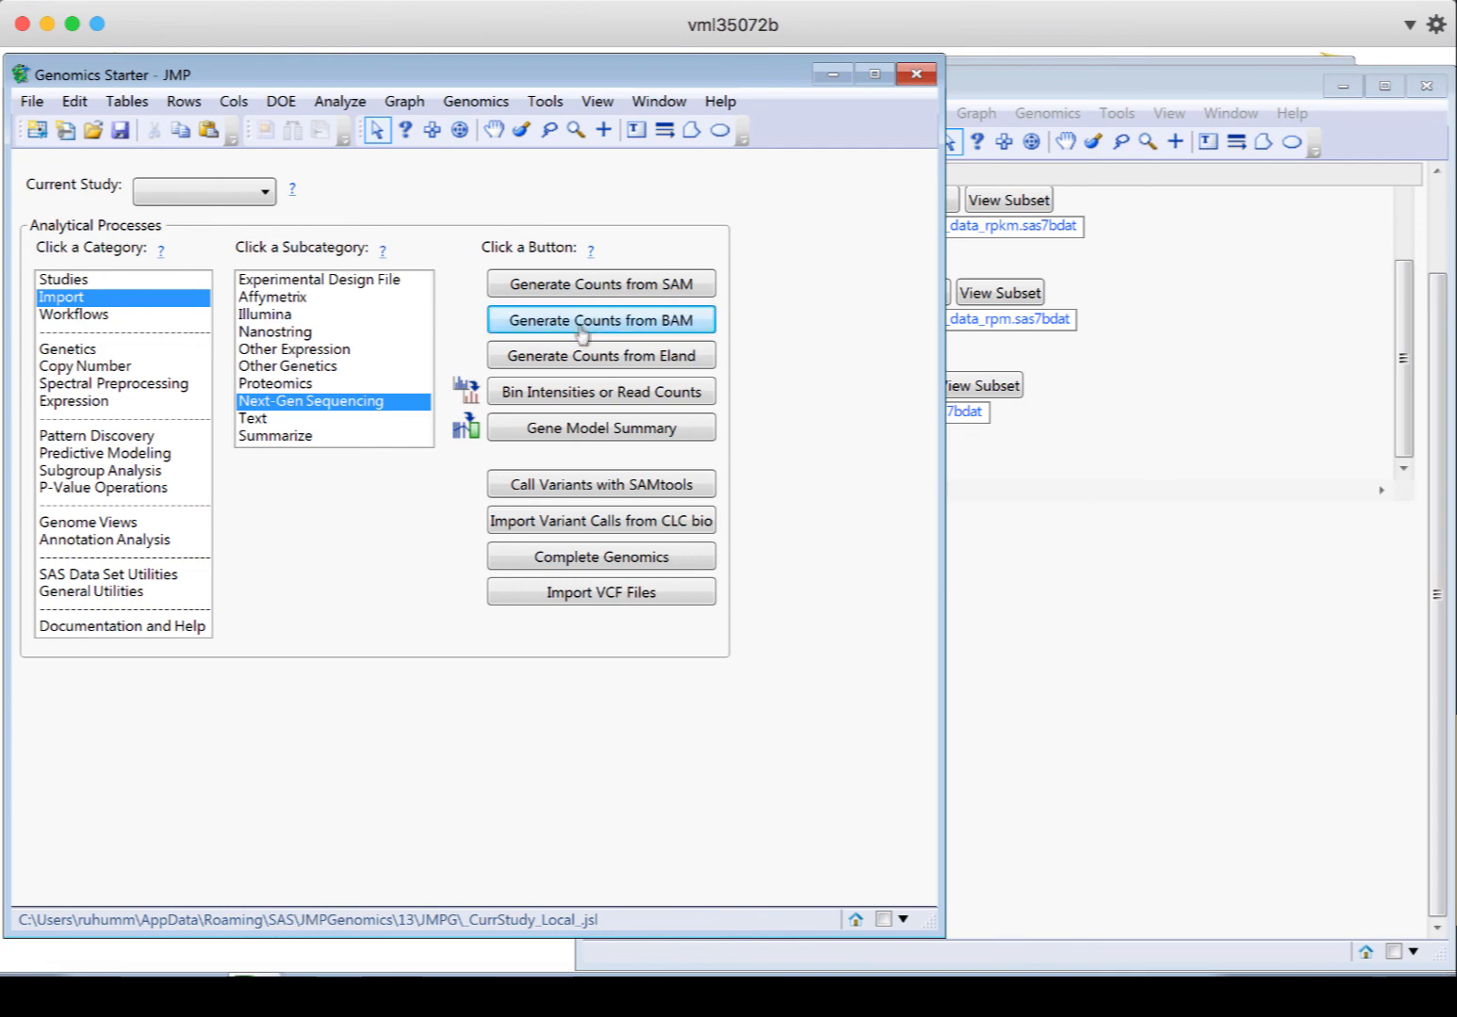
Show the BAM Input Engine process description and highlight the ThirdPartyAnnotation SAMtools folder path
{"action": "left_click", "coordinate": [599, 320]}
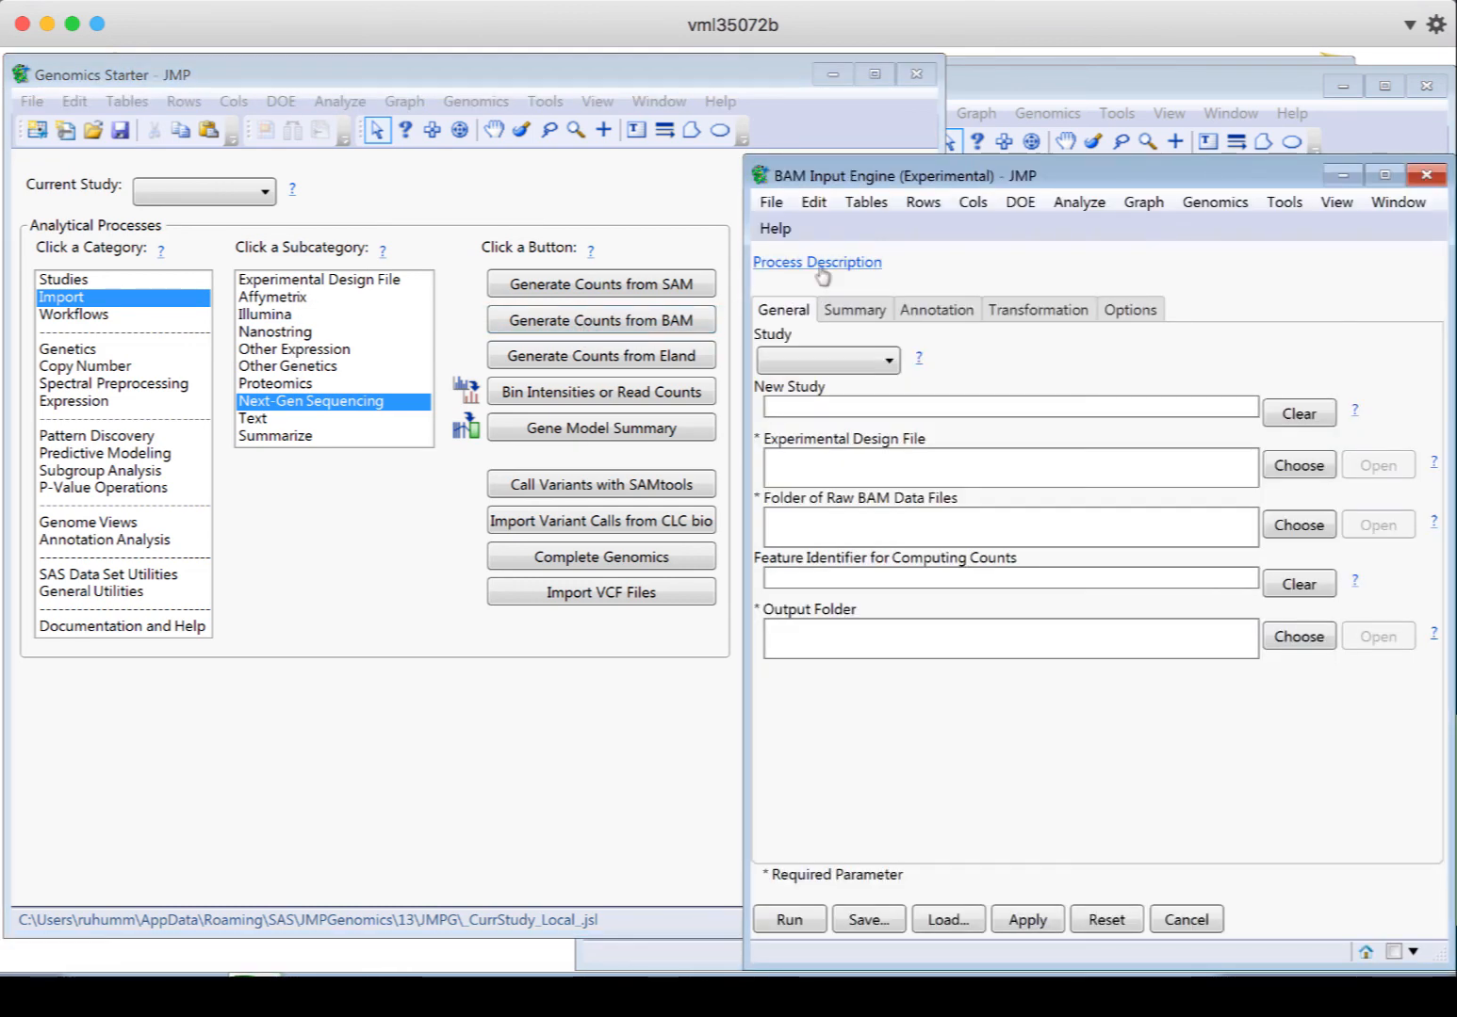
{"action": "left_click", "coordinate": [818, 262]}
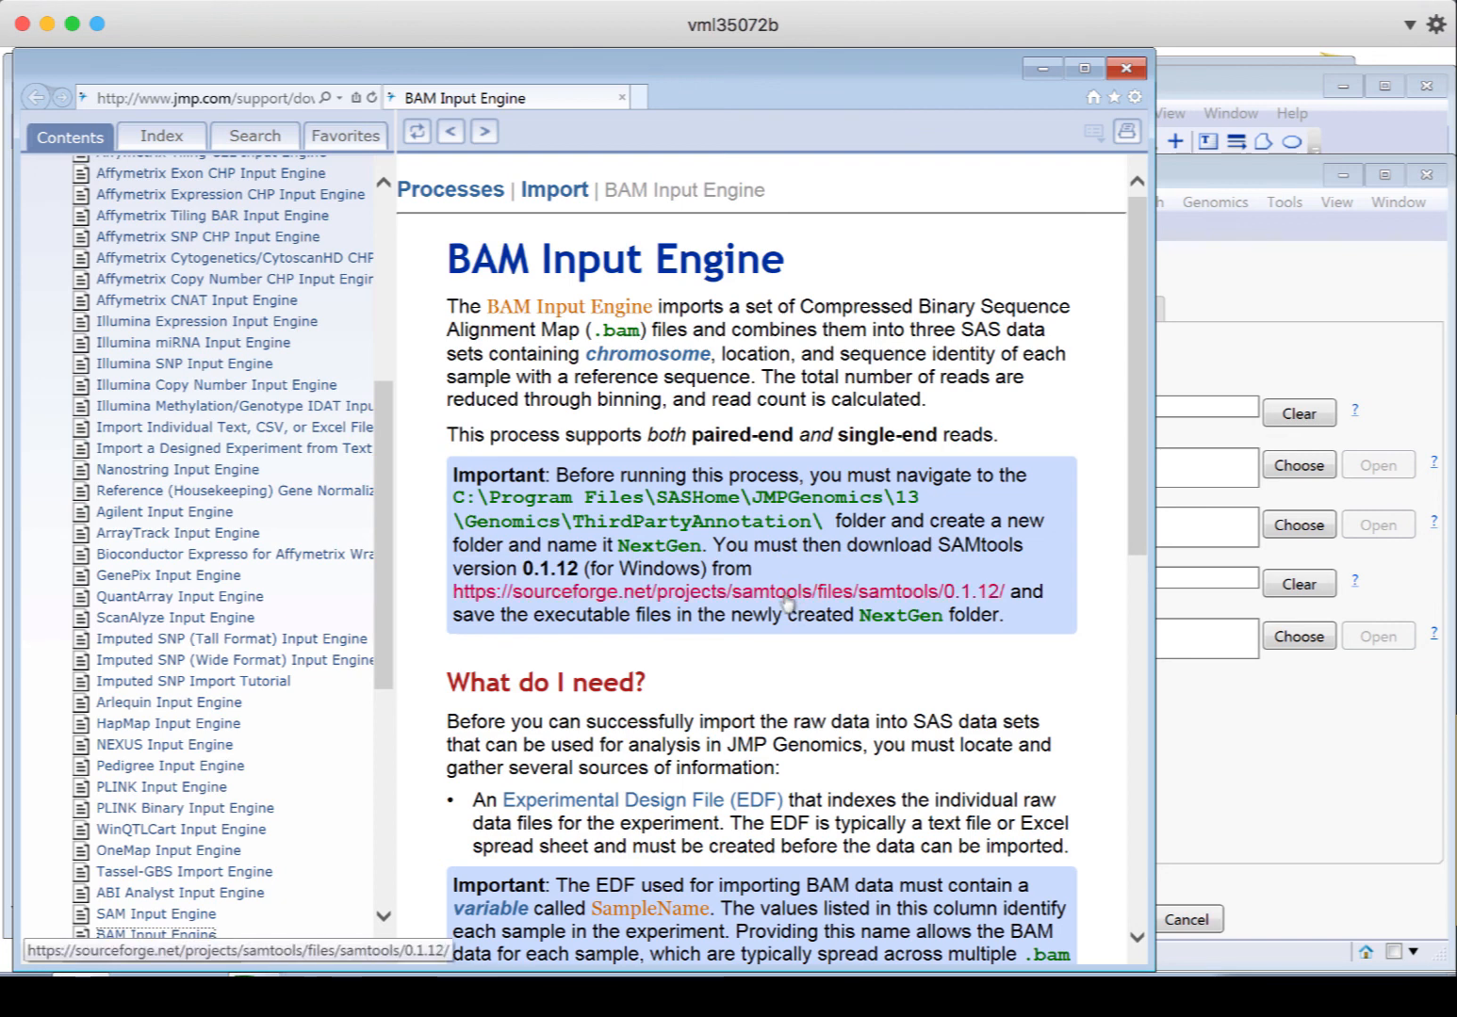
{"action": "left_click_drag", "start_coordinate": [454, 497], "coordinate": [825, 520]}
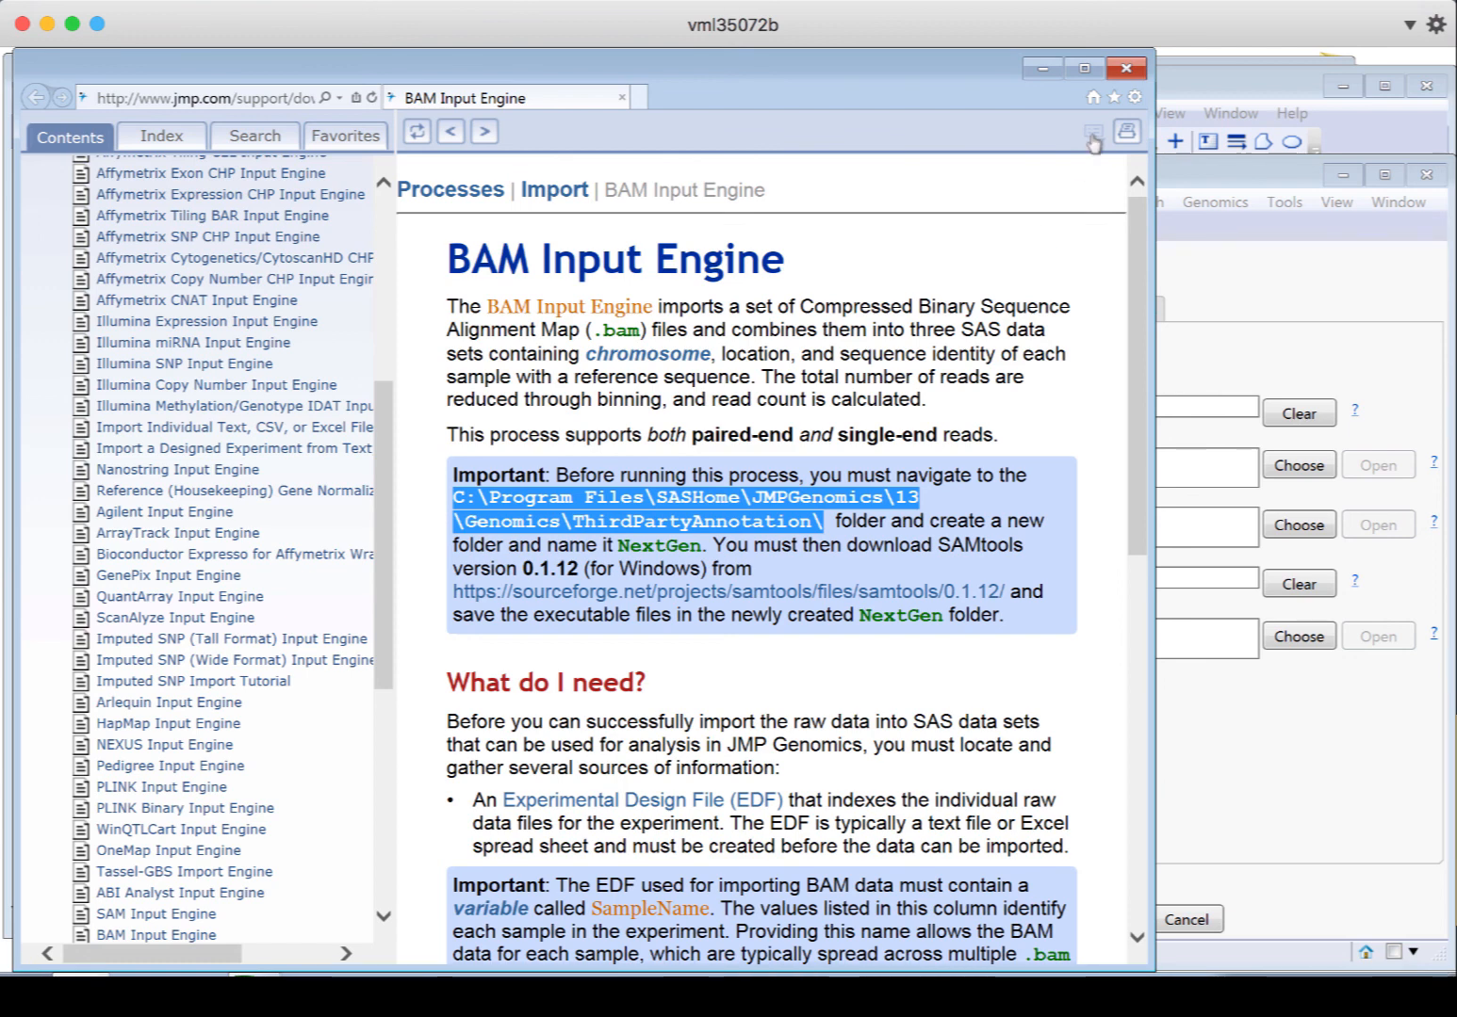
{"action": "mouse_move", "coordinate": [1116, 96]}
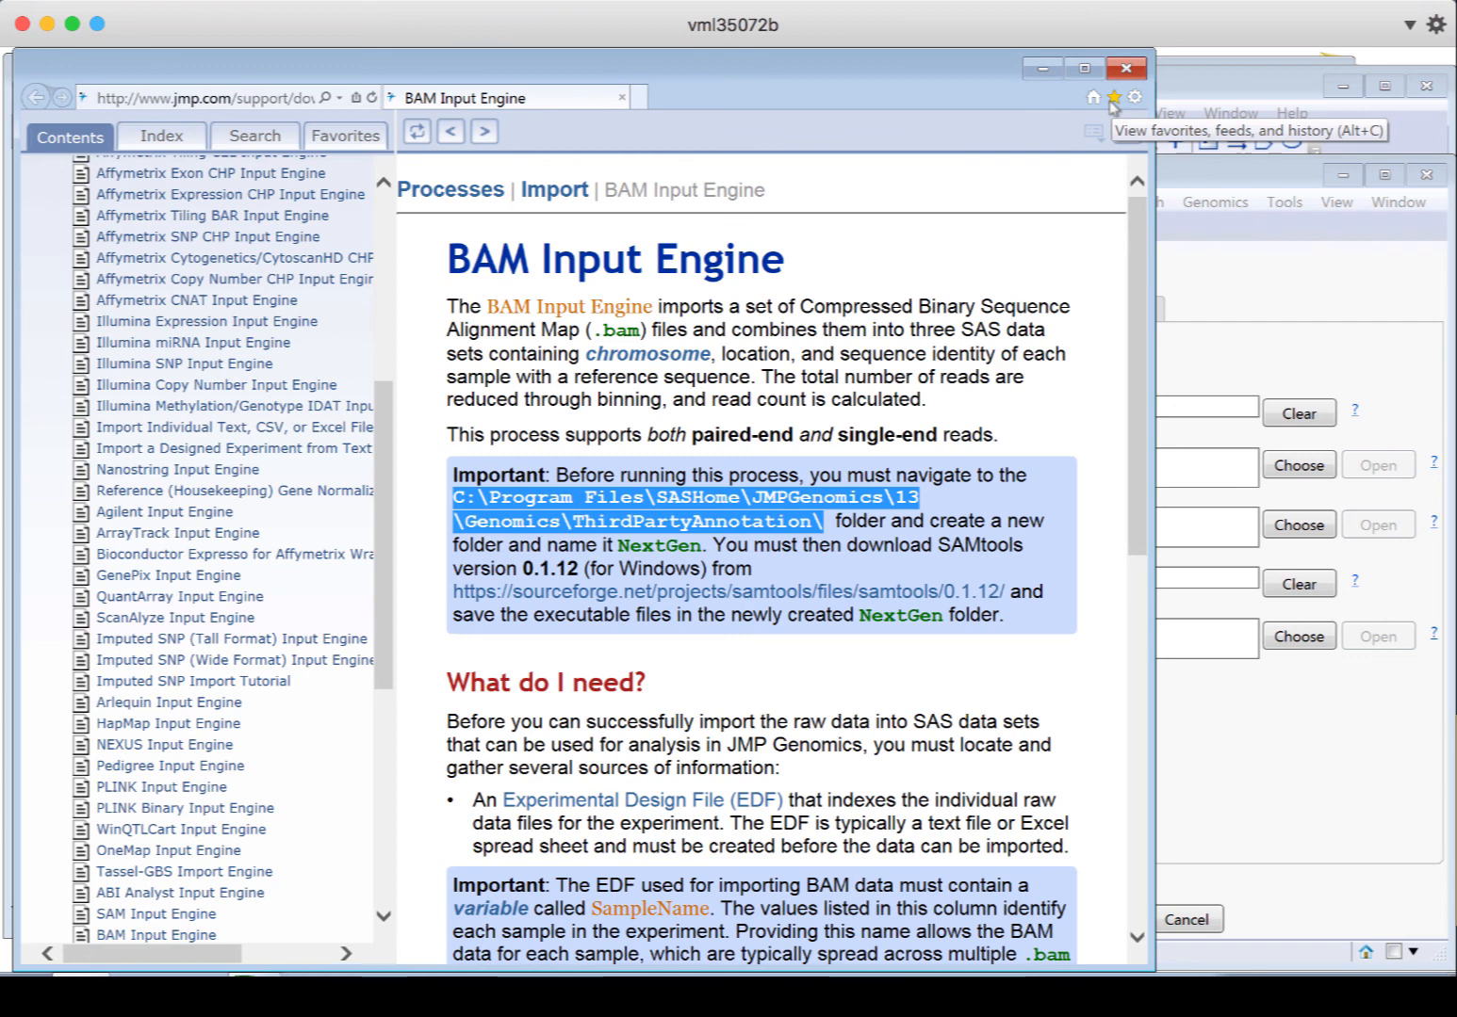